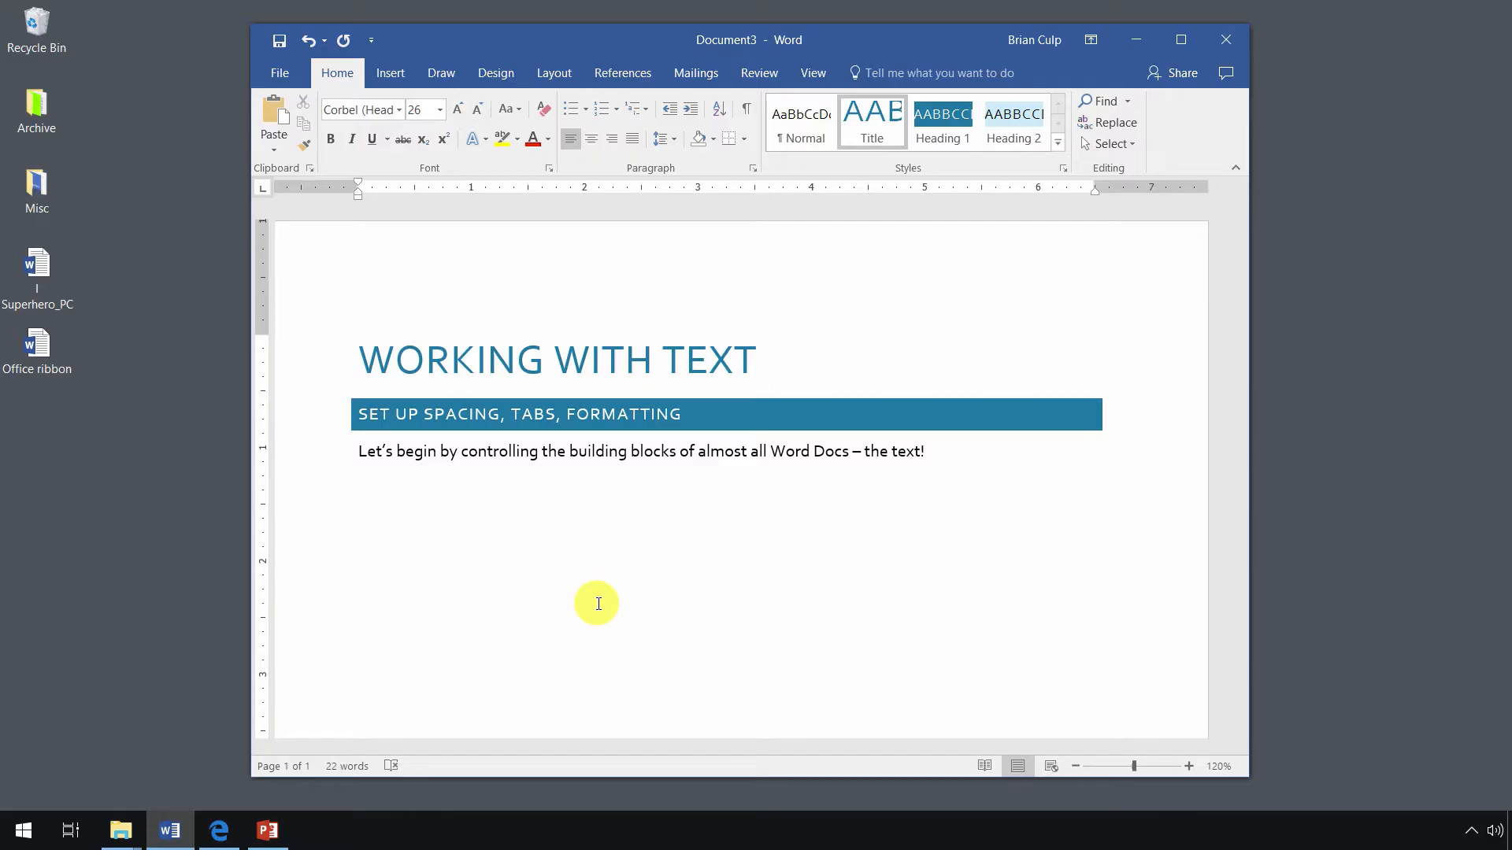
Place the insertion point after the title in the Working With Text document.
left_click(758, 359)
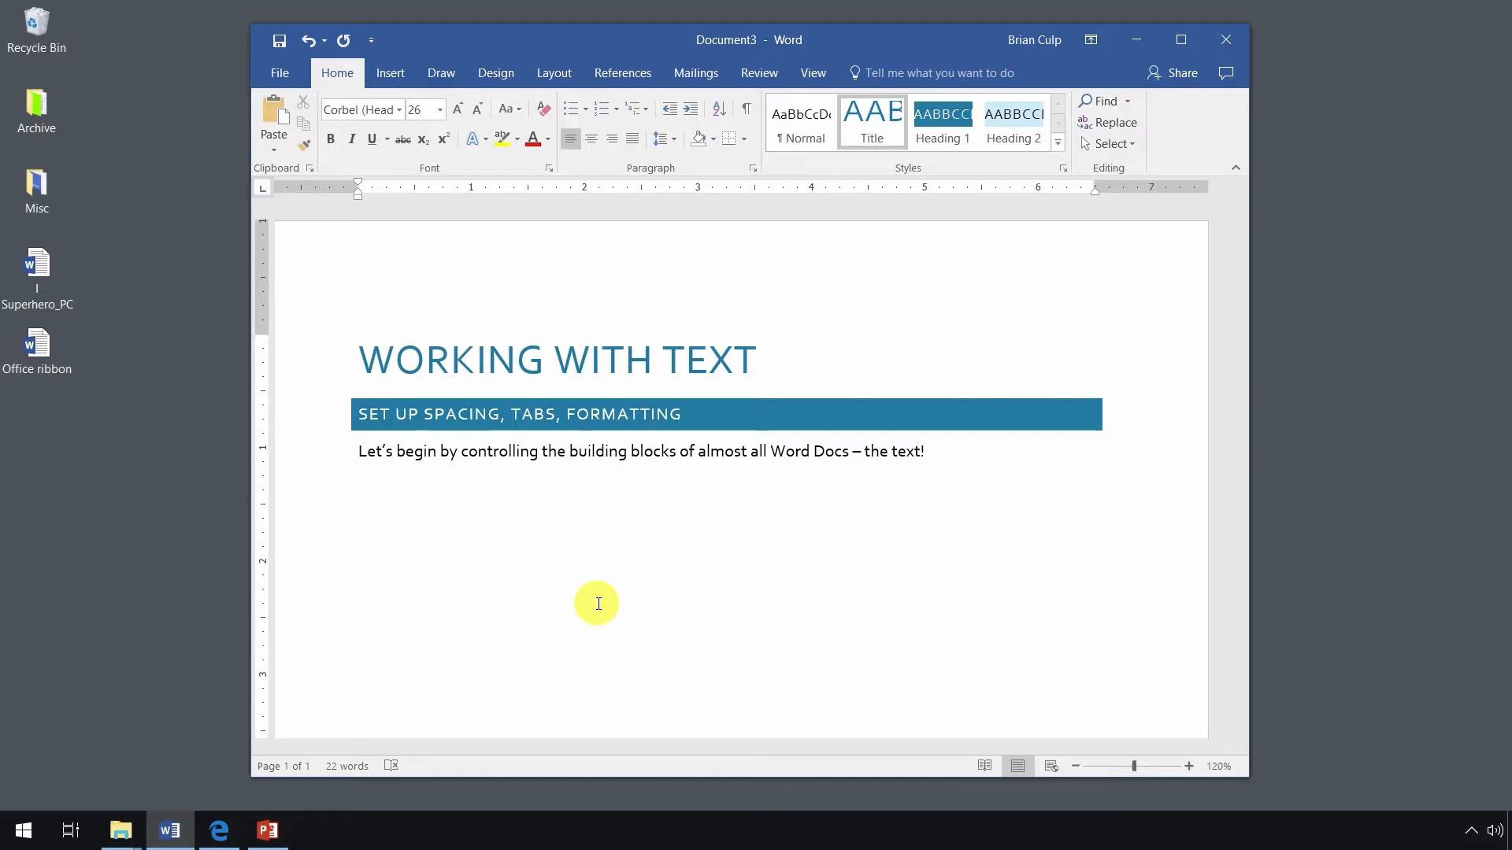
left_click(757, 359)
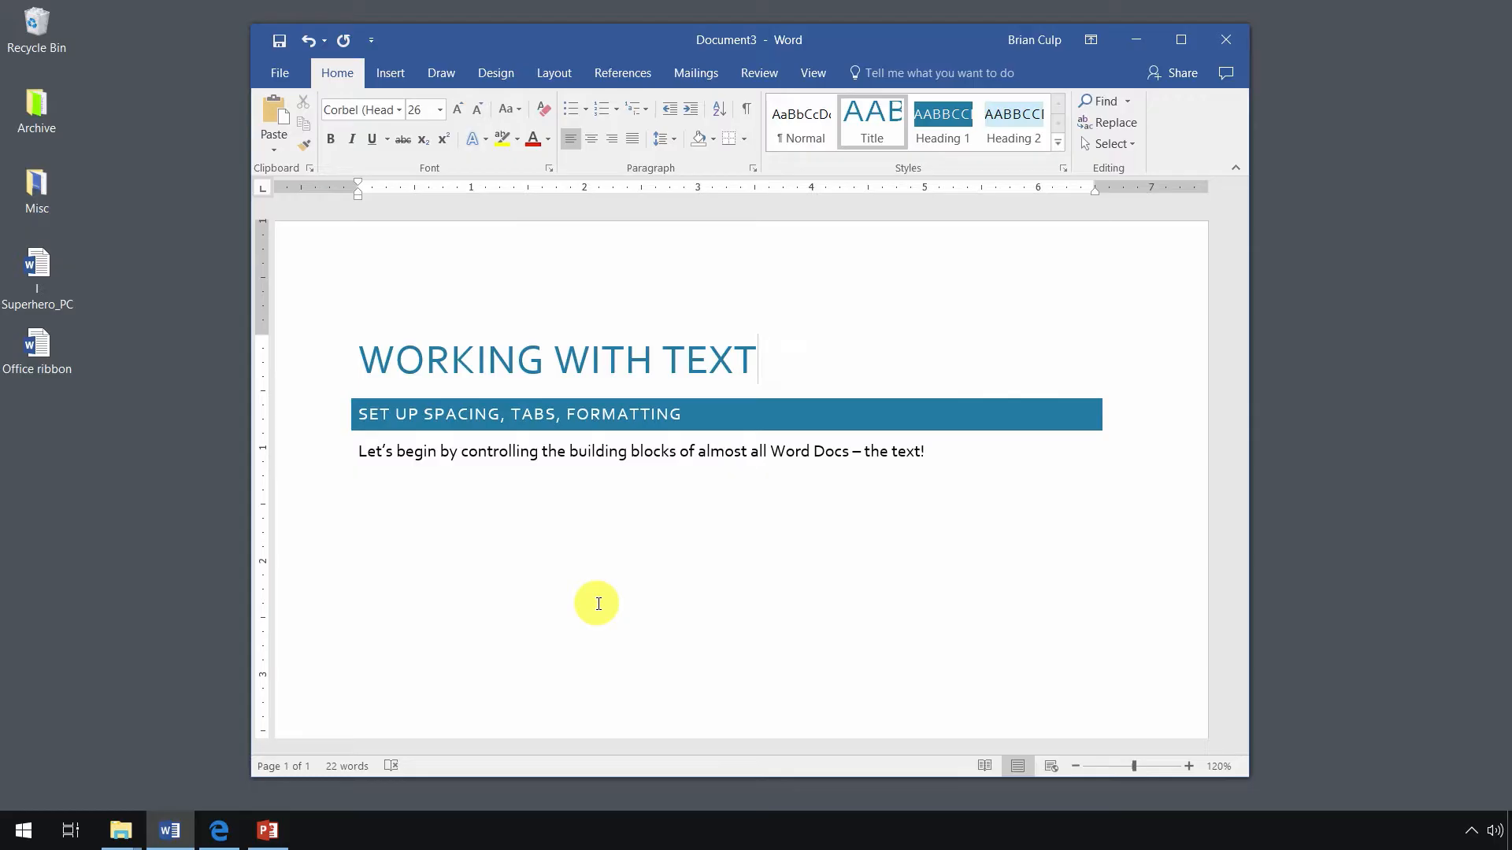
left_click(752, 359)
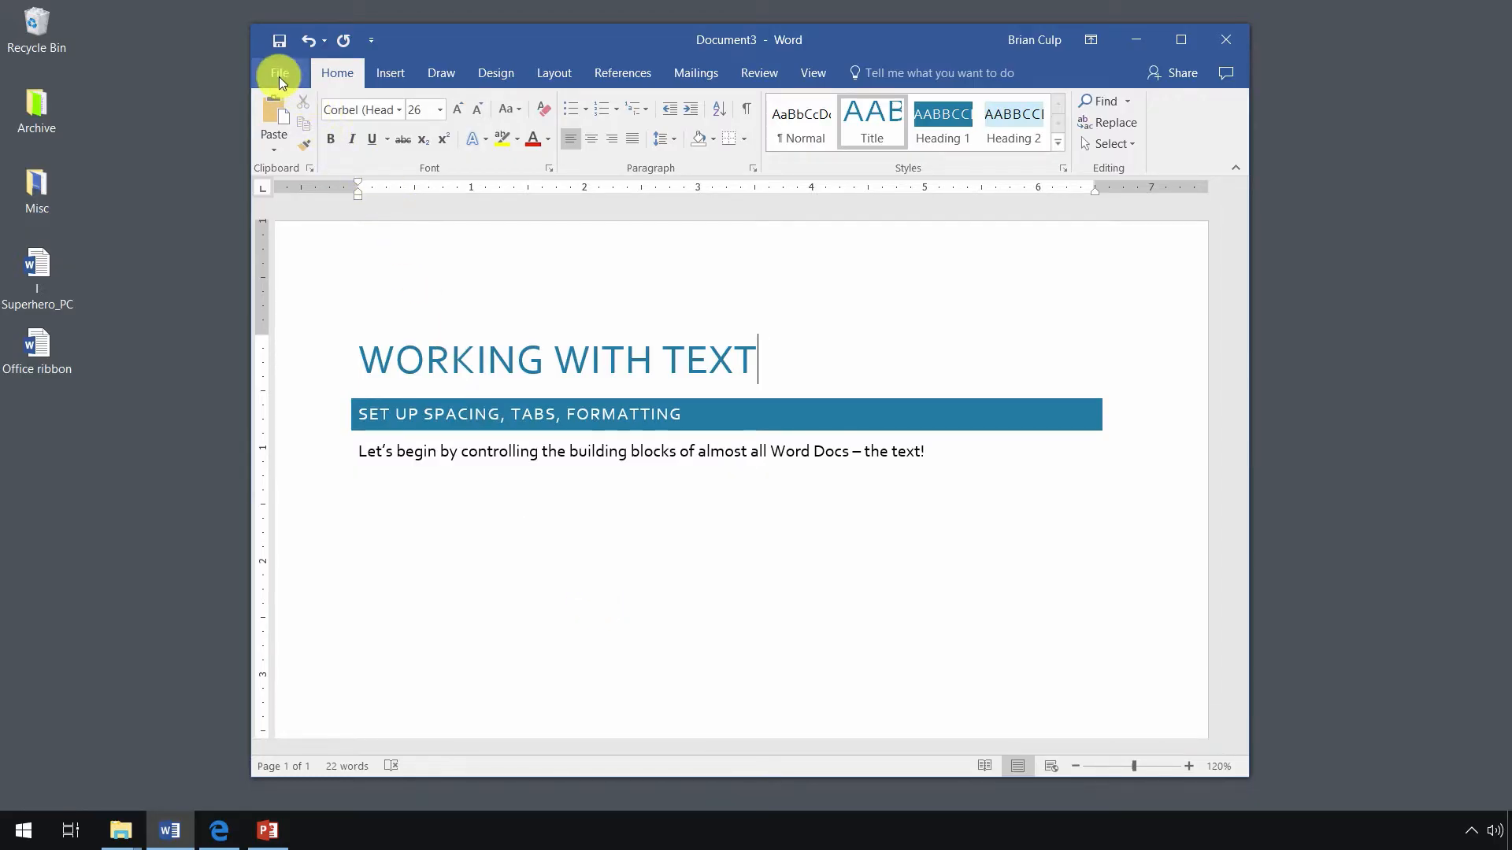
Create a new blank document, Document4, from File > New.
left_click(279, 72)
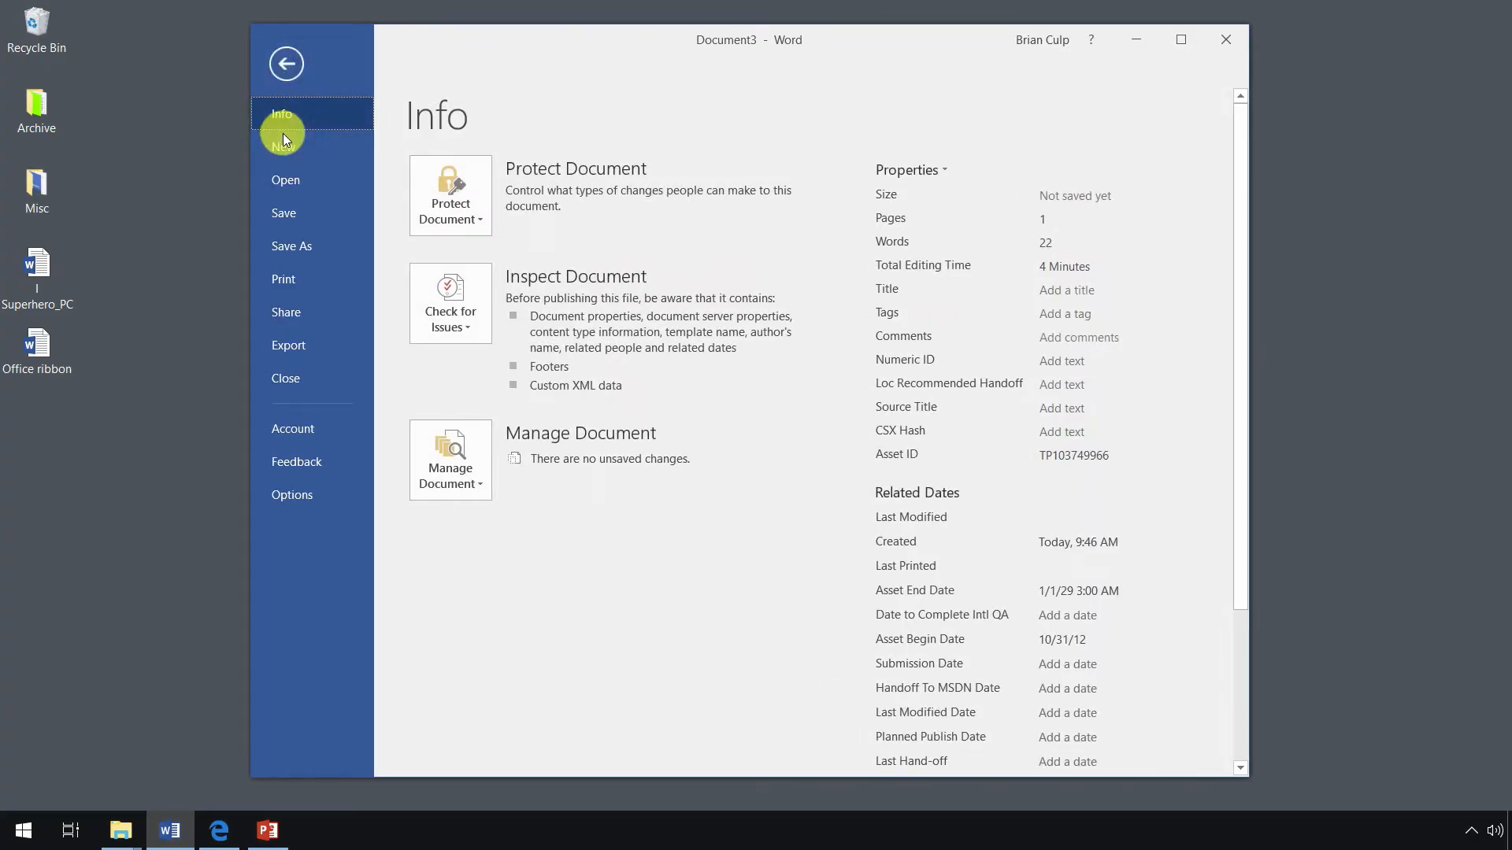
left_click(282, 146)
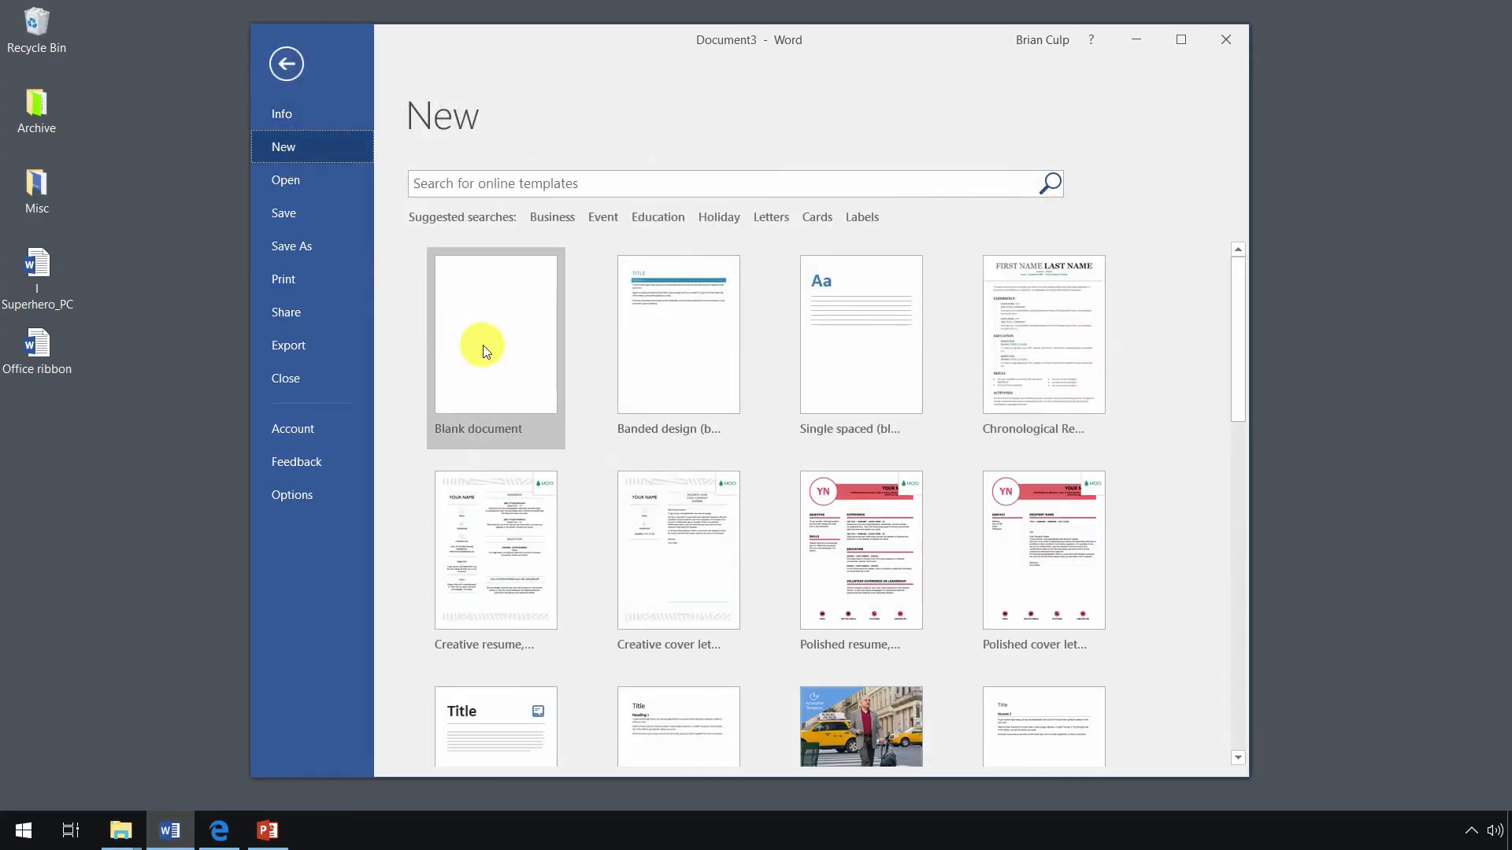
mouse_move(485, 348)
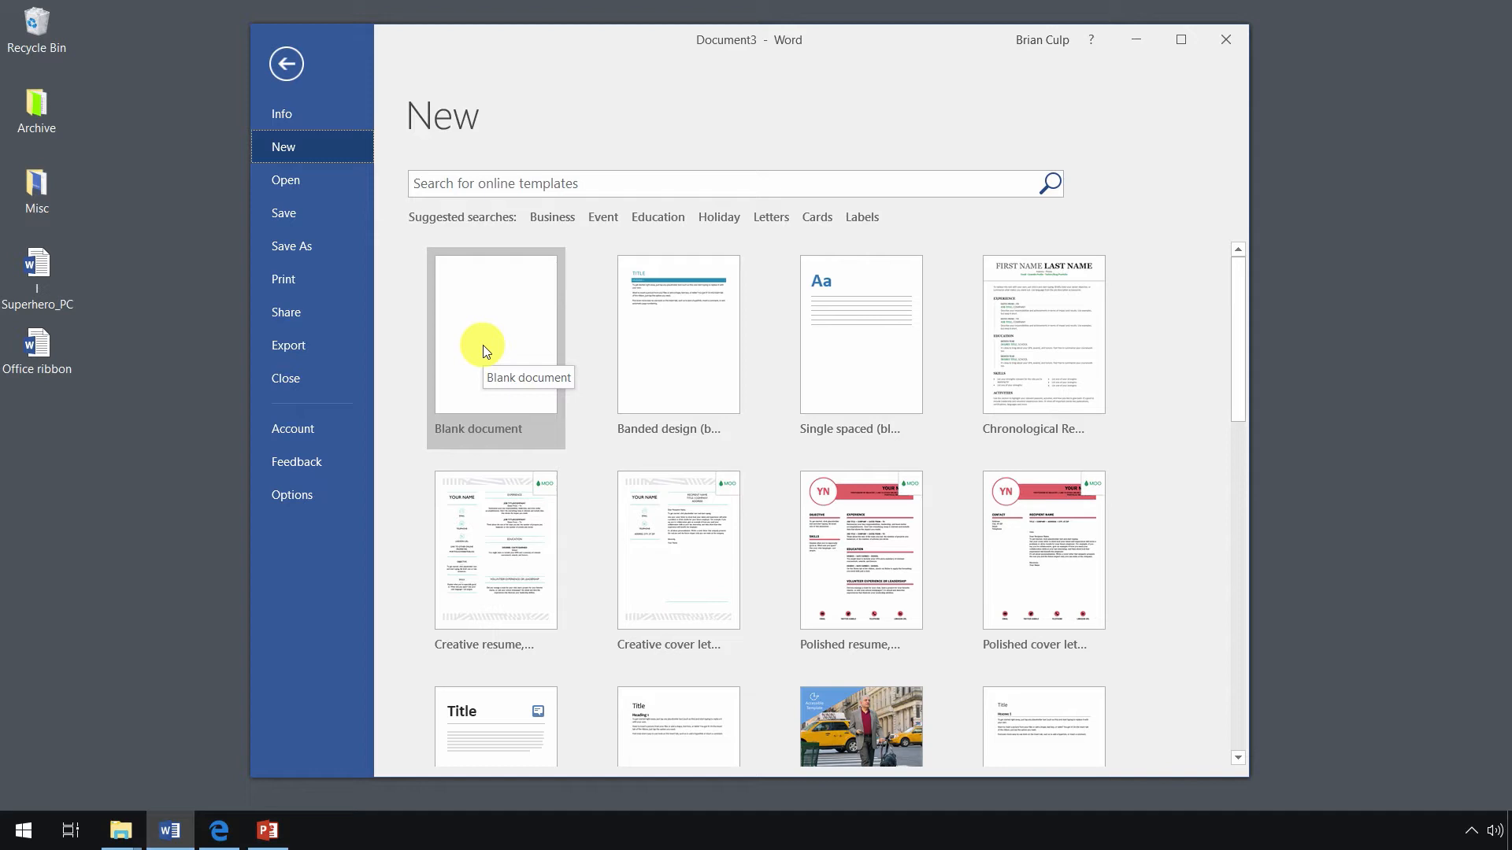
left_click(494, 334)
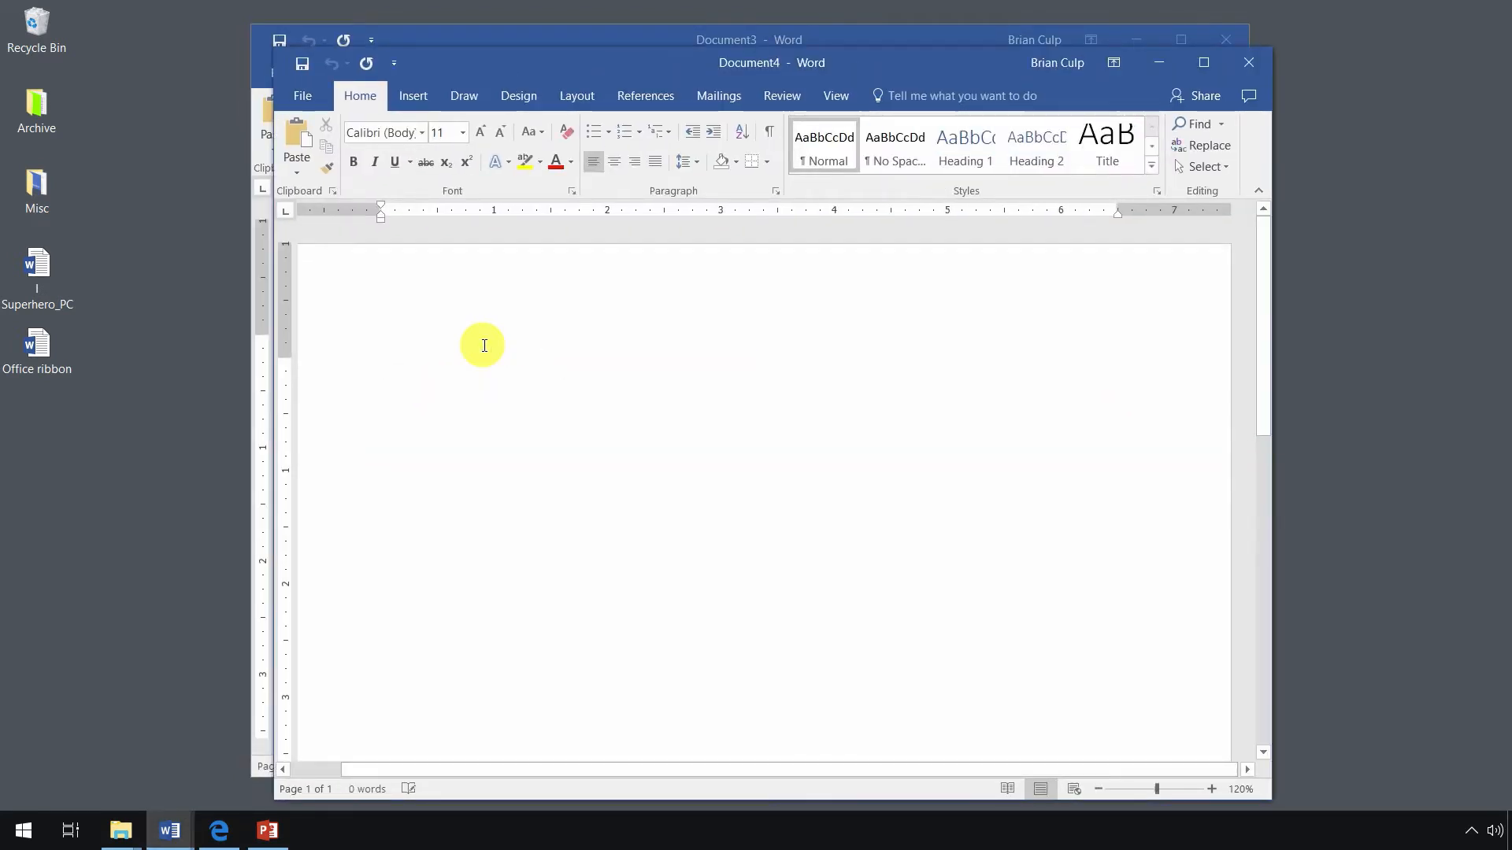
mouse_move(542, 335)
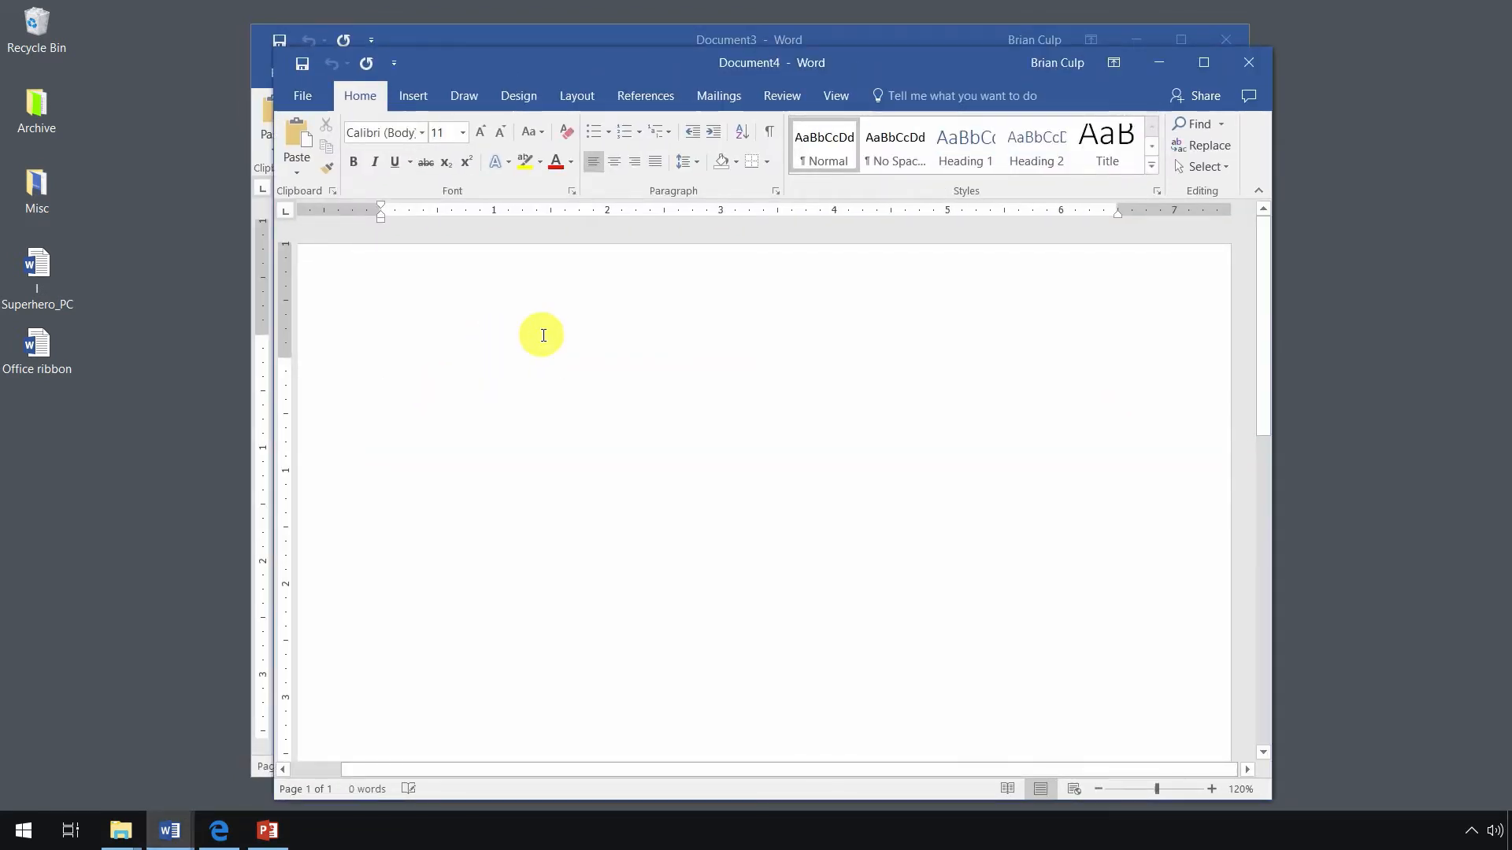
left_click(381, 368)
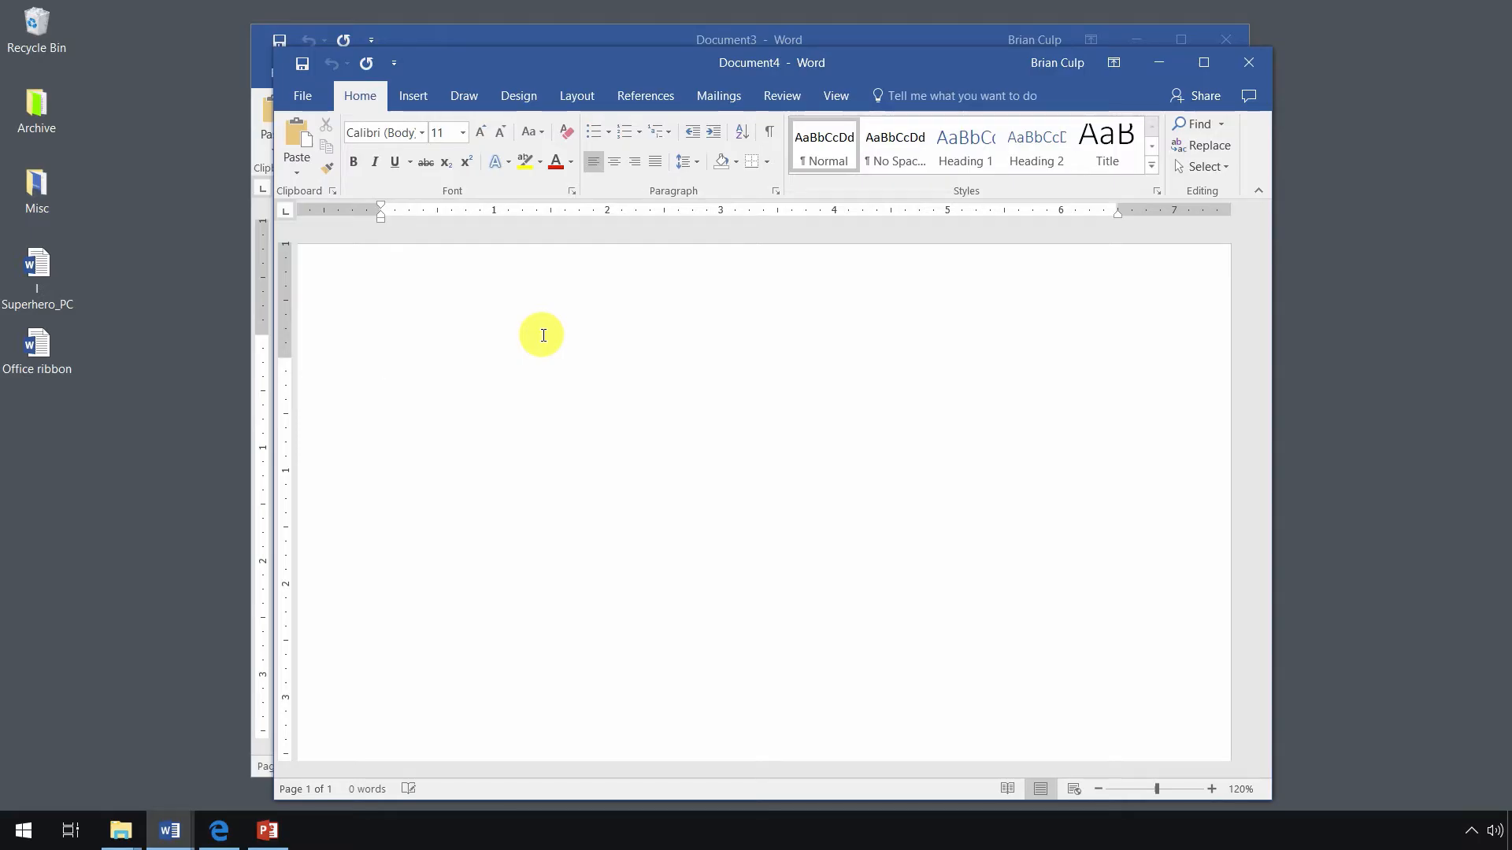
Generate five lorem ipsum paragraphs (86 words) by typing =lorem() in Document4.
left_click(381, 366)
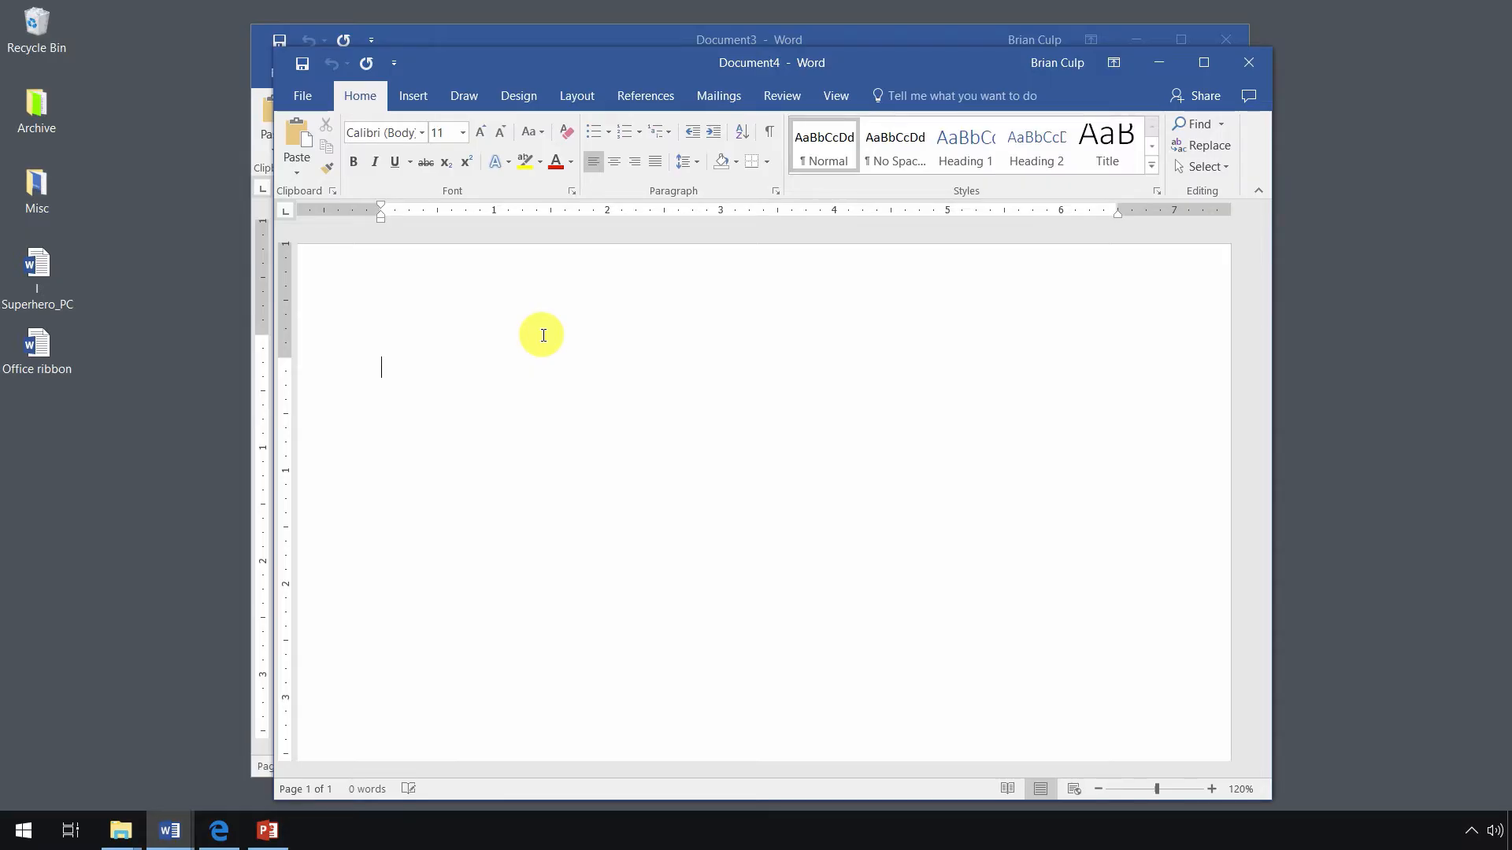
type("=lo")
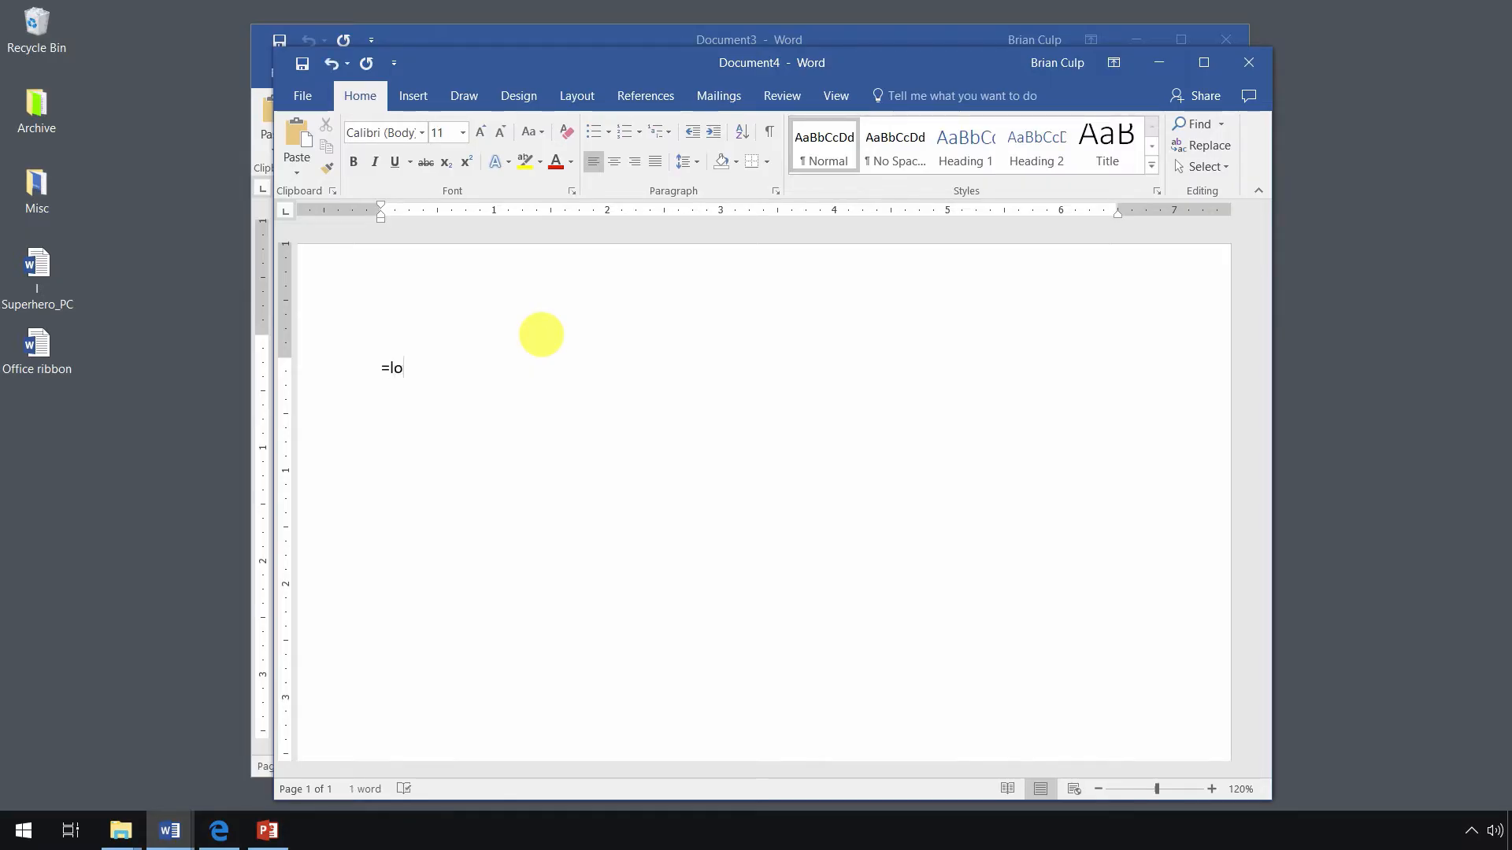
type("rem")
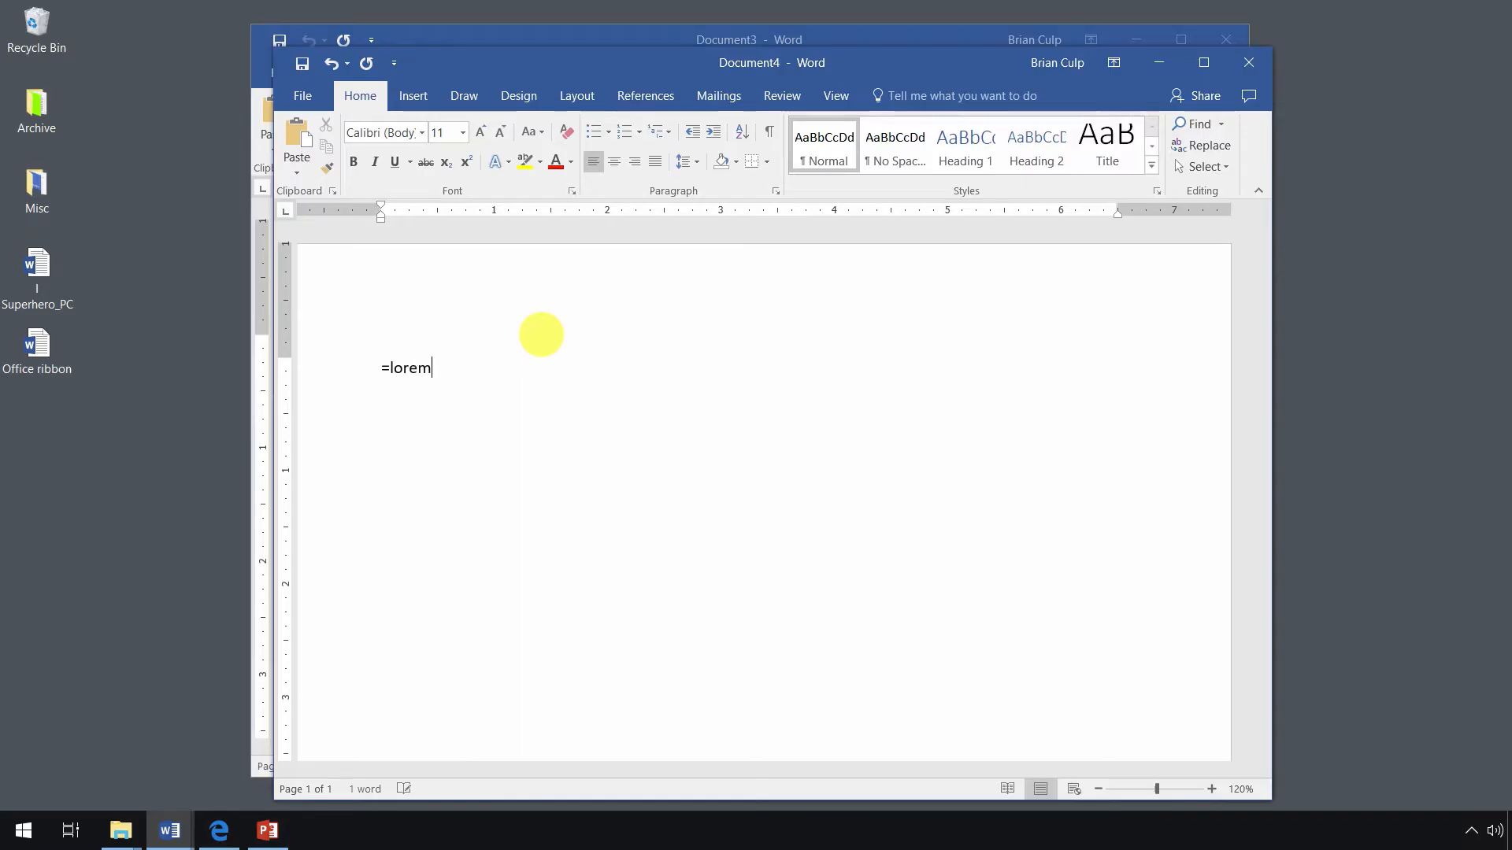
type("()")
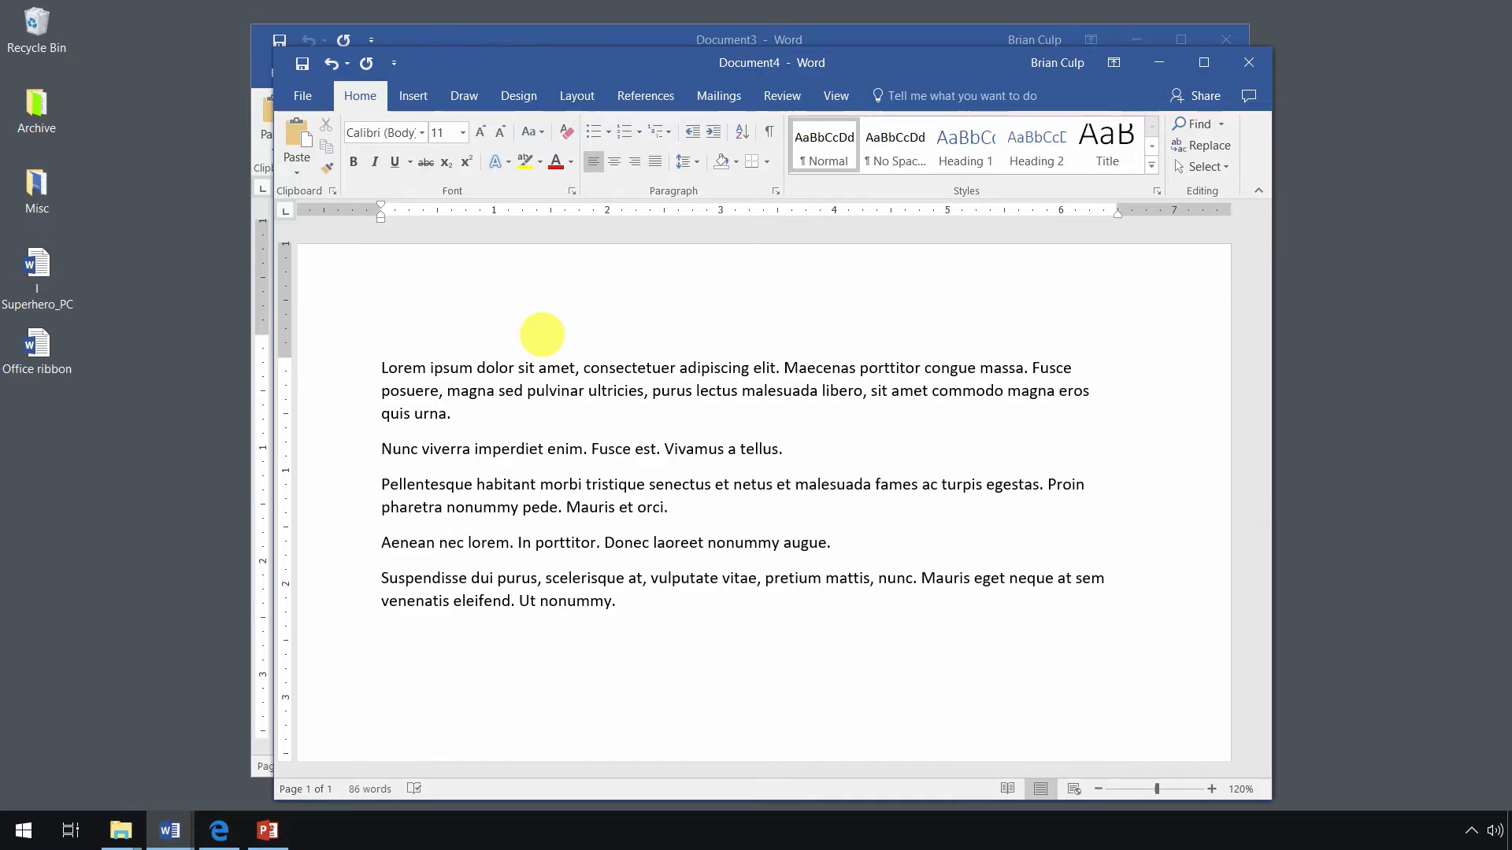
left_click(381, 635)
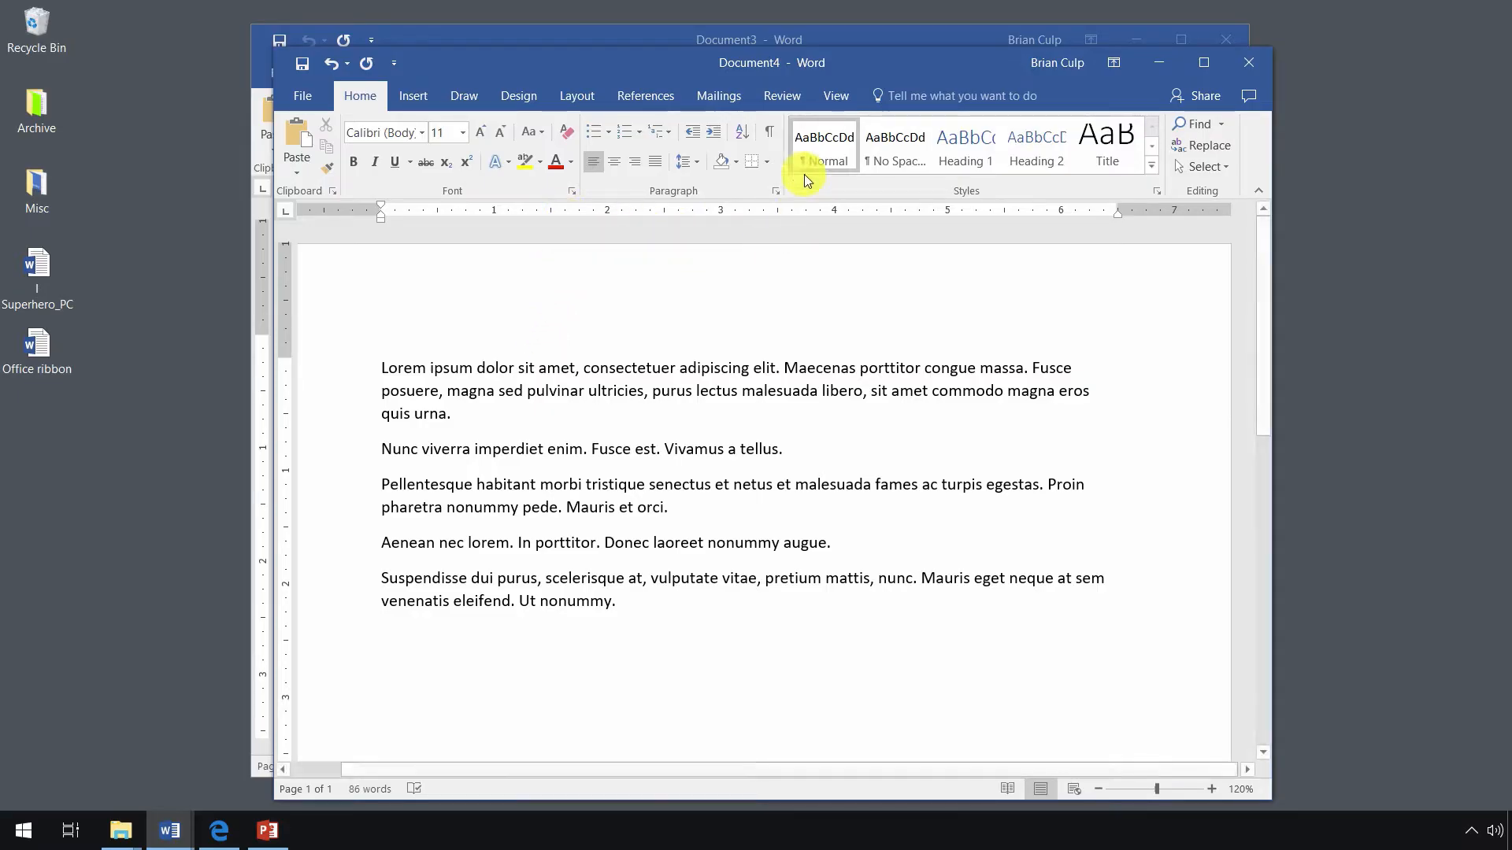
left_click(834, 96)
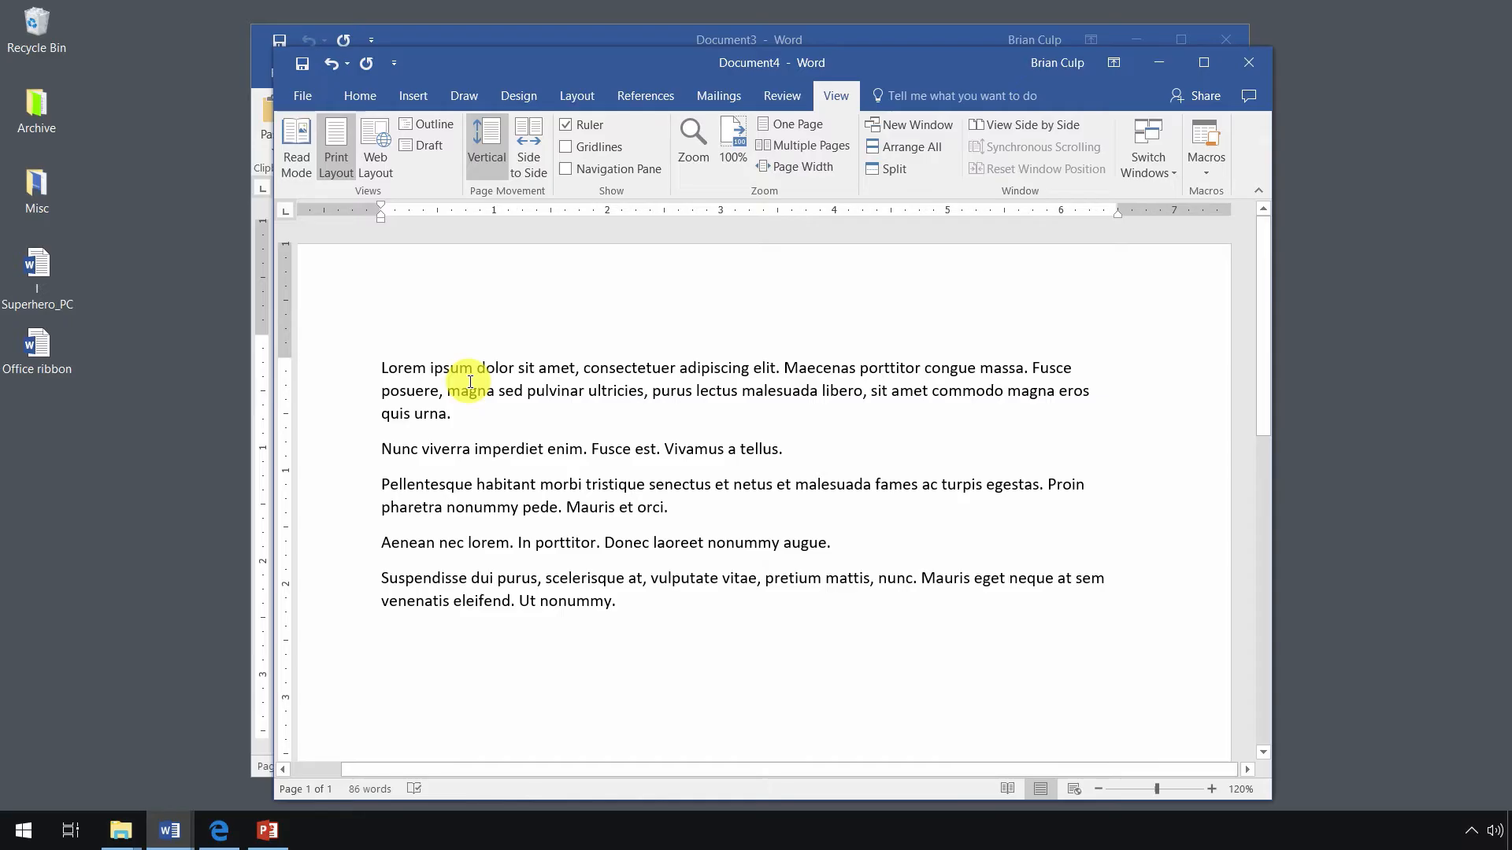
left_click(383, 635)
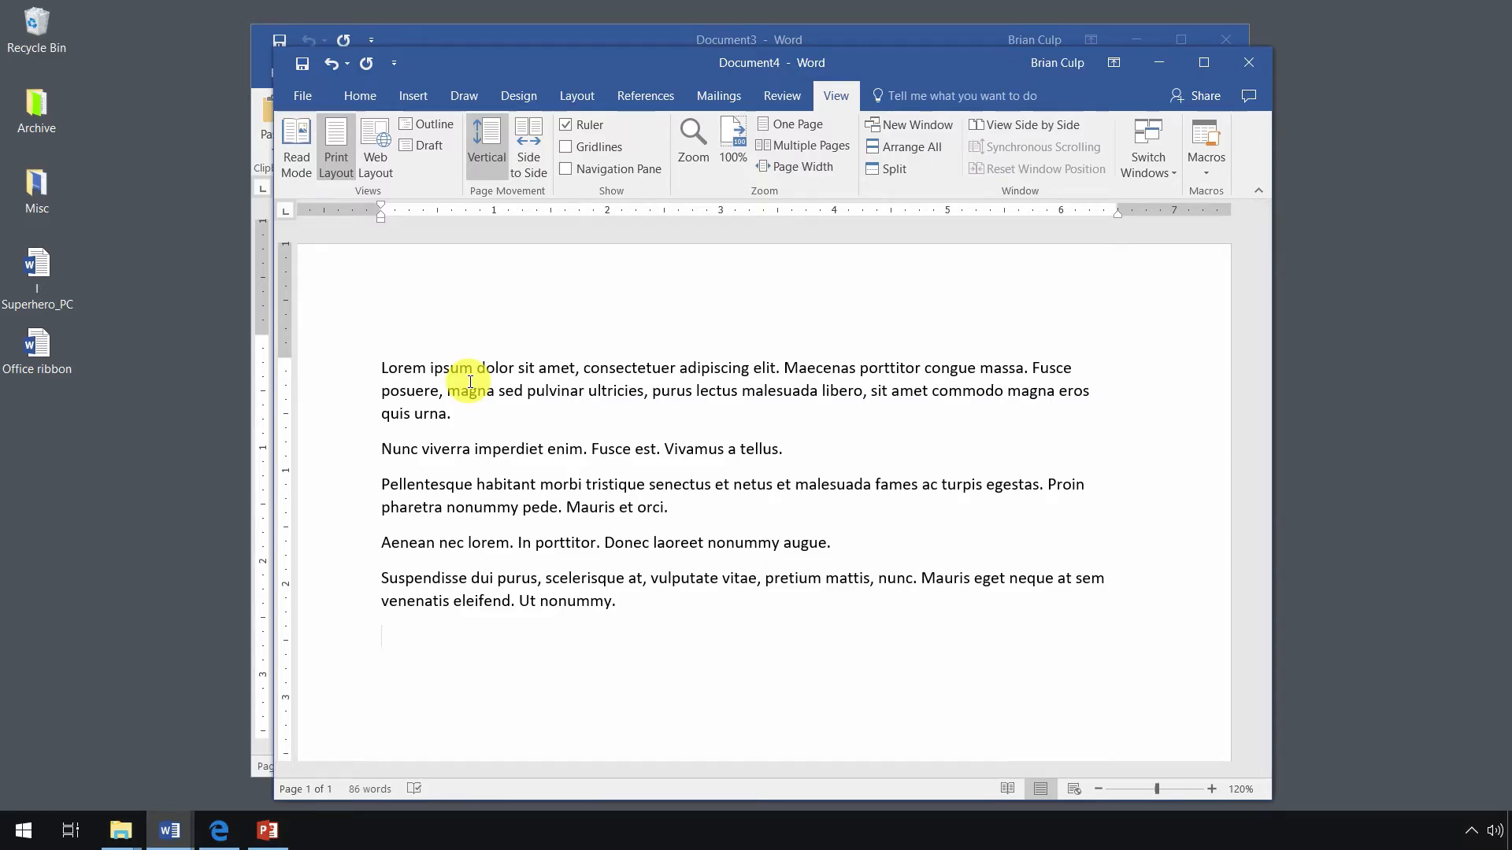
left_click(359, 95)
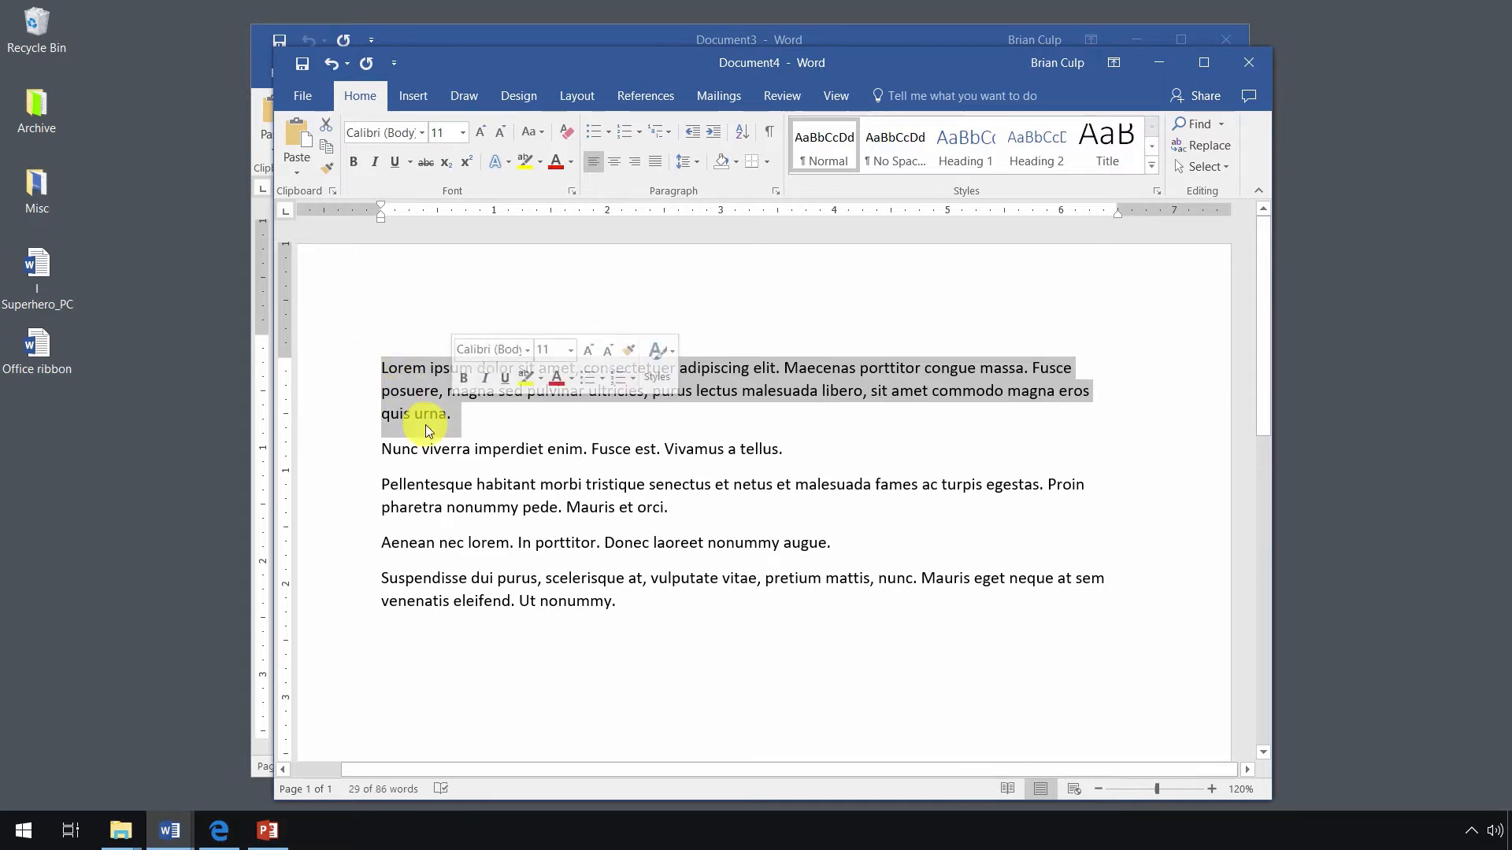
left_click(425, 371)
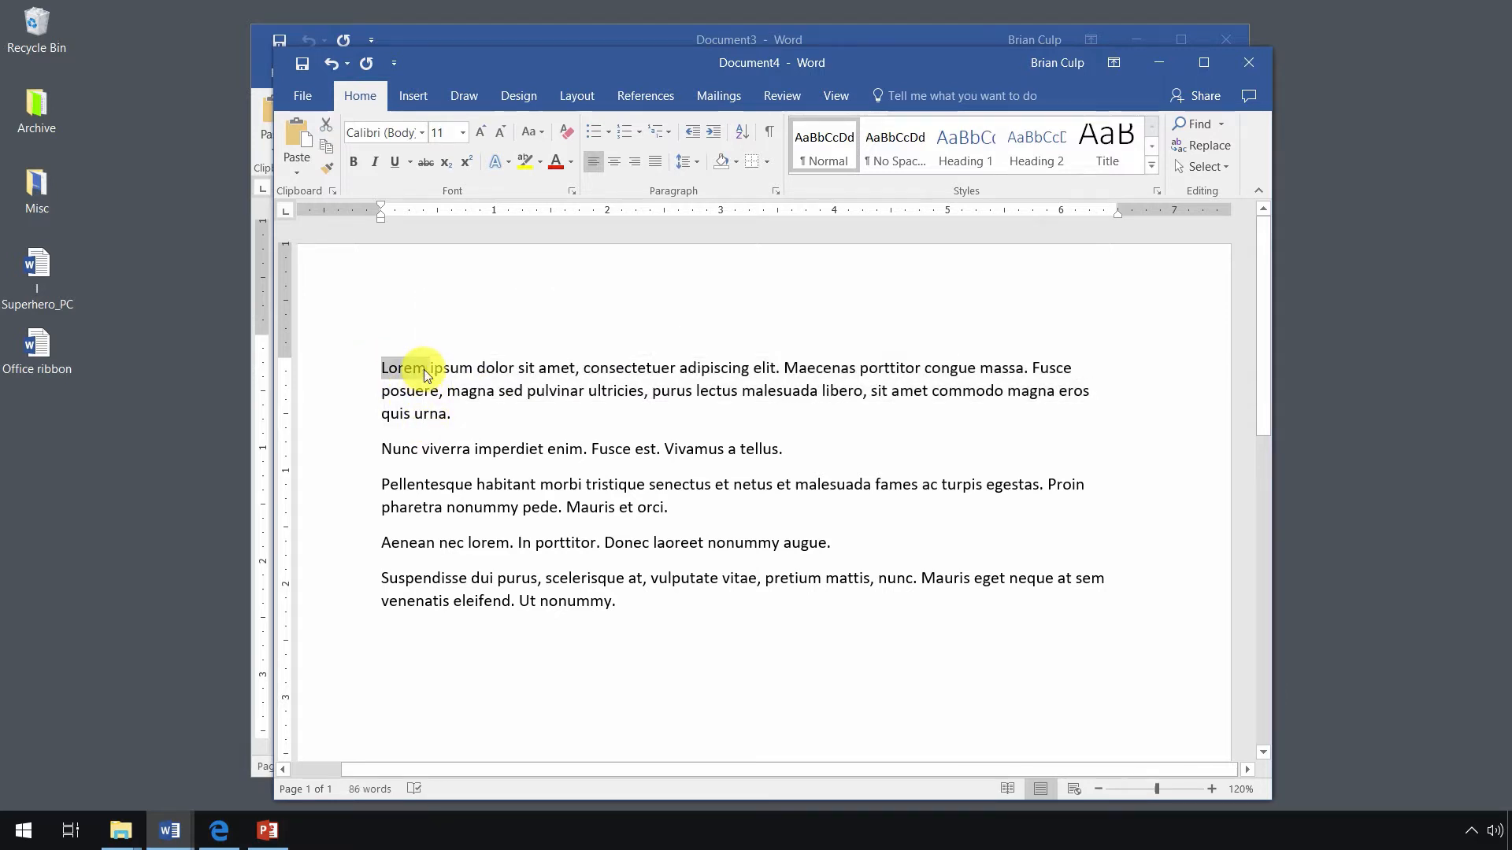
triple_click(425, 371)
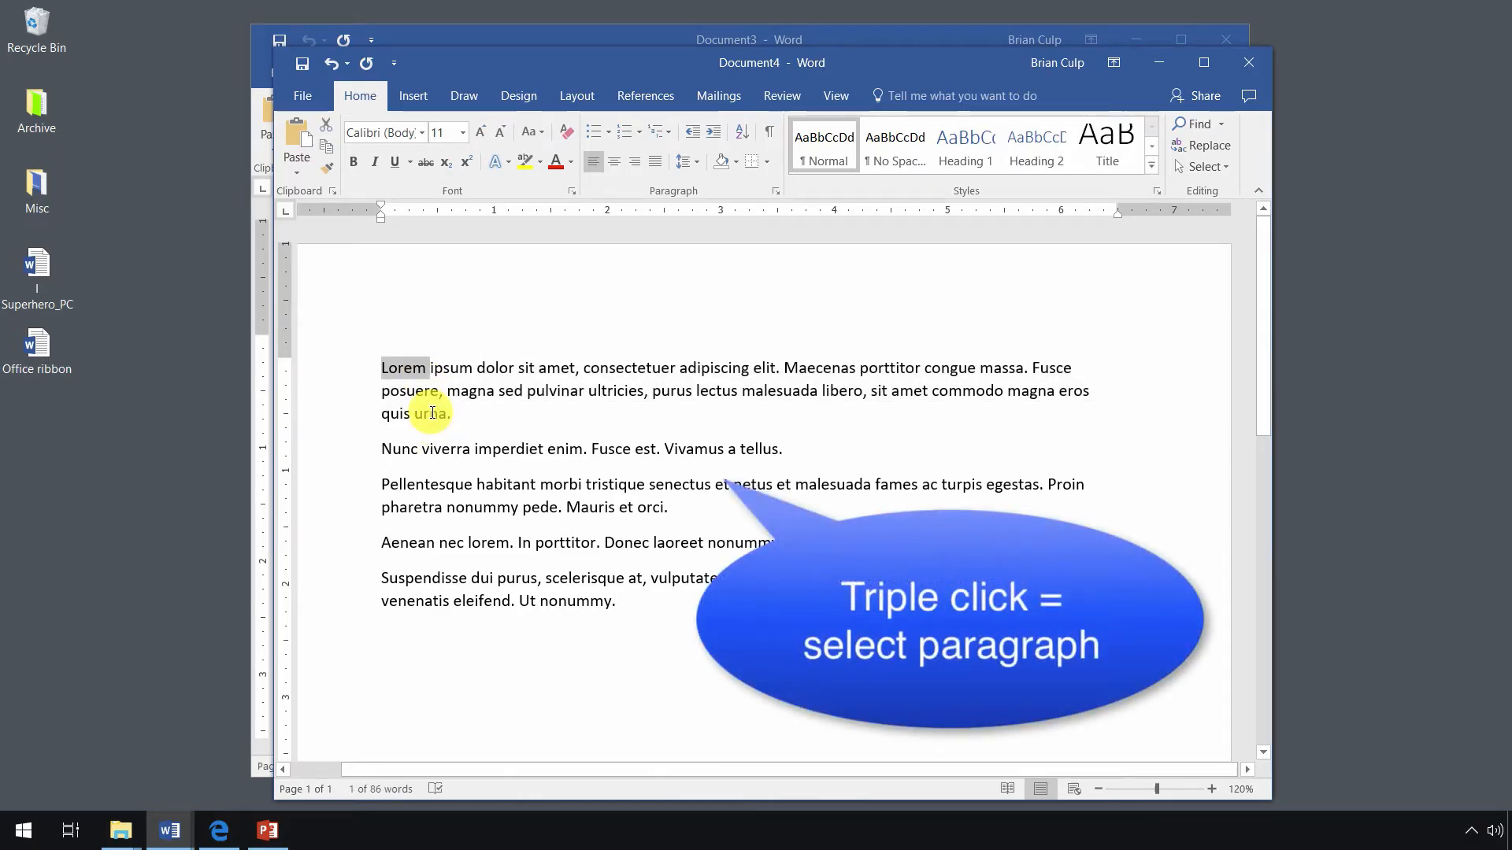
triple_click(415, 391)
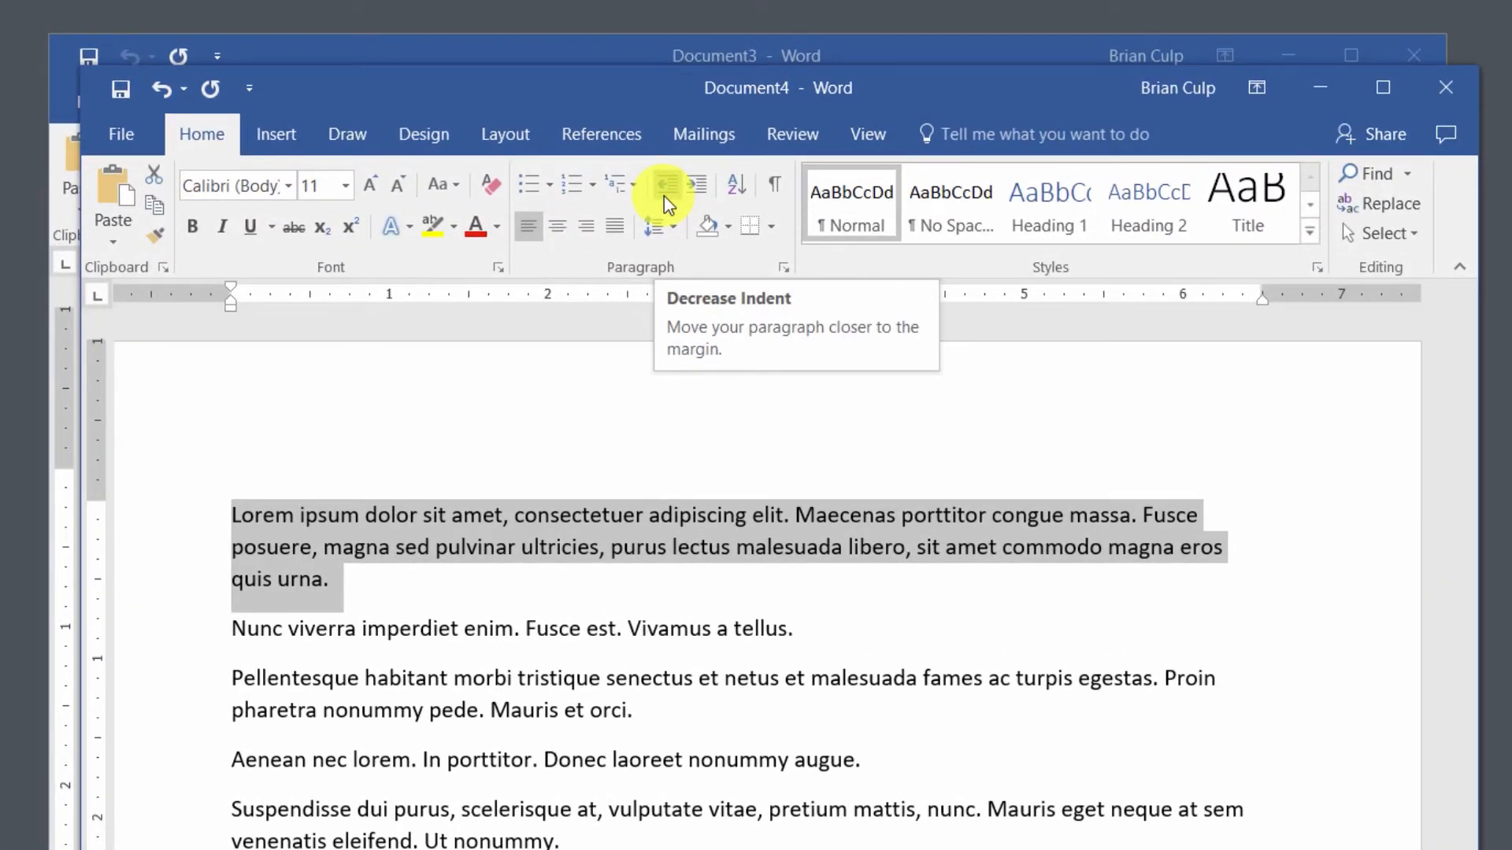
mouse_move(688, 186)
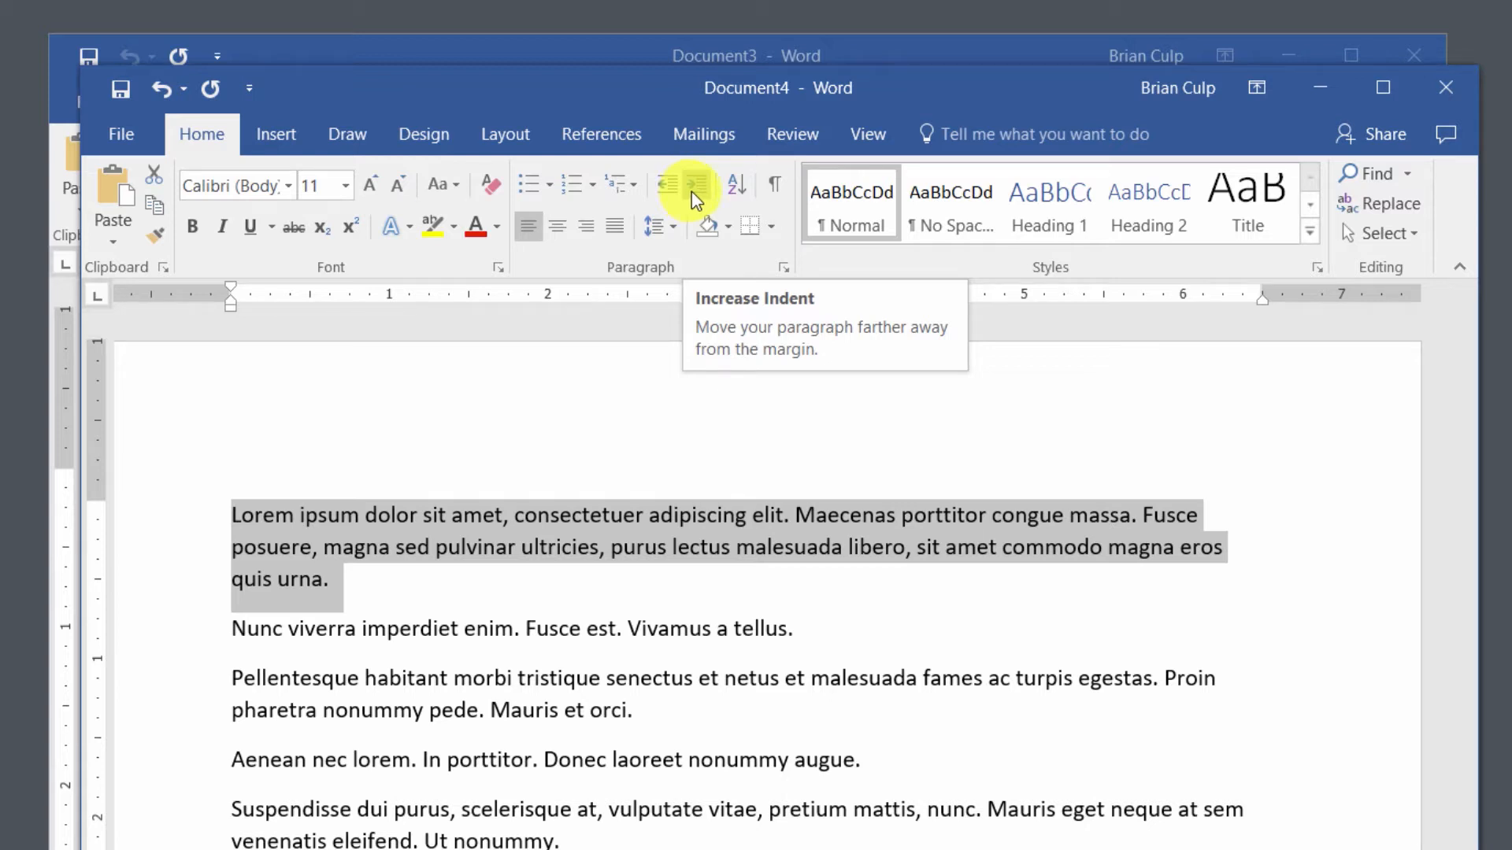
Increase the first paragraph's indent twice, to about one inch from the left margin.
left_click(687, 184)
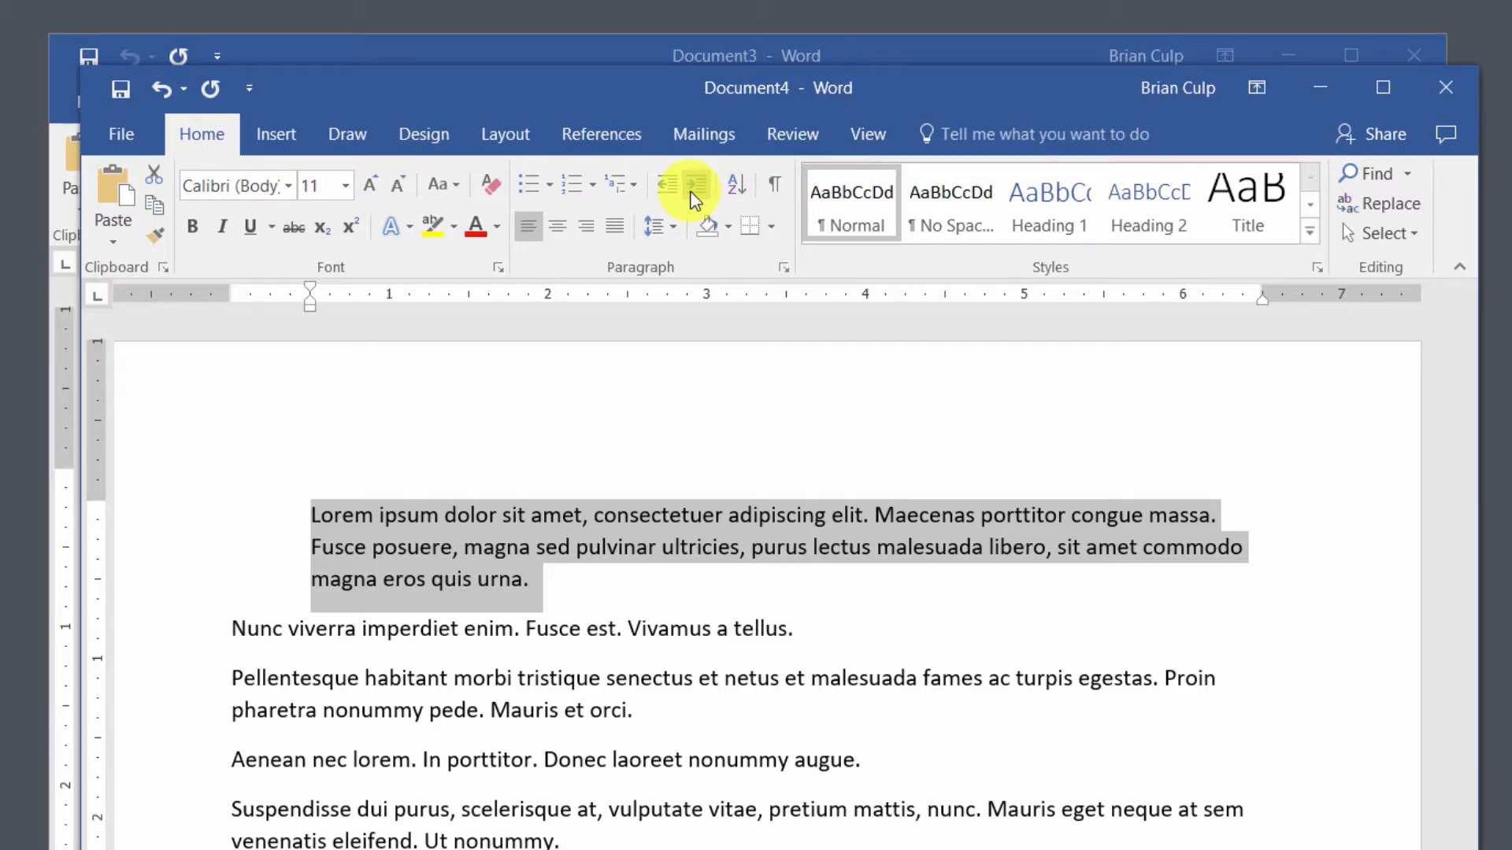
mouse_move(314, 317)
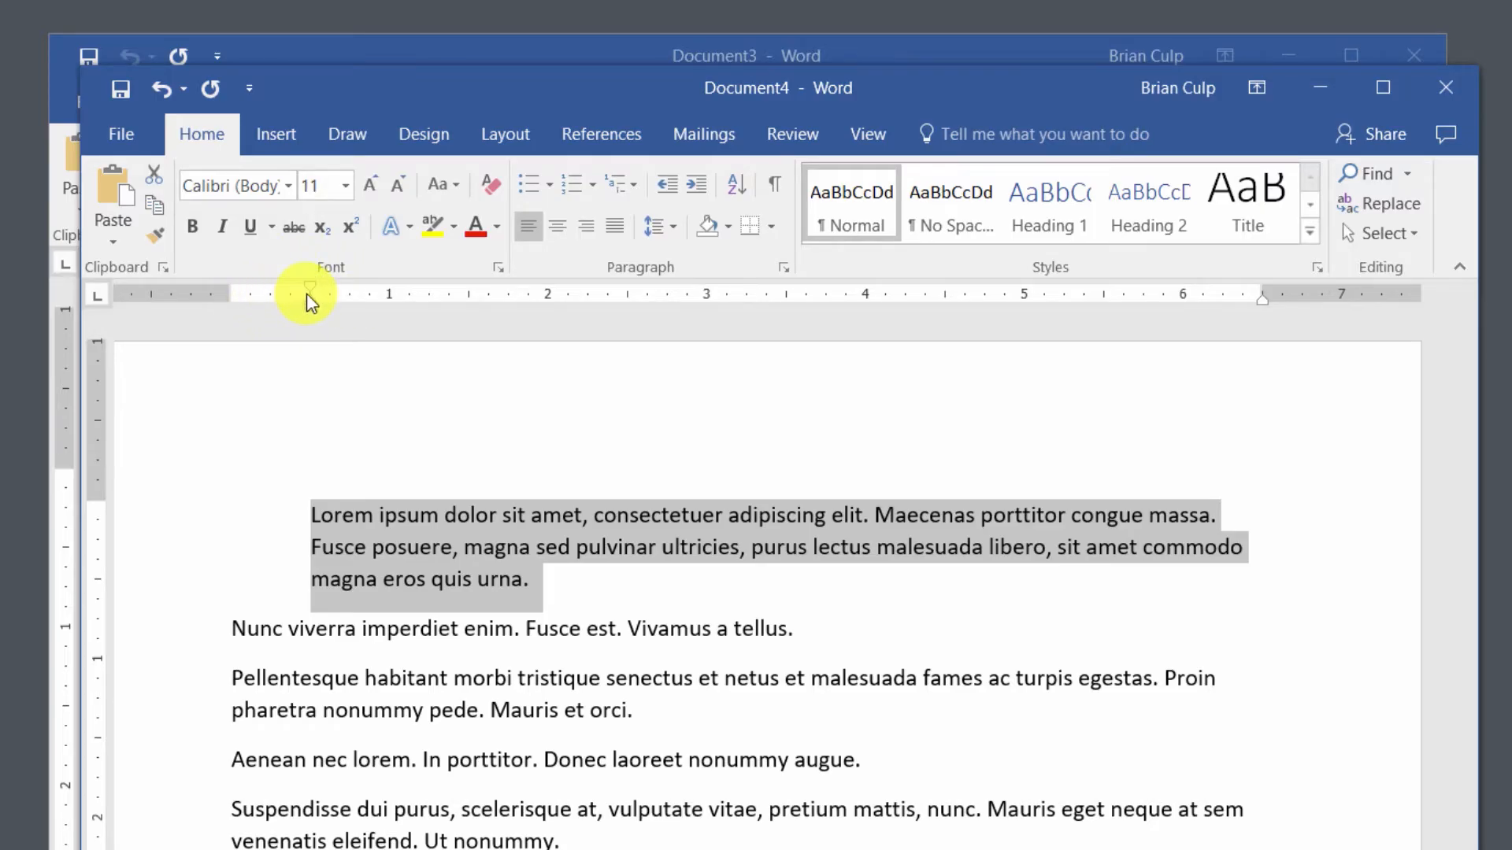
mouse_move(381, 318)
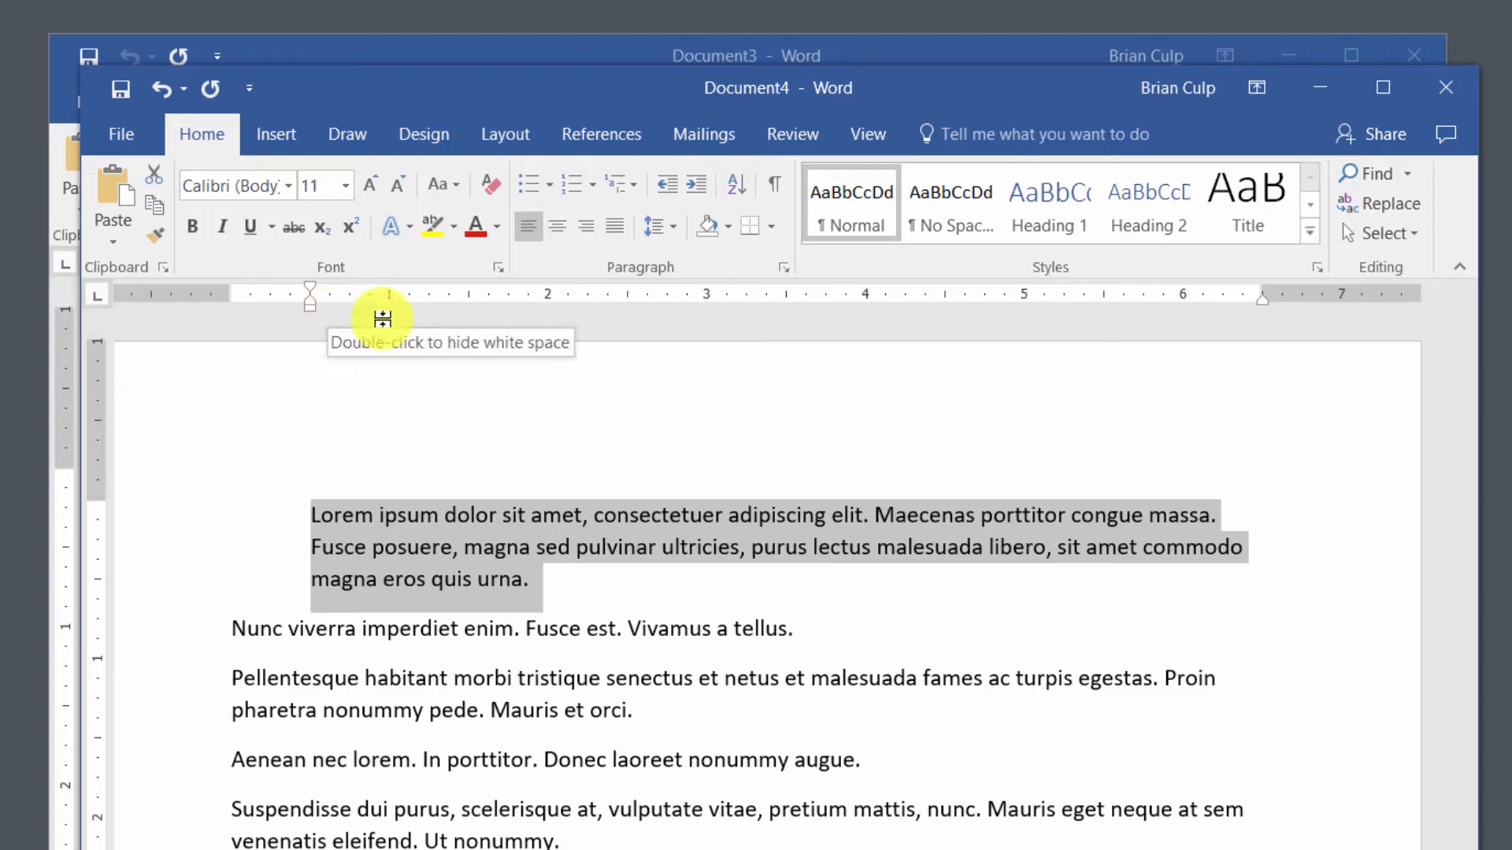
mouse_move(693, 185)
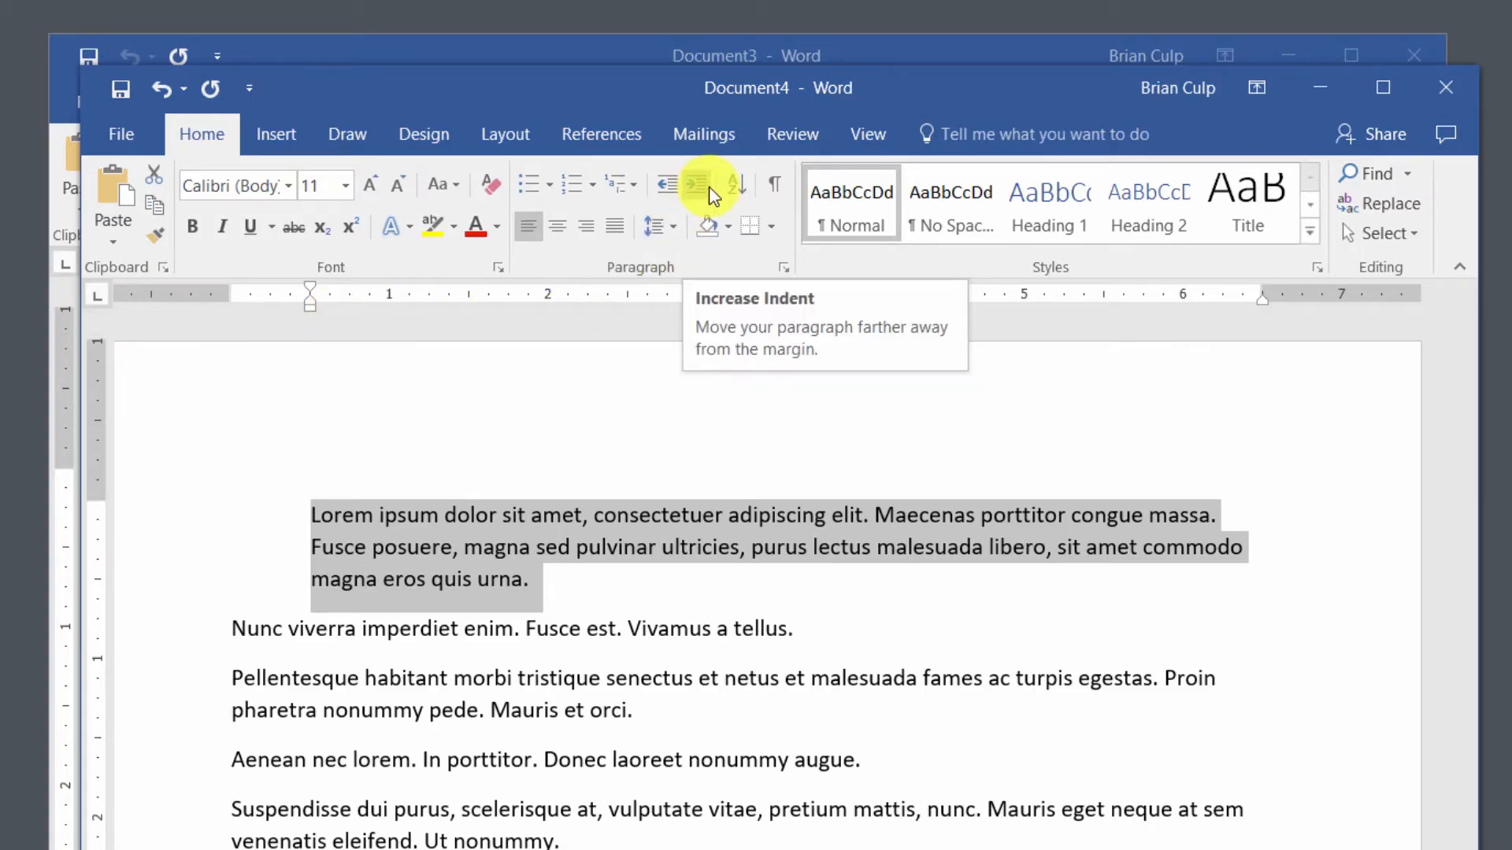
left_click(695, 184)
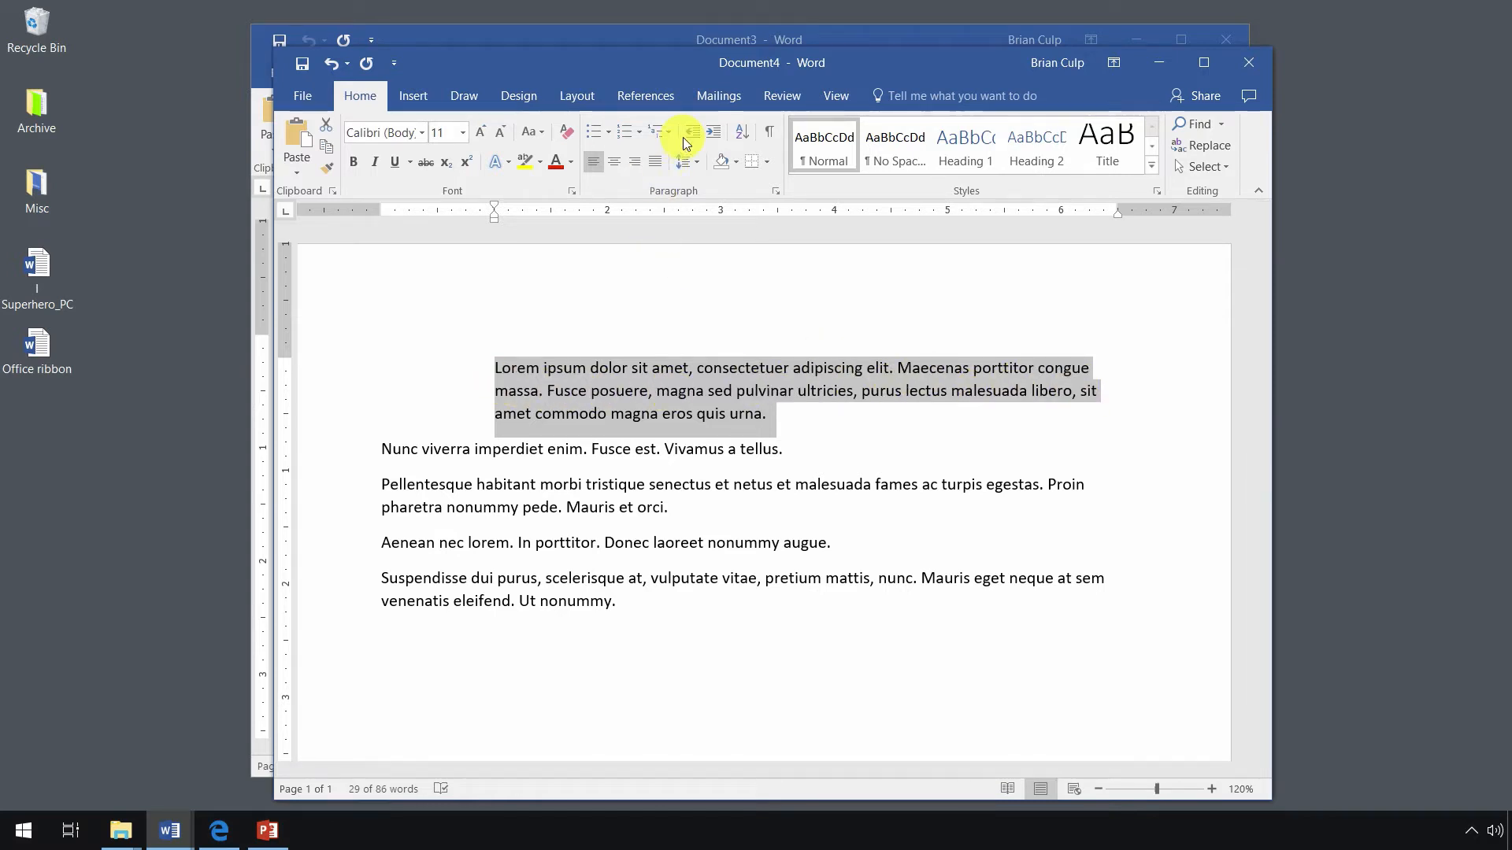
mouse_move(682, 132)
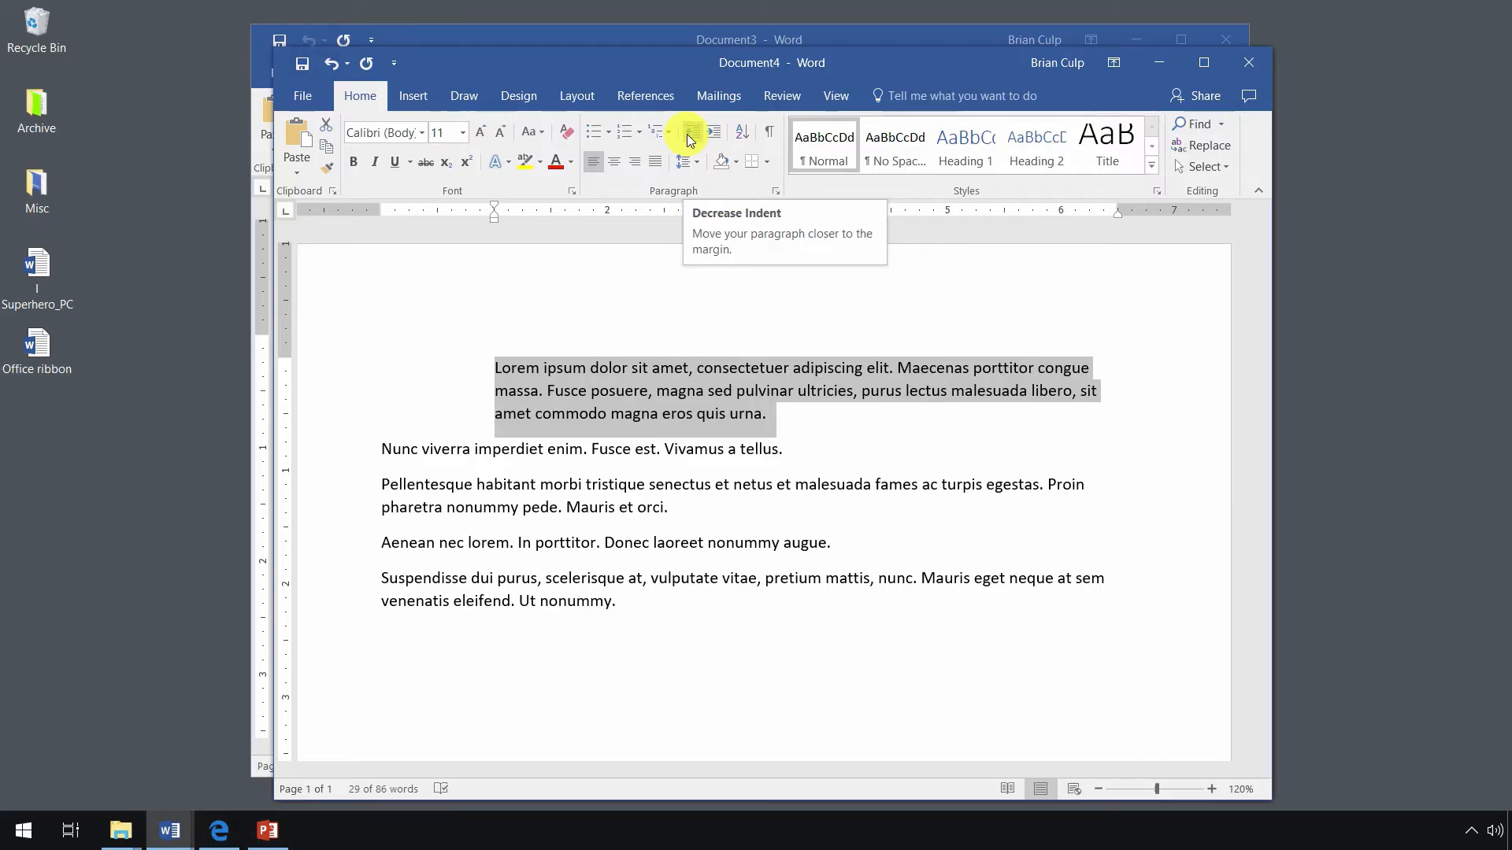
Return the first paragraph to the margin, then re-indent it to about one inch.
left_click(685, 132)
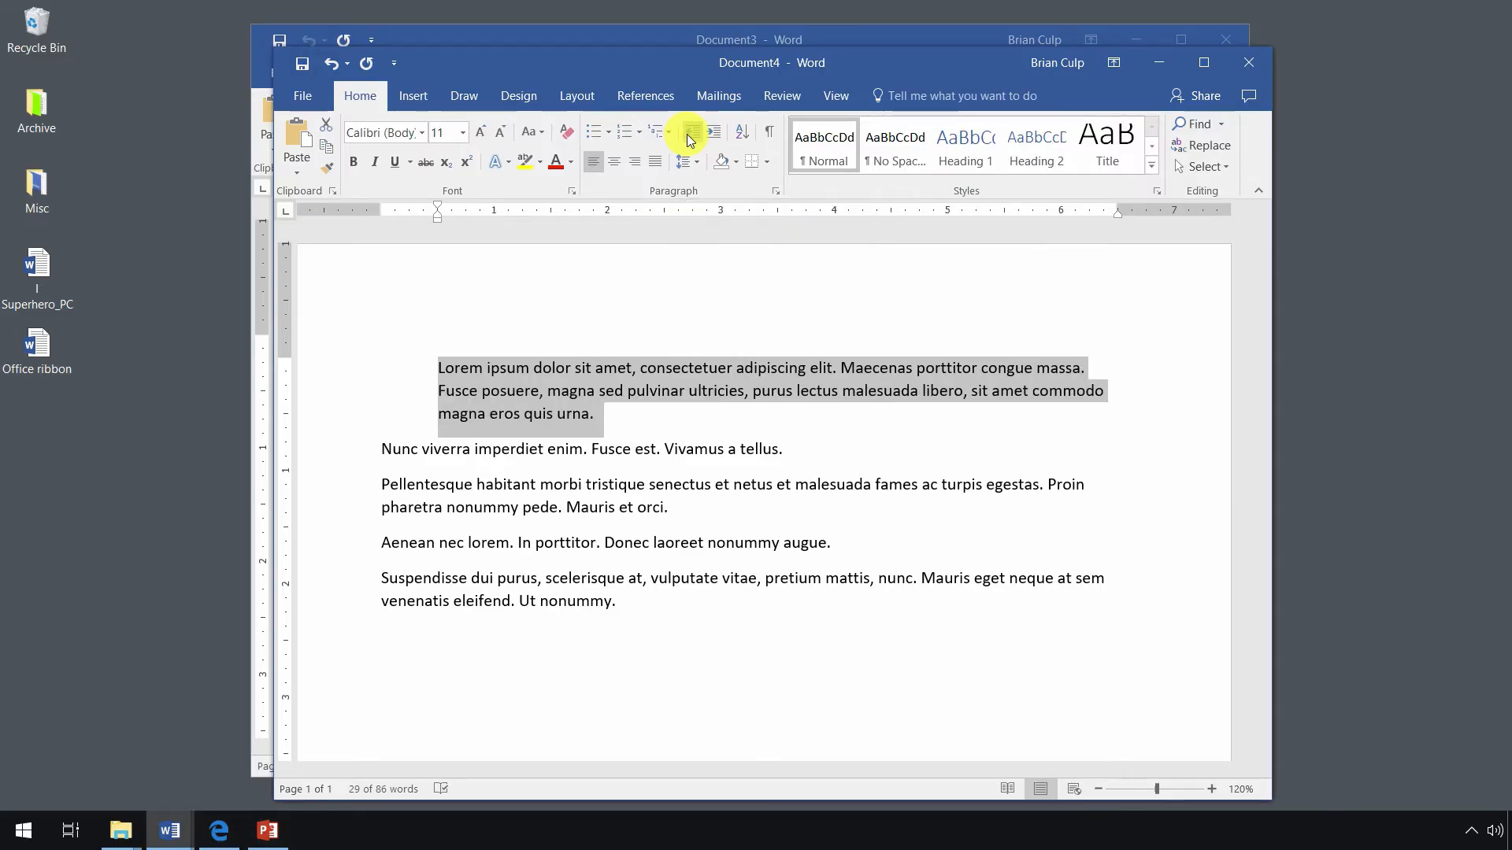
left_click(691, 132)
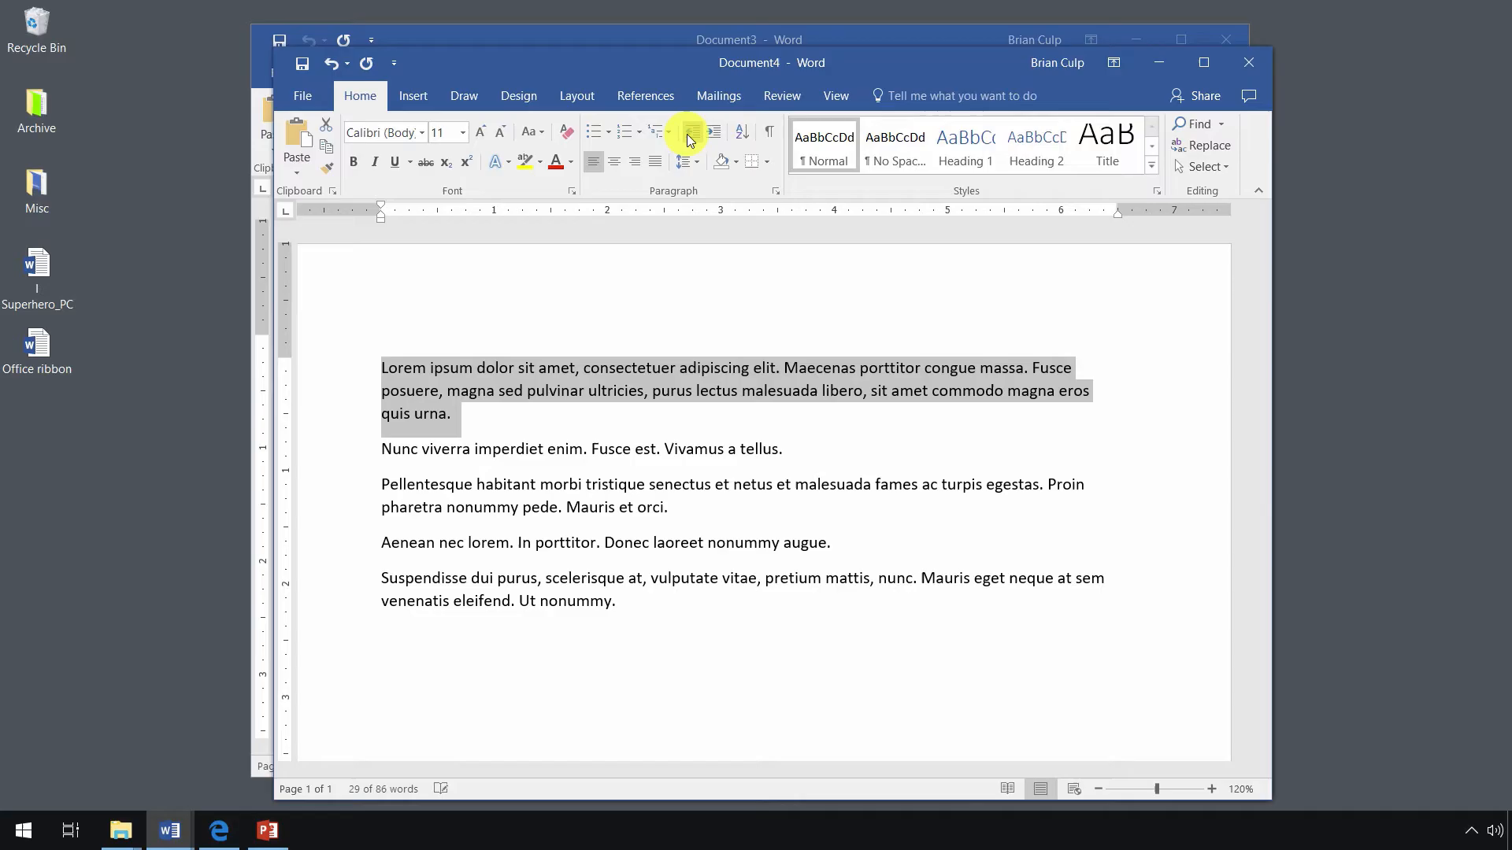
mouse_move(435, 223)
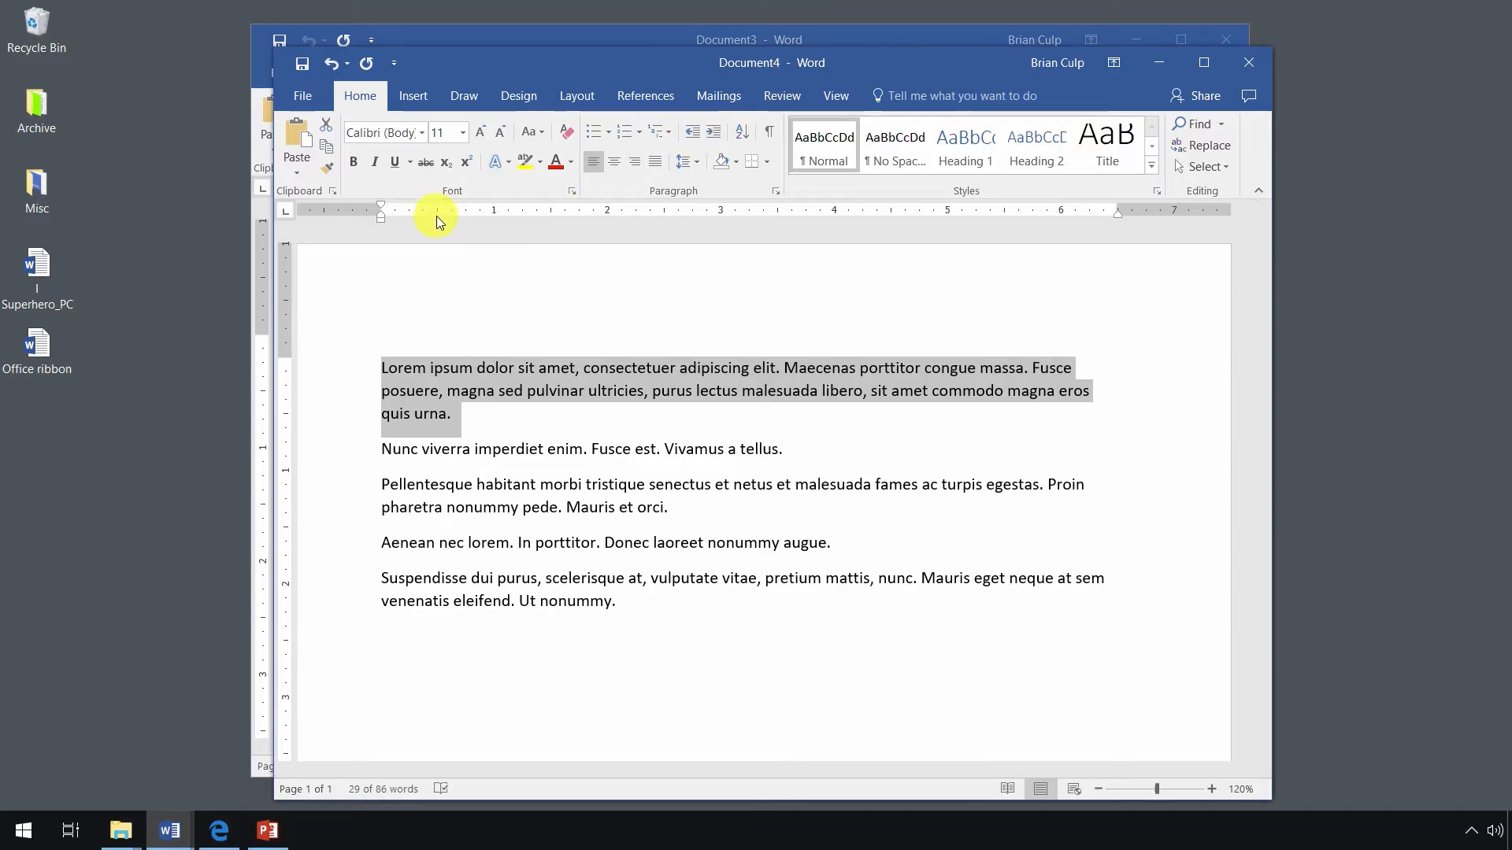
mouse_move(687, 214)
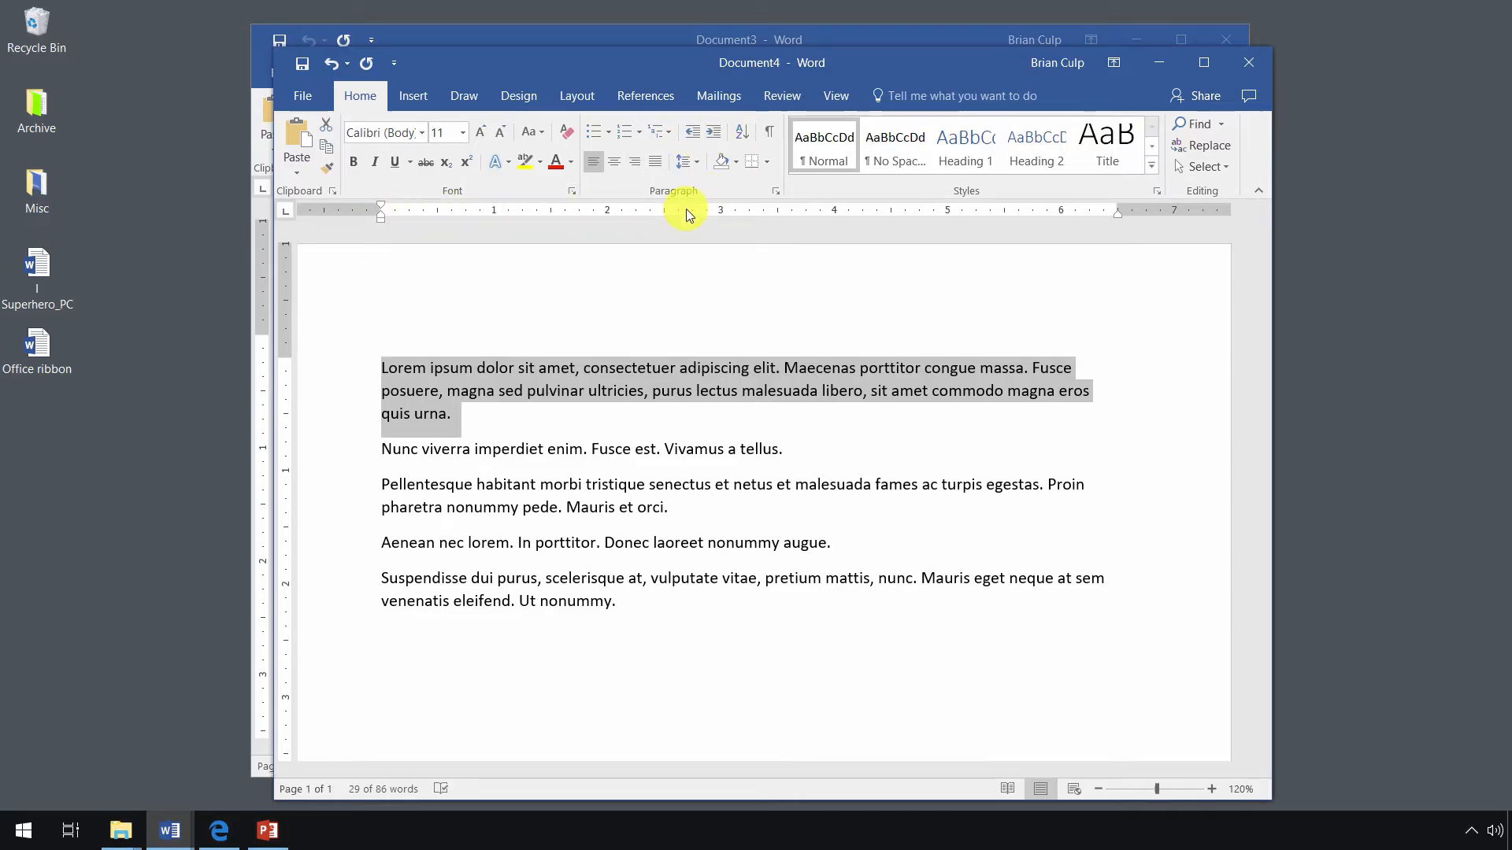
mouse_move(383, 211)
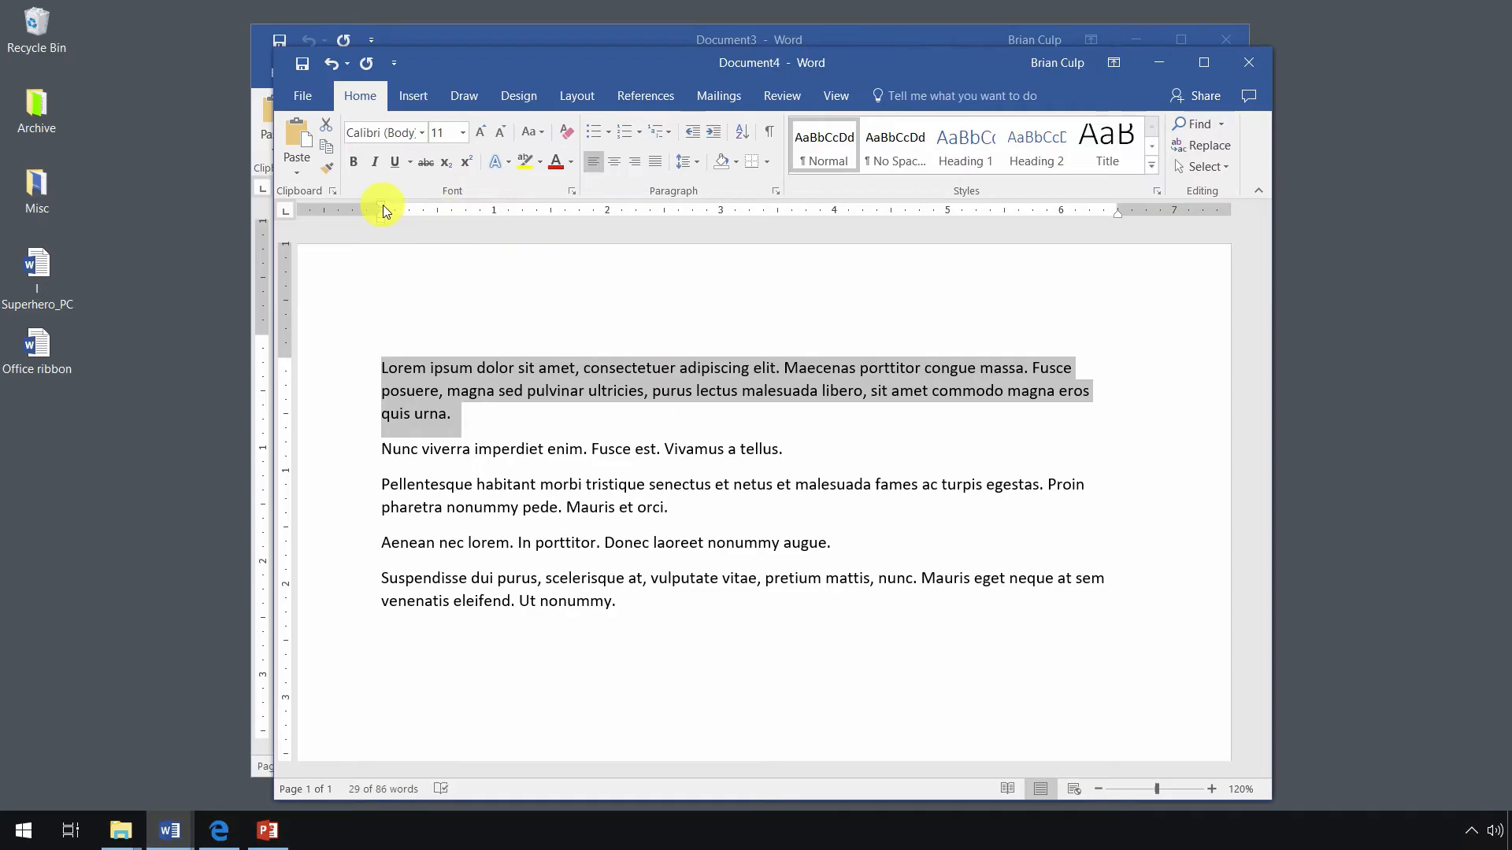
left_click(712, 132)
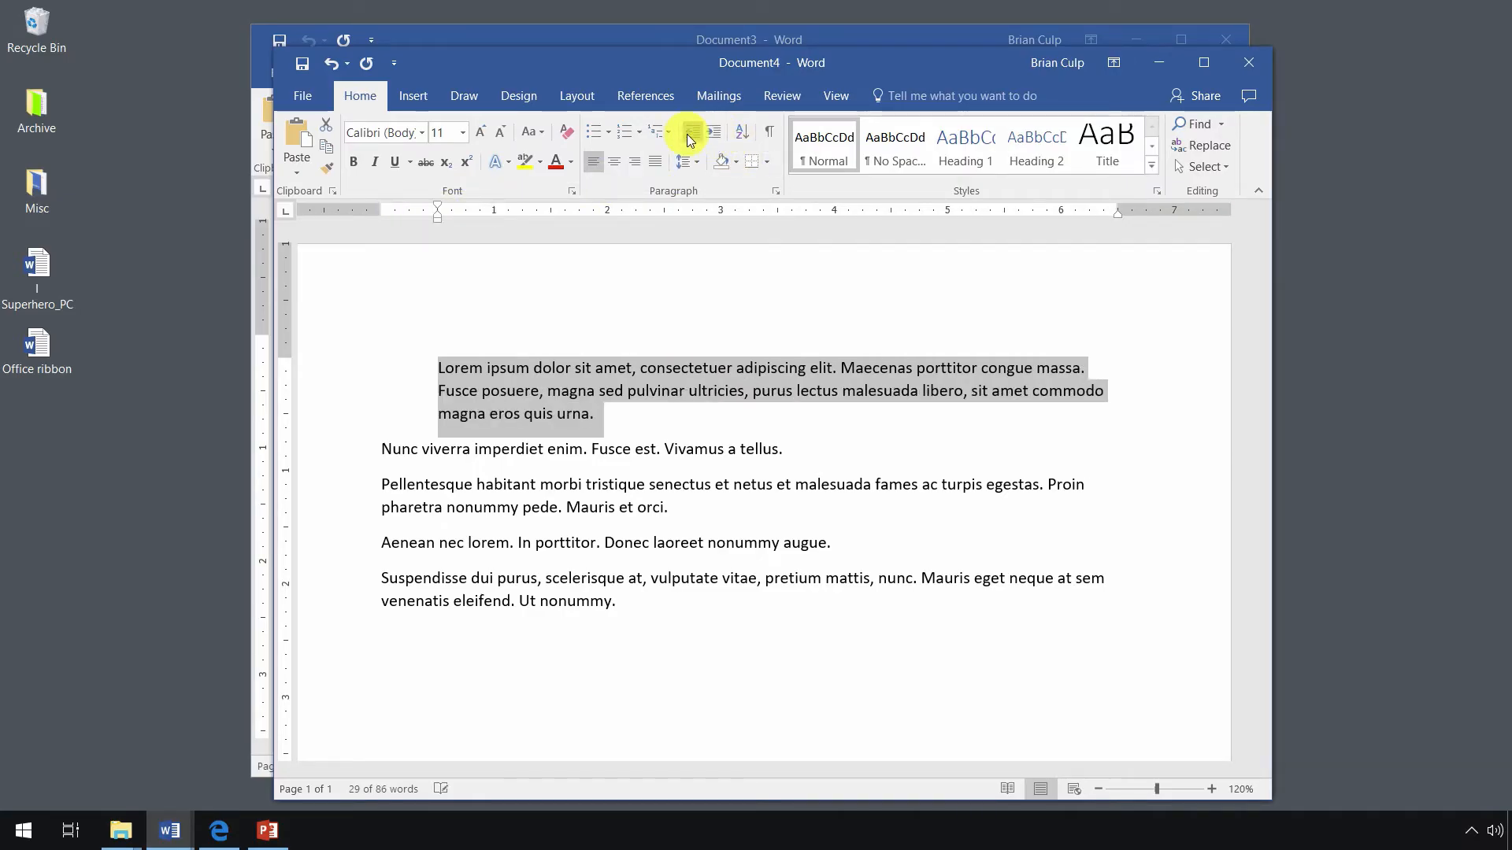
mouse_move(712, 135)
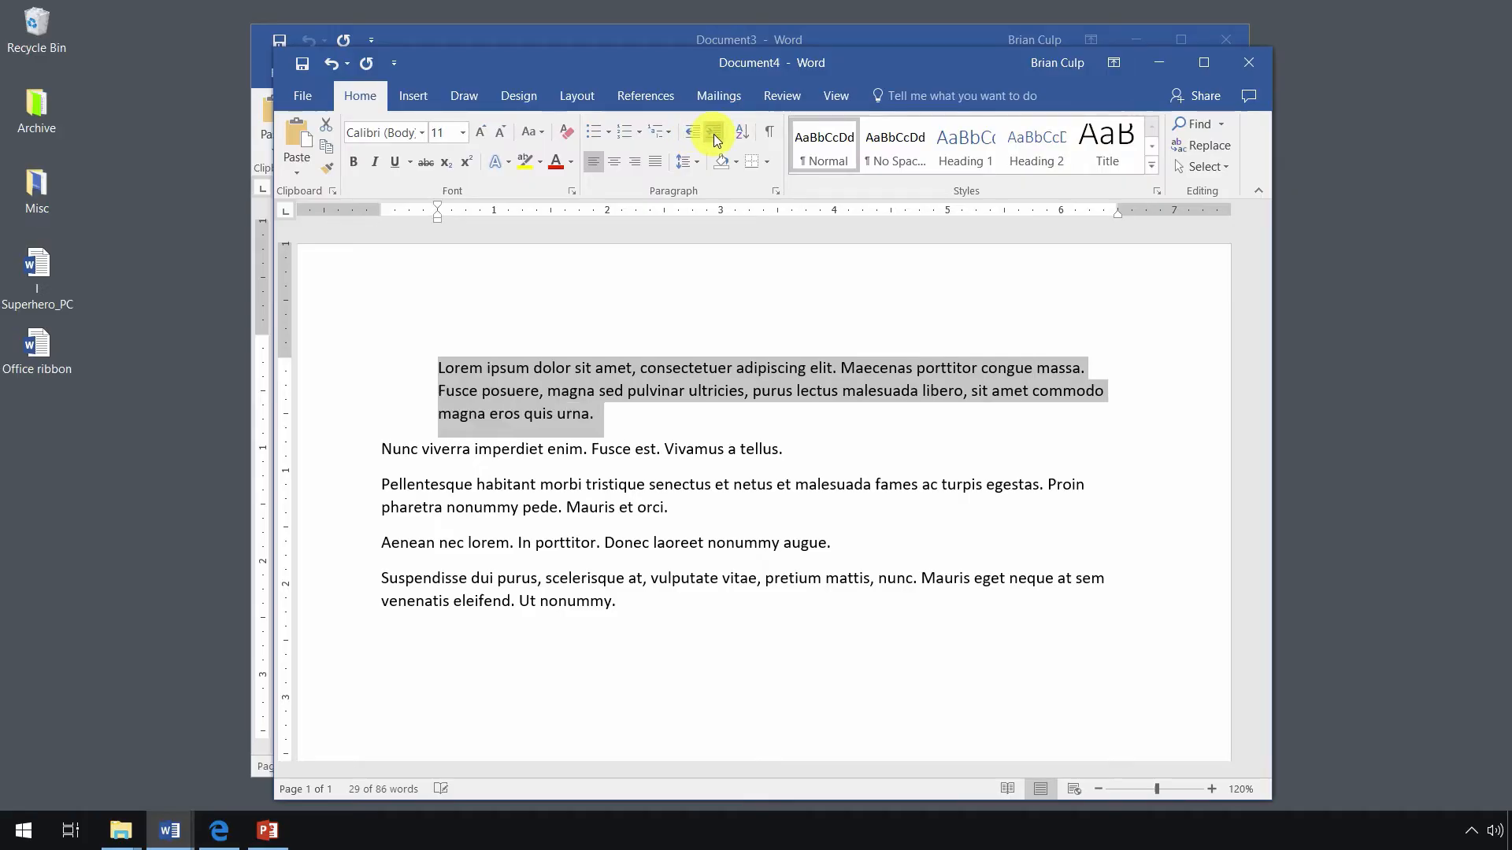
left_click(712, 133)
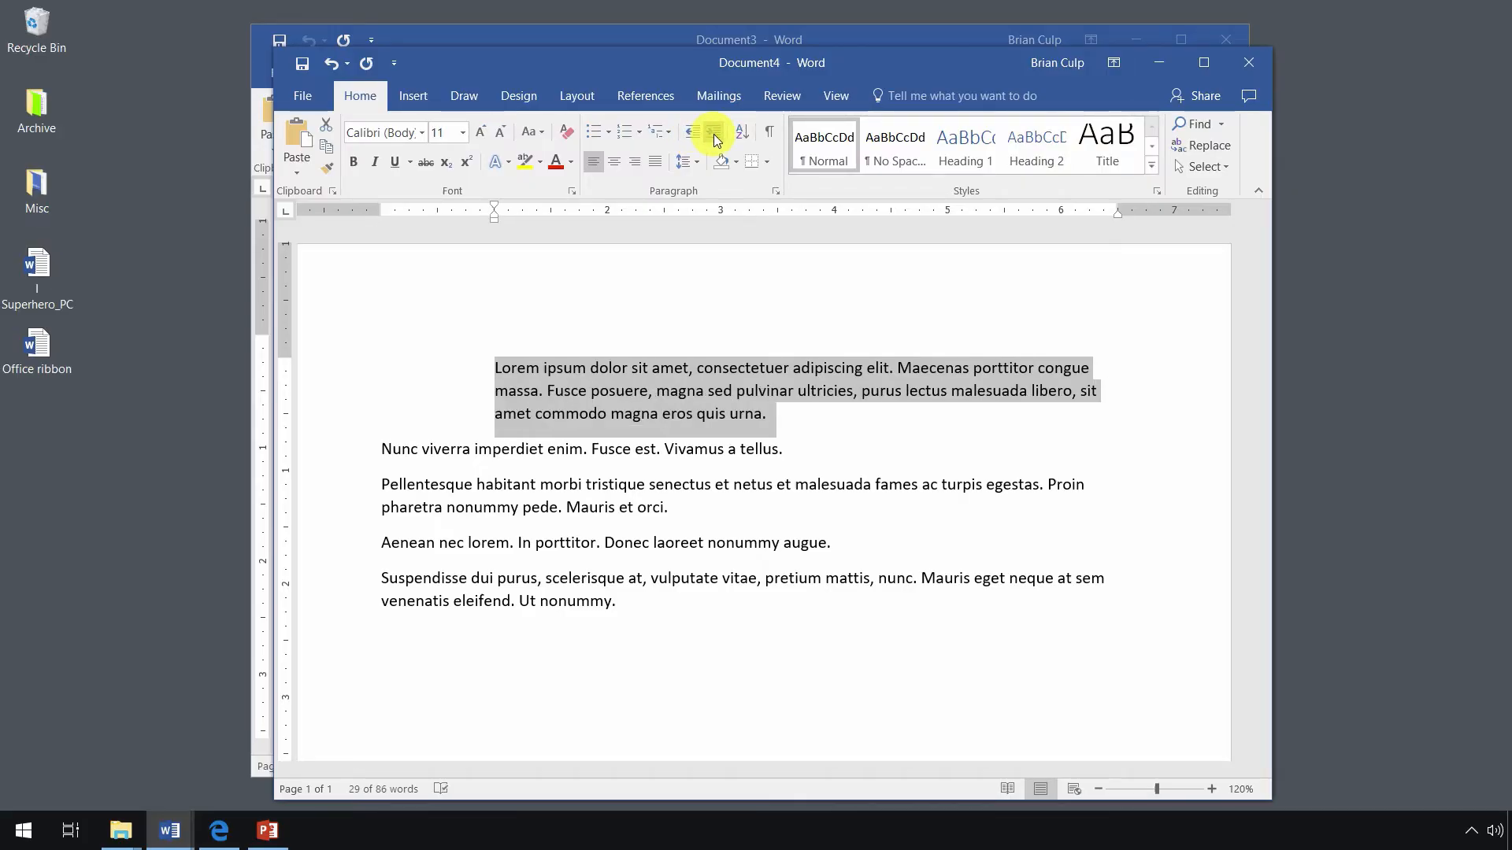
mouse_move(766, 200)
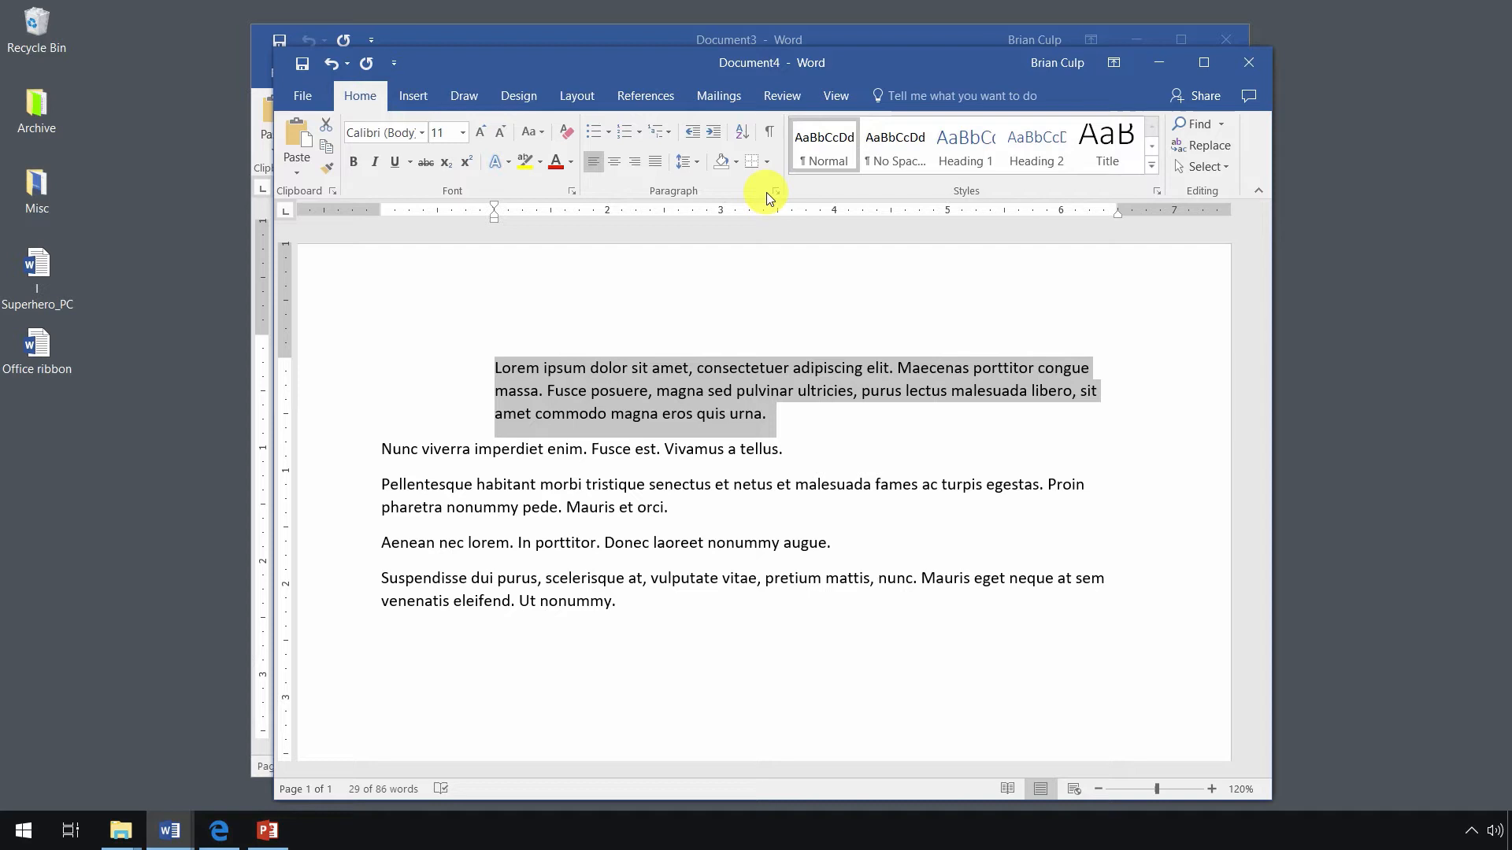
mouse_move(772, 190)
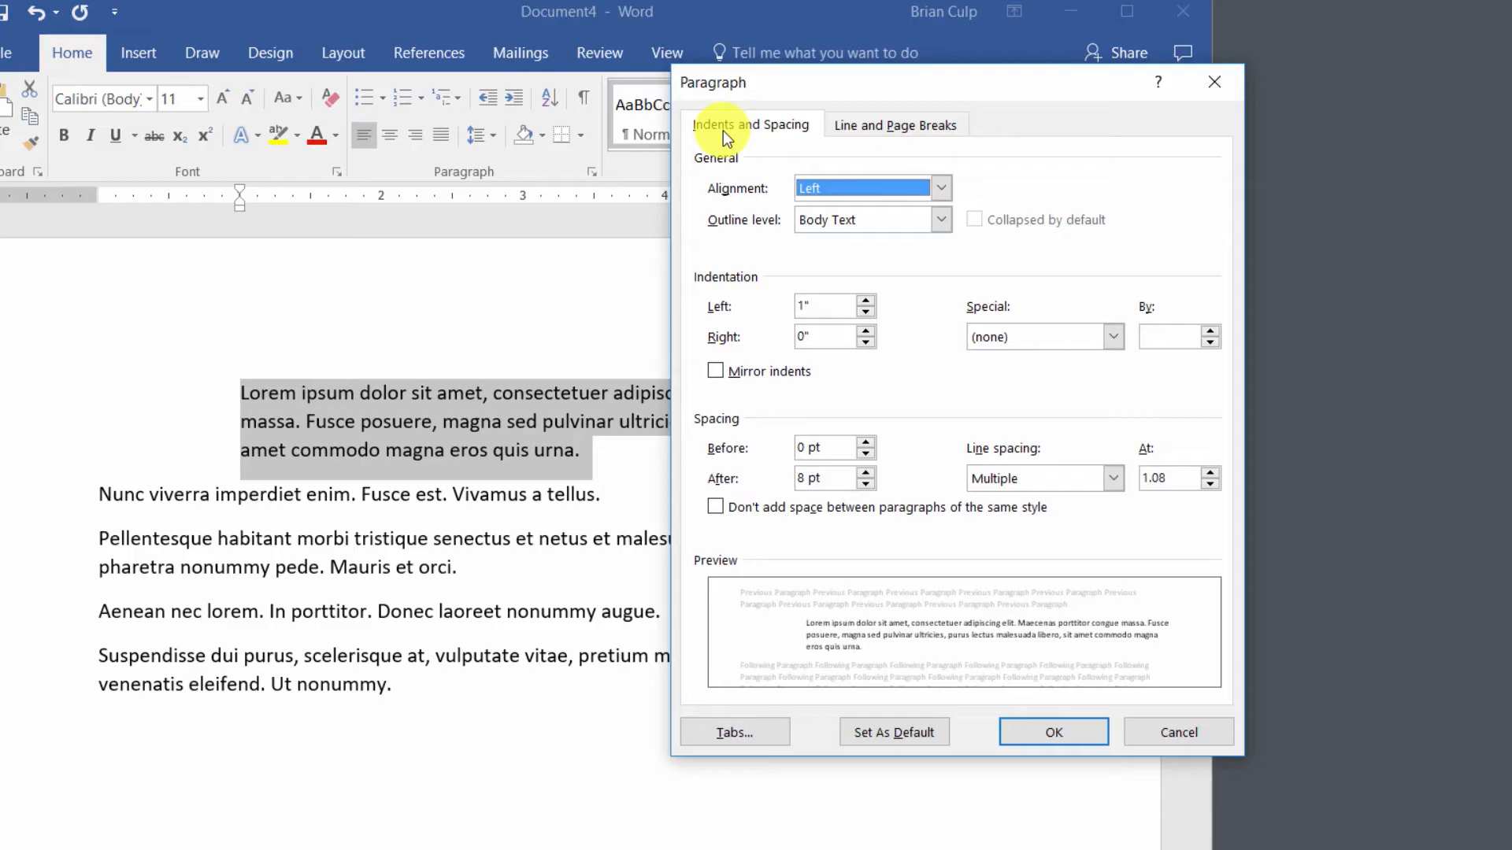
mouse_move(786, 272)
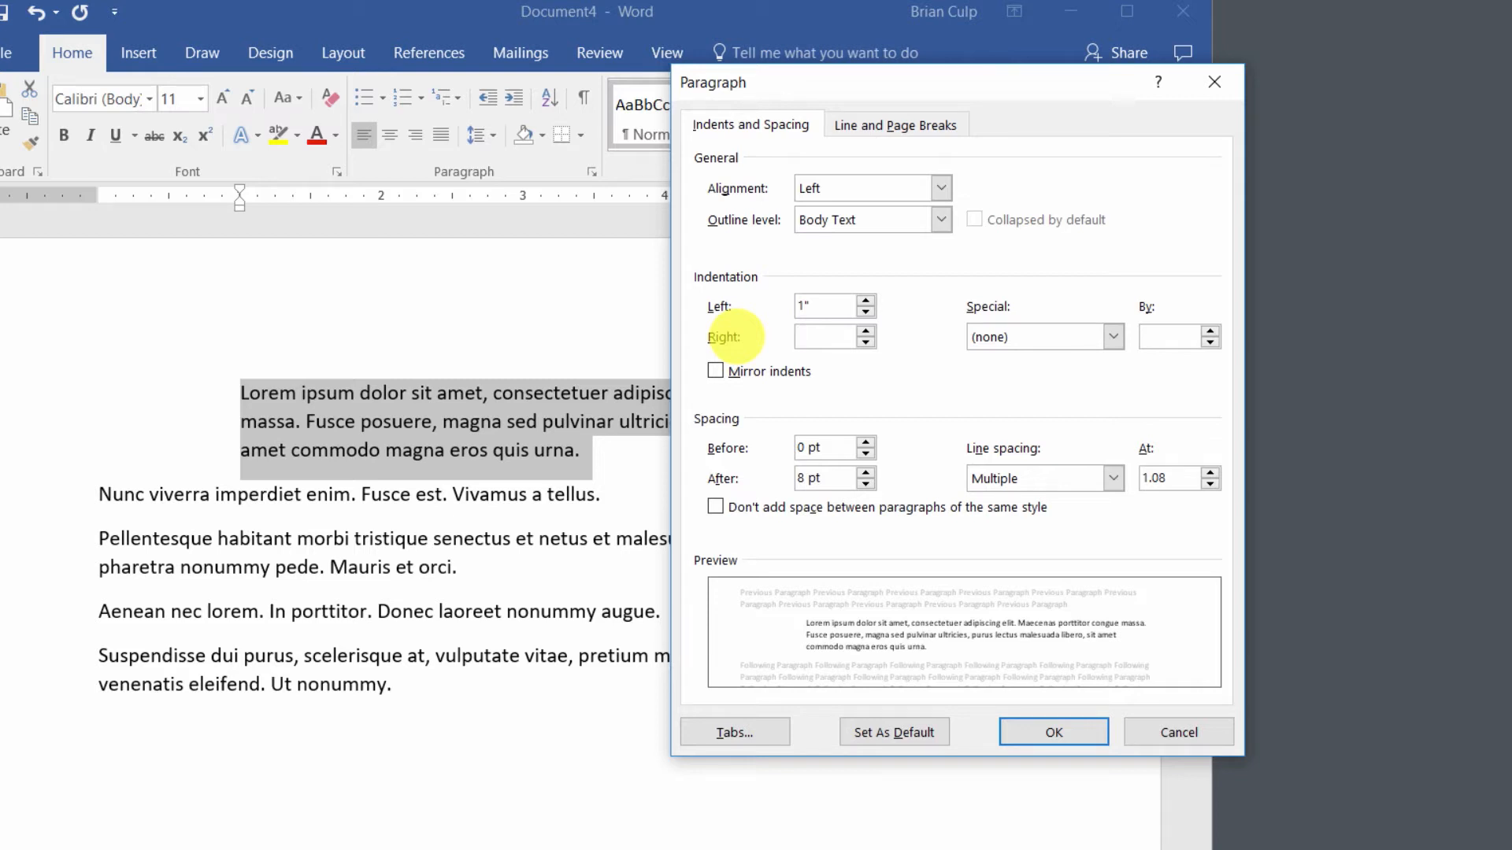
Give the first paragraph a 0.5 inch right indentation and confirm with OK.
type(".5")
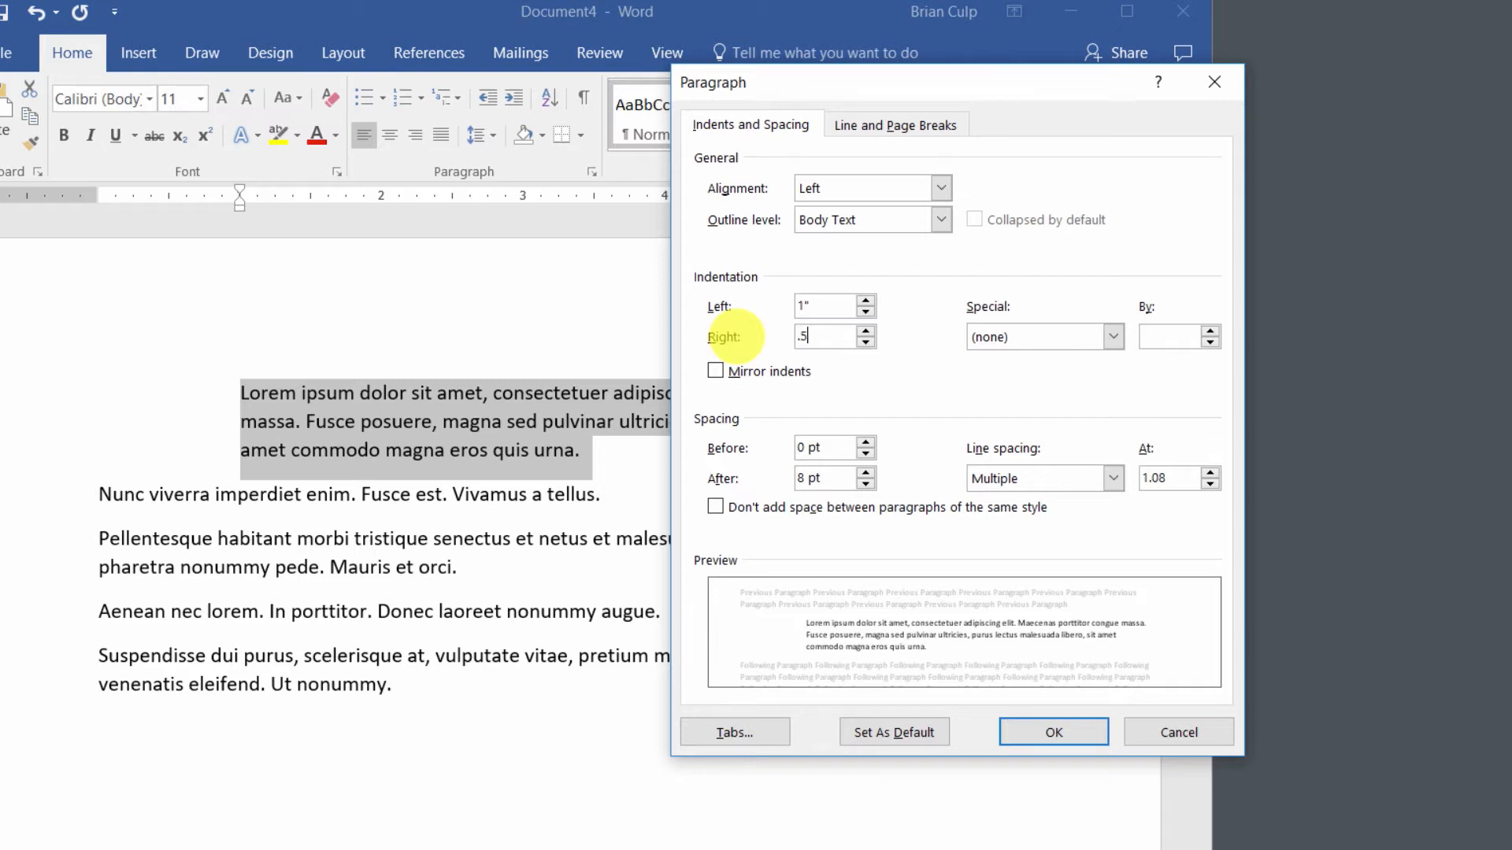
mouse_move(733, 347)
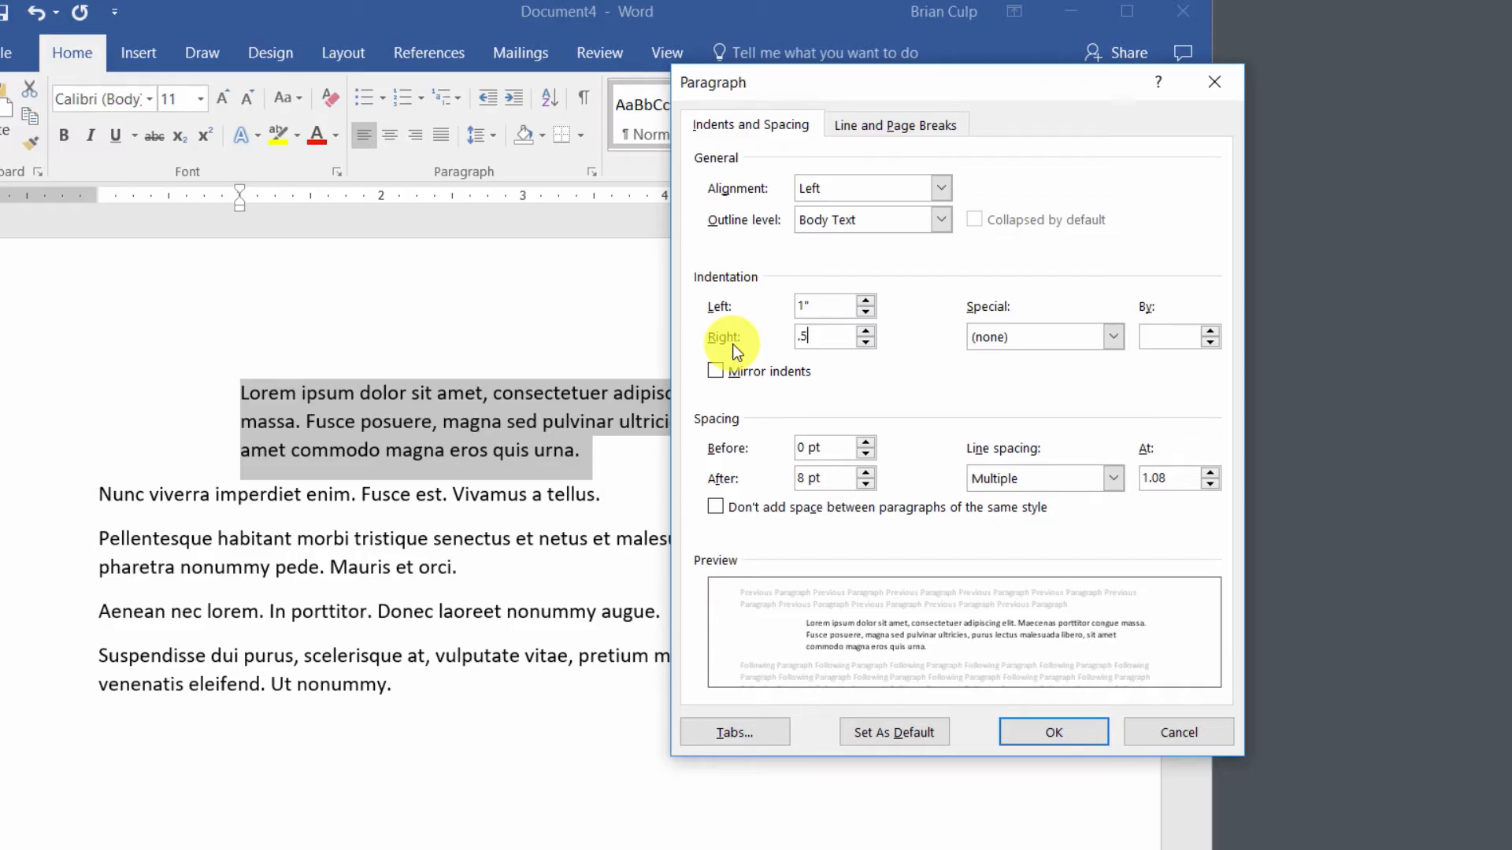
mouse_move(958, 551)
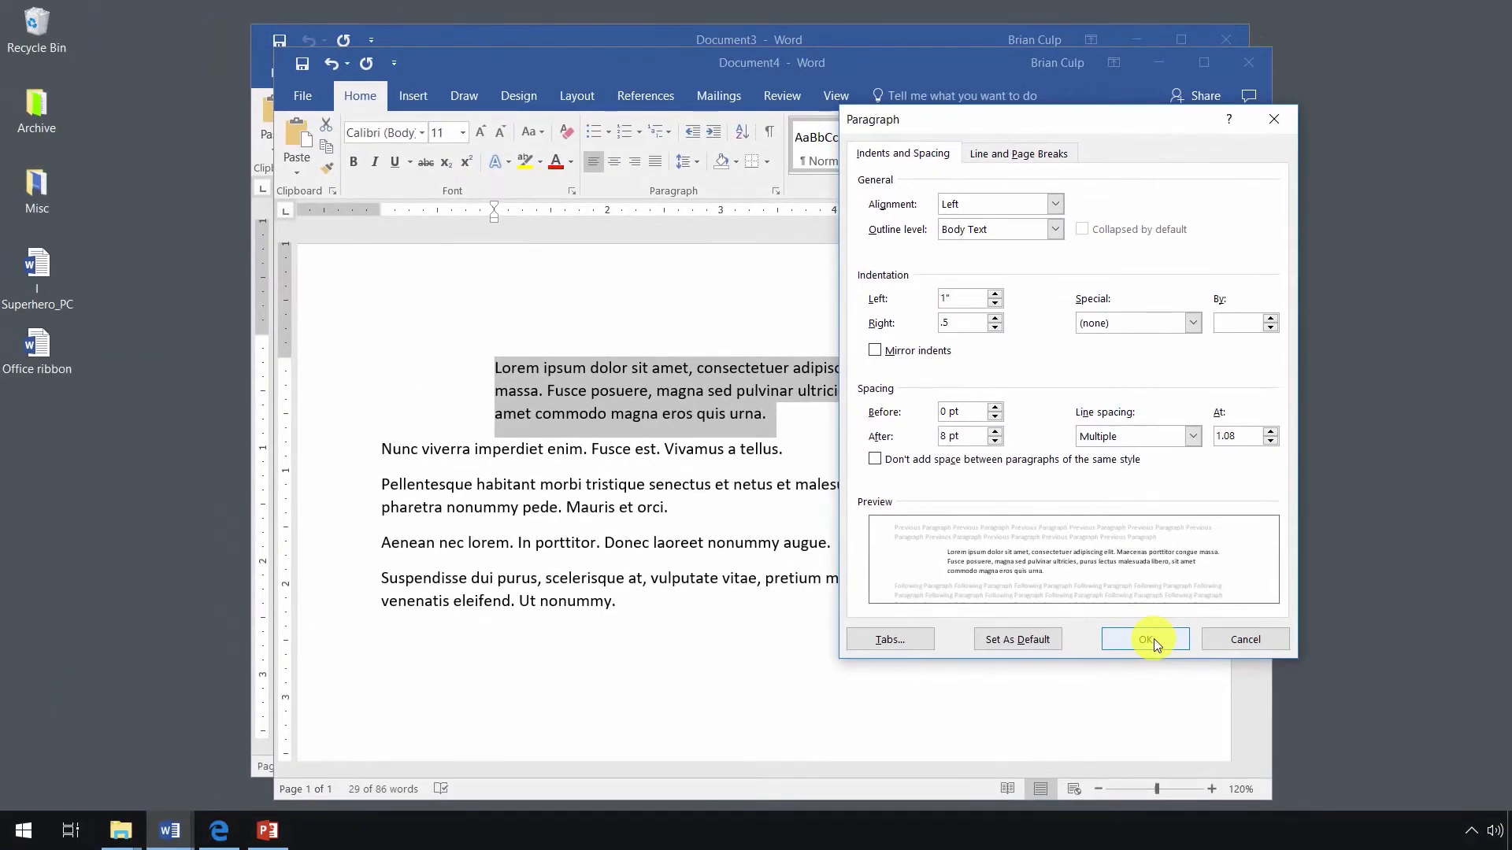
left_click(1144, 639)
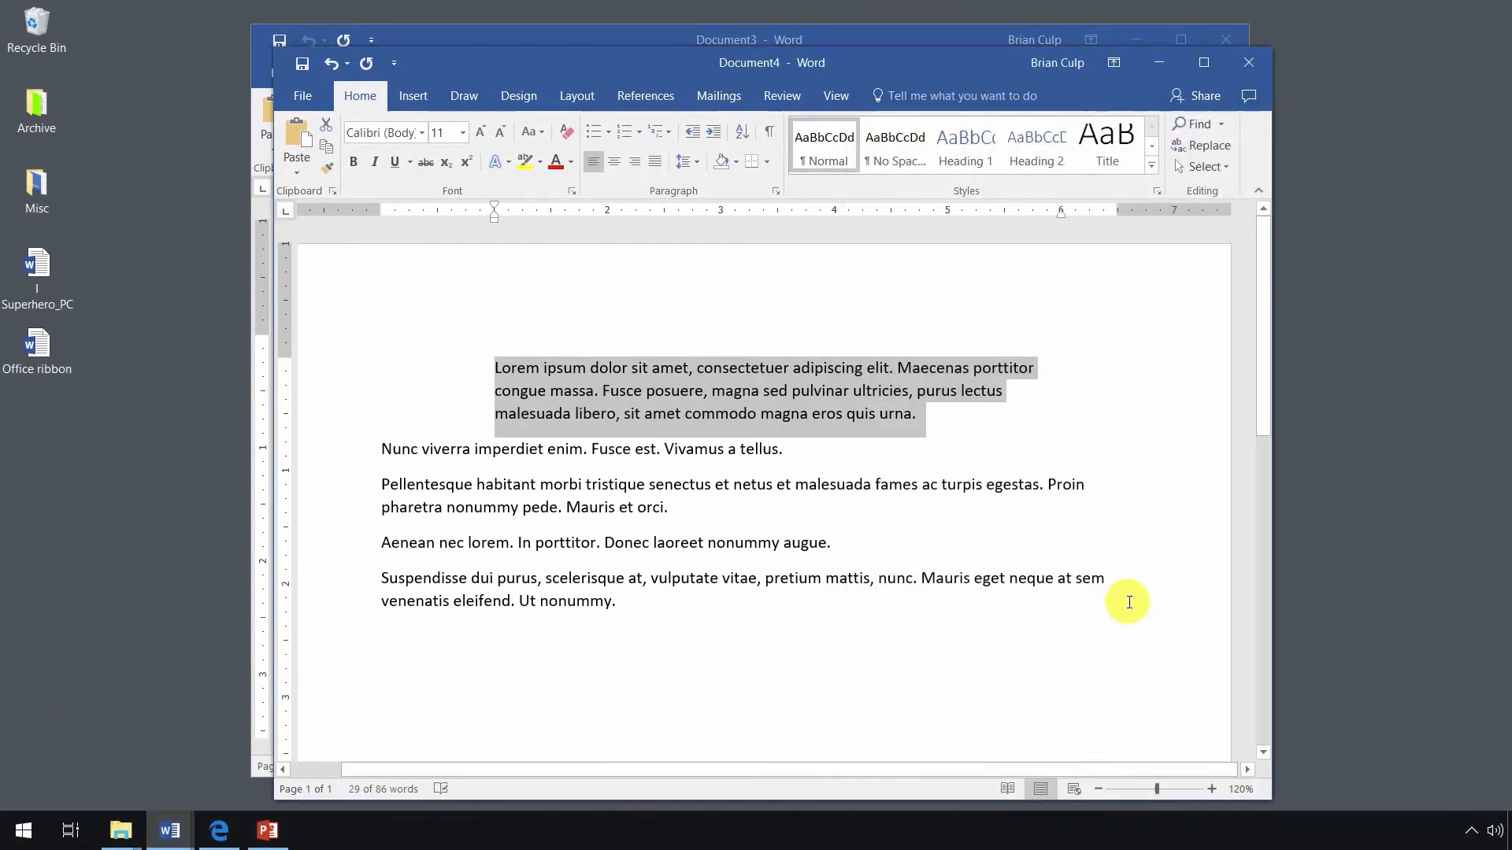
mouse_move(1013, 423)
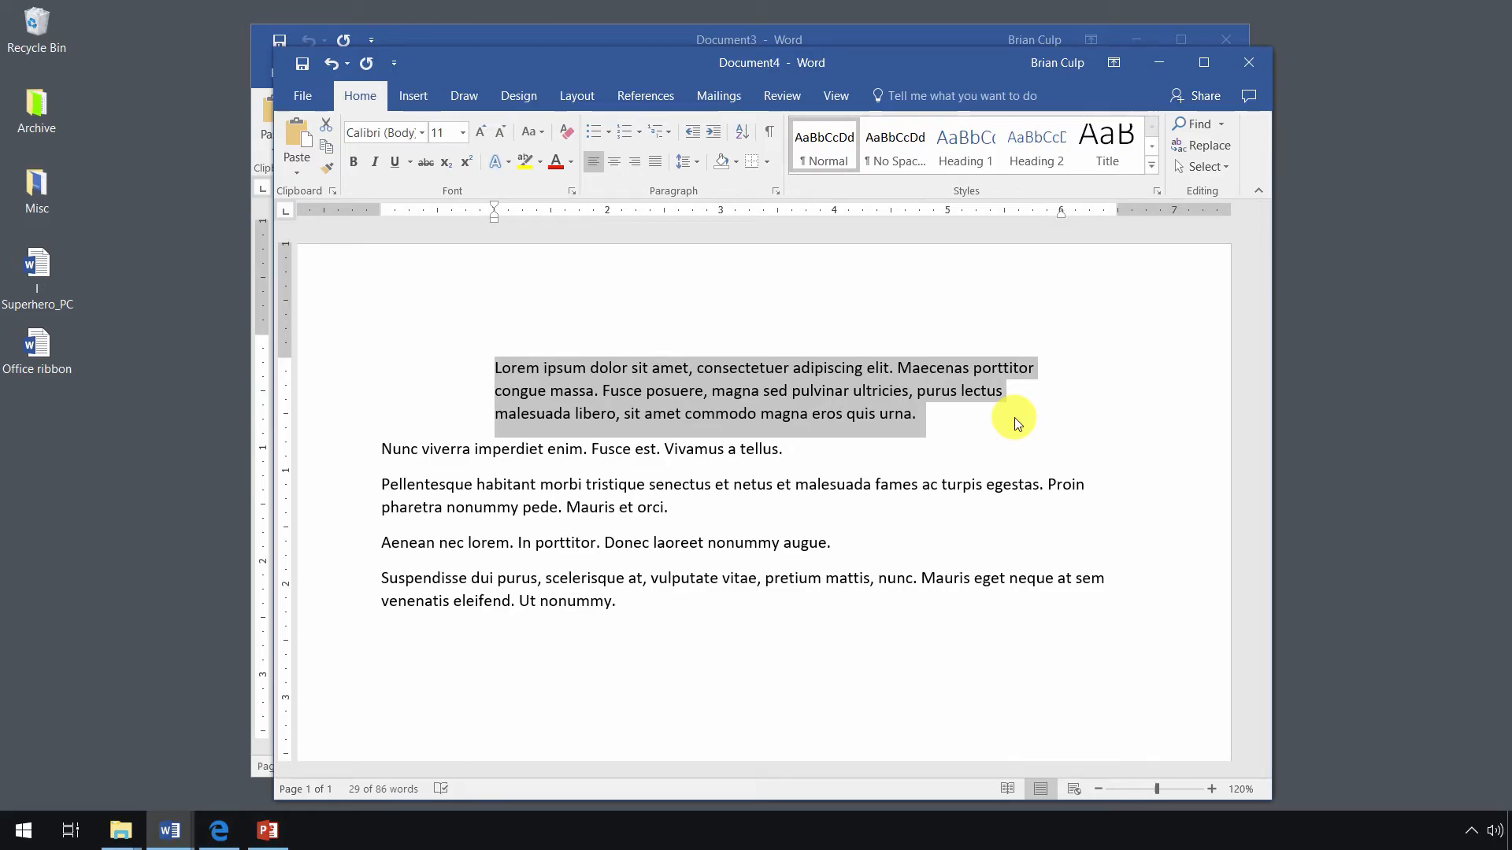
mouse_move(1056, 222)
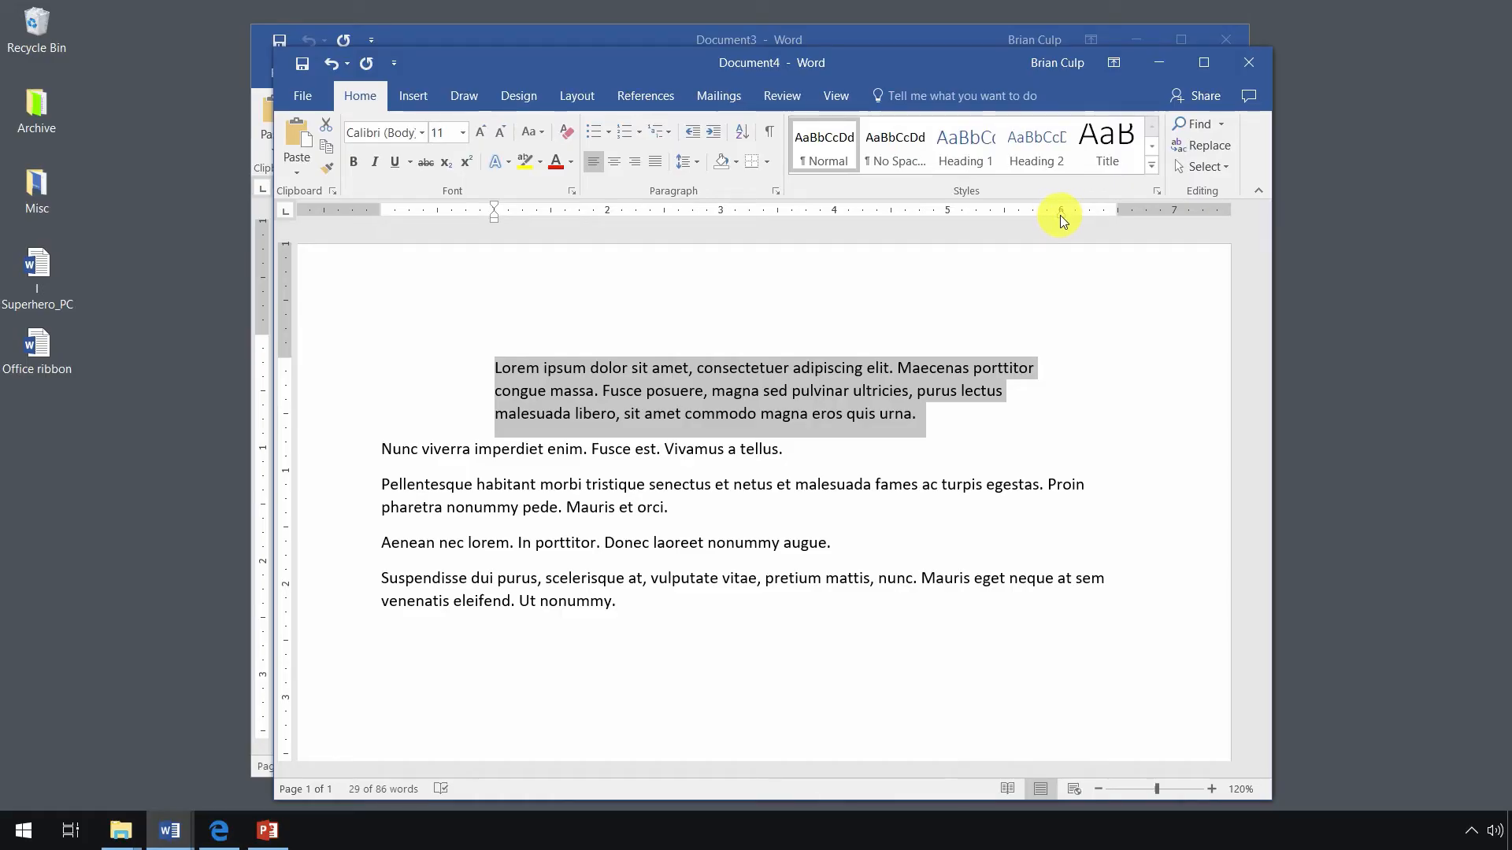
mouse_move(1058, 214)
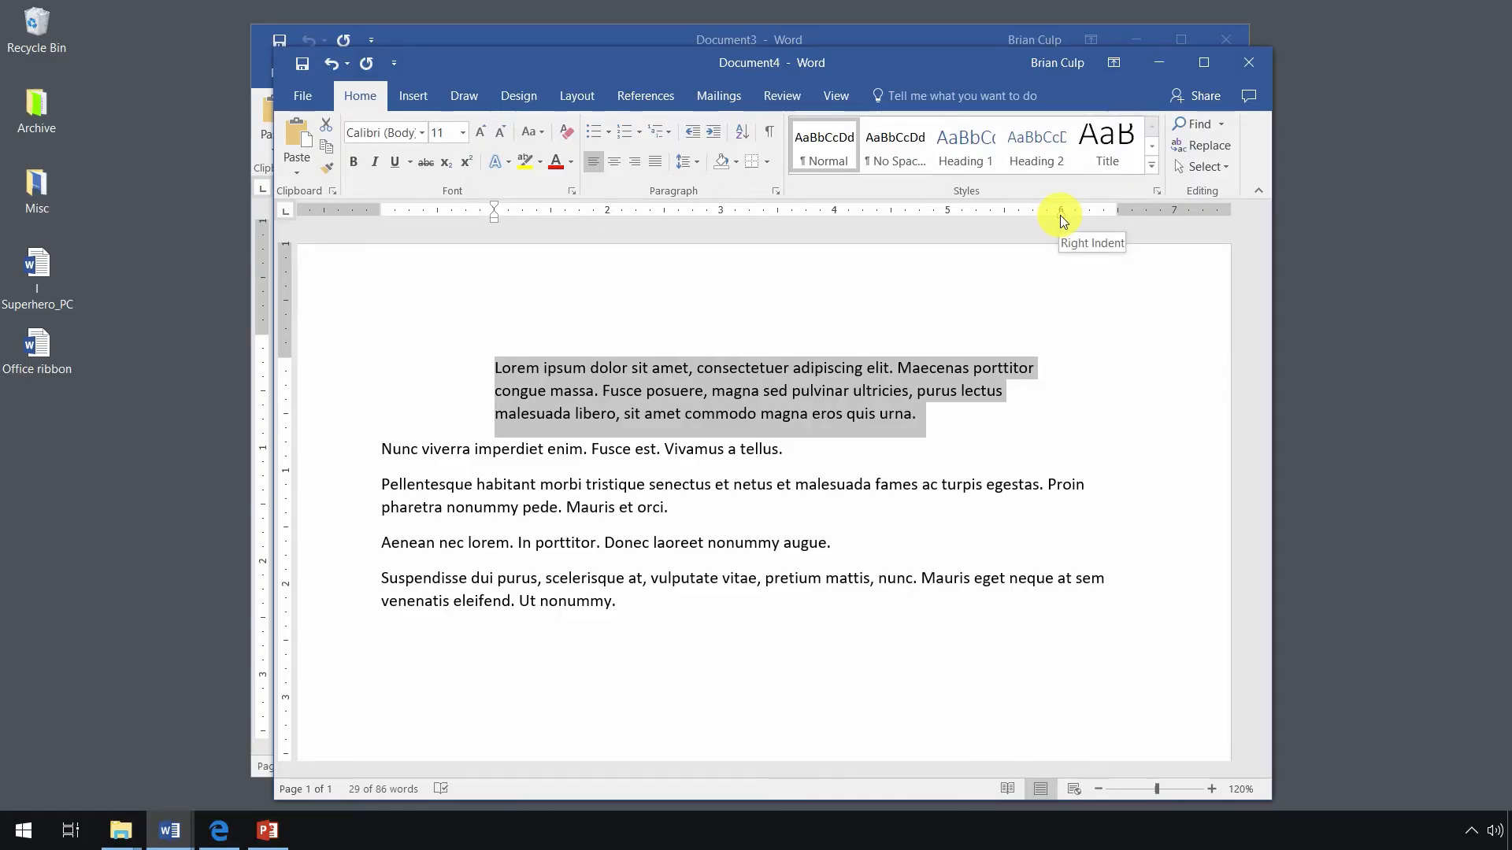
mouse_move(1094, 214)
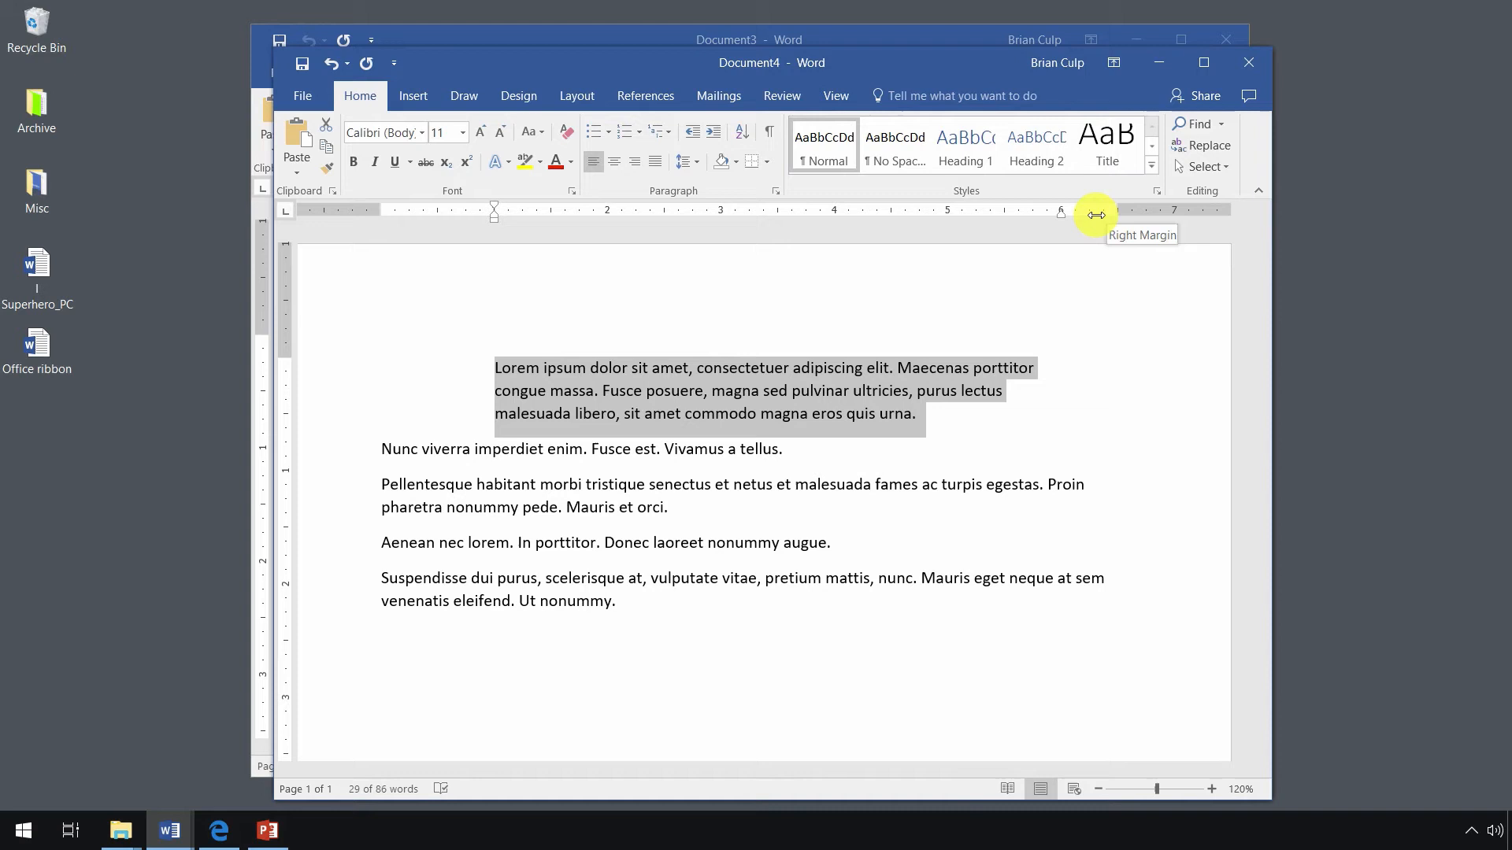
mouse_move(1066, 216)
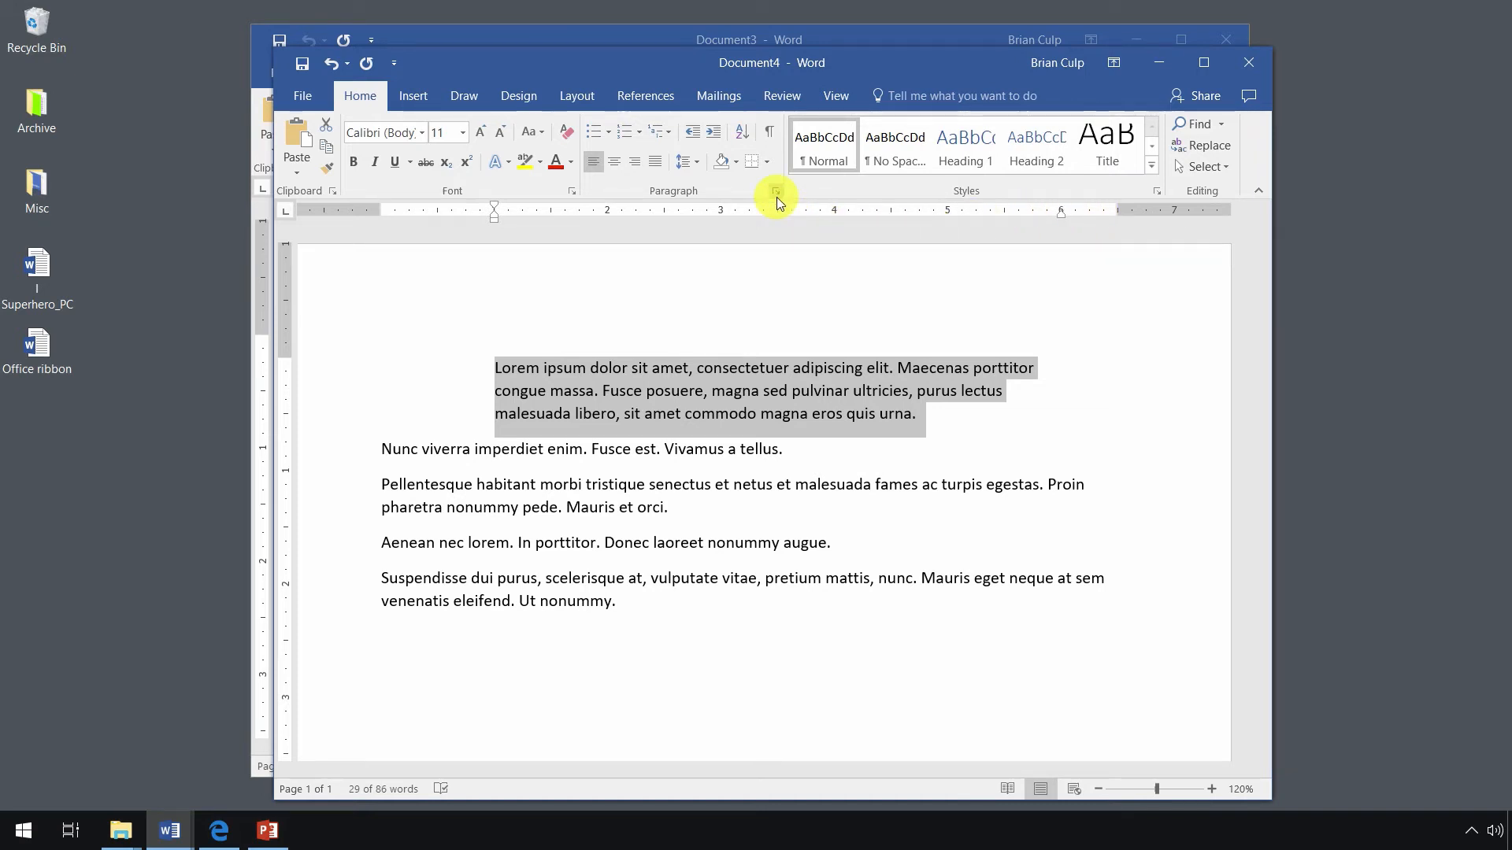
Widen the first paragraph's right indentation to 1 inch in the Paragraph dialog.
left_click(777, 191)
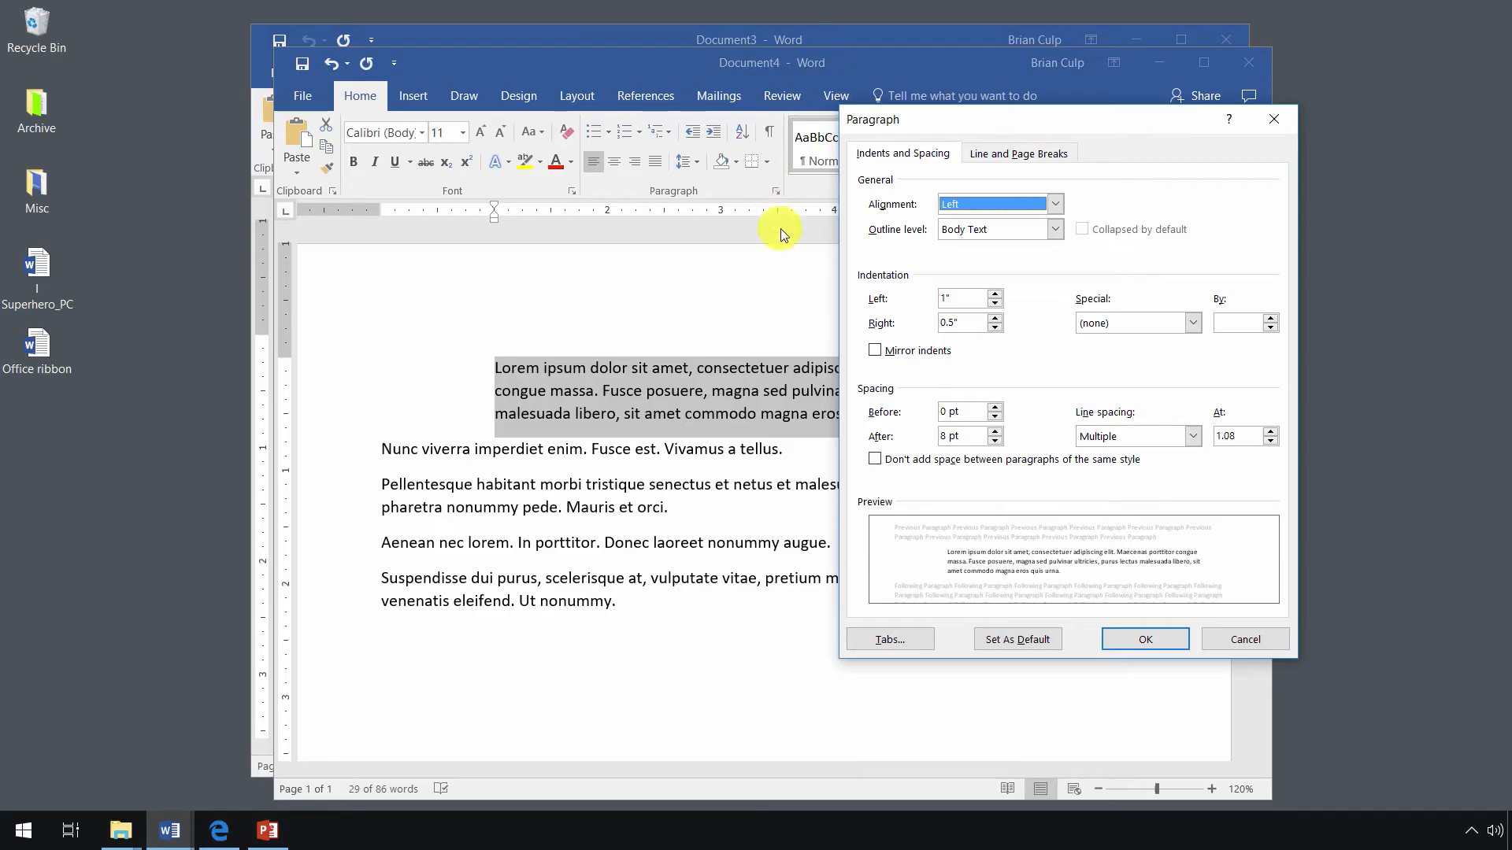
mouse_move(971, 584)
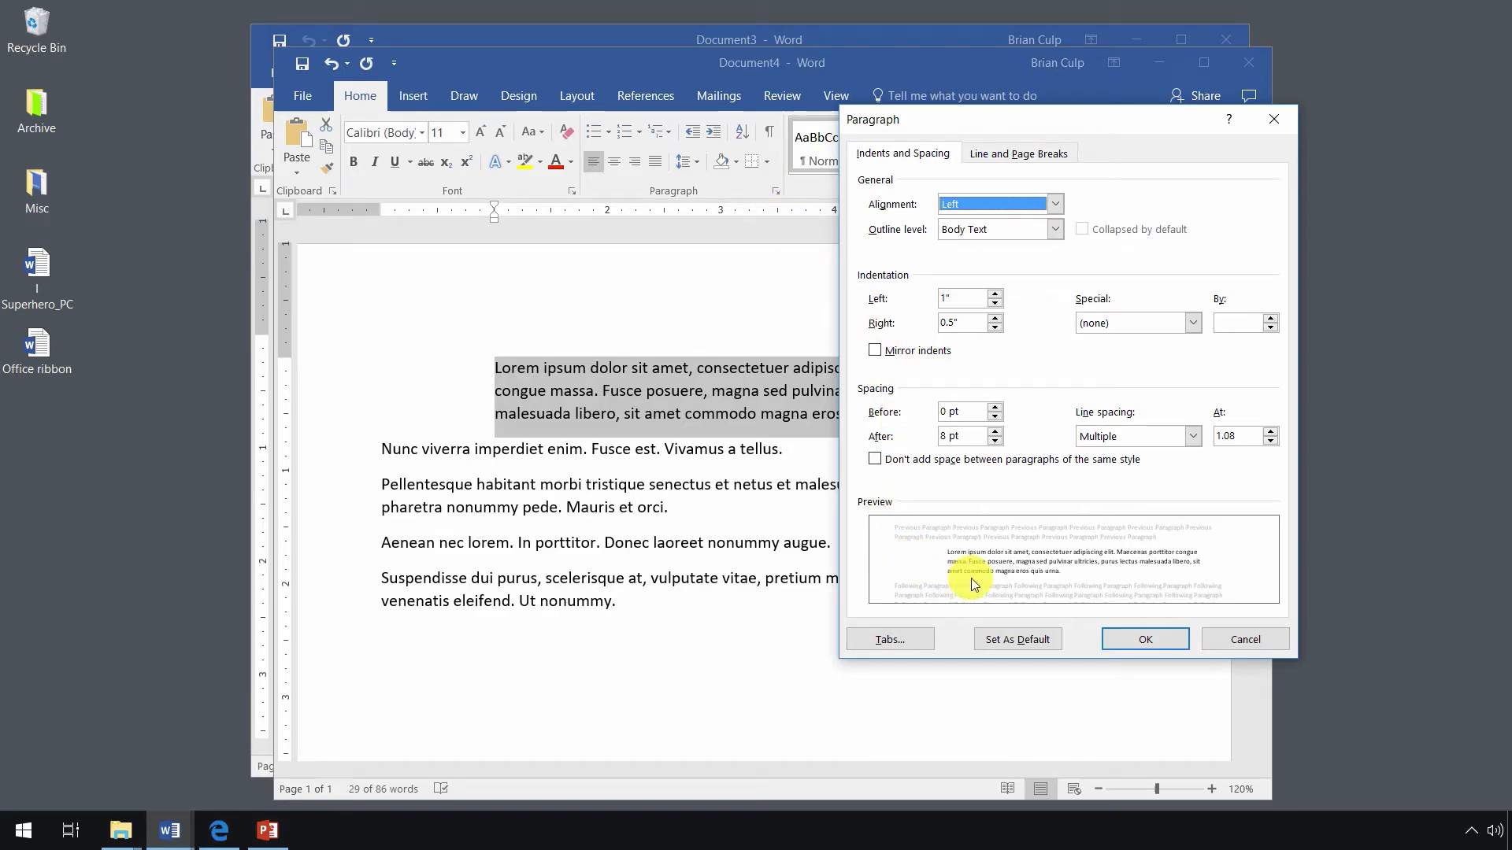
mouse_move(1040, 523)
type("1")
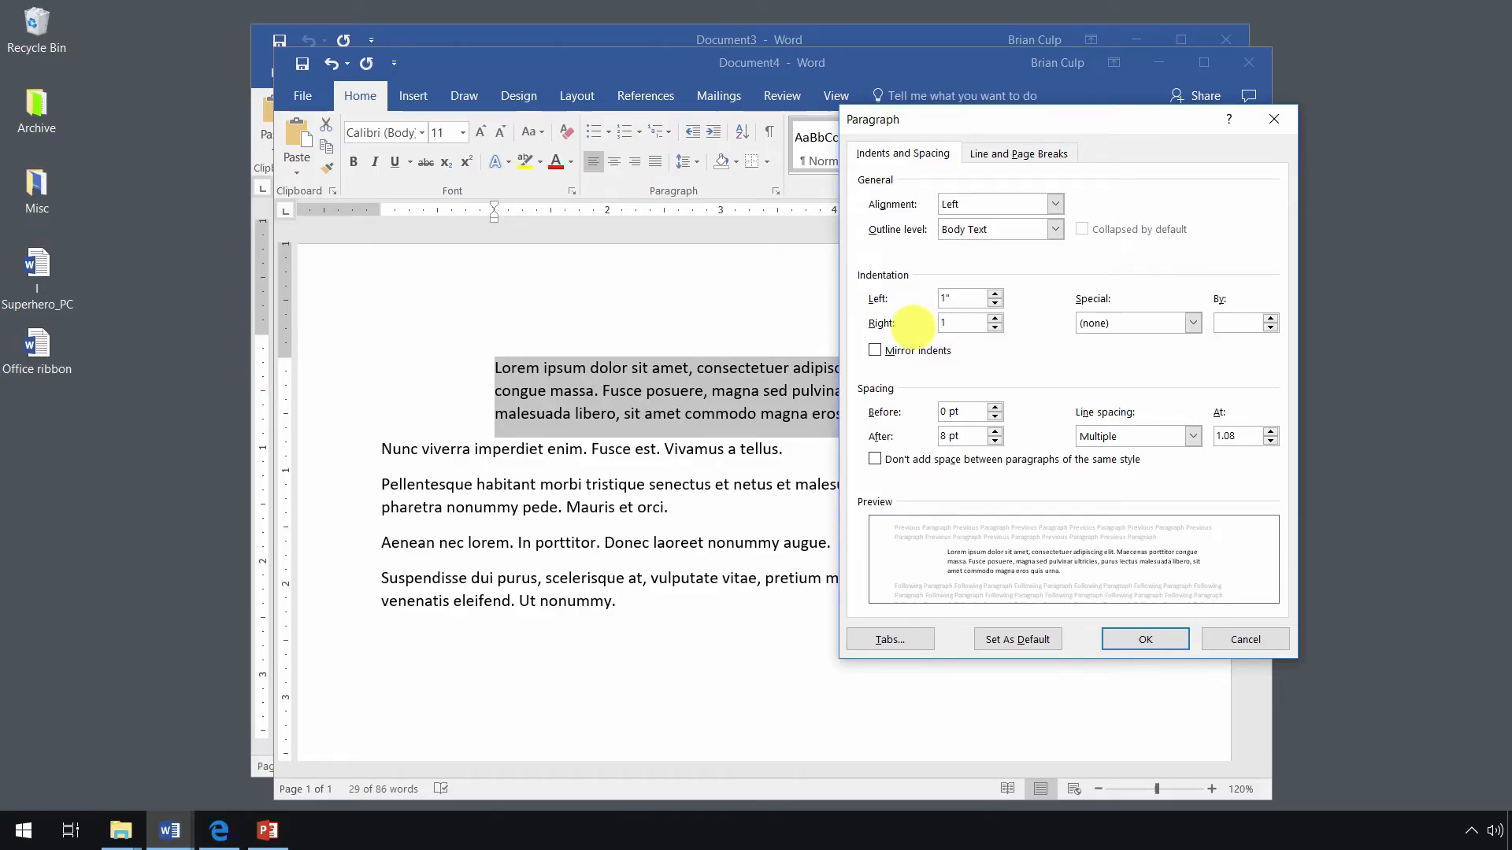
left_click(1133, 322)
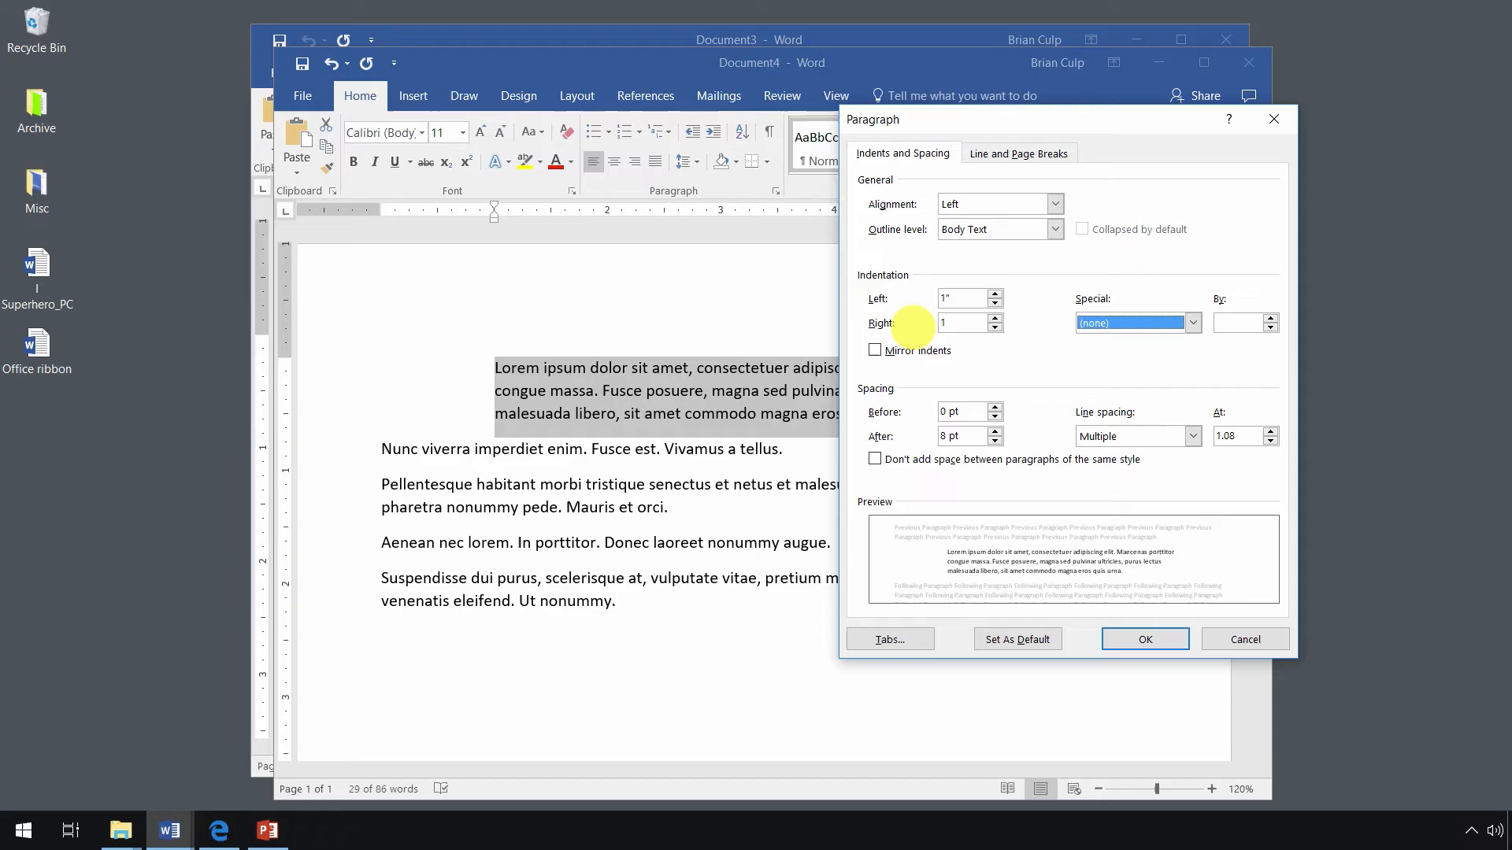
mouse_move(914, 335)
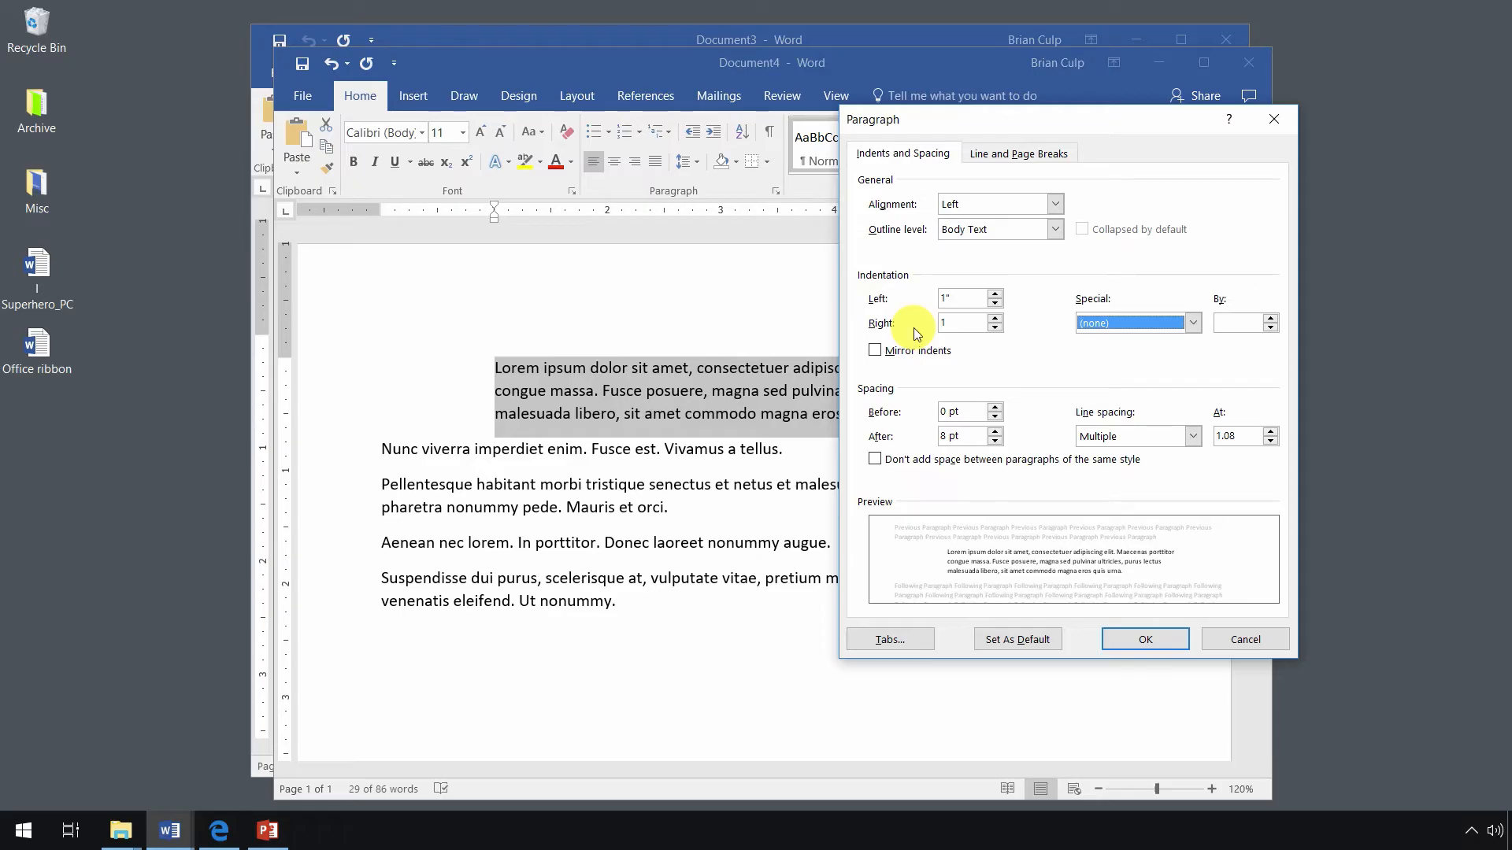
mouse_move(1150, 590)
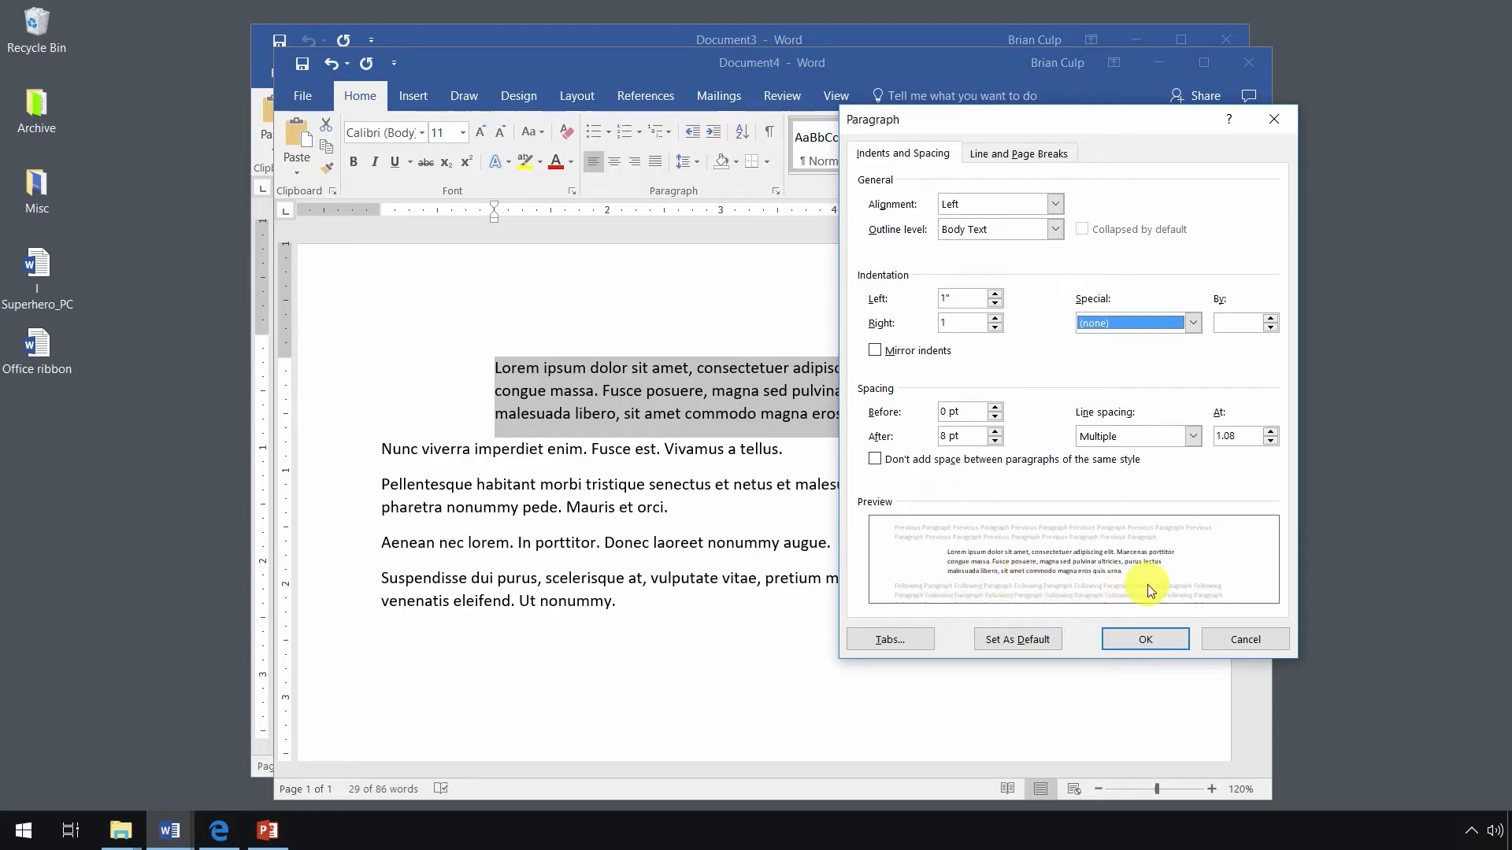
mouse_move(1045, 534)
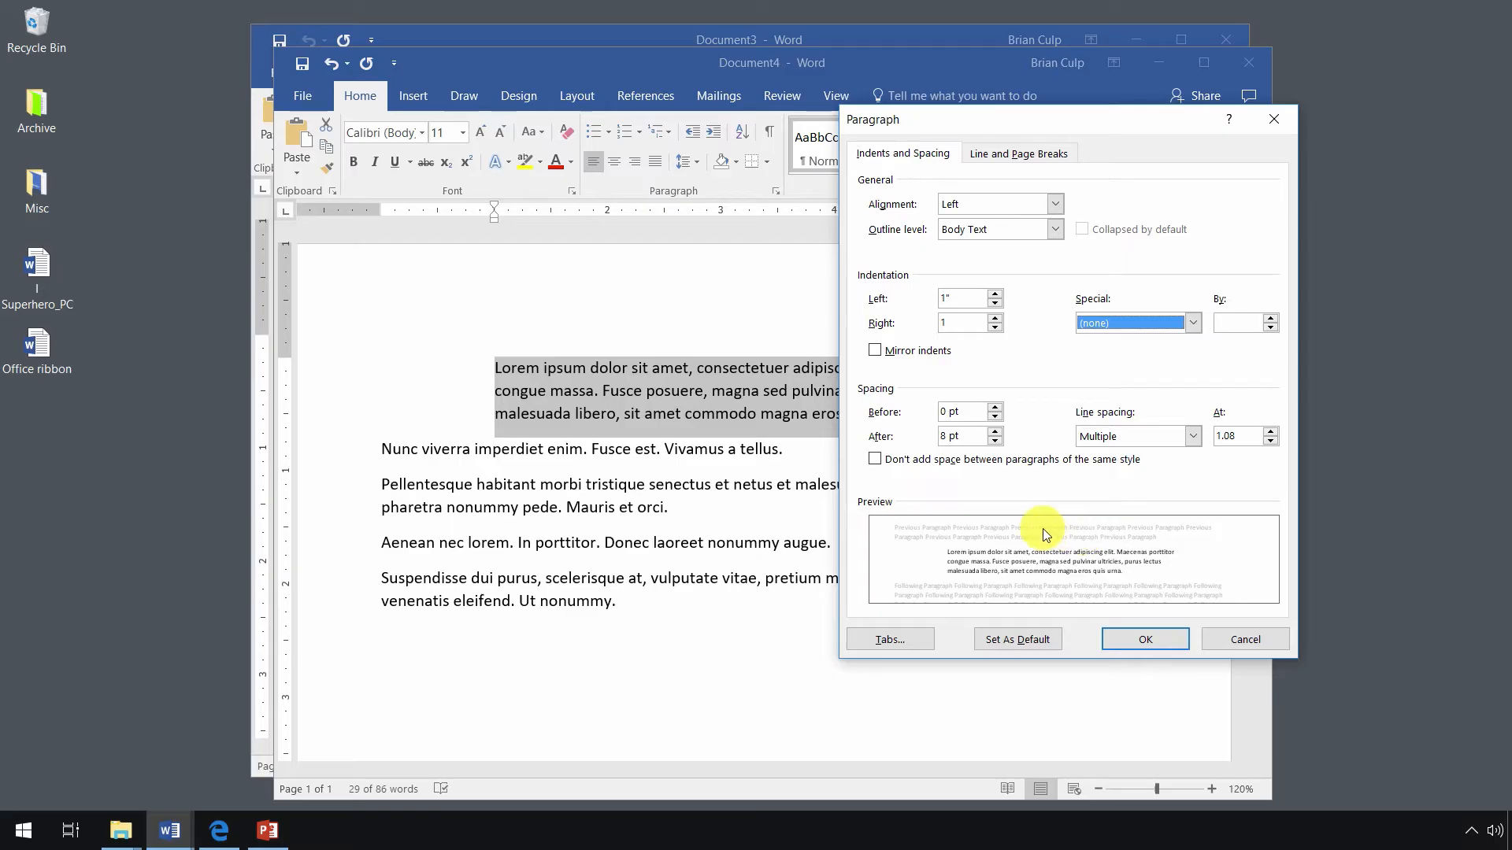
mouse_move(622, 361)
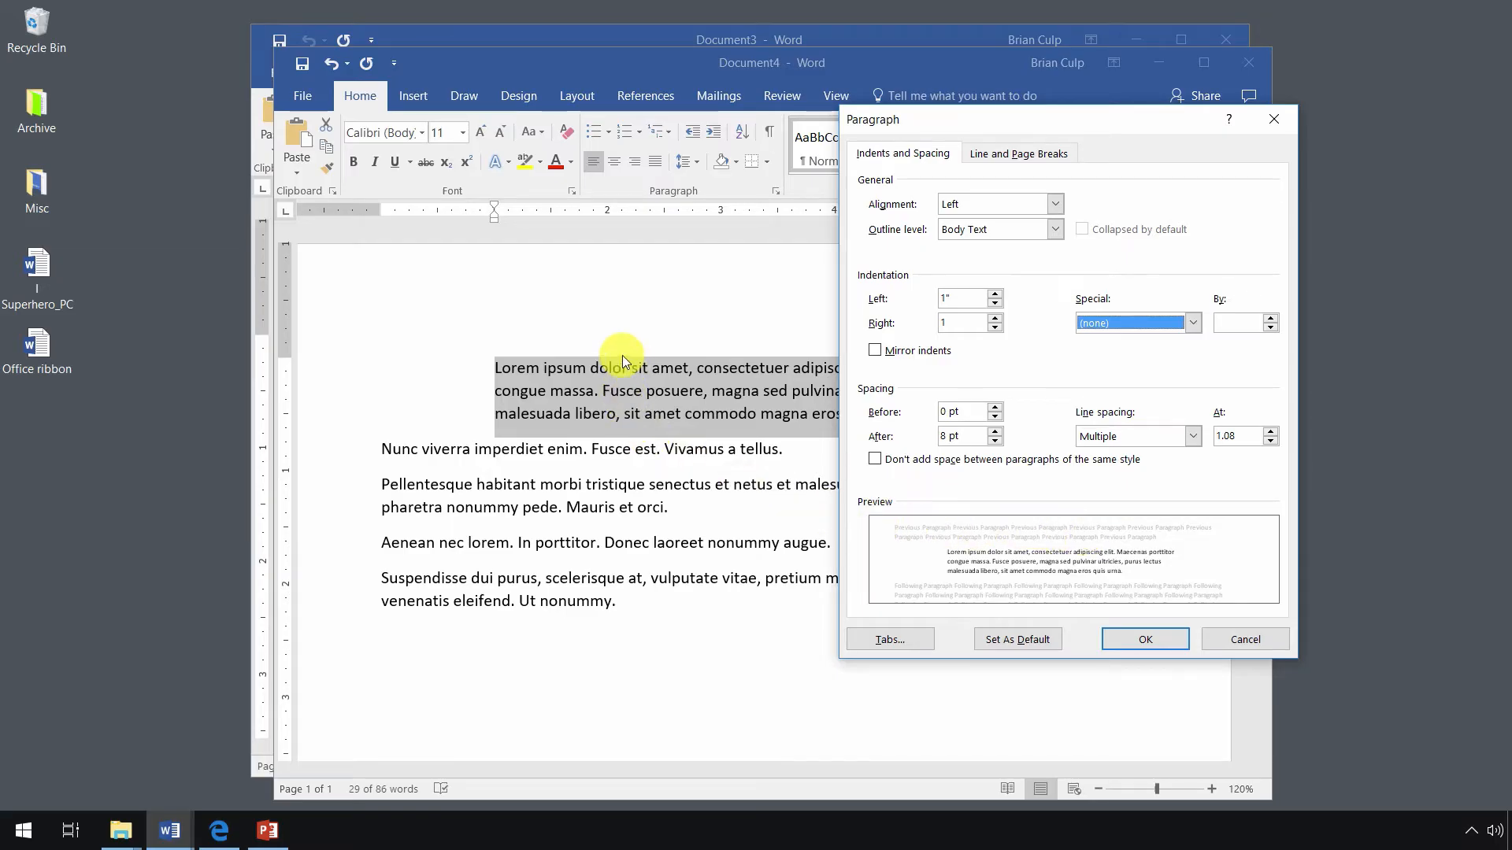
mouse_move(501, 415)
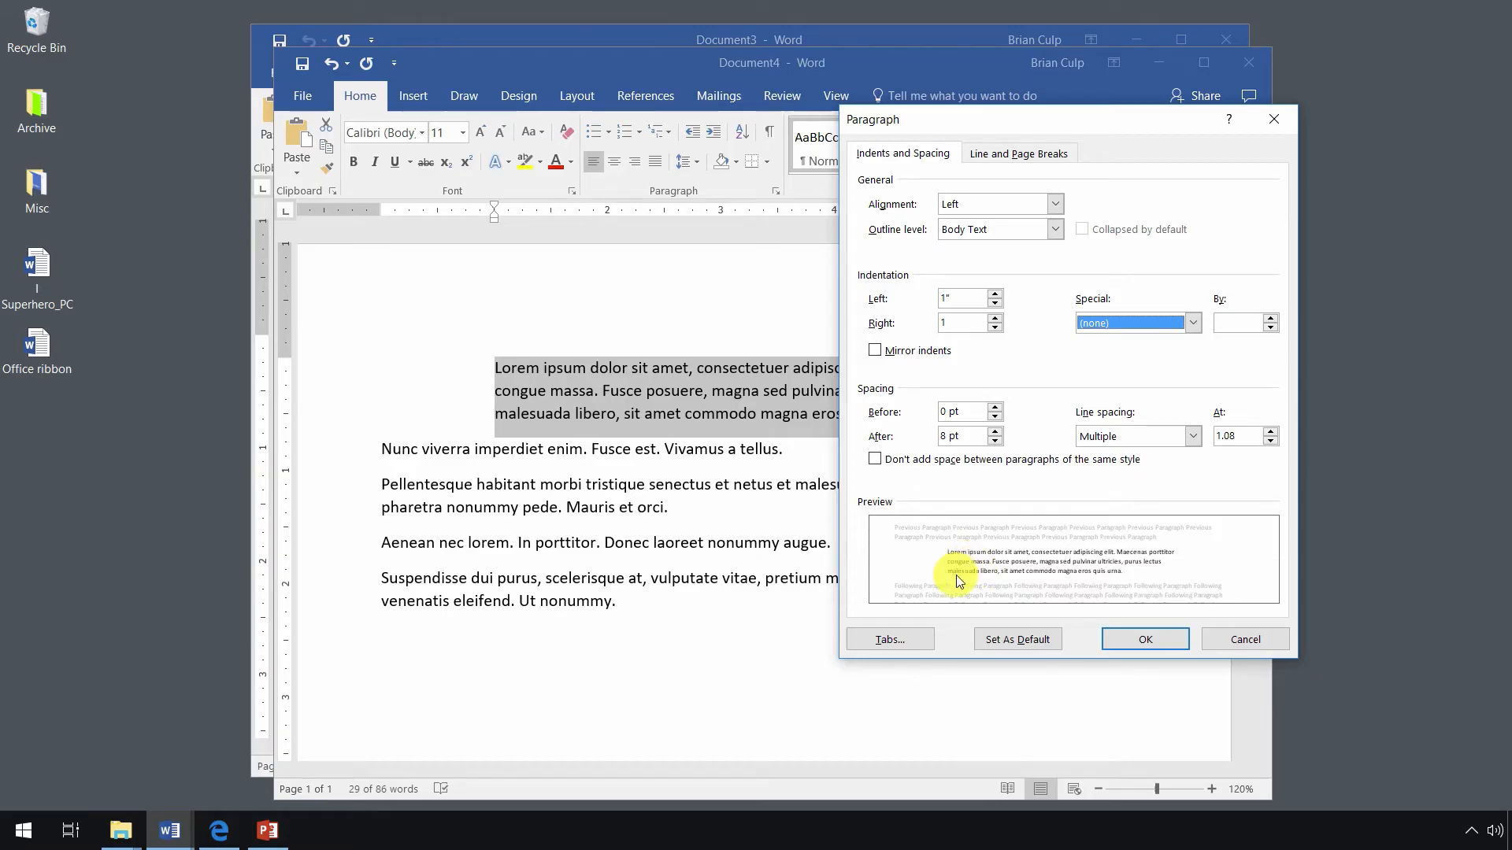
mouse_move(937, 536)
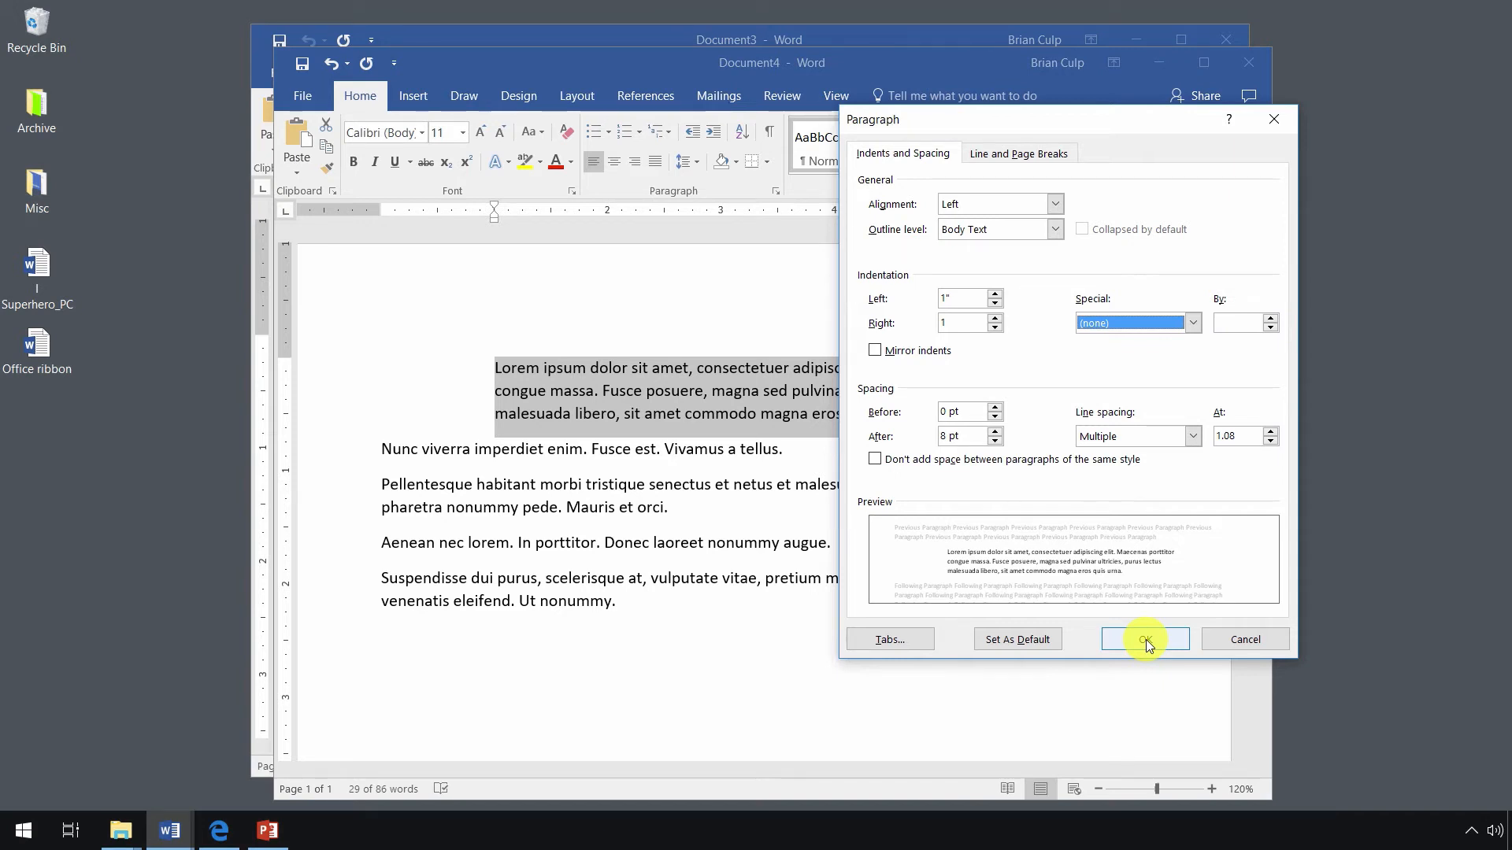
left_click(1144, 640)
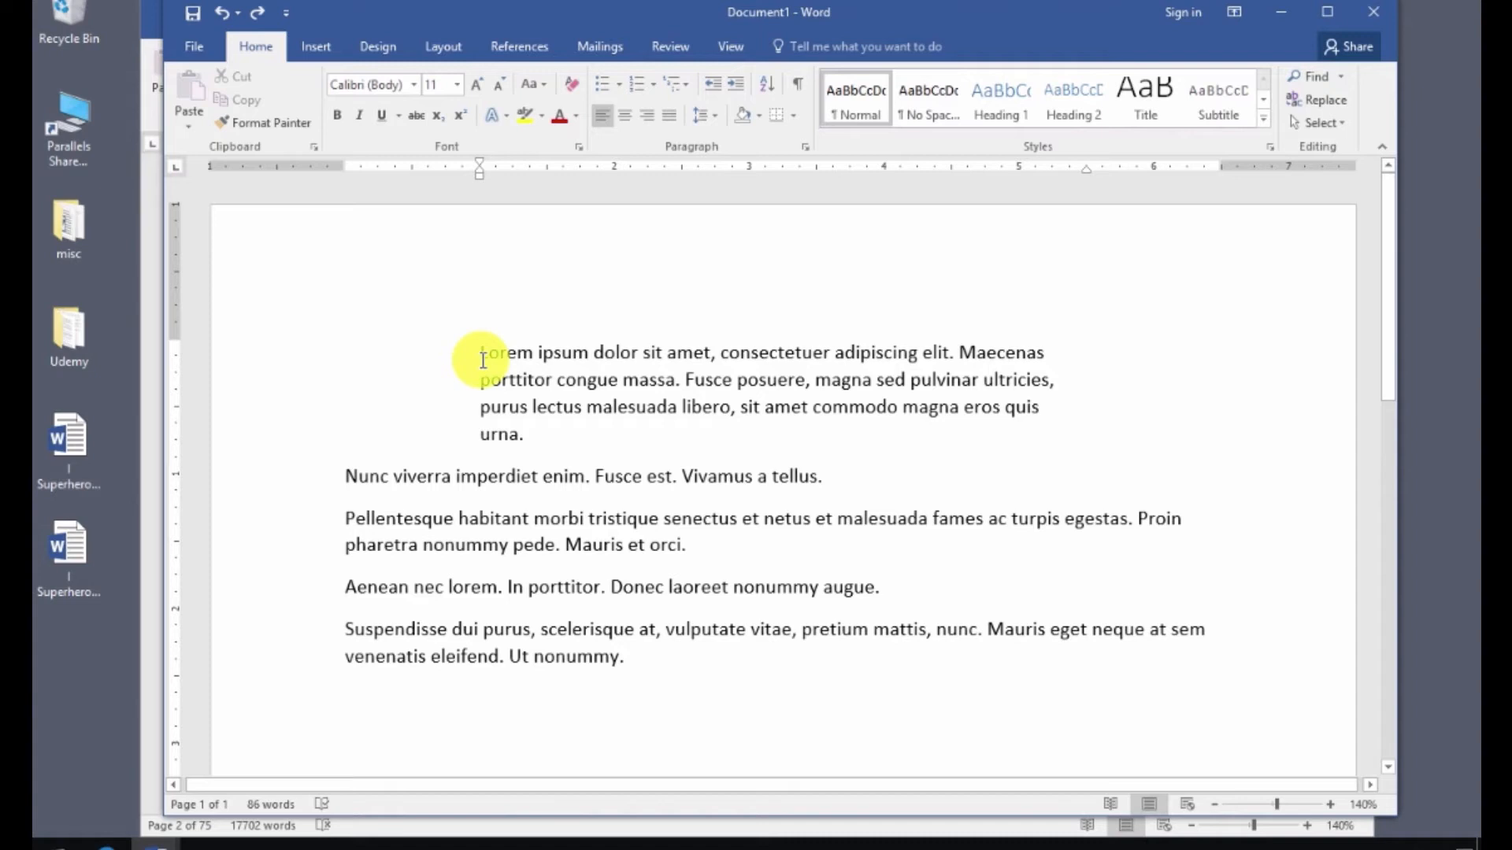
Open Paragraph settings for the first paragraph, showing 1-inch indents and Multiple 1.08 spacing.
left_click(523, 434)
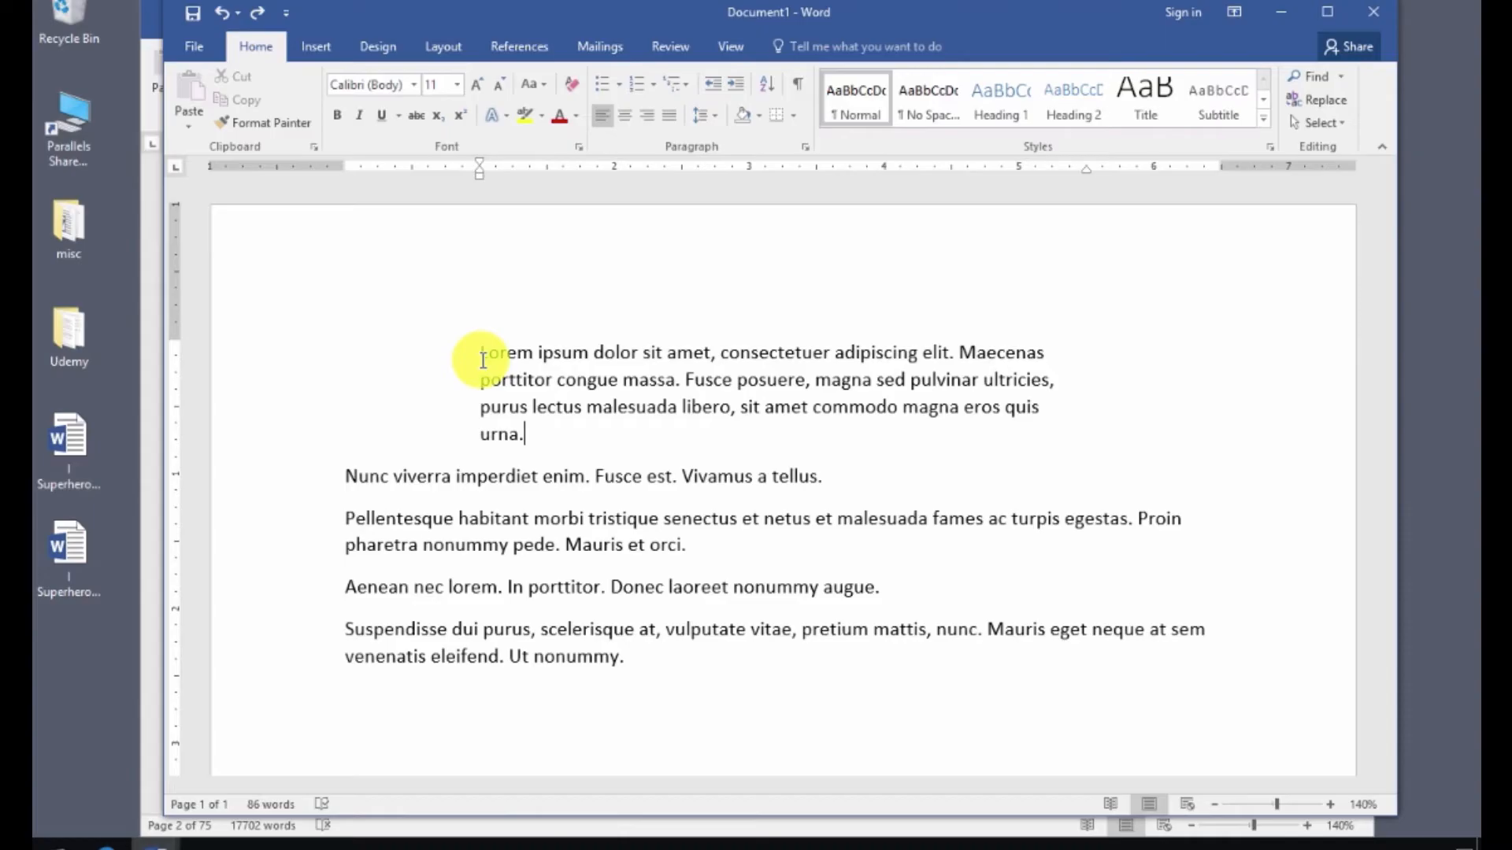
mouse_move(495, 371)
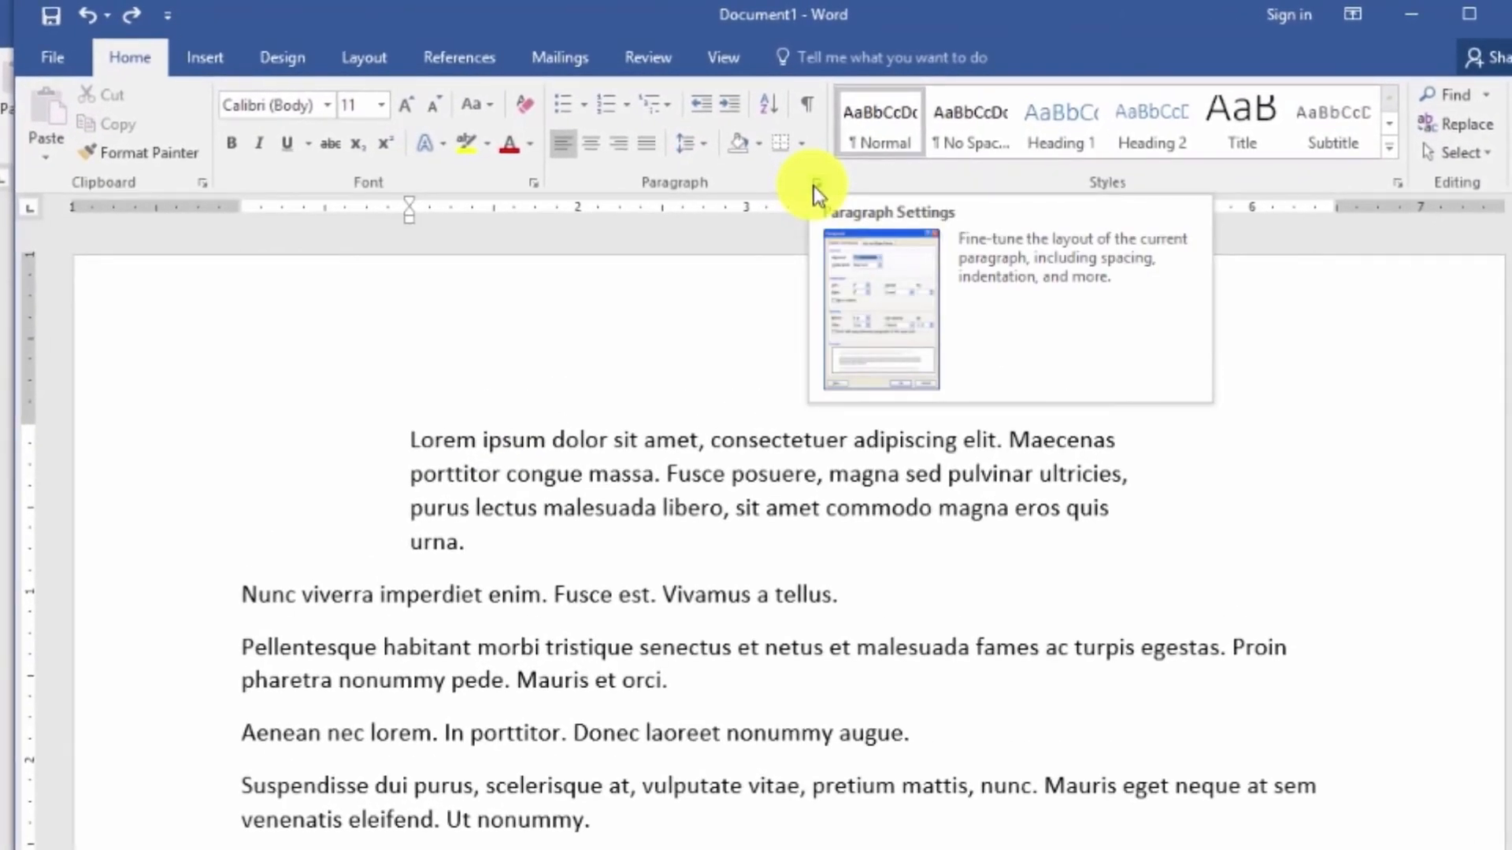
mouse_move(689, 189)
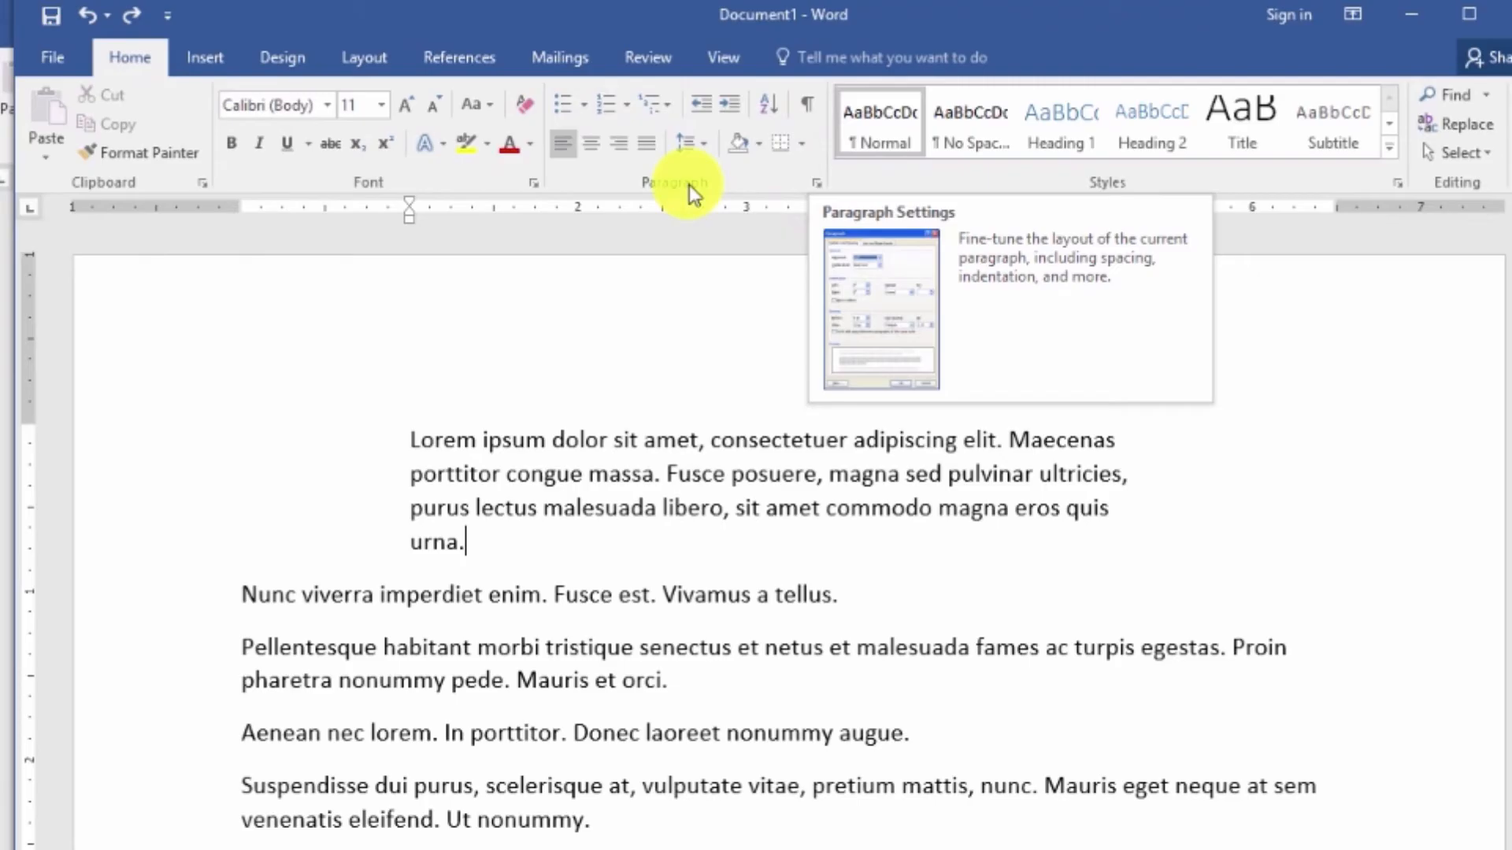
left_click(816, 182)
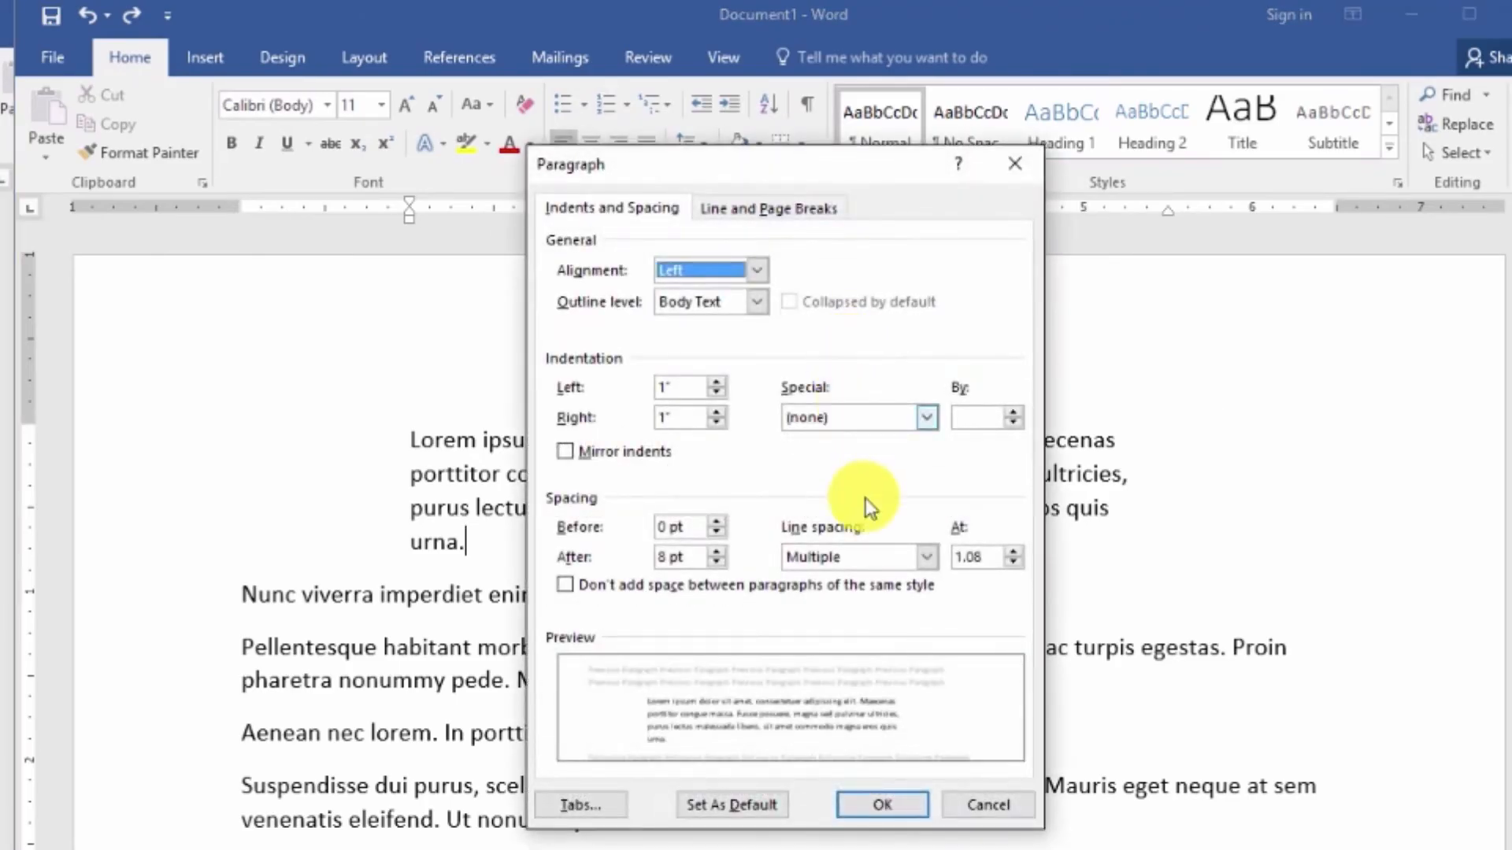
mouse_move(579, 520)
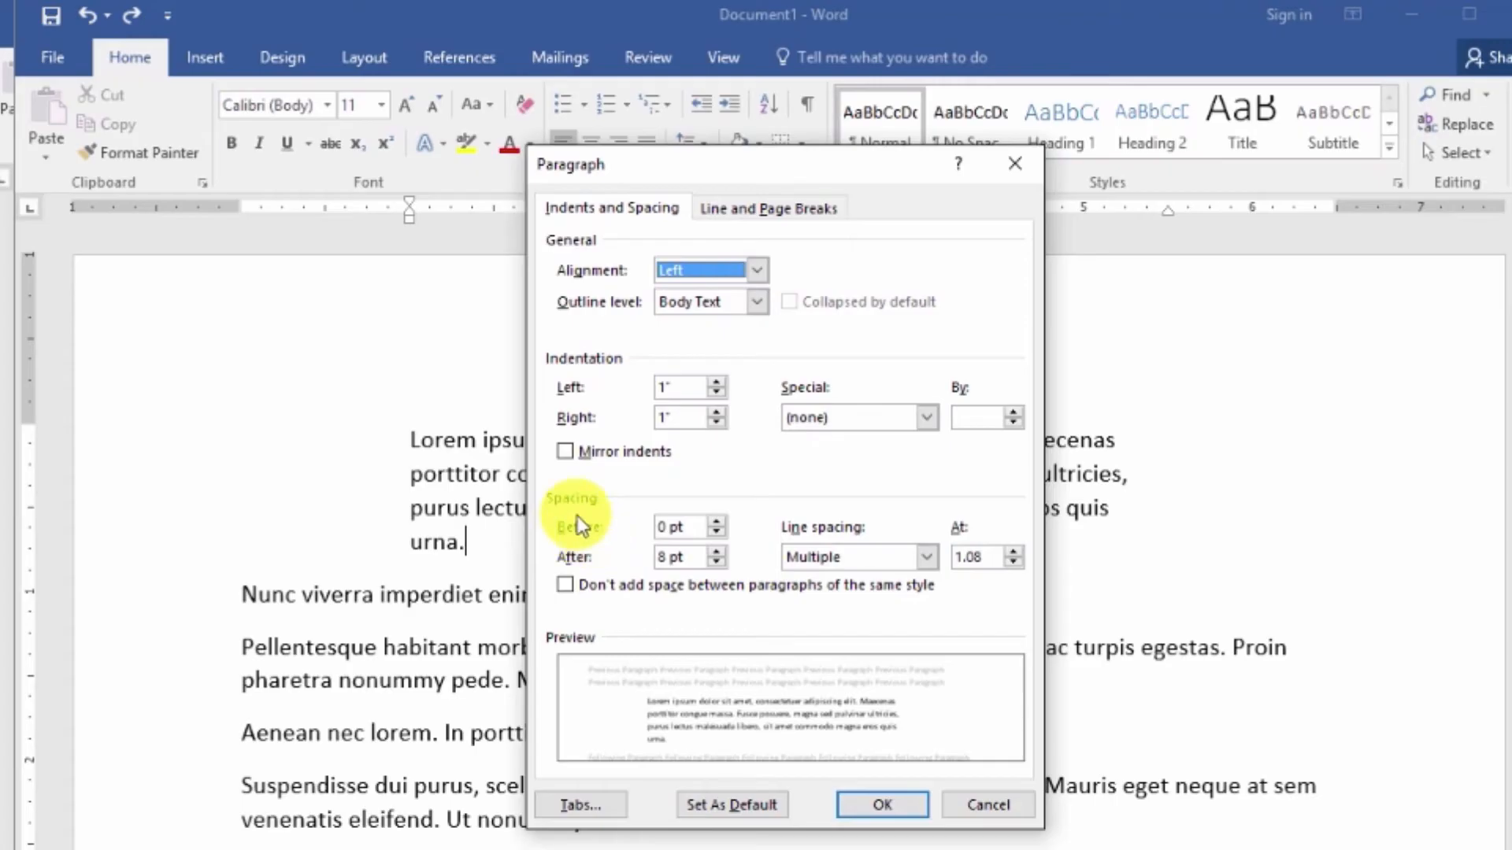
mouse_move(655, 540)
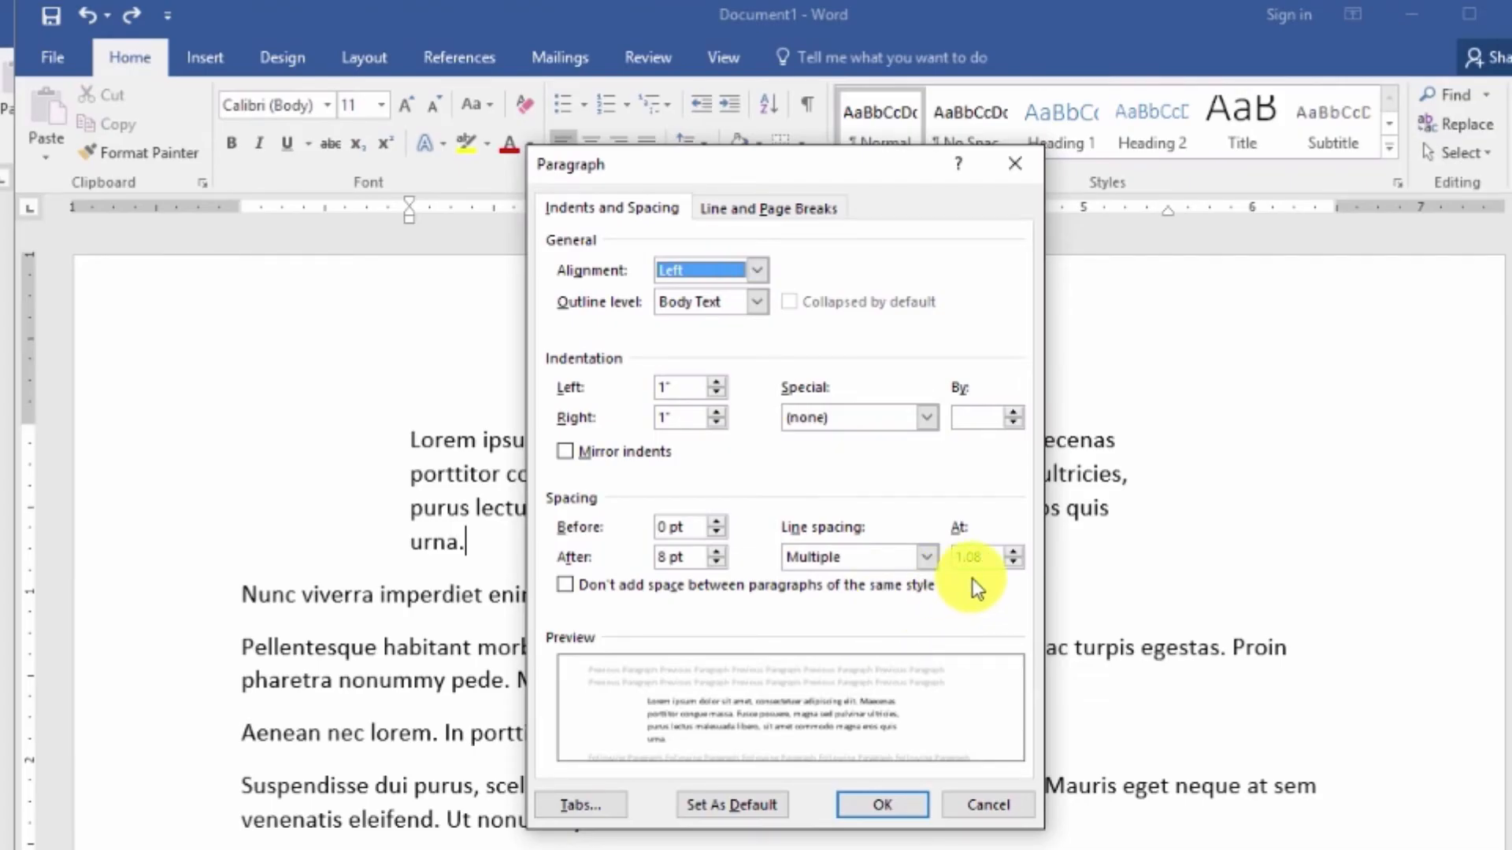
mouse_move(663, 641)
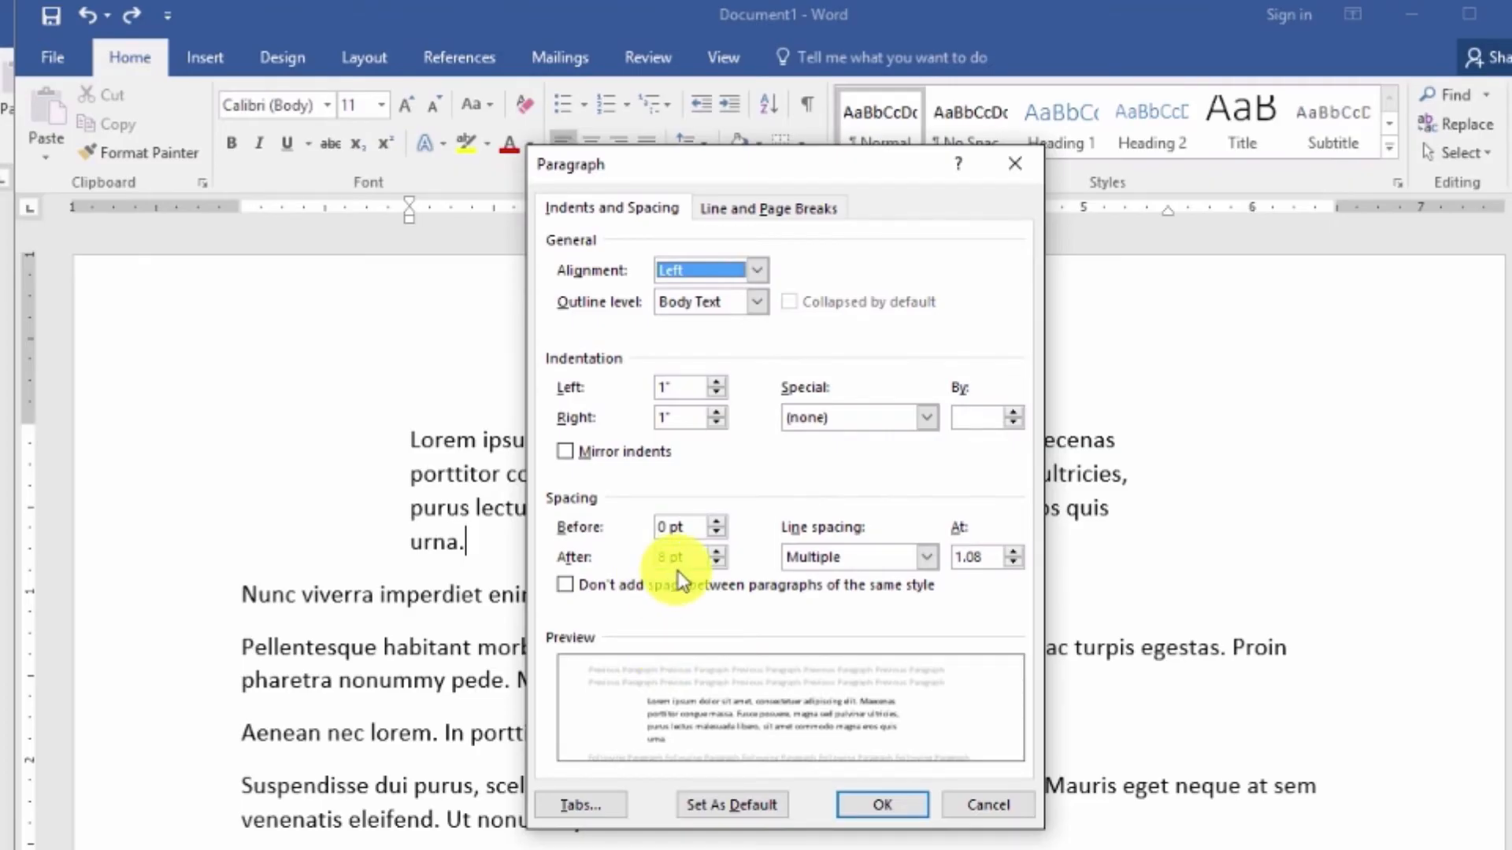
Cancel the Paragraph dialog, leaving the first paragraph's indents and spacing unchanged.
left_click(880, 804)
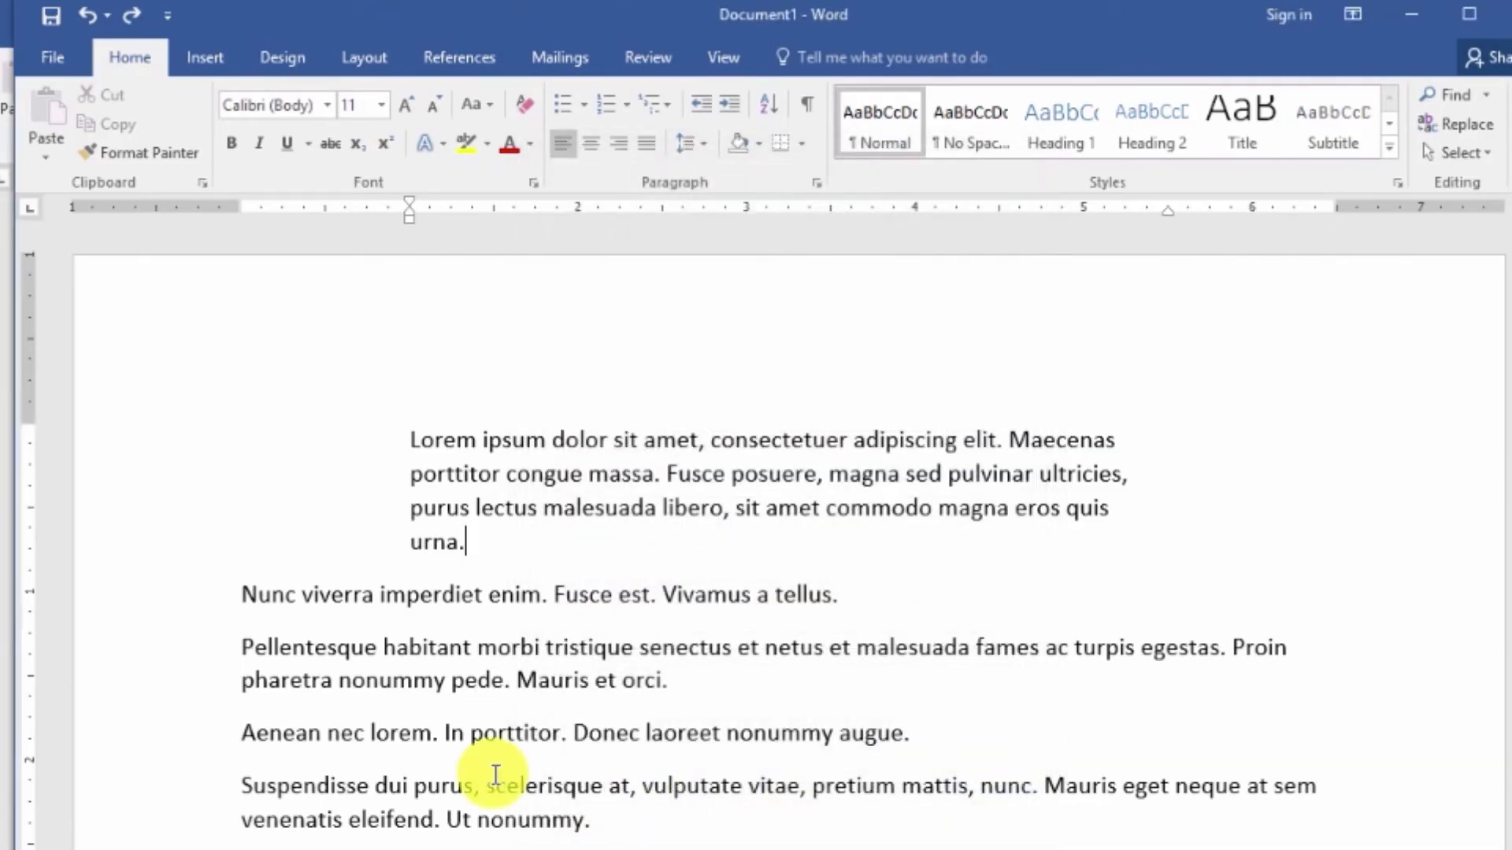
mouse_move(432, 443)
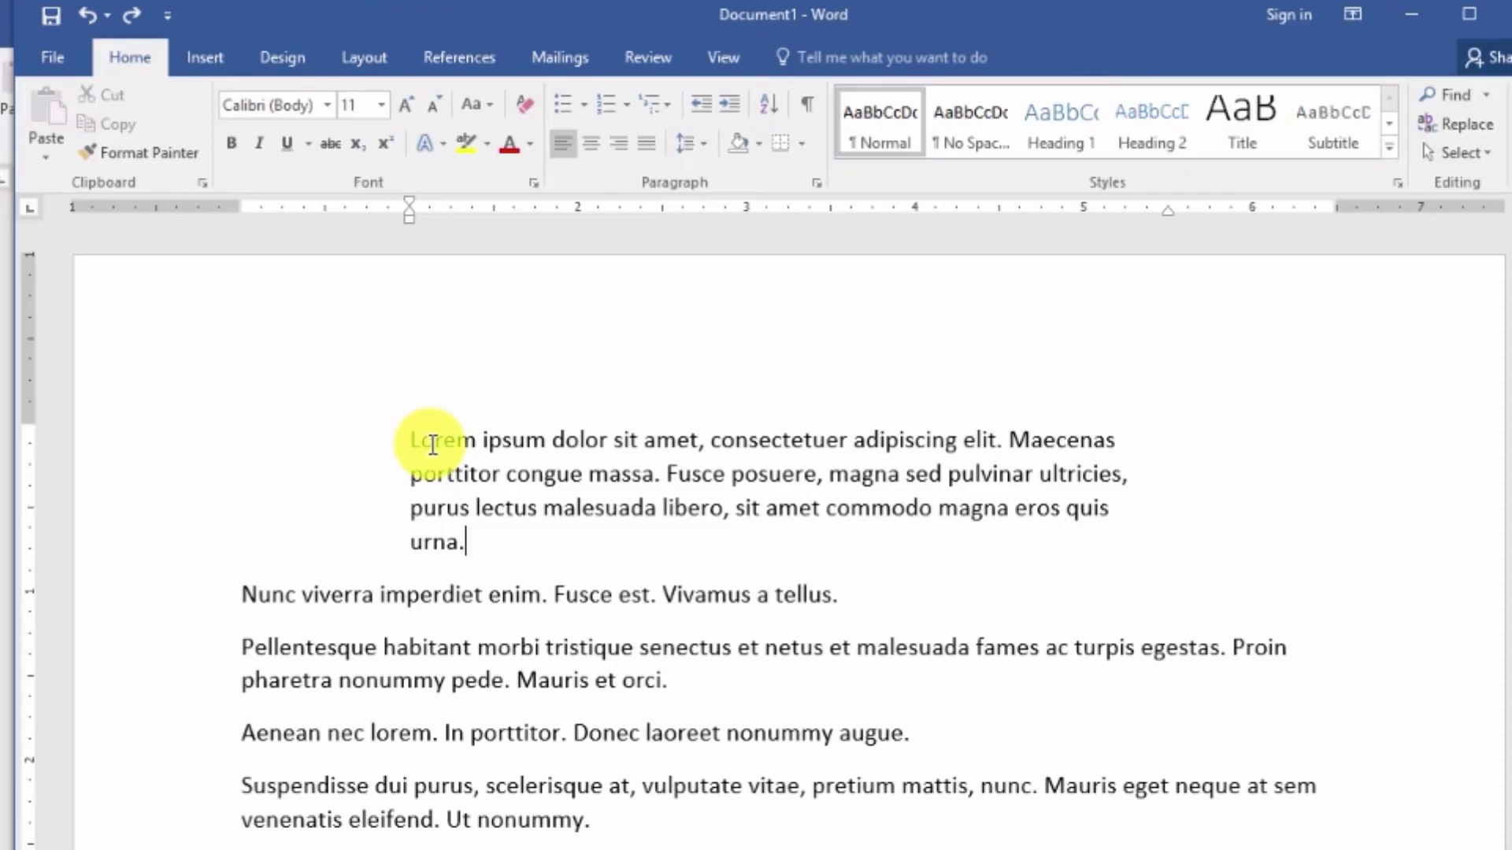
mouse_move(455, 471)
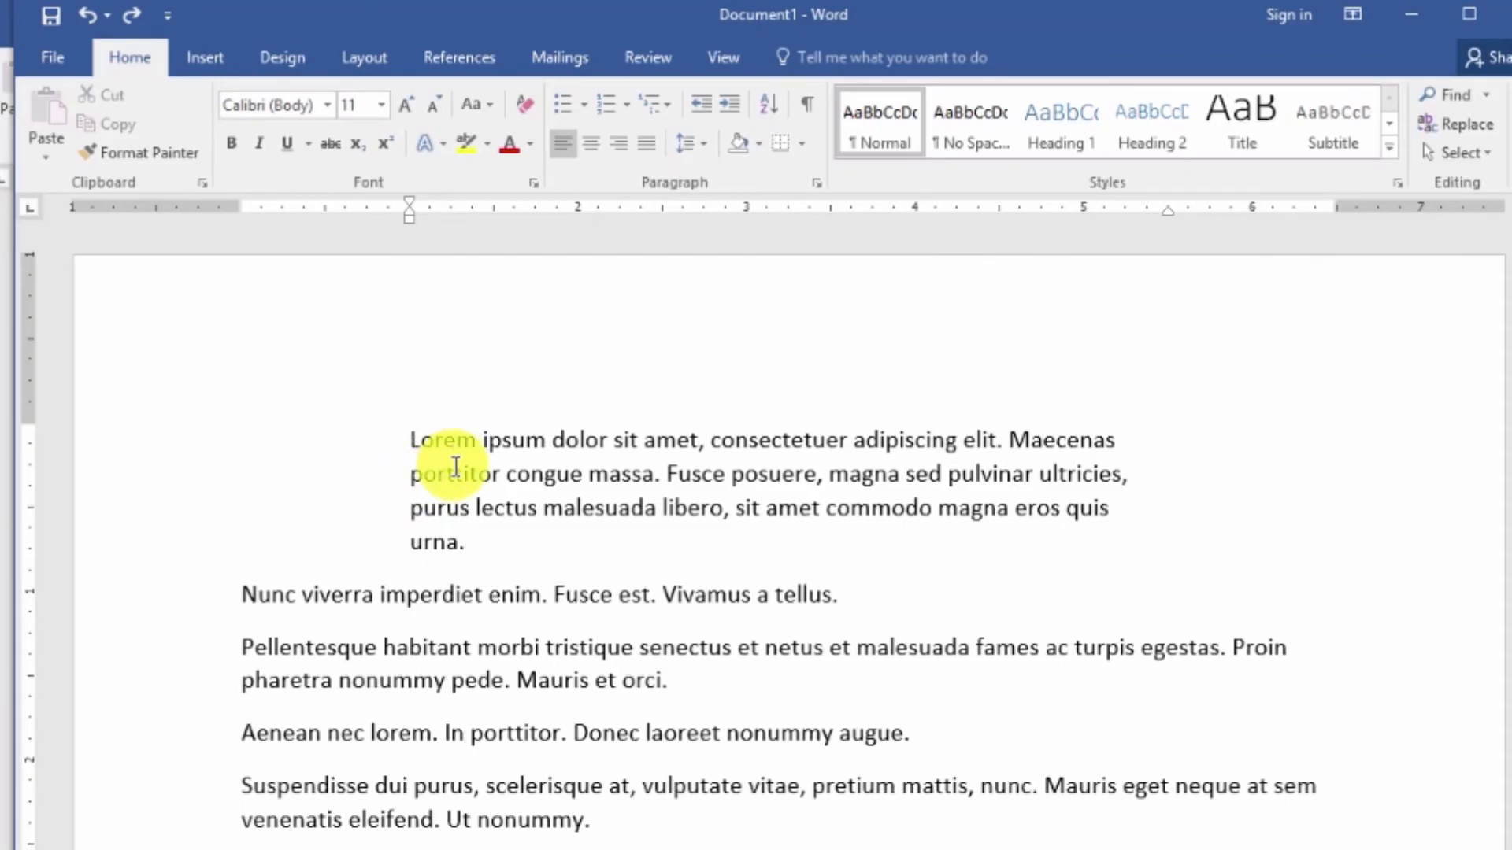
mouse_move(903, 297)
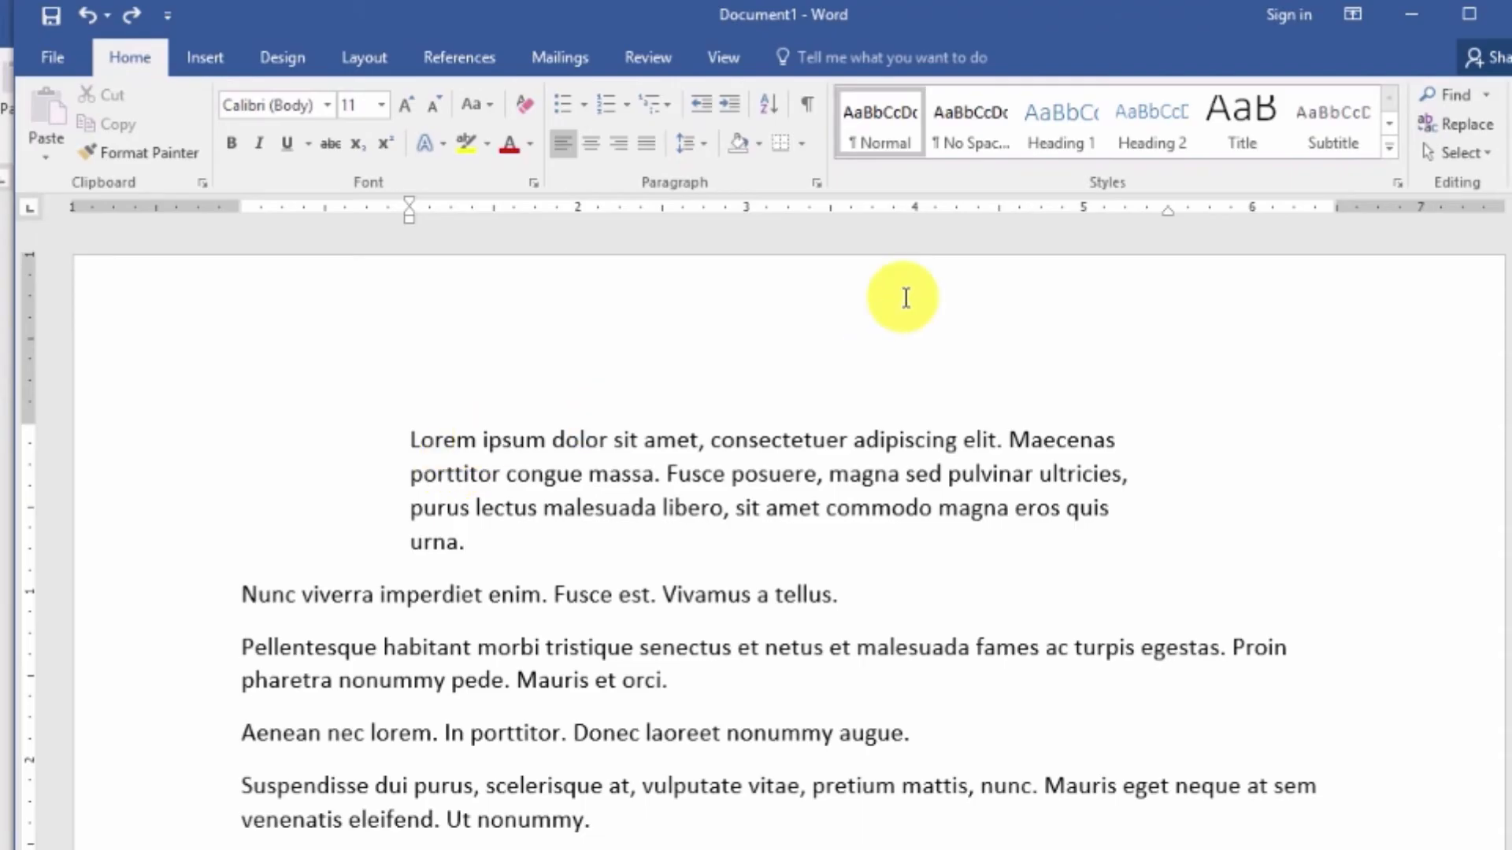
mouse_move(666, 507)
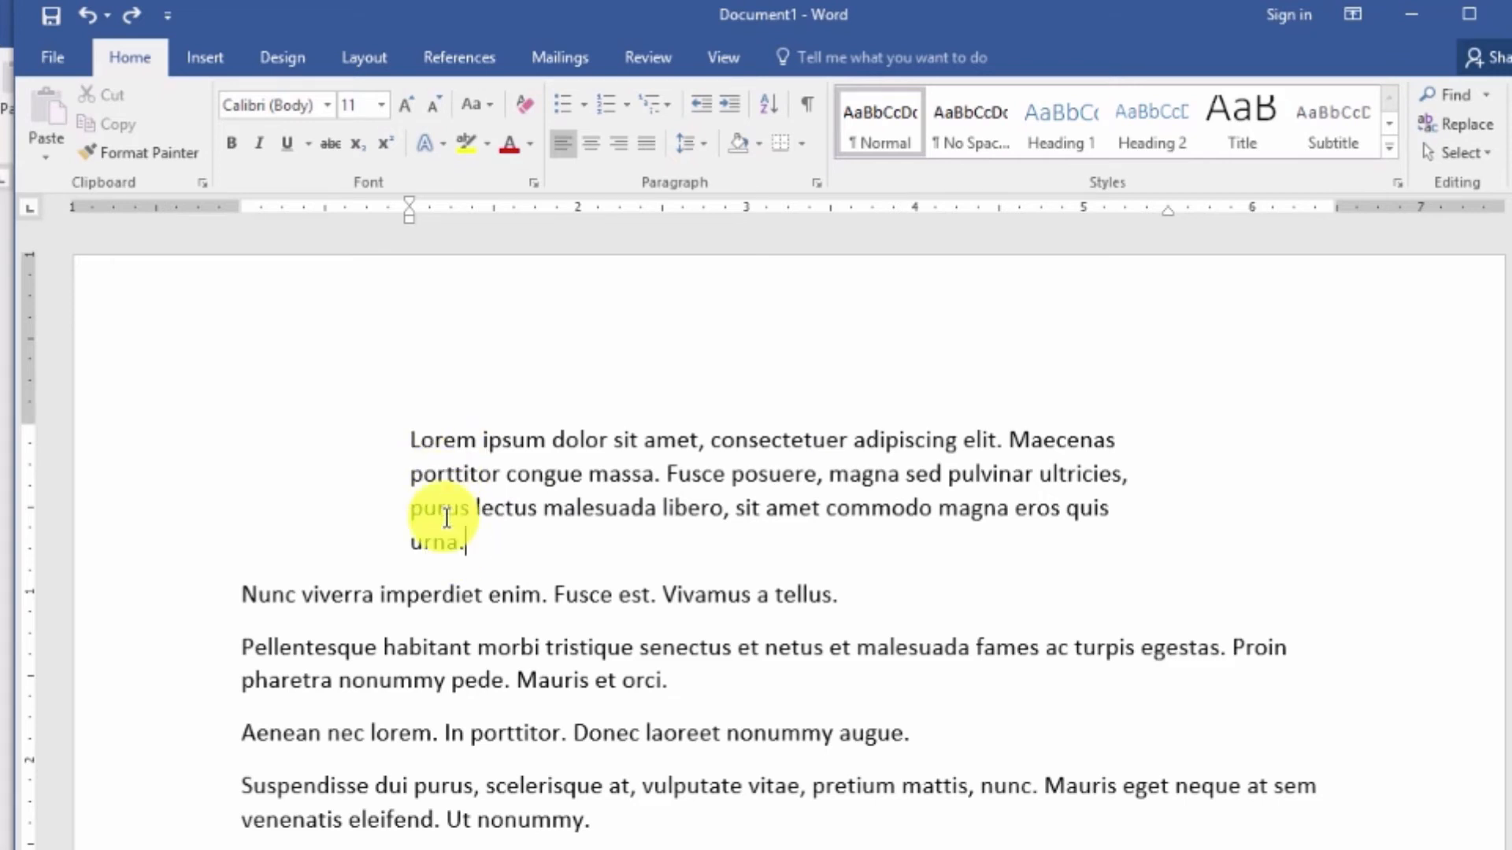
mouse_move(478, 548)
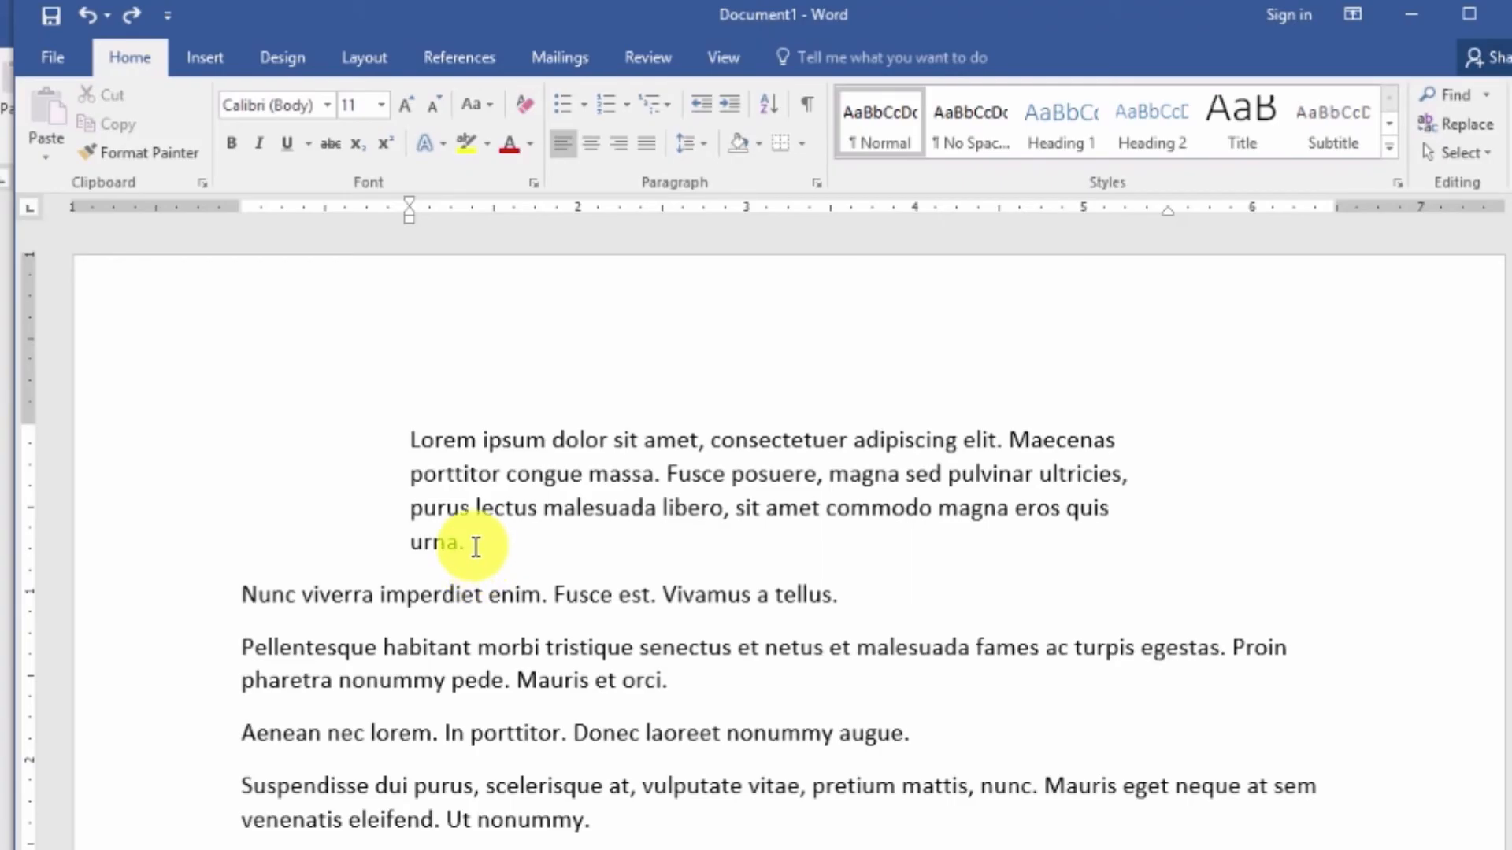
mouse_move(473, 562)
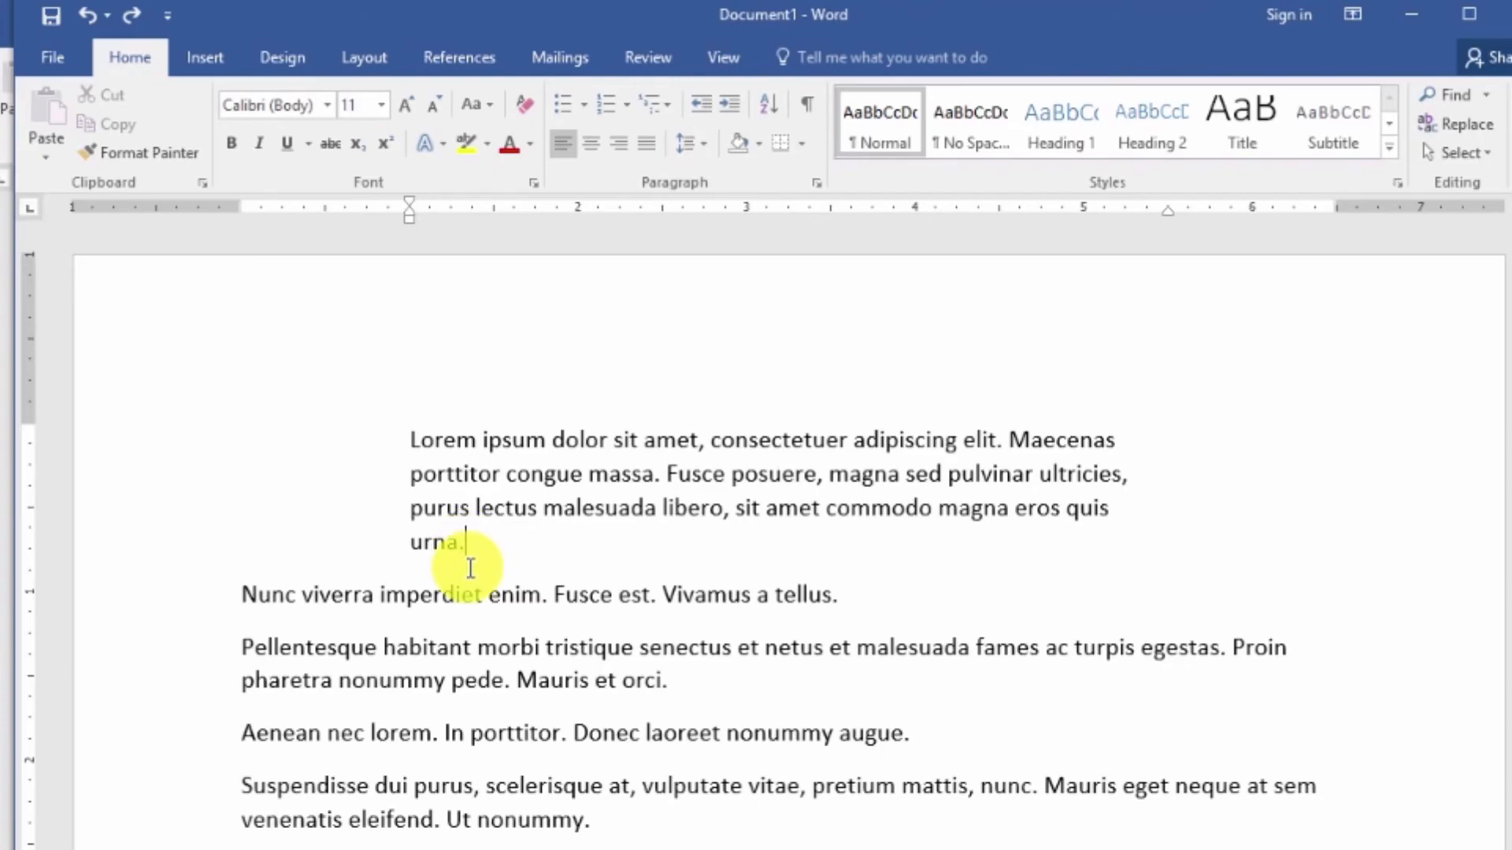
mouse_move(469, 594)
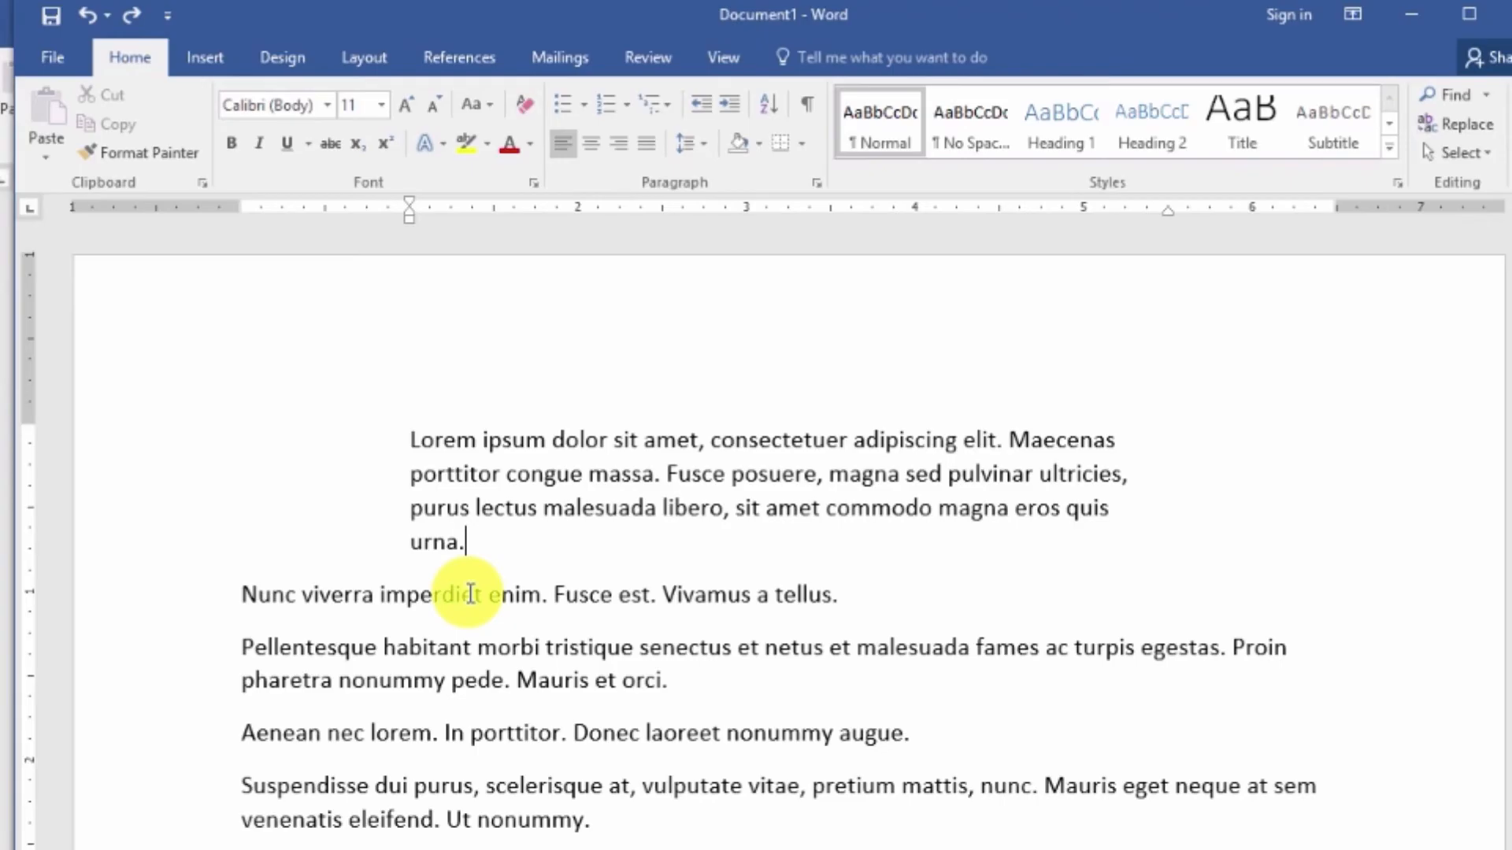
mouse_move(482, 558)
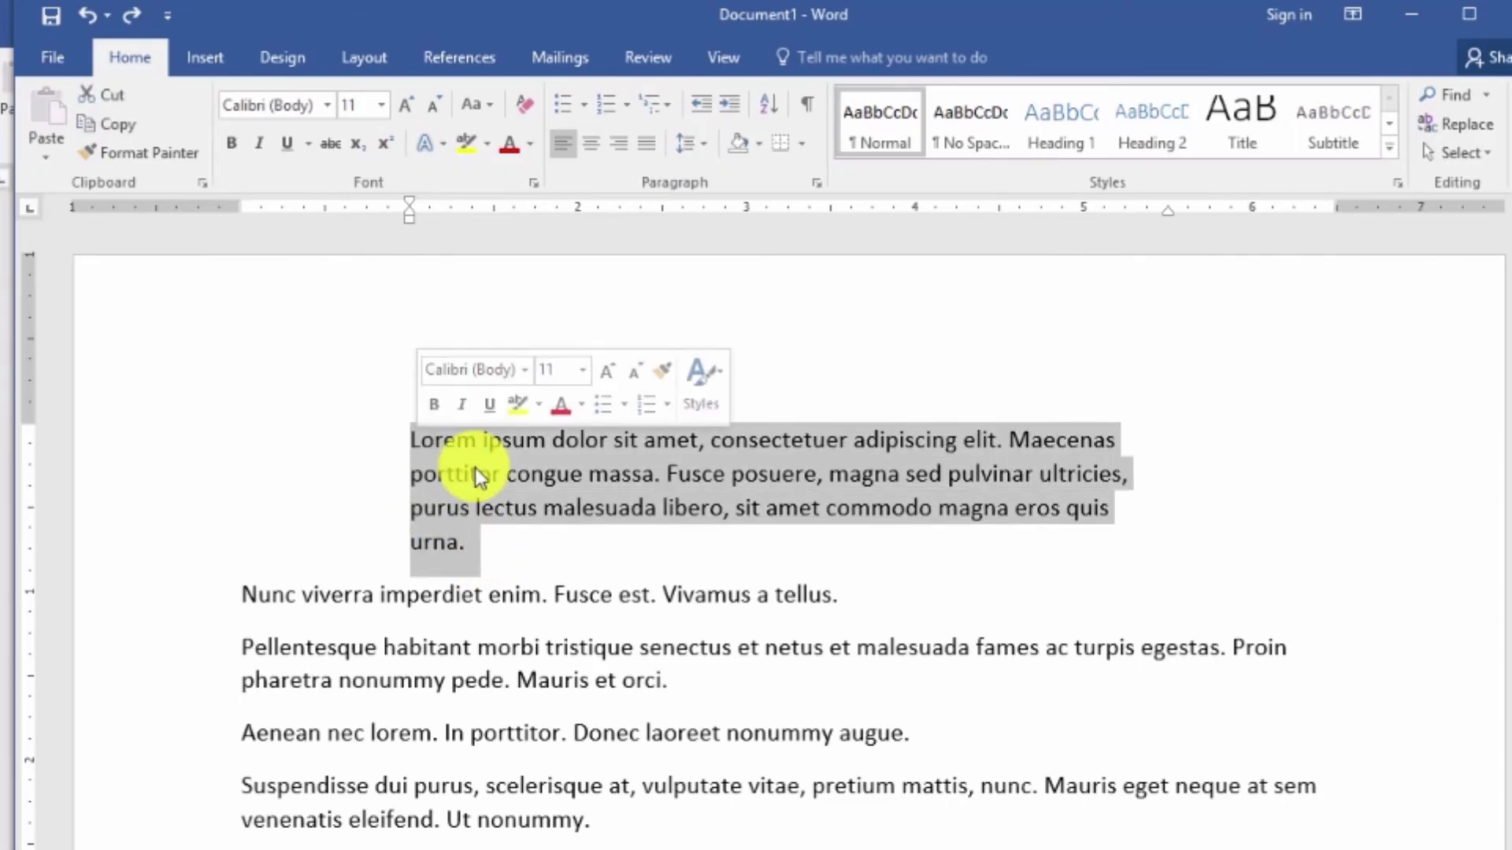
Clear the paragraph selection, leaving the indented first paragraph unchanged.
left_click(618, 785)
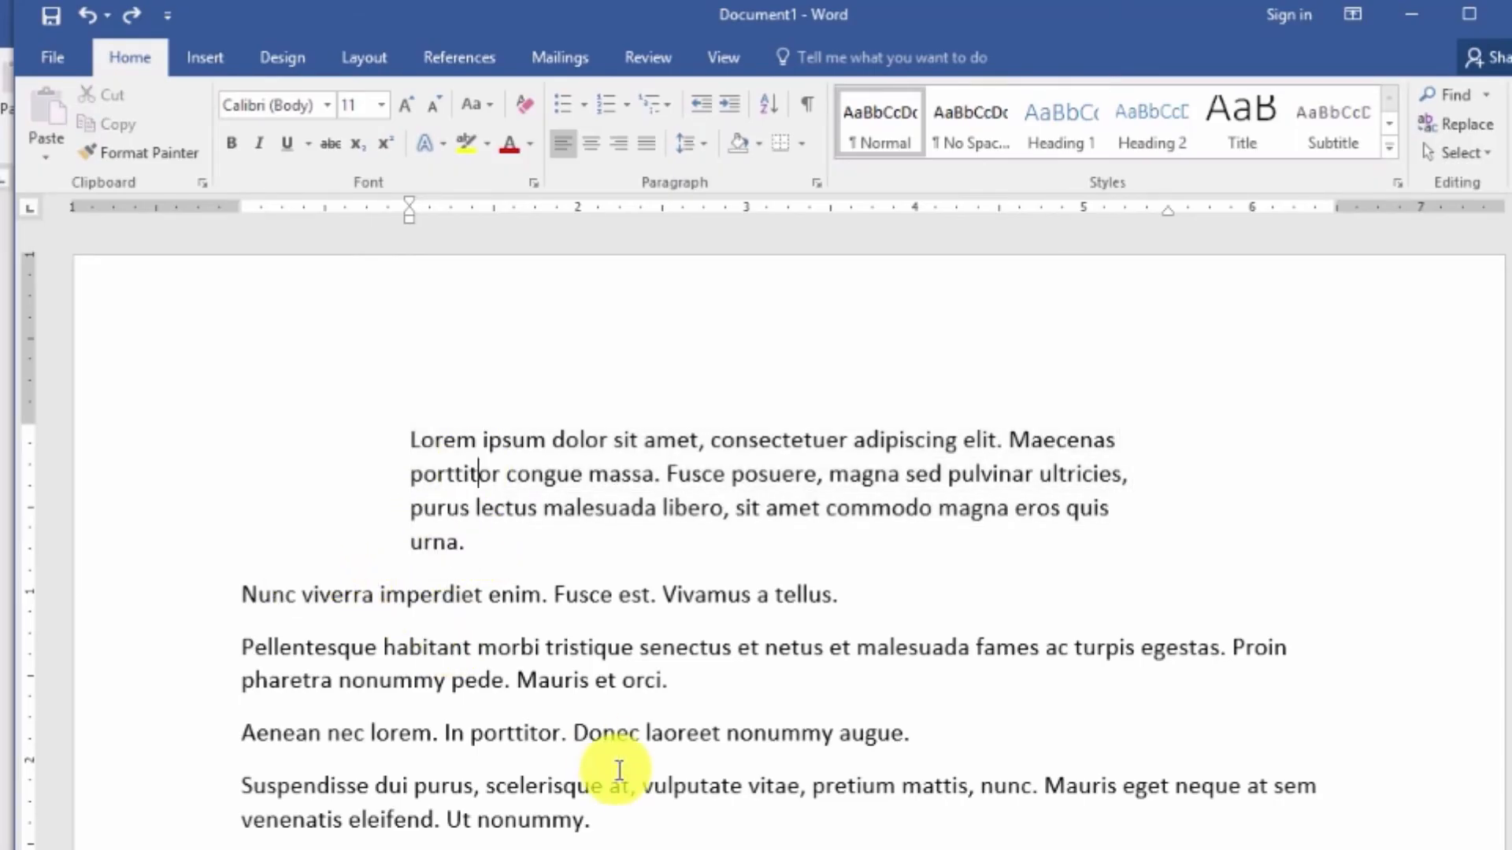
left_click(1466, 17)
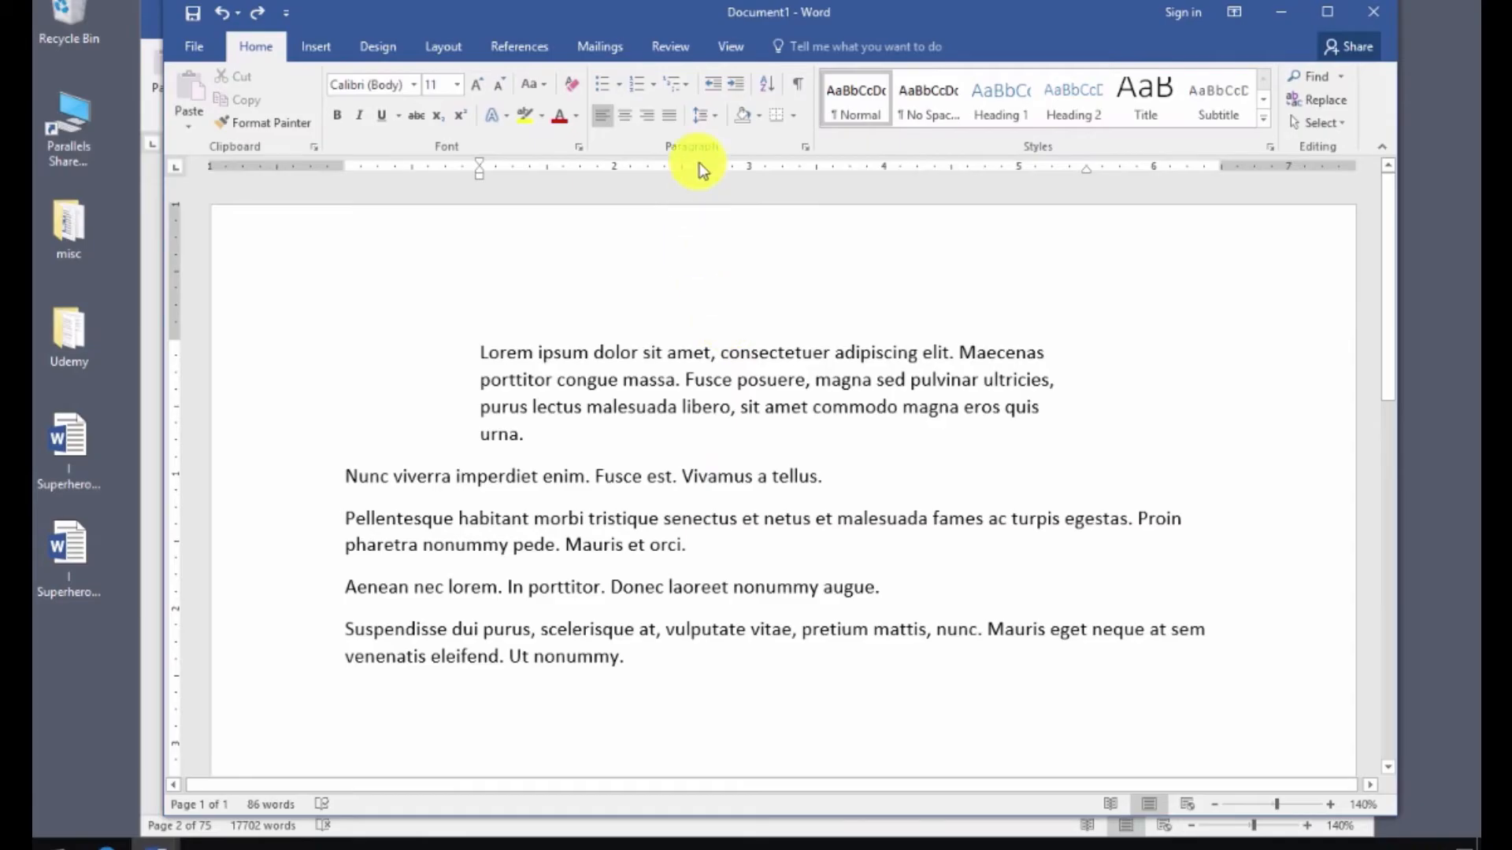
mouse_move(712, 629)
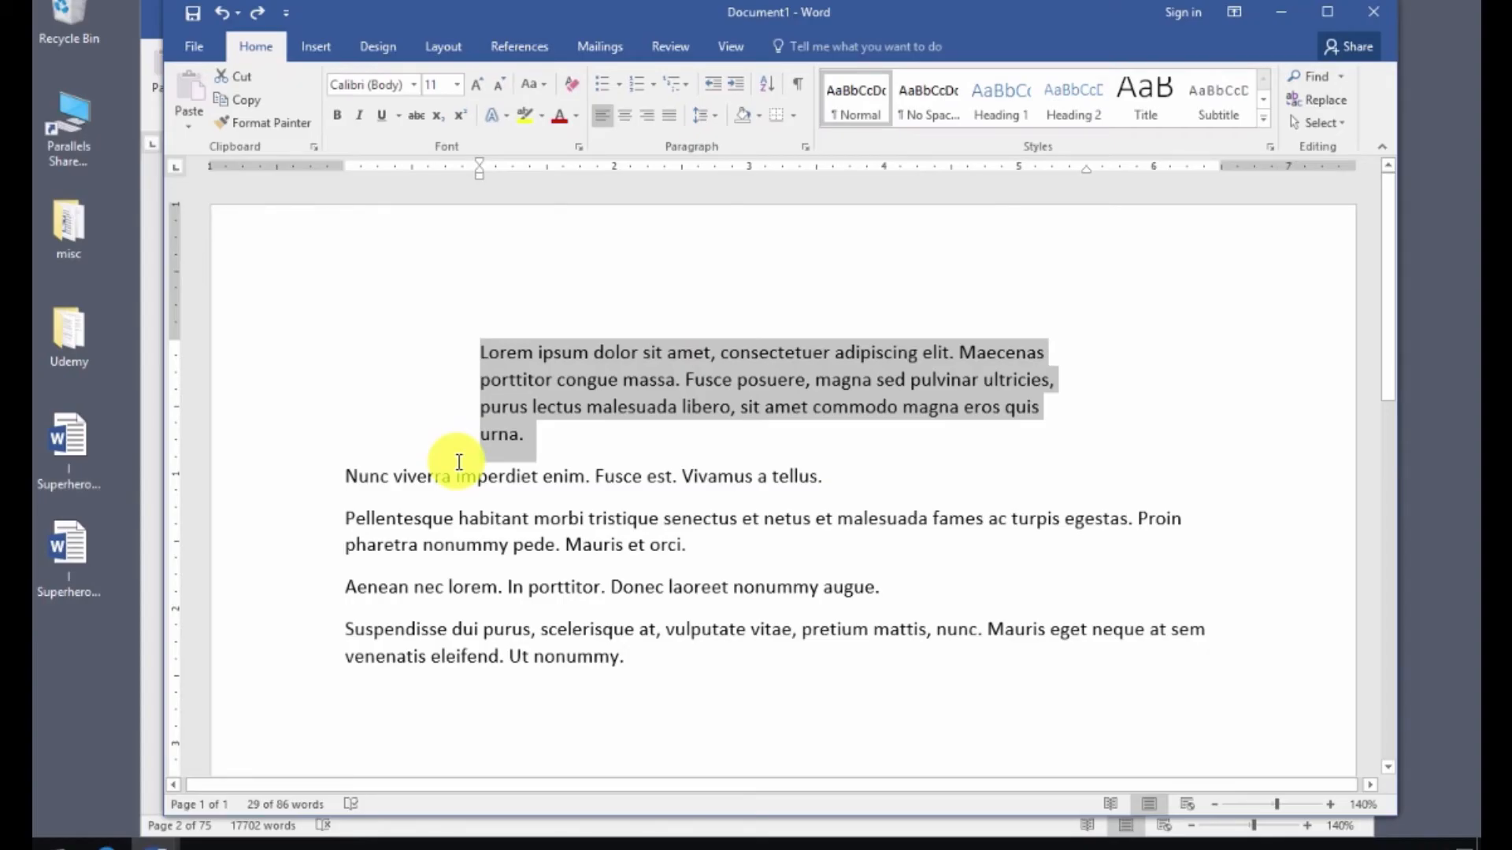
mouse_move(519, 407)
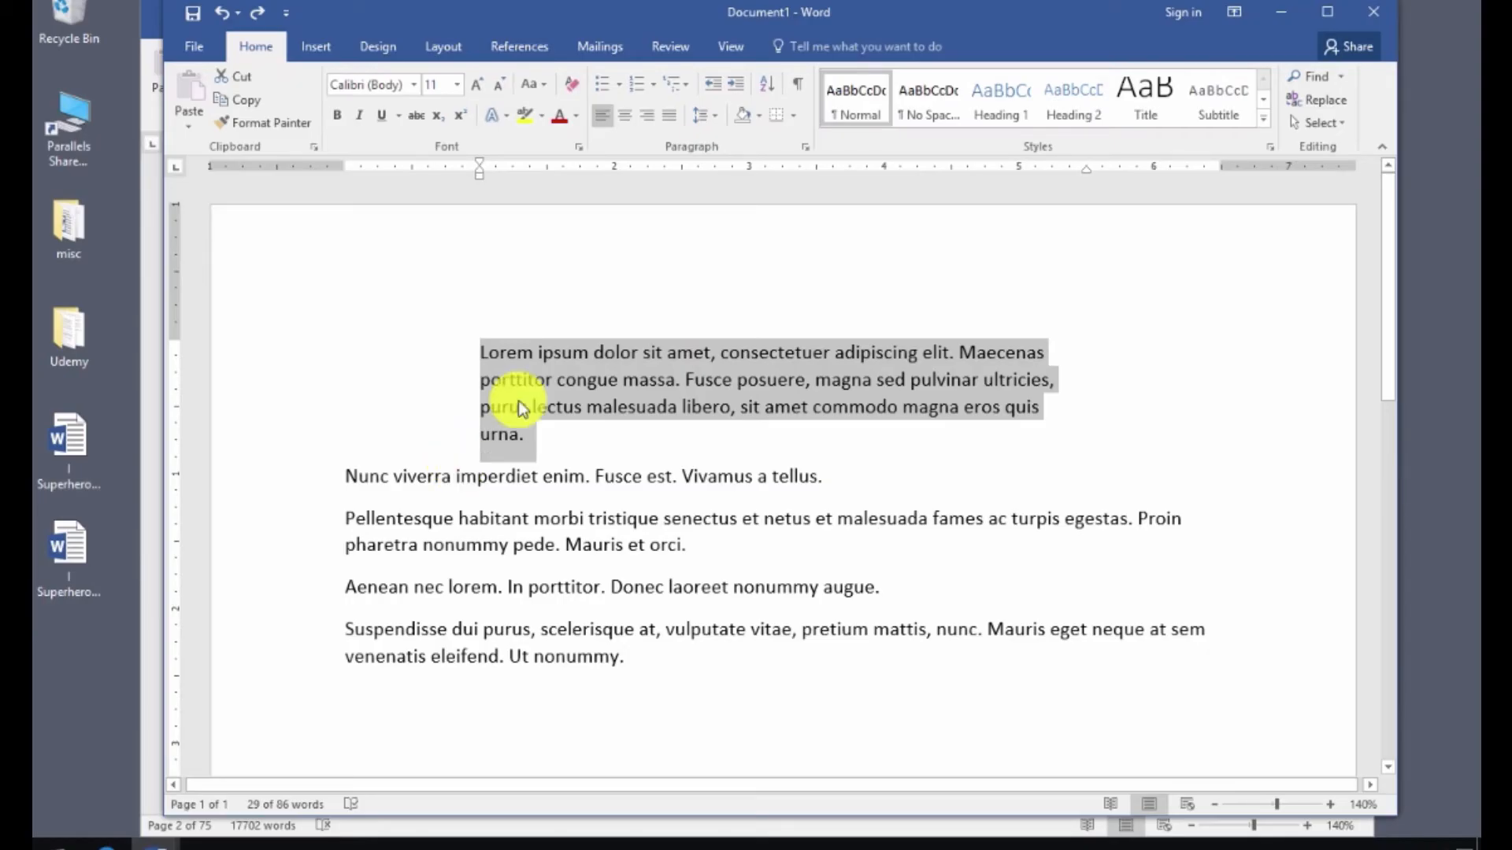
mouse_move(697, 116)
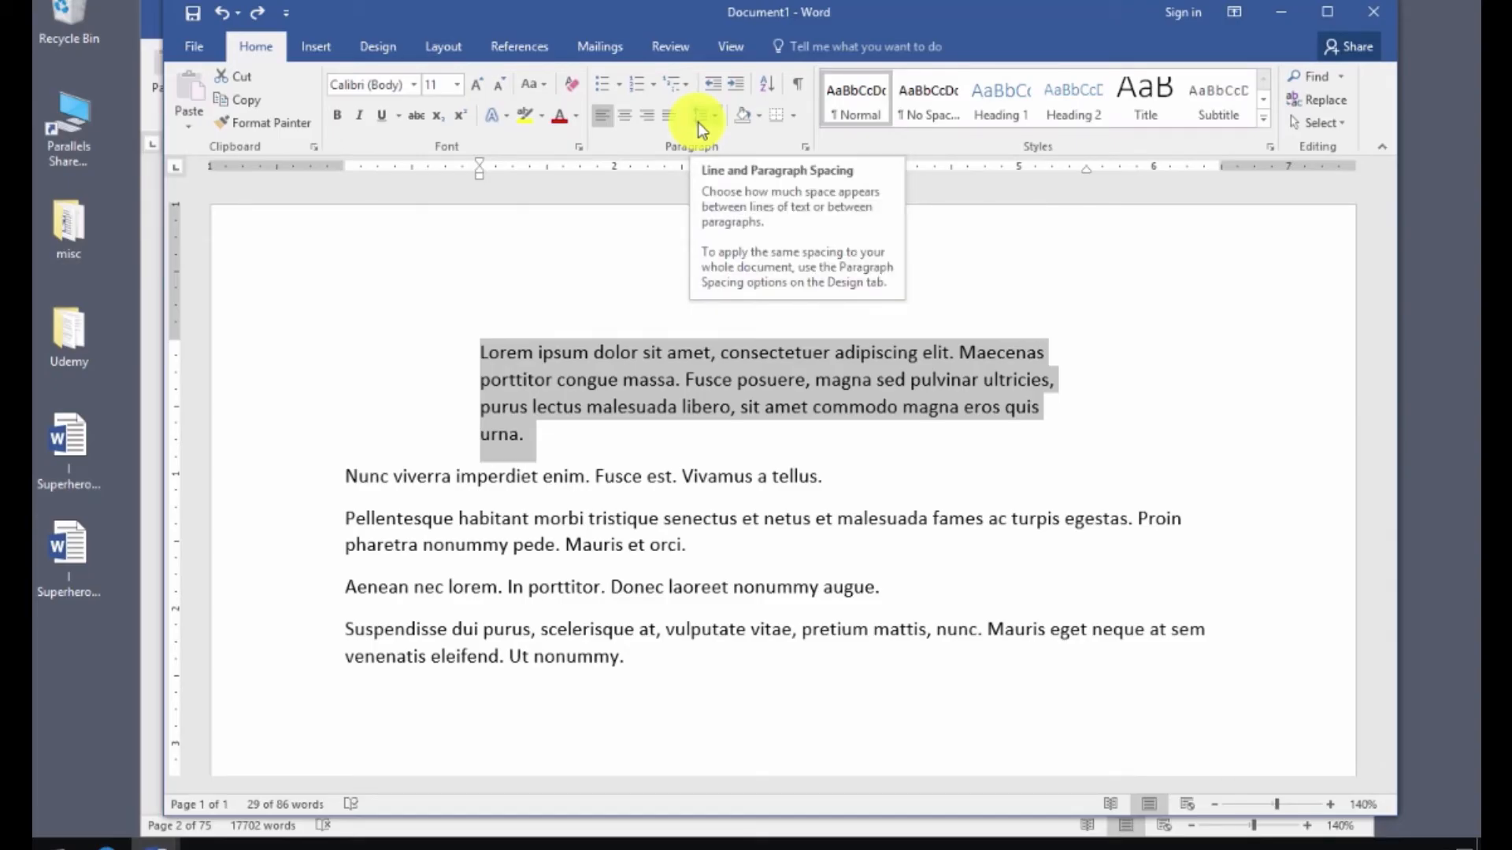
Preview 2.0, 2.5 and 1.5 line spacing on the first paragraph.
left_click(699, 115)
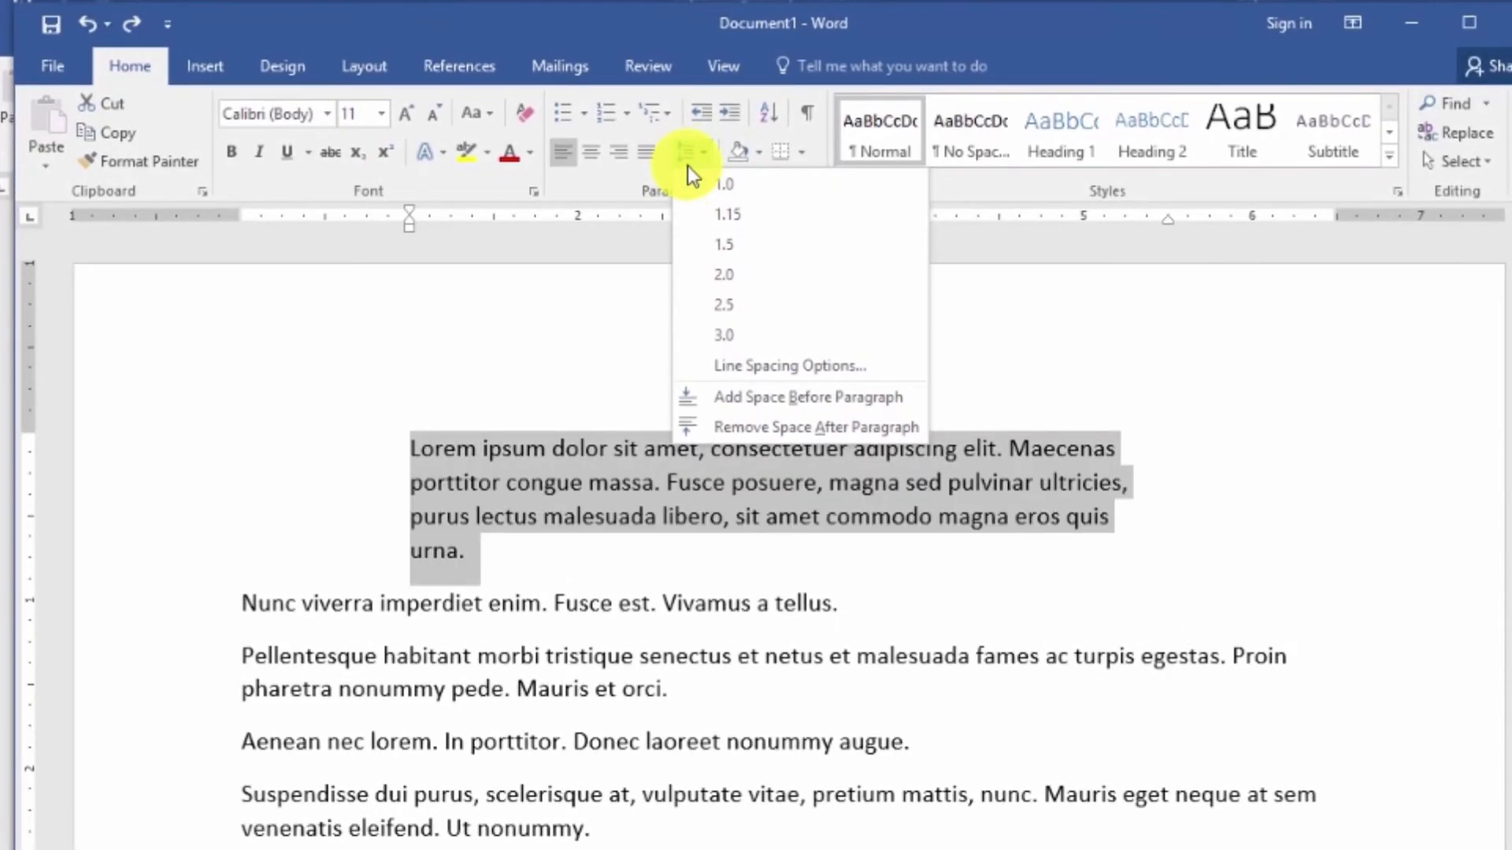
mouse_move(692, 244)
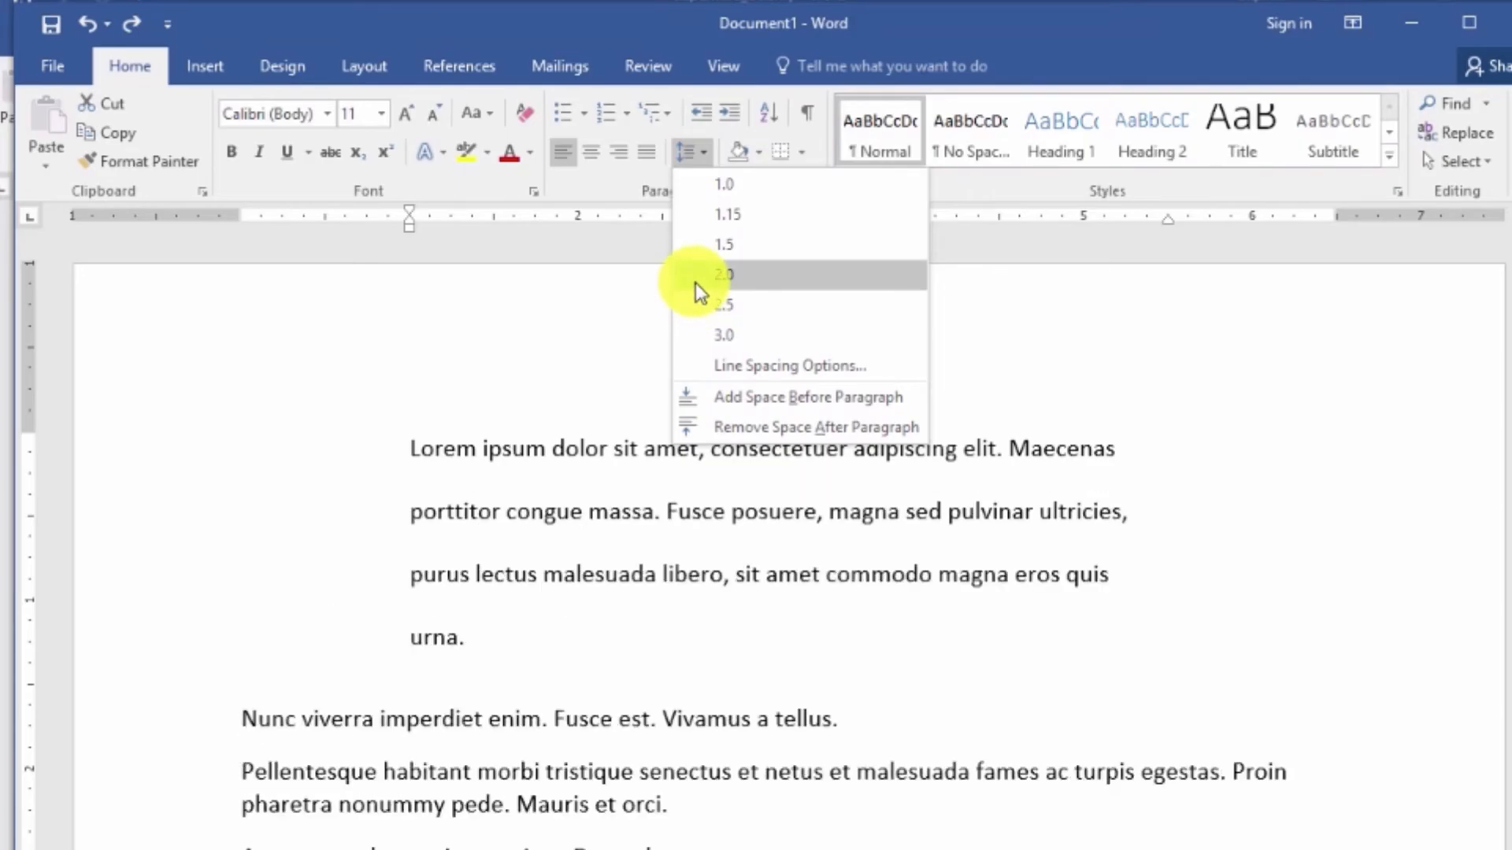
mouse_move(699, 304)
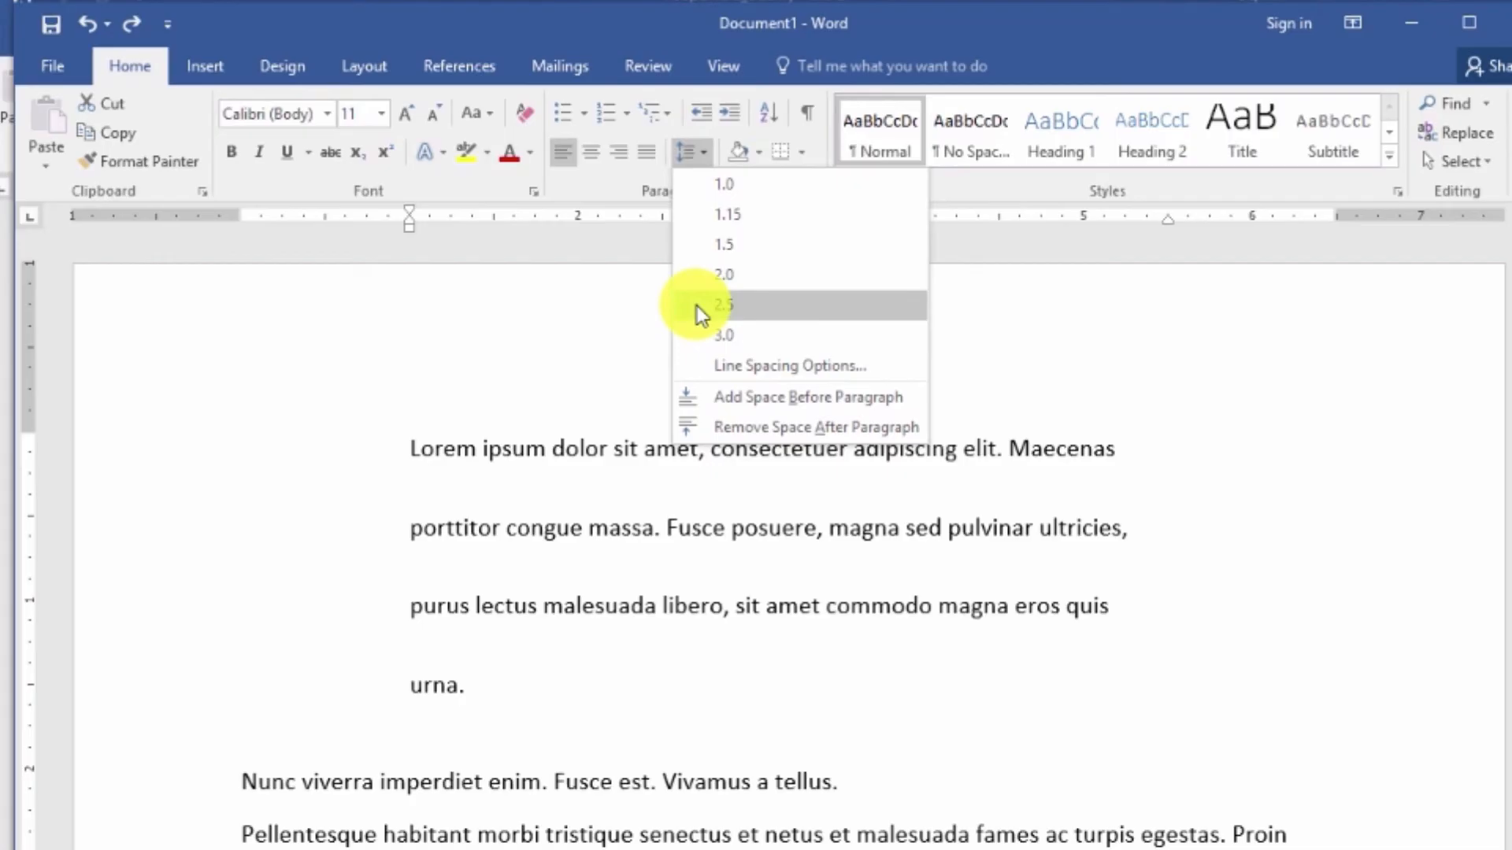
mouse_move(702, 304)
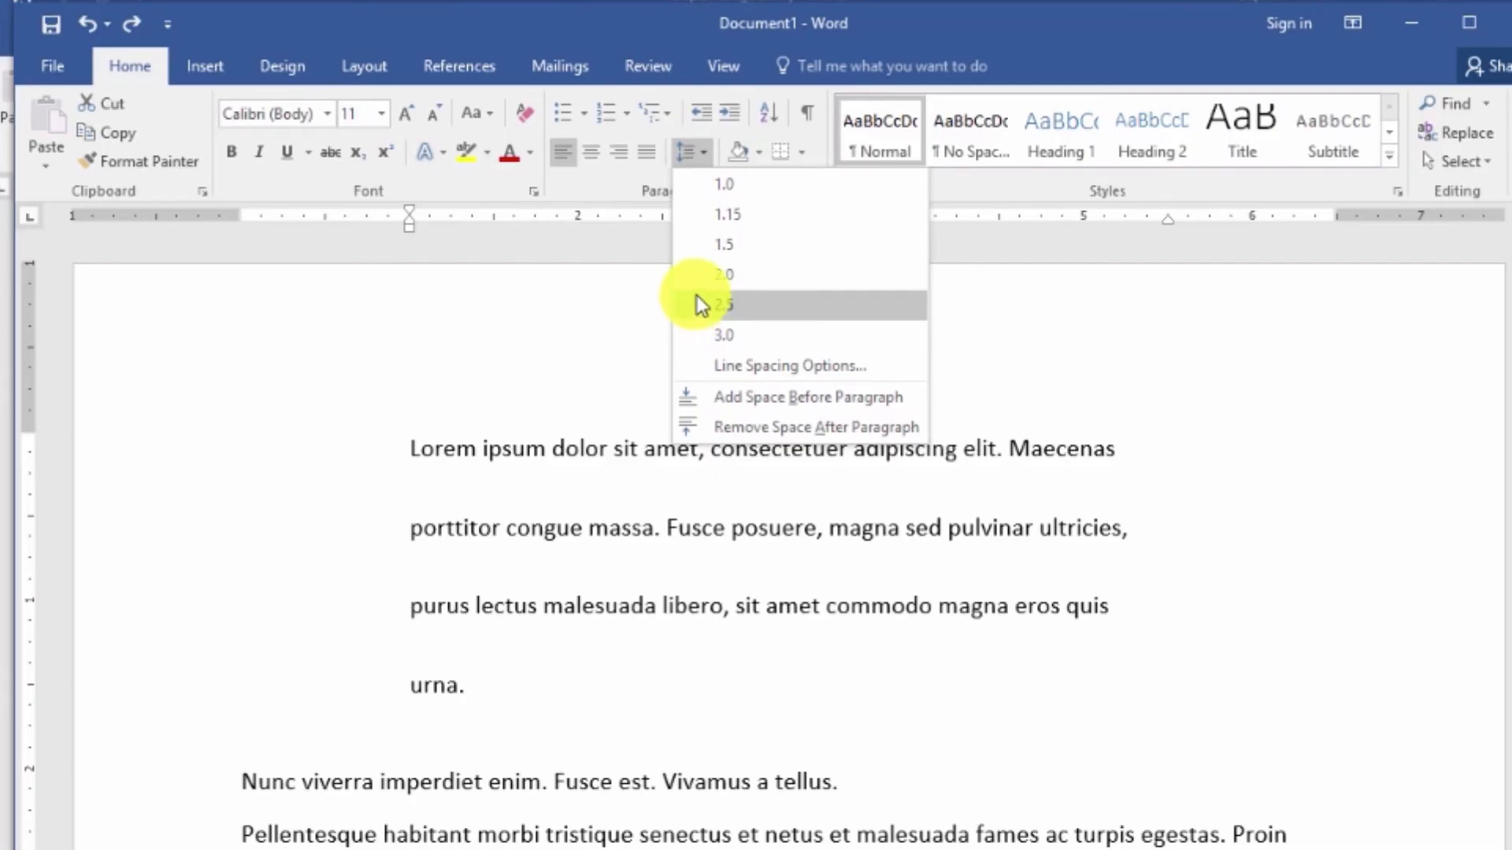
left_click(724, 244)
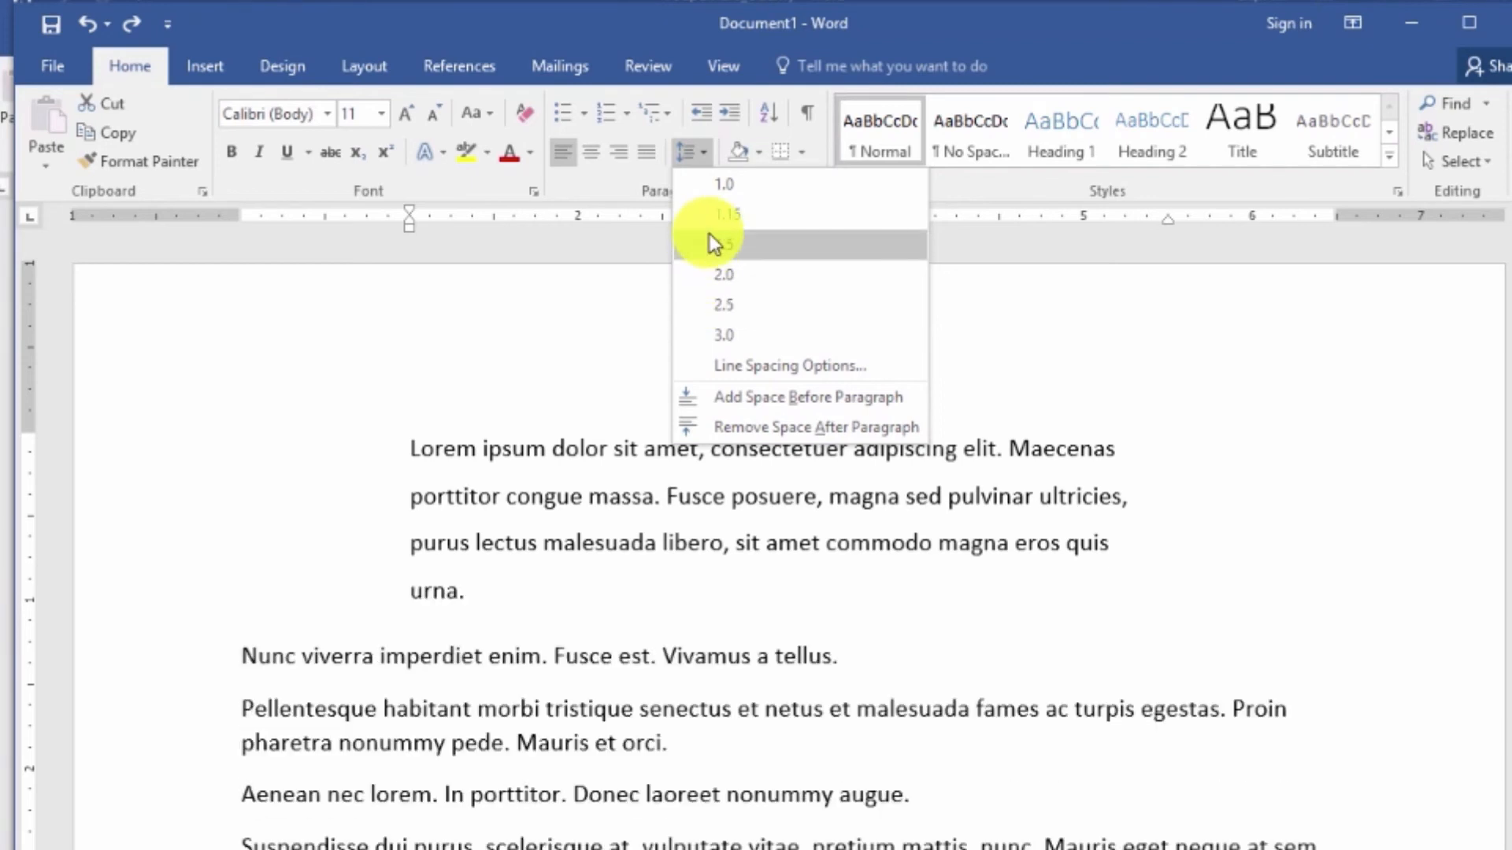
mouse_move(761, 376)
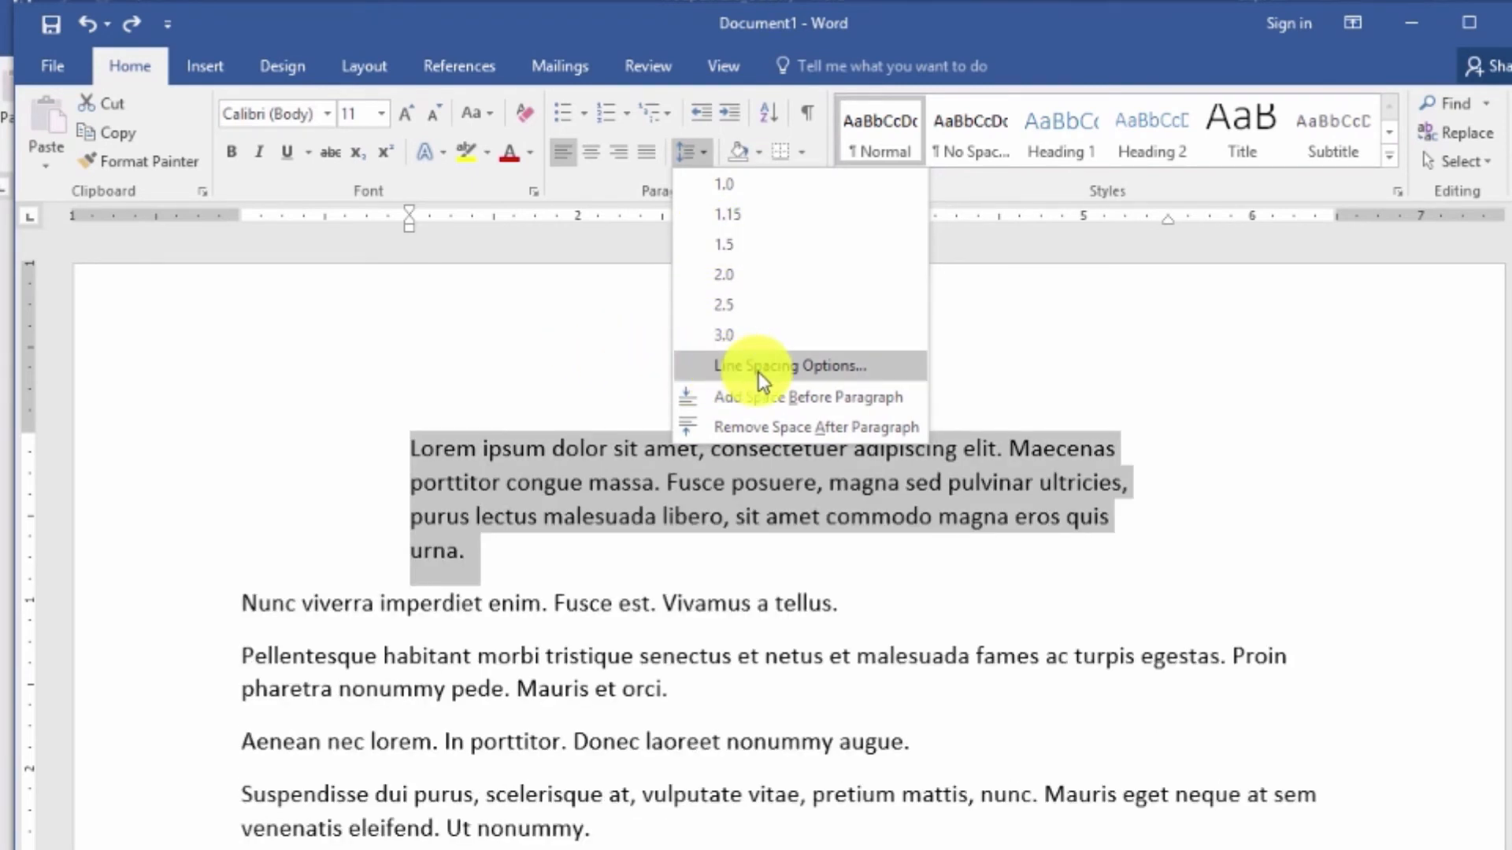
Set the indented first paragraph's line spacing to Double in the Paragraph dialog.
left_click(790, 365)
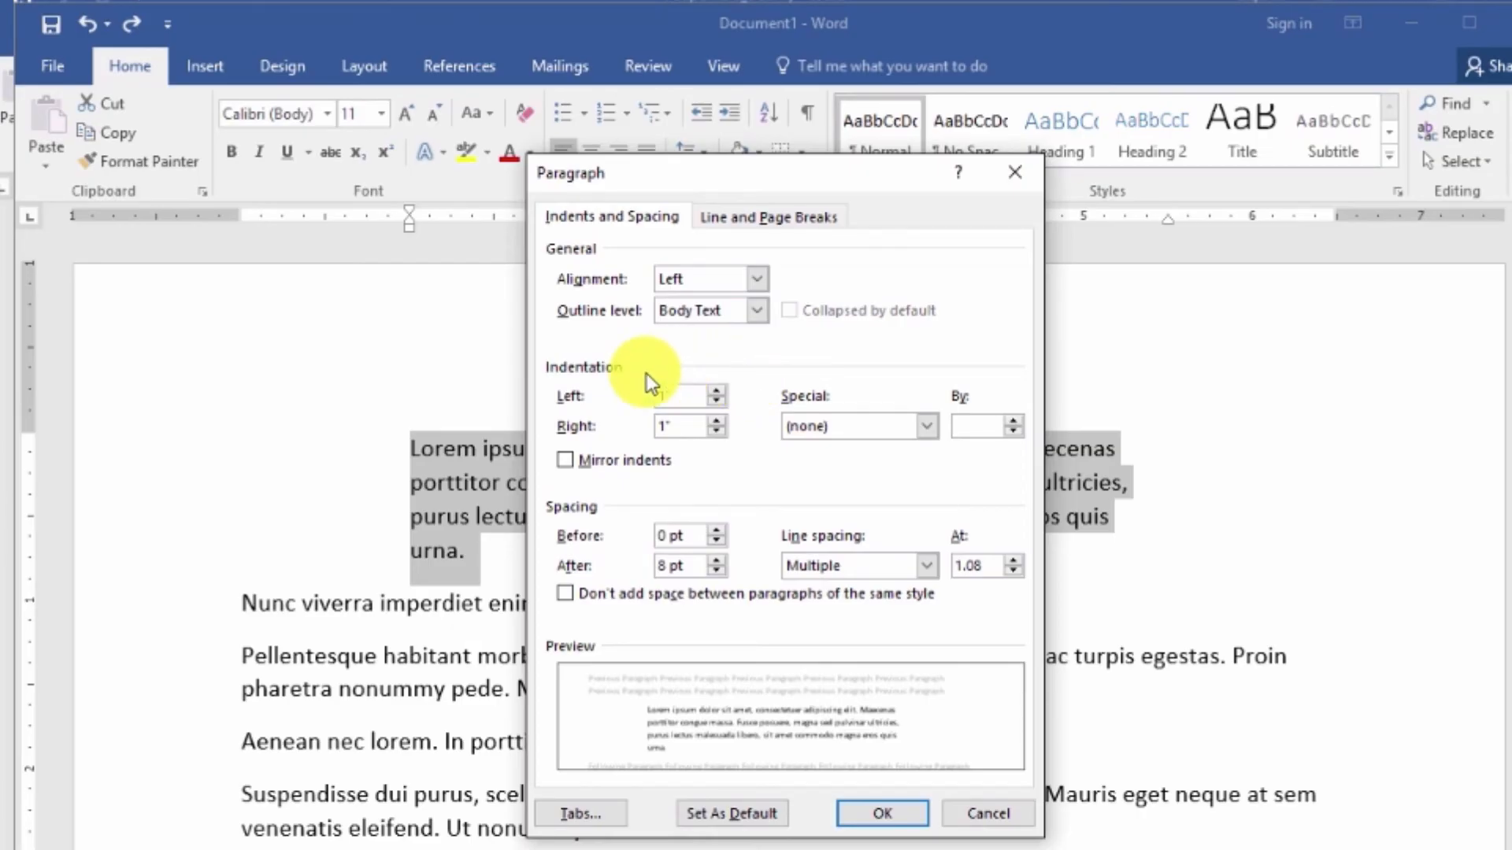
left_click(978, 566)
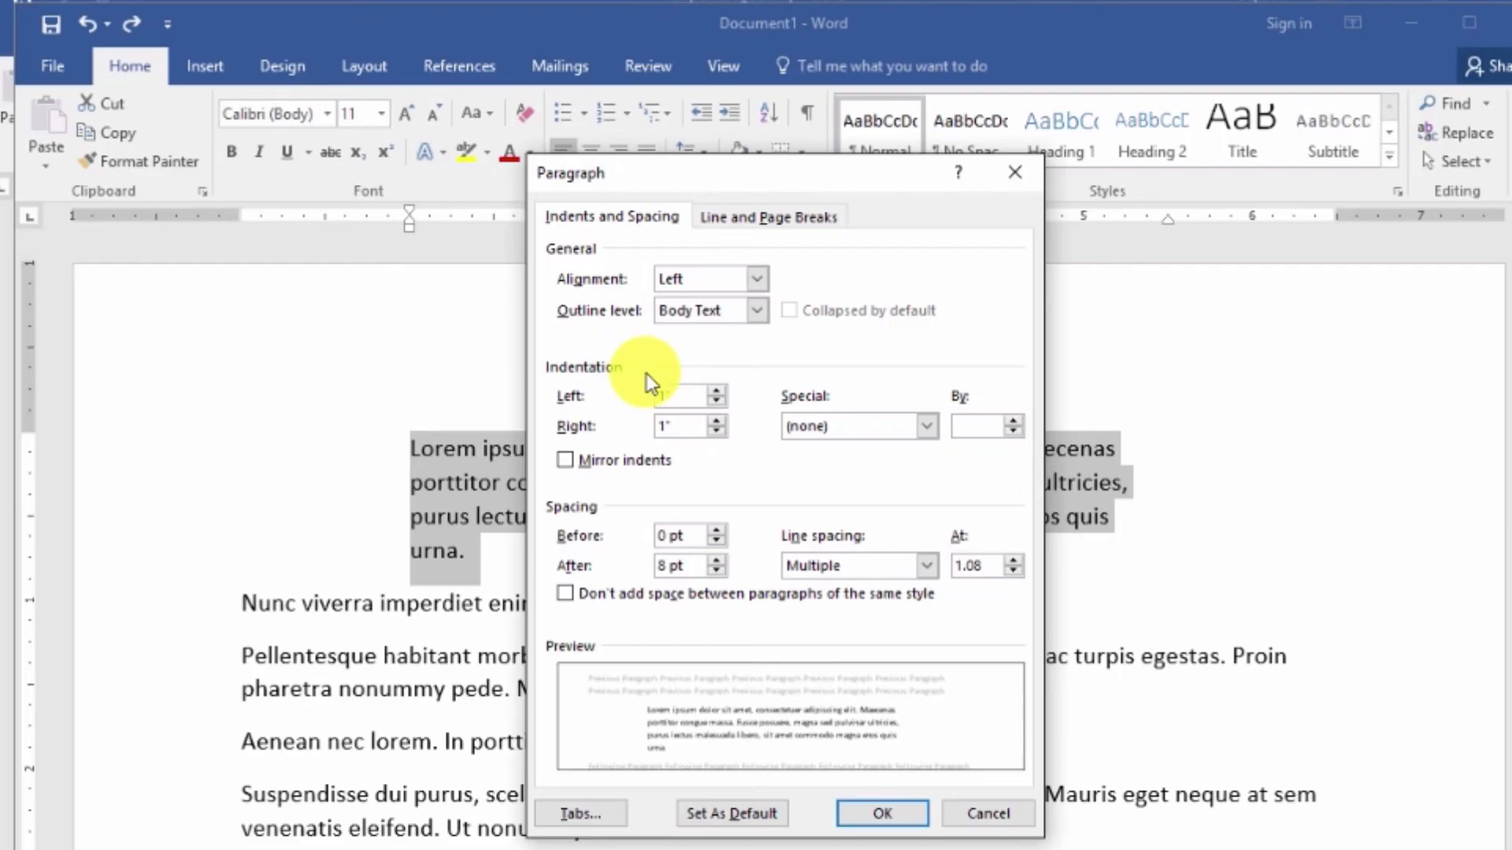
left_click(924, 565)
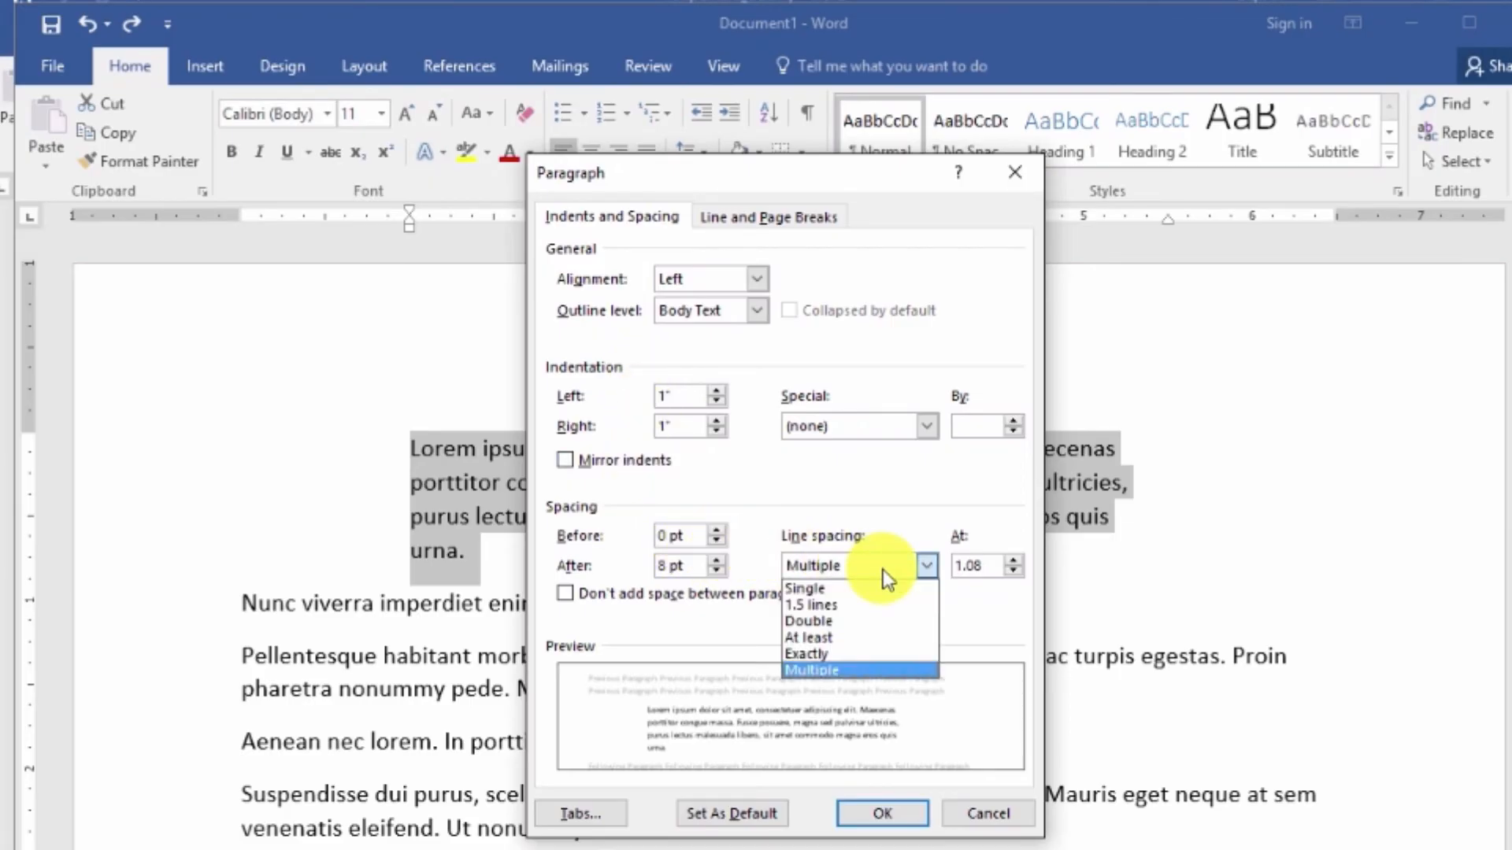
left_click(808, 621)
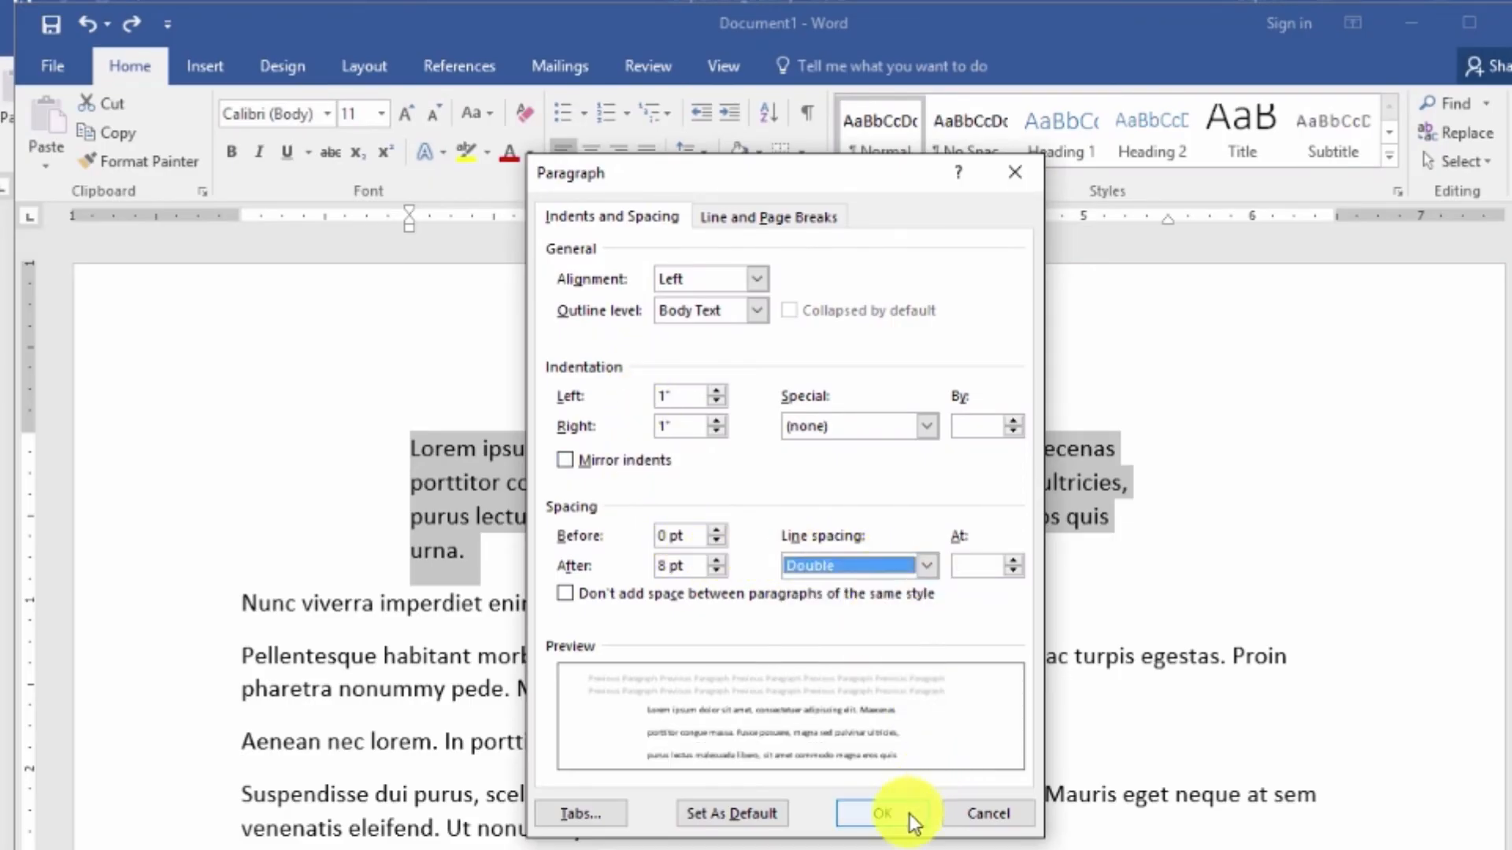
left_click(880, 813)
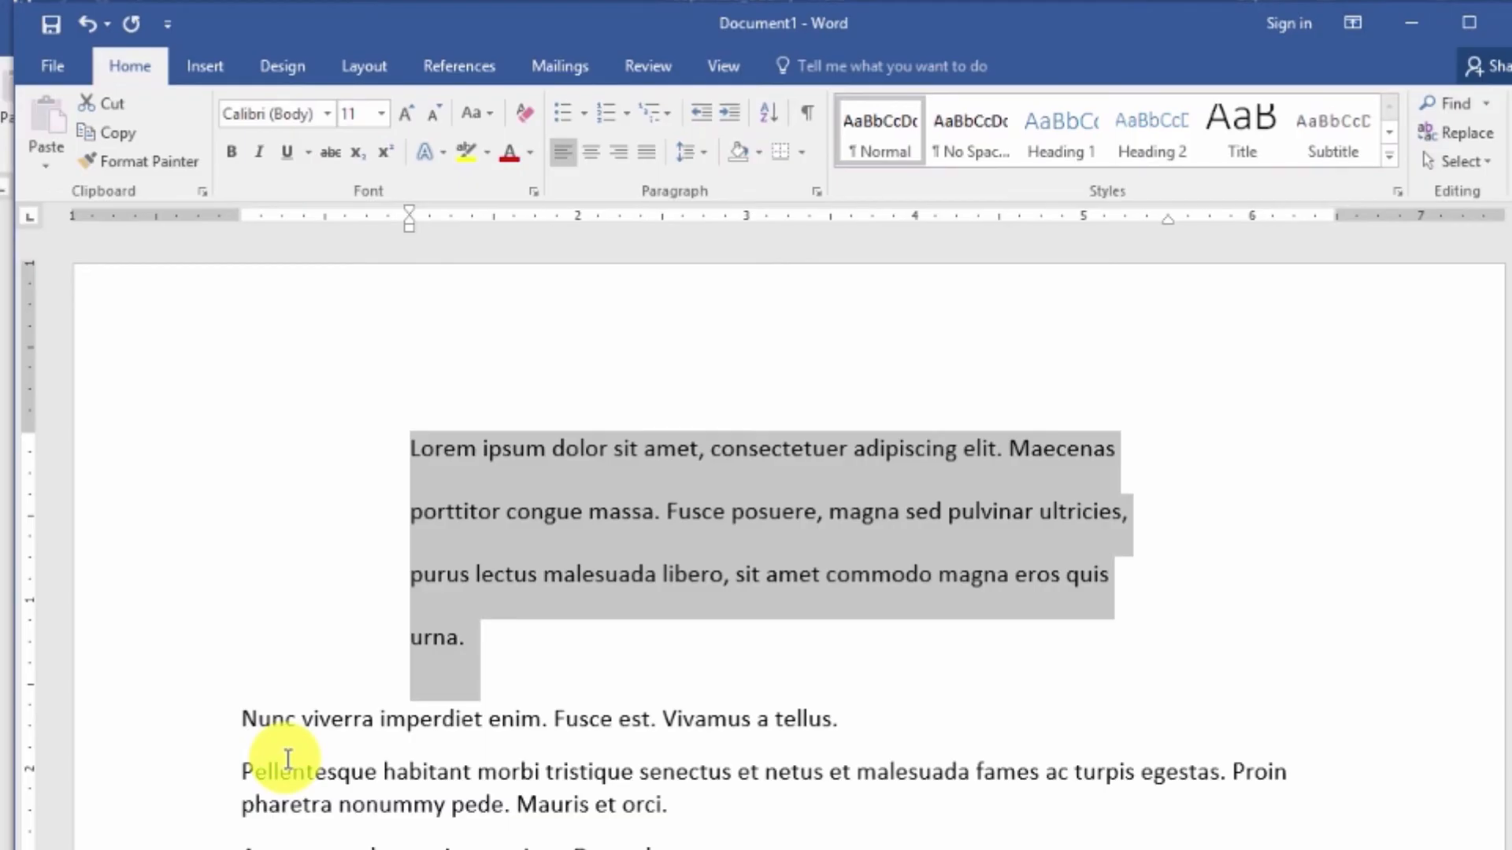
mouse_move(627, 281)
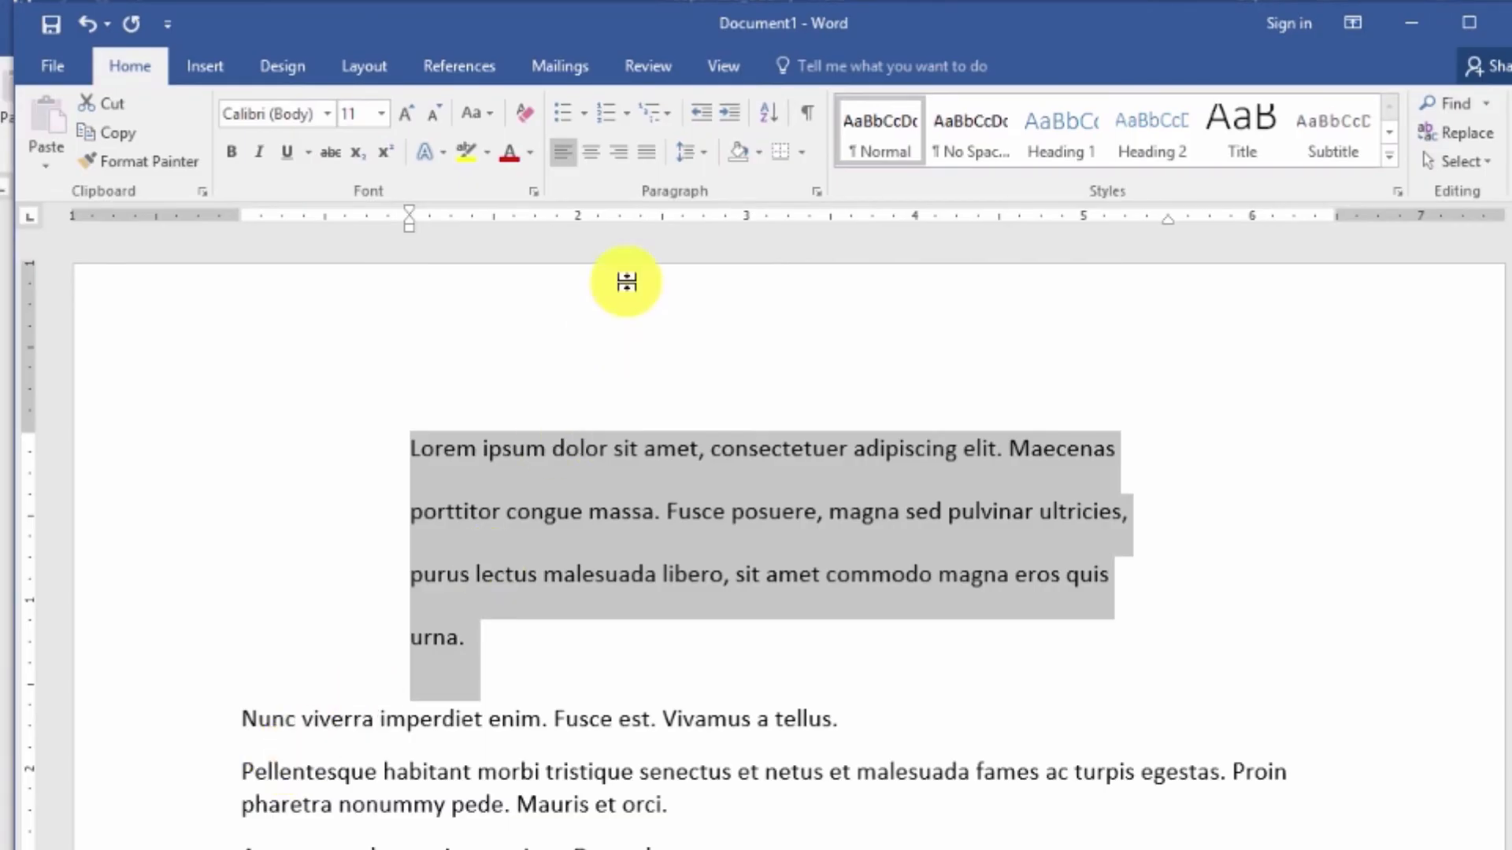
mouse_move(817, 427)
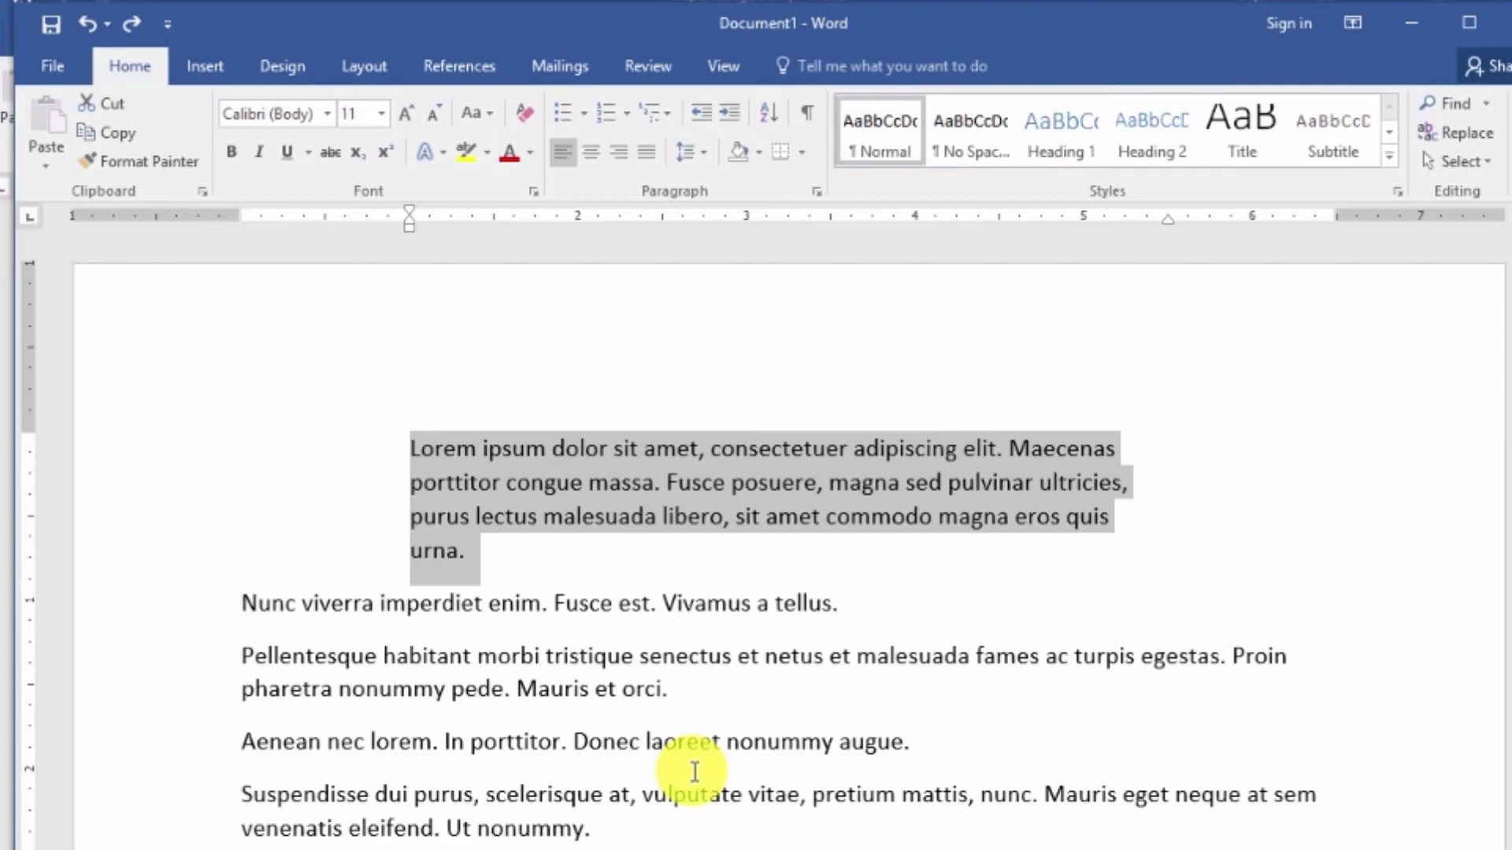
mouse_move(473, 530)
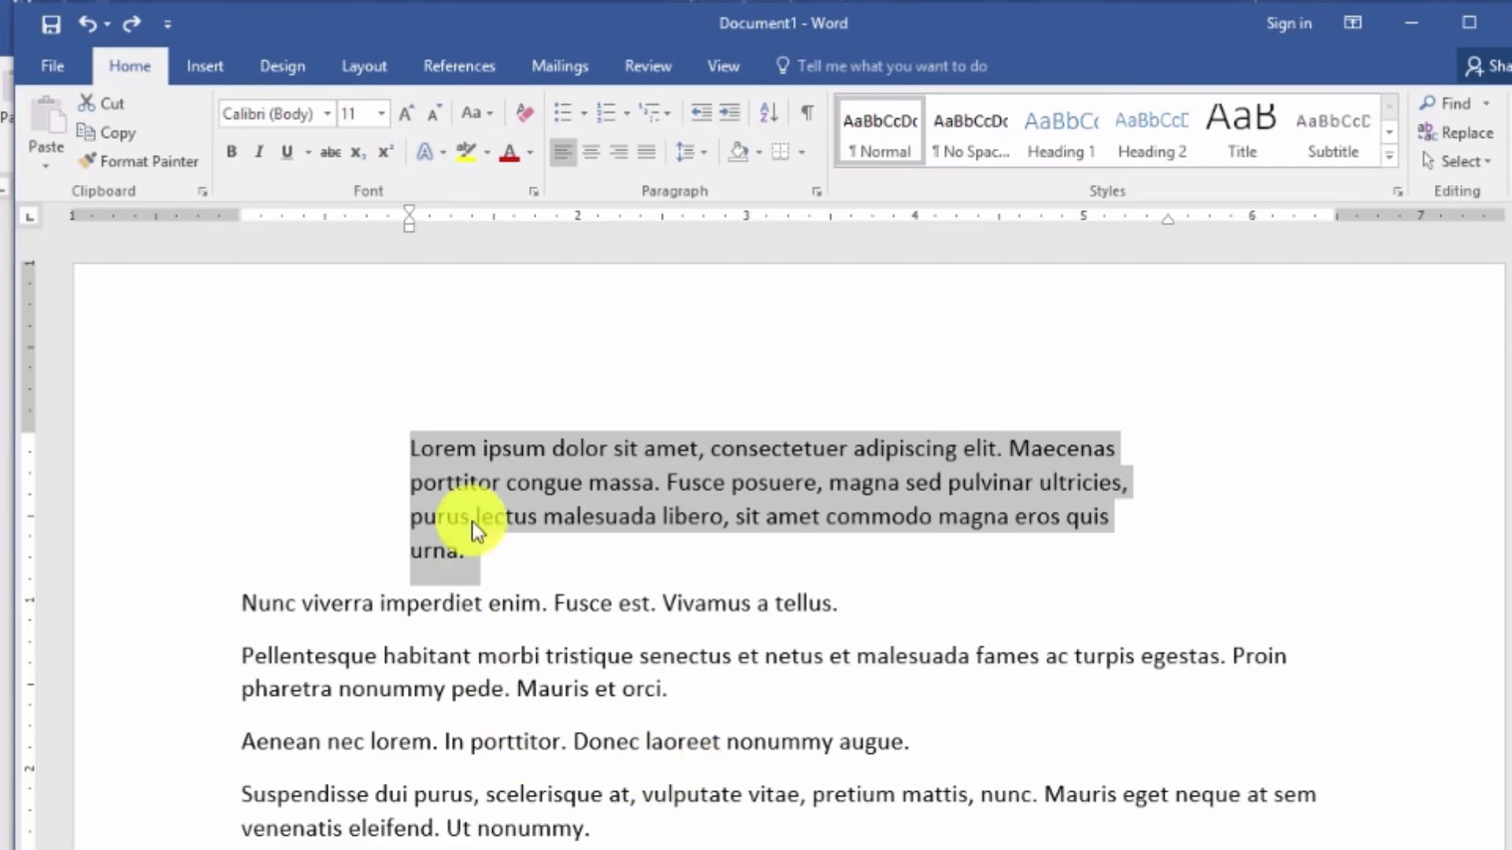
mouse_move(636, 829)
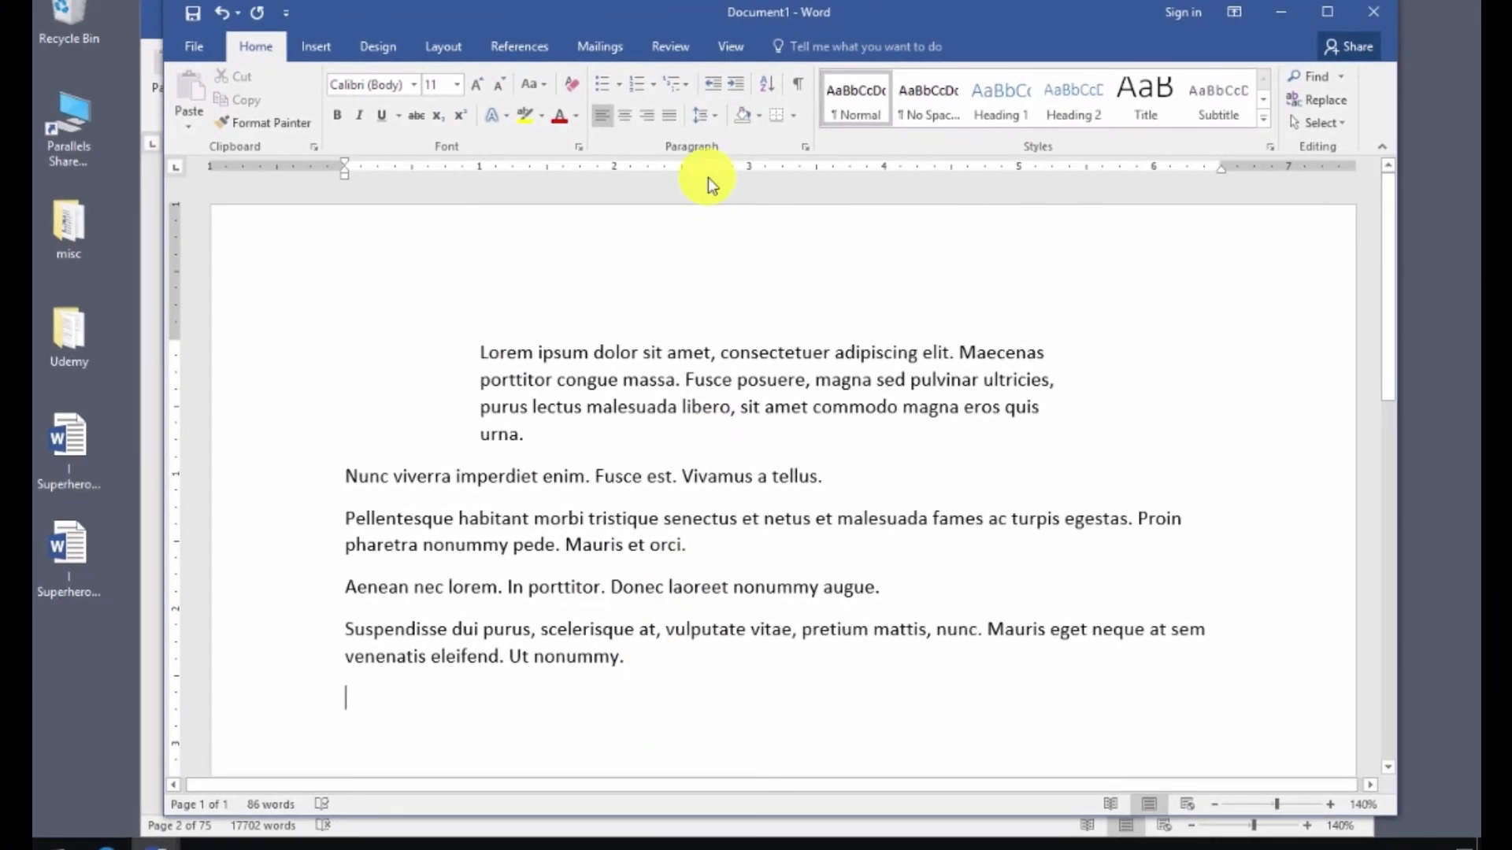
mouse_move(656, 473)
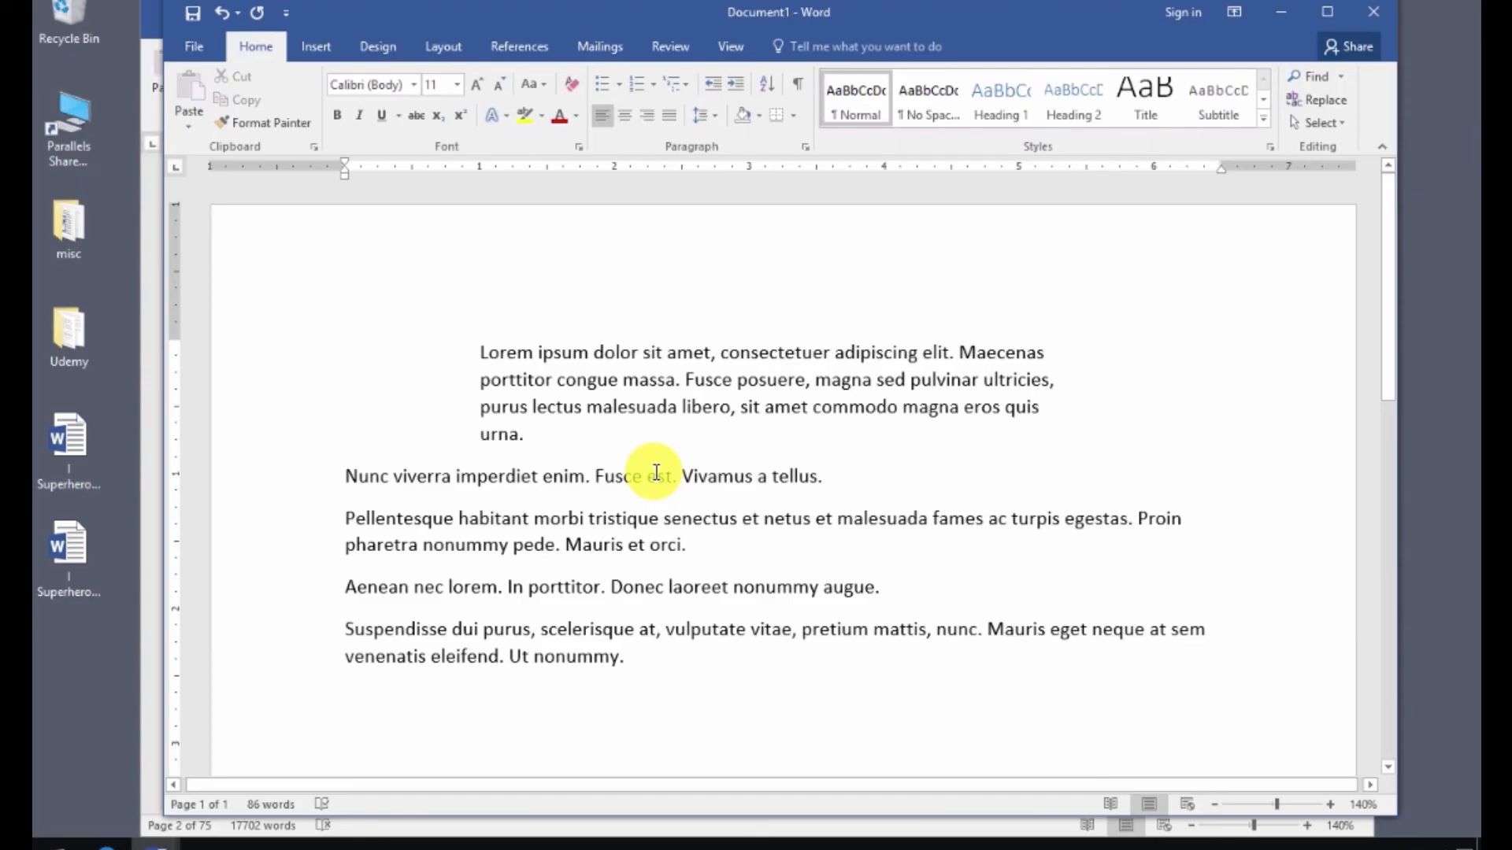
Type =lorem() at the document's end to insert new Lorem ipsum text.
type("=lore")
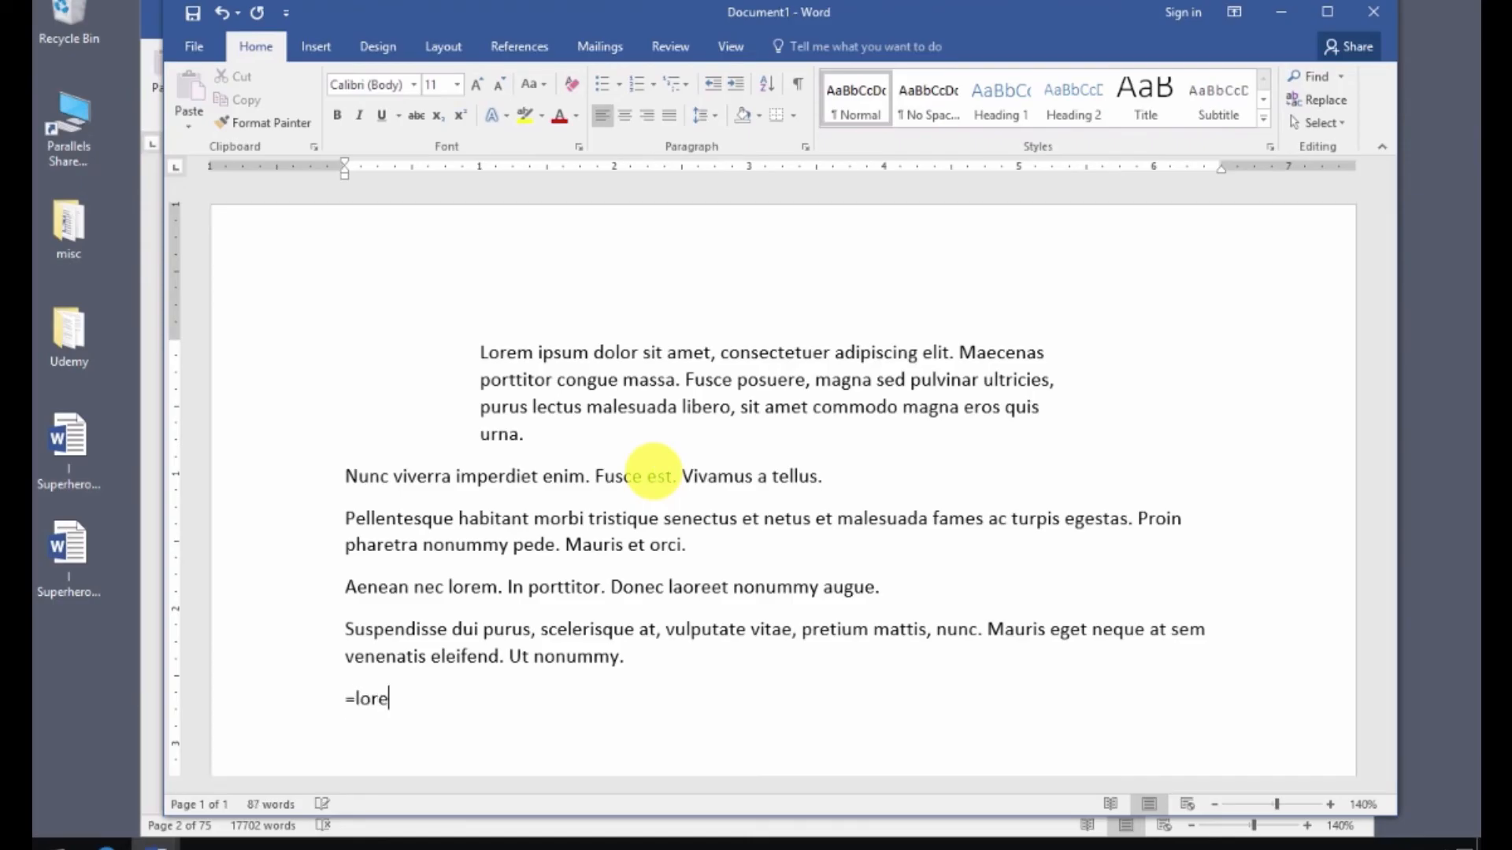
type("nm")
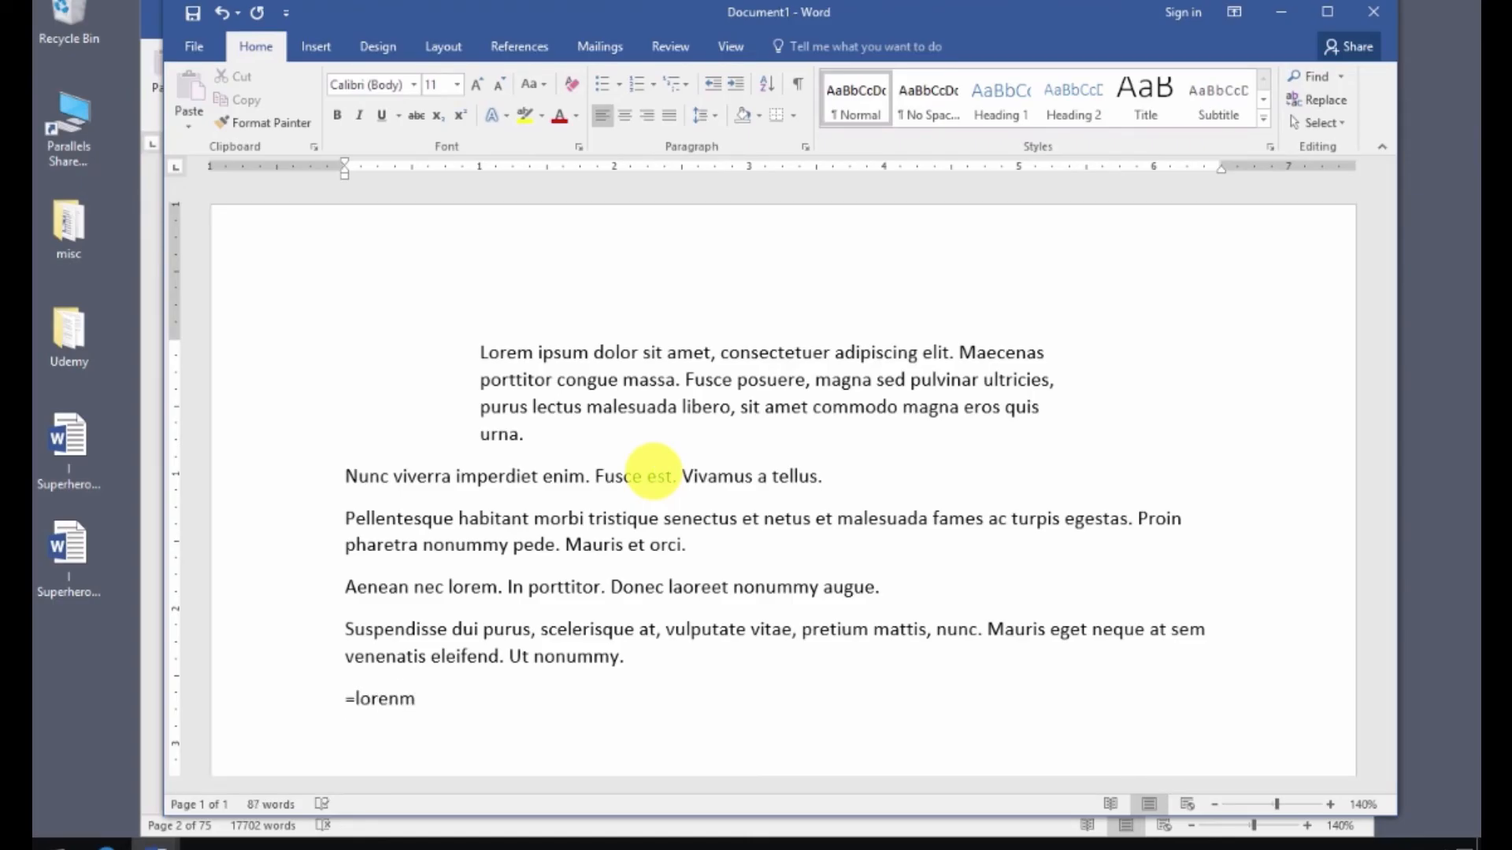
type("(")
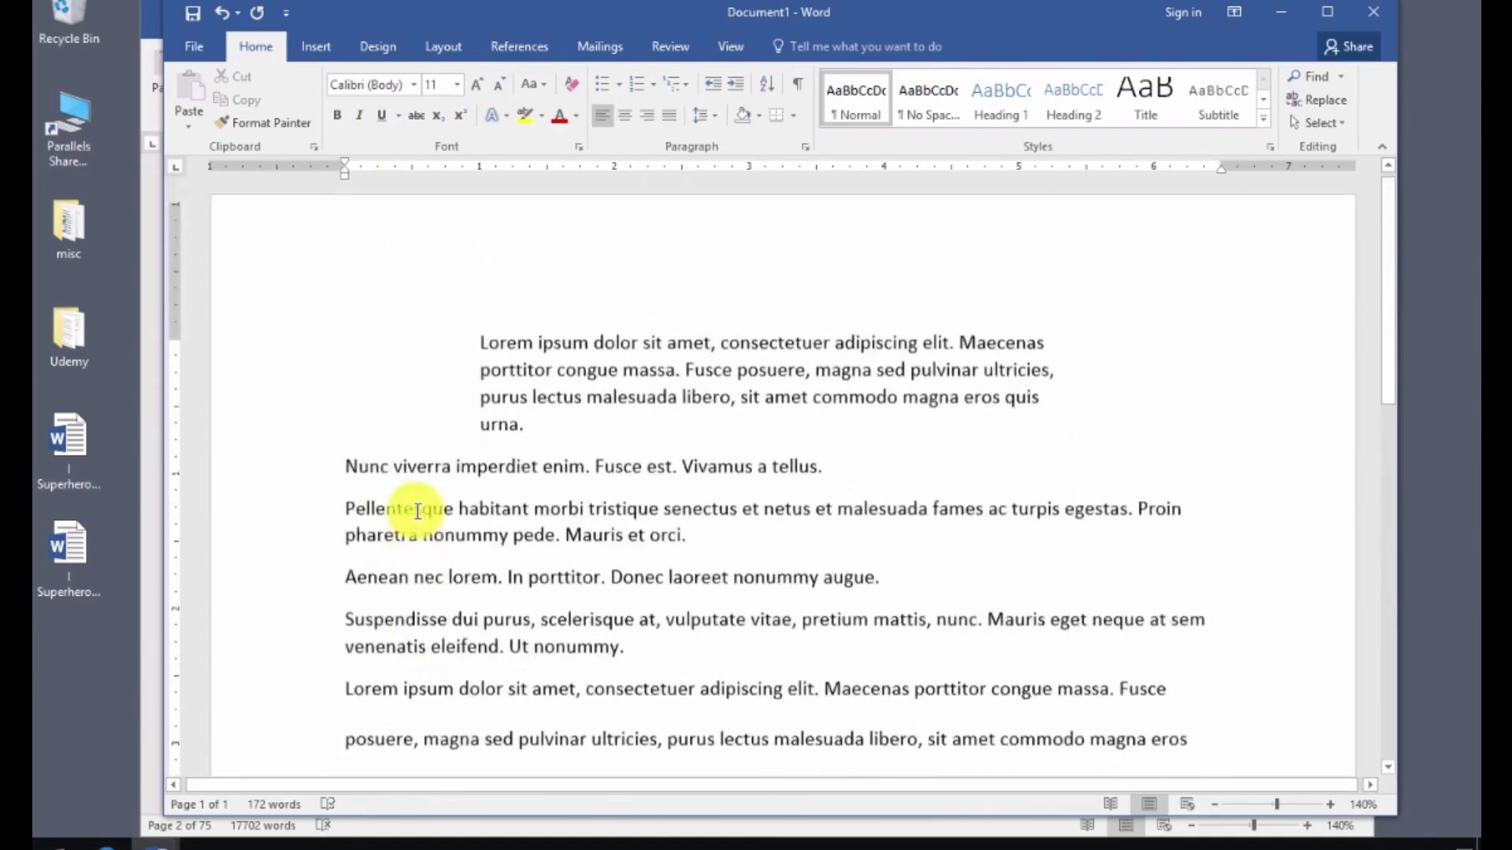
Apply the Compact built-in Paragraph Spacing preset from the Design tab.
scroll("up", 3)
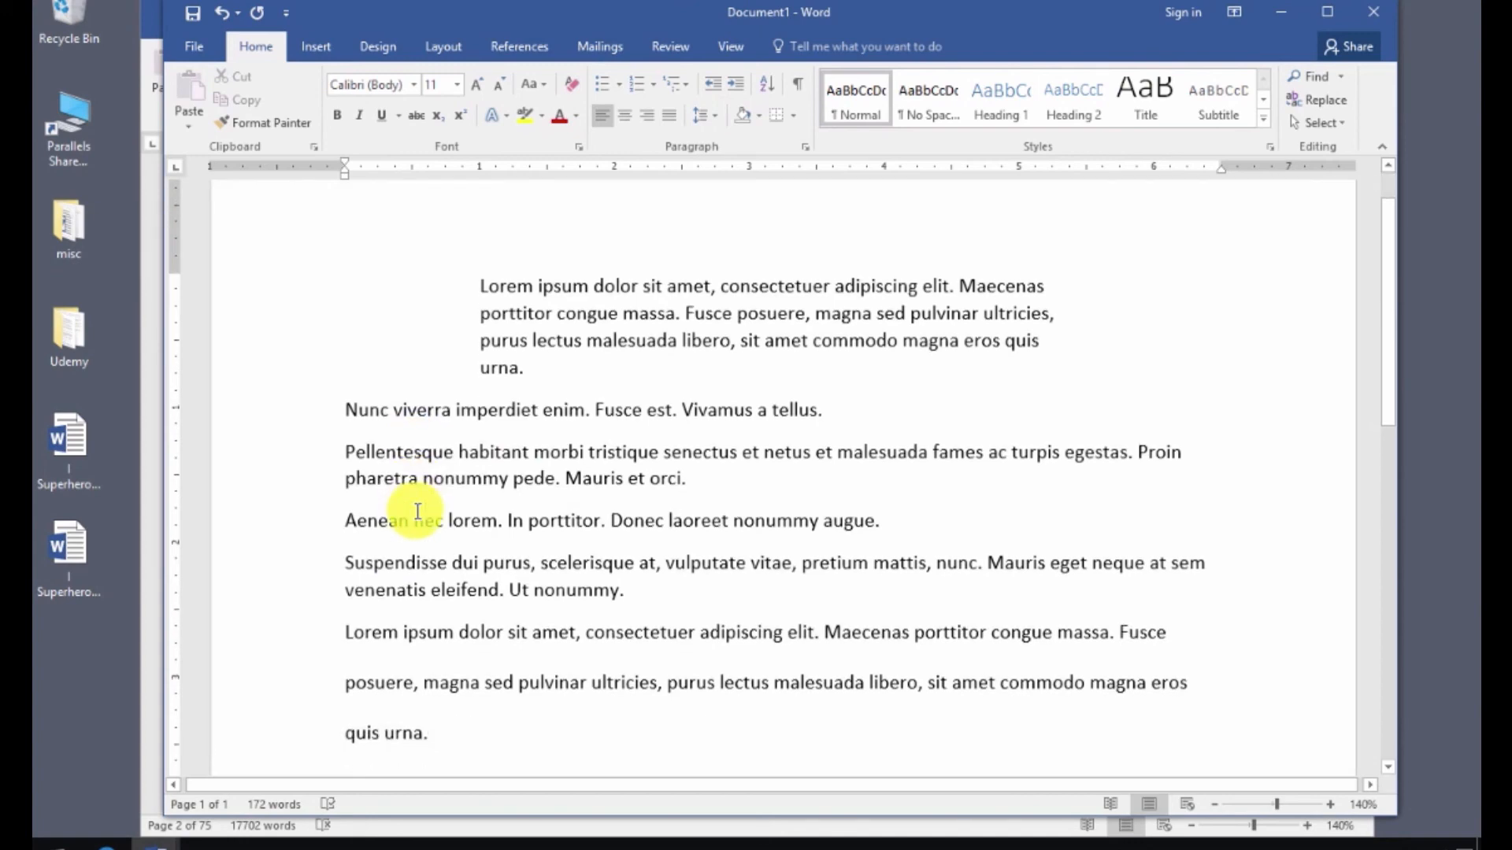
scroll("up", 3)
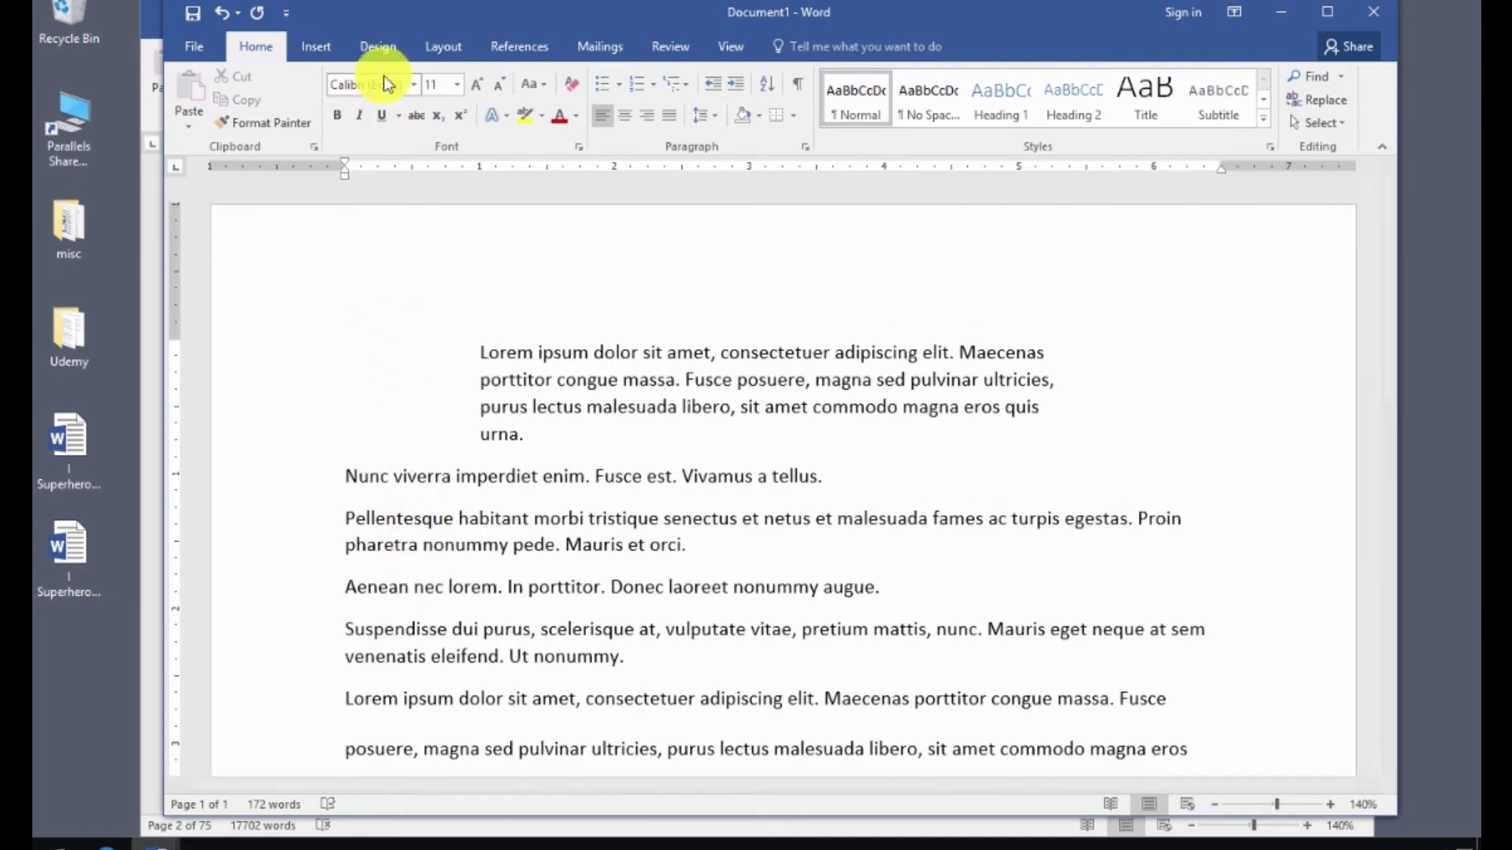
left_click(378, 46)
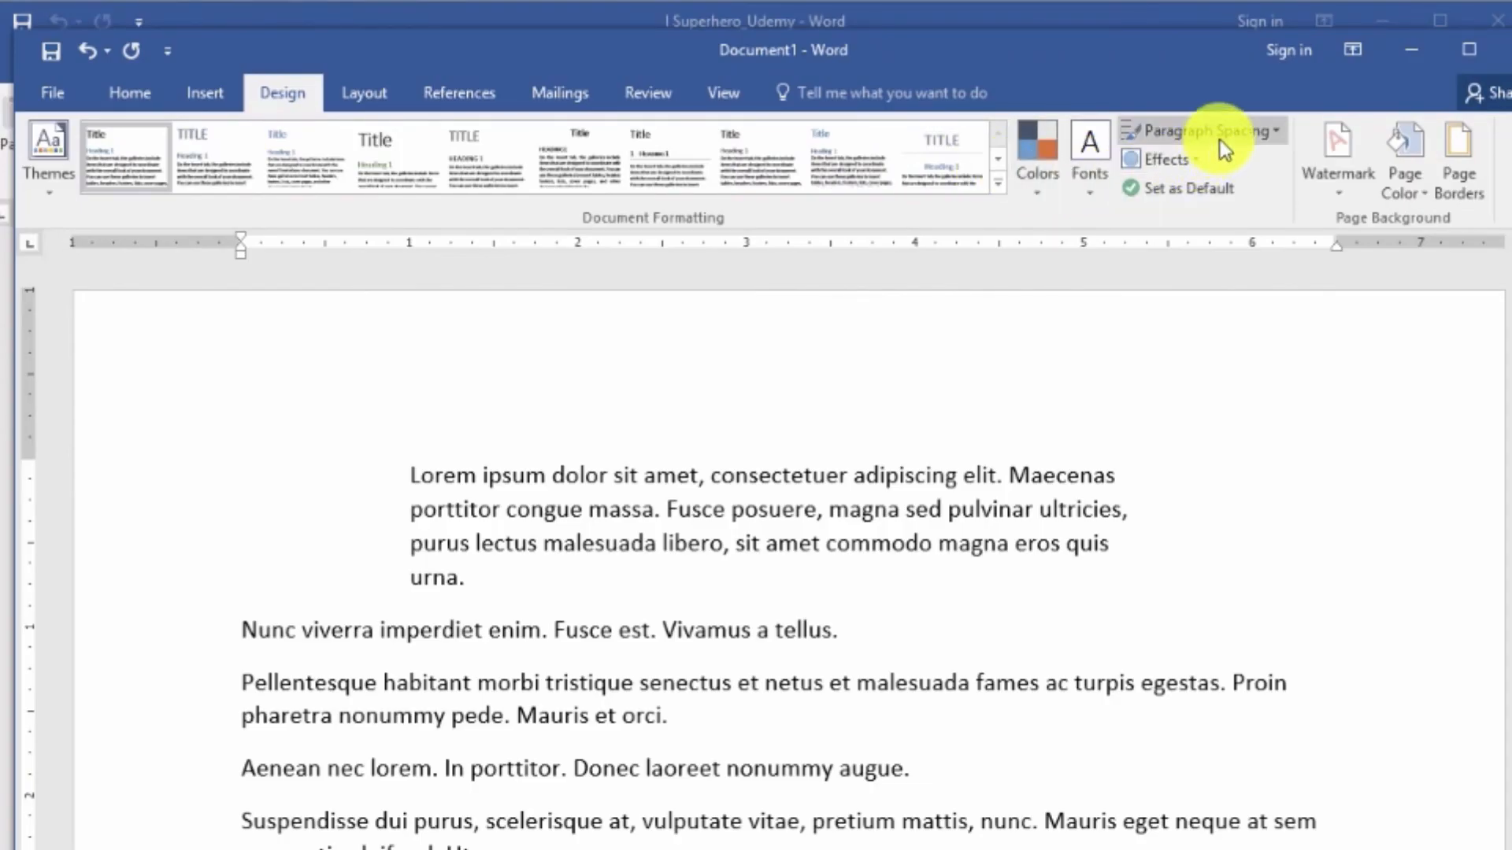
mouse_move(1200, 130)
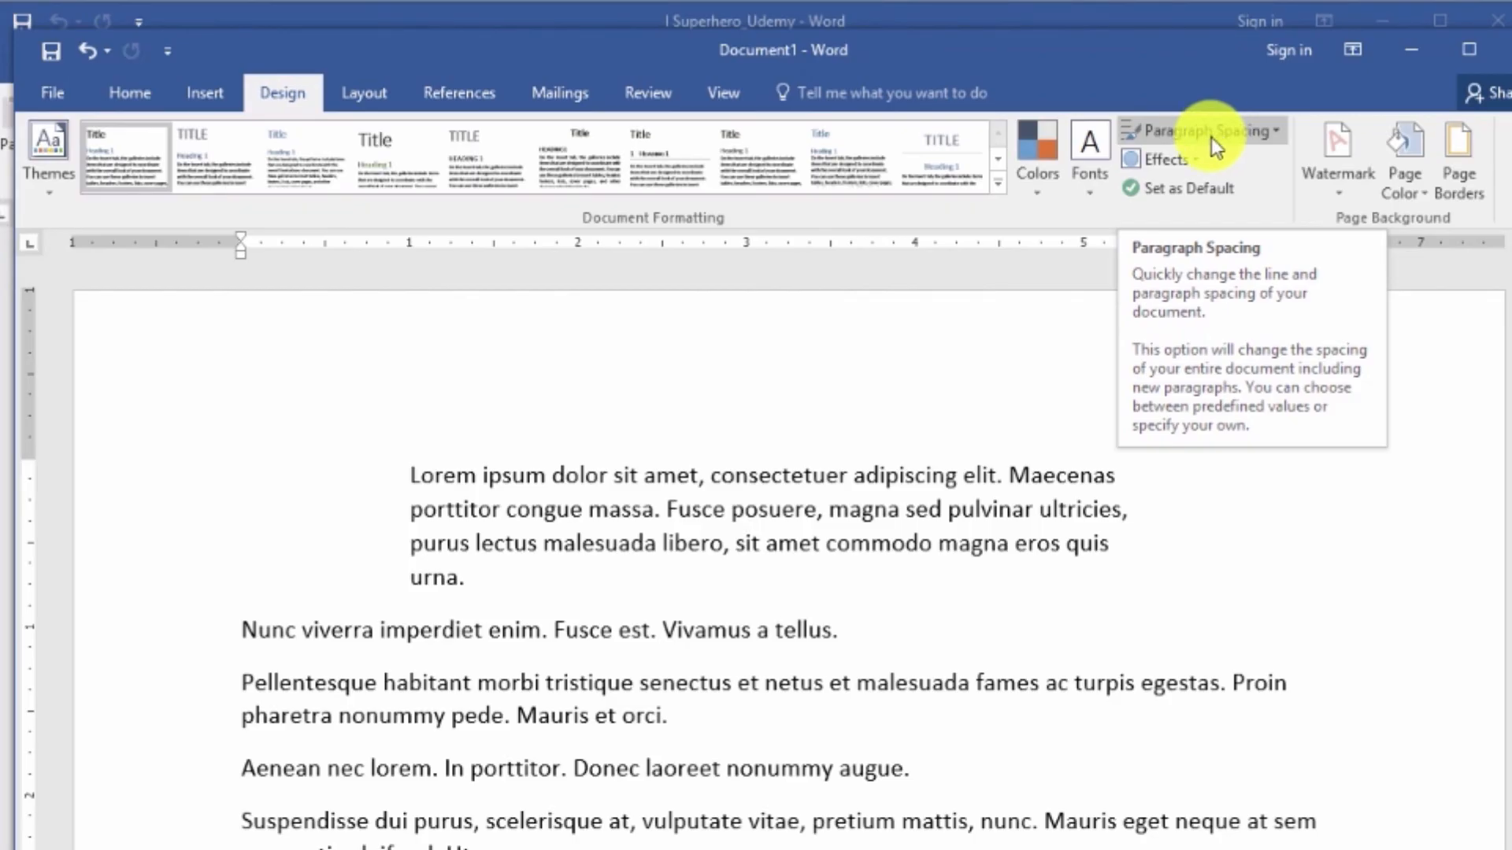
left_click(1200, 130)
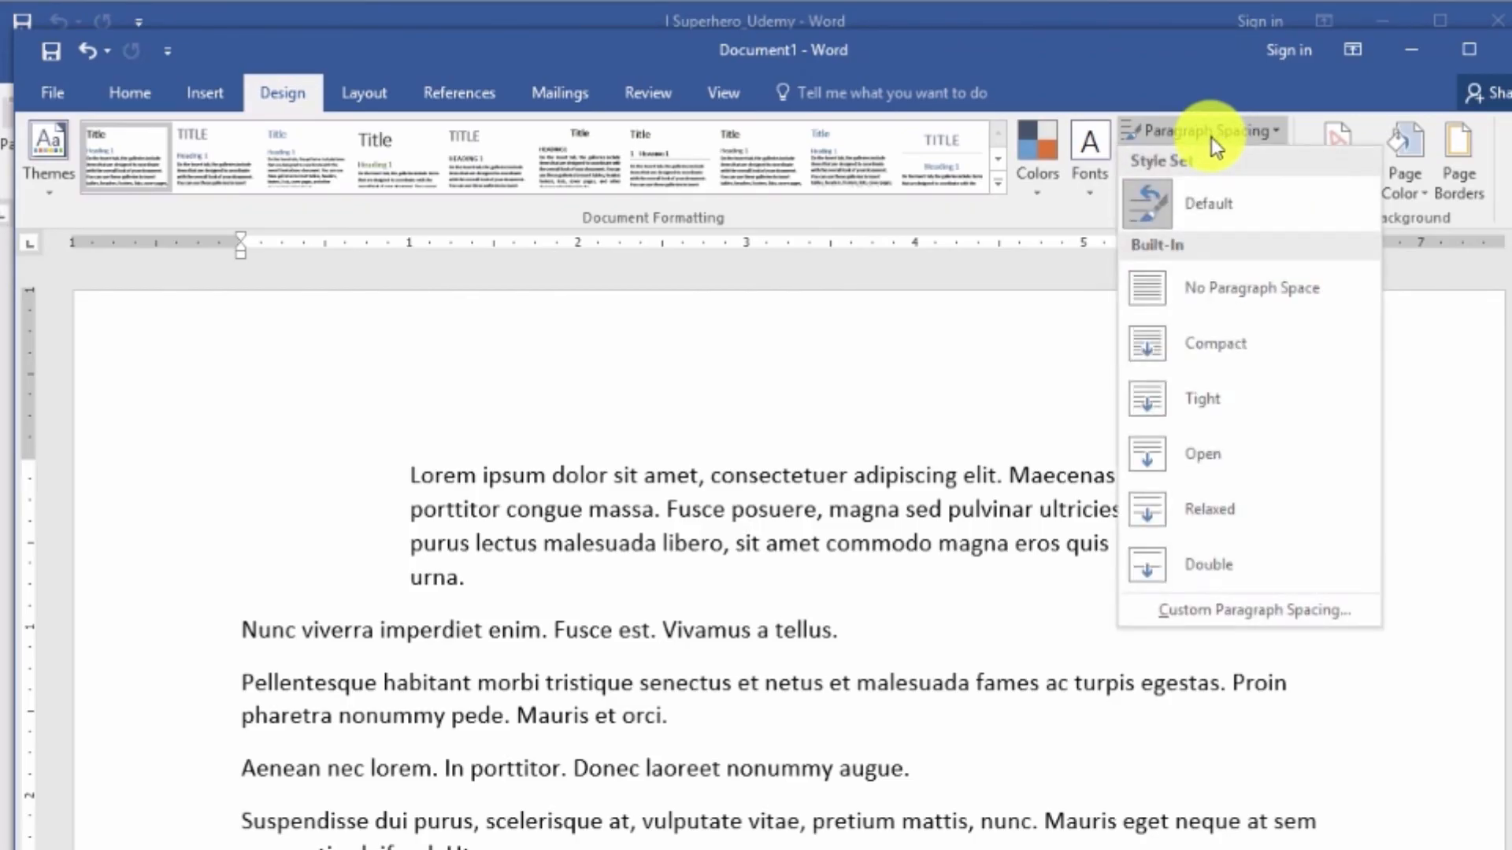
mouse_move(1210, 203)
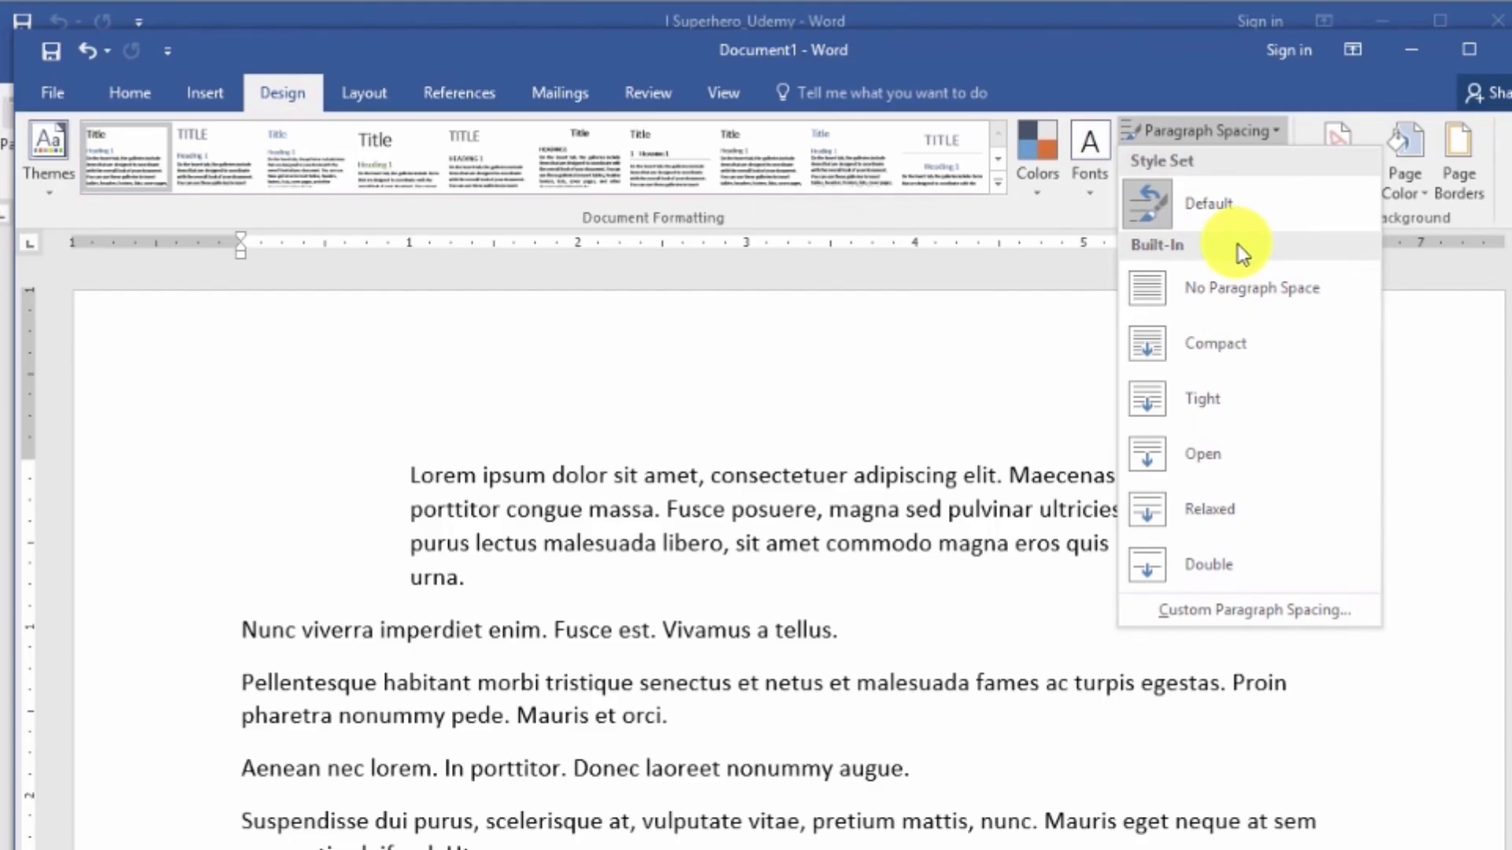
left_click(1250, 287)
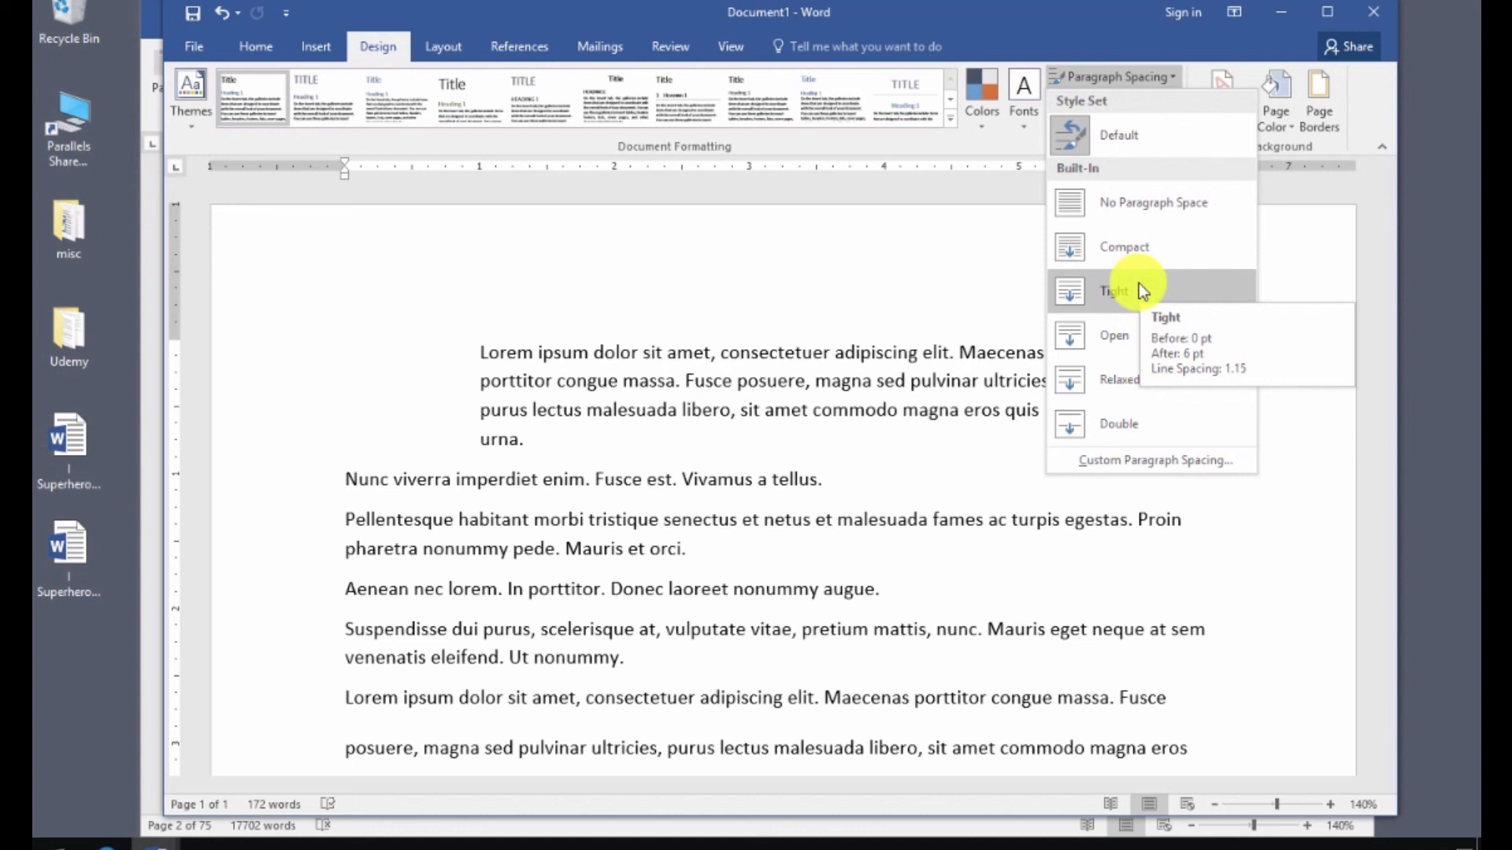
mouse_move(1094, 142)
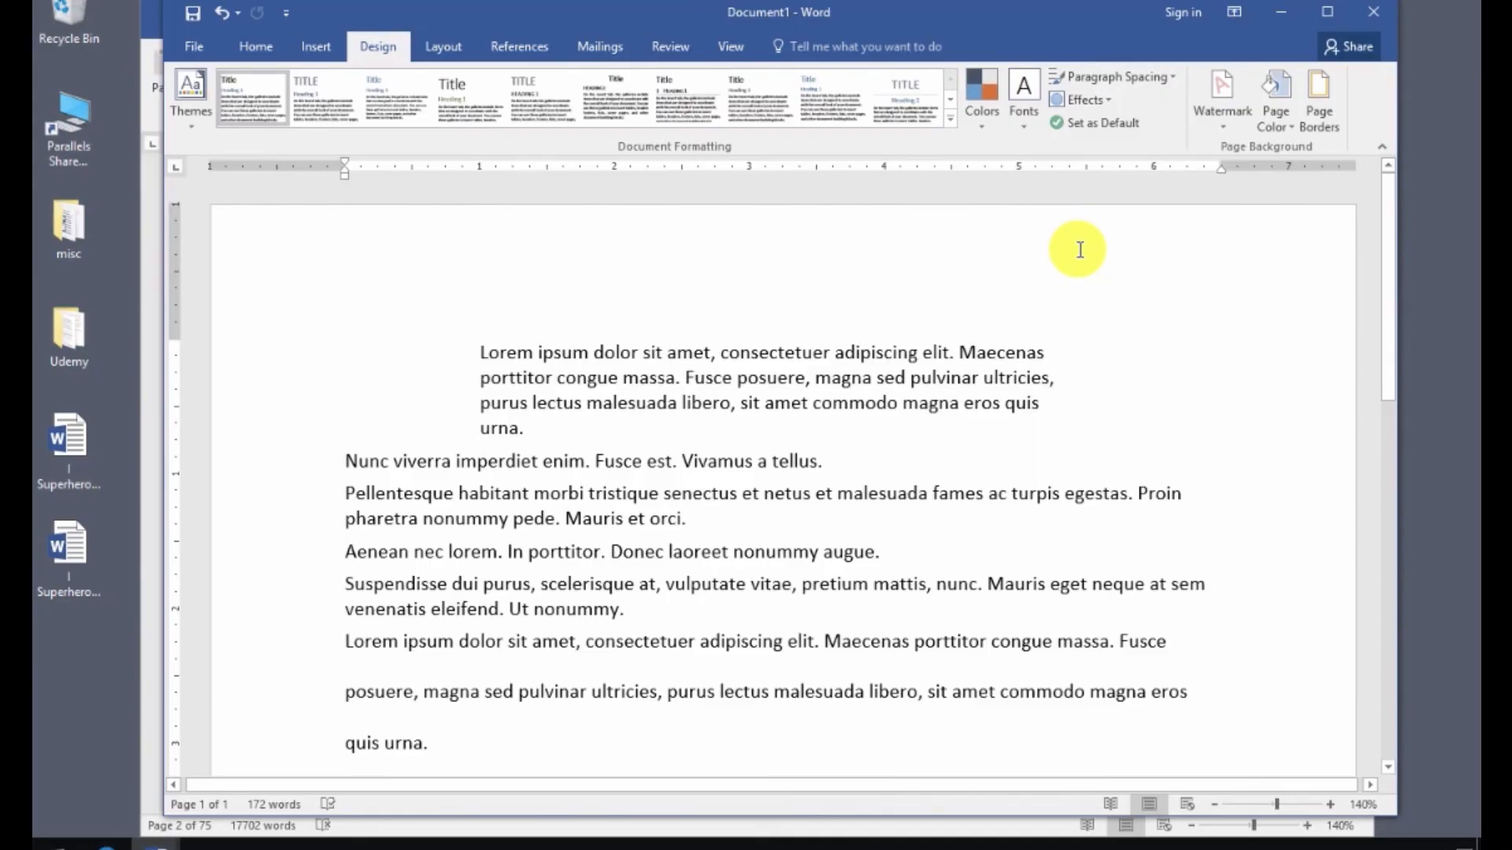
mouse_move(574, 519)
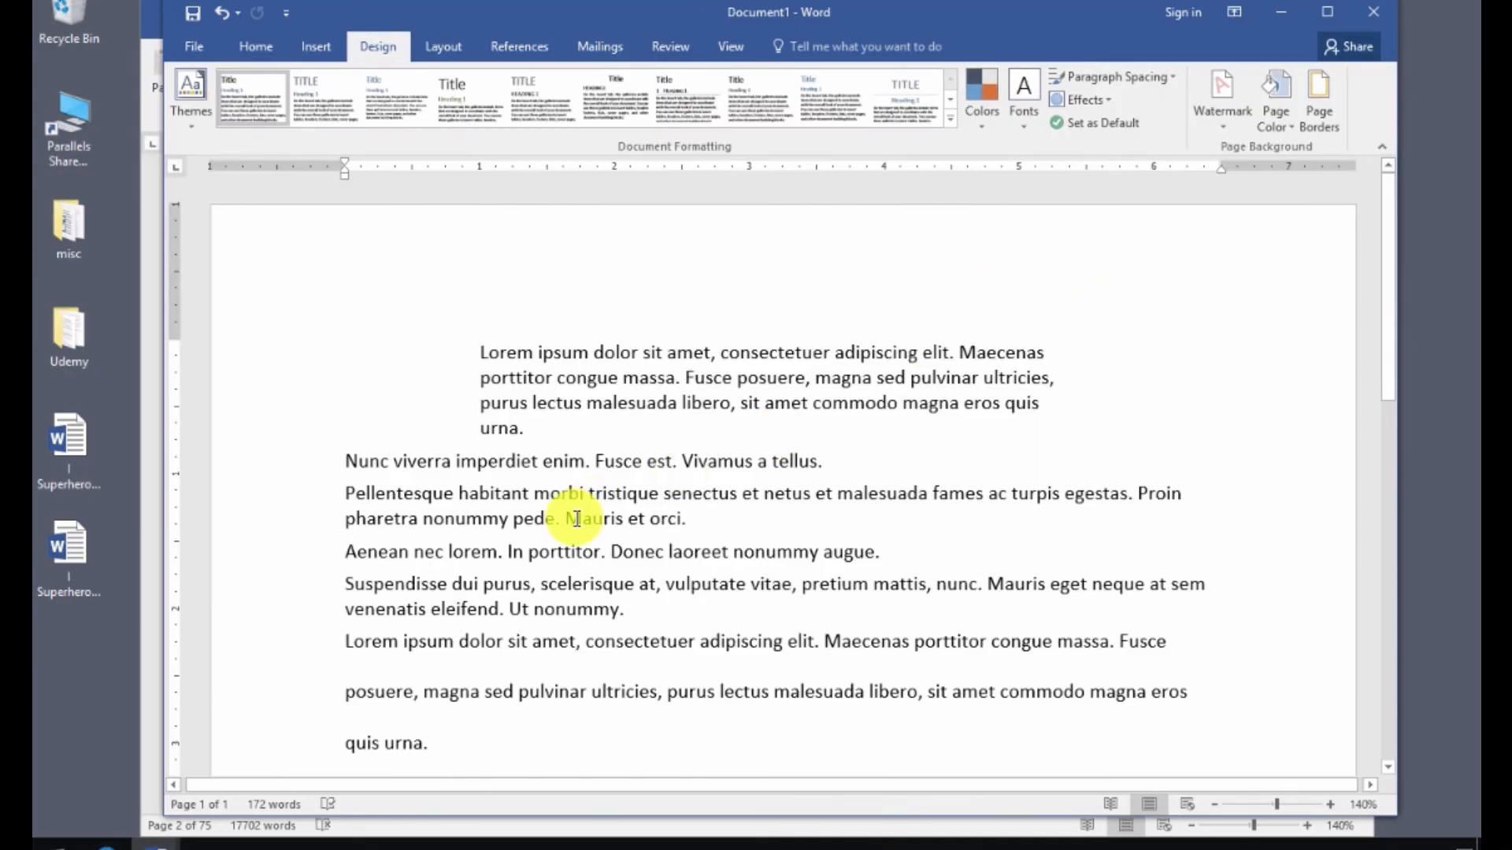
mouse_move(434, 454)
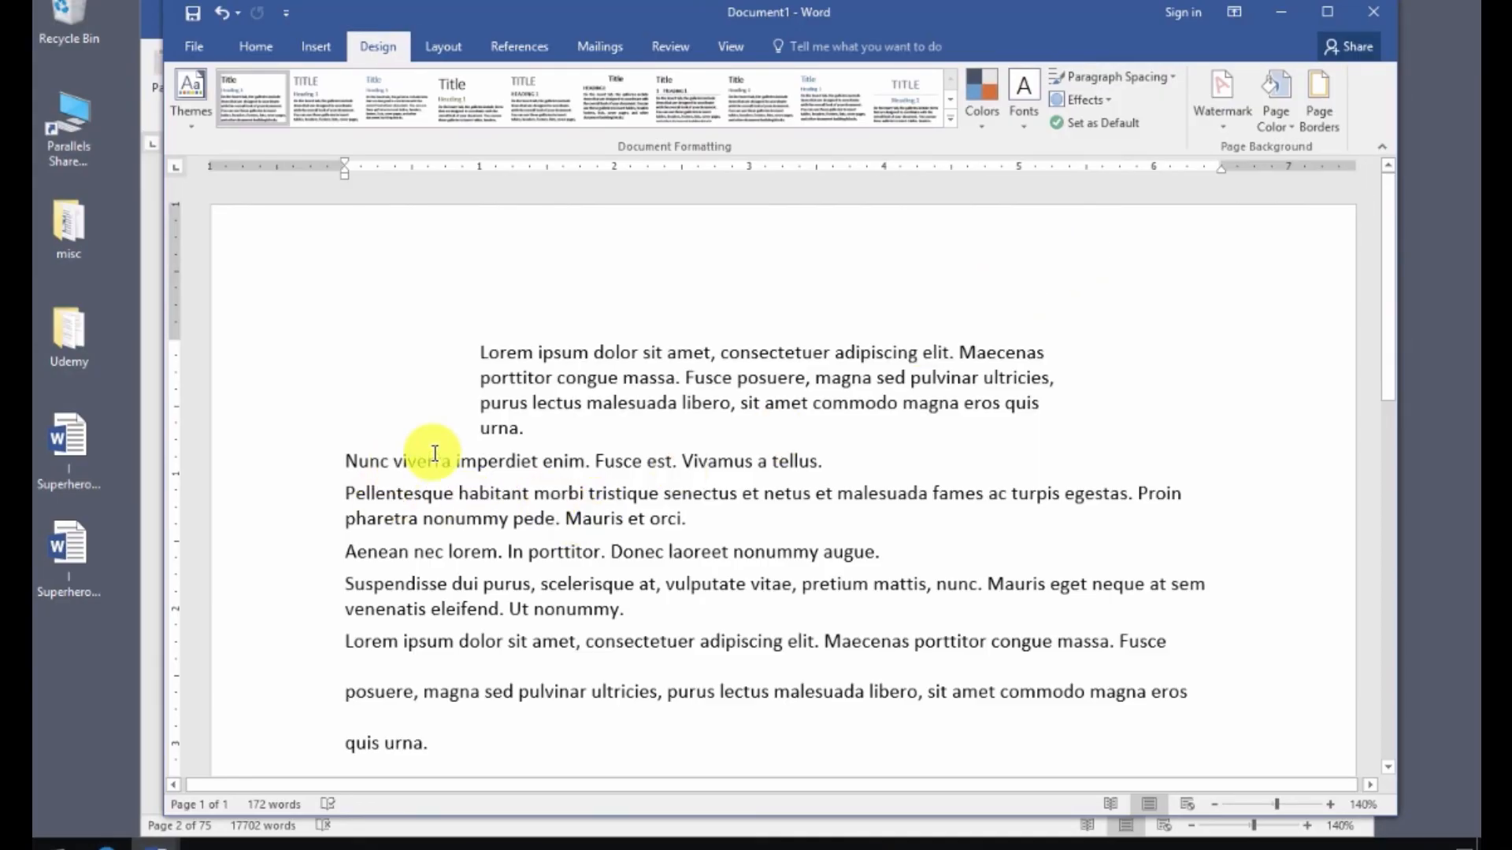
mouse_move(507, 429)
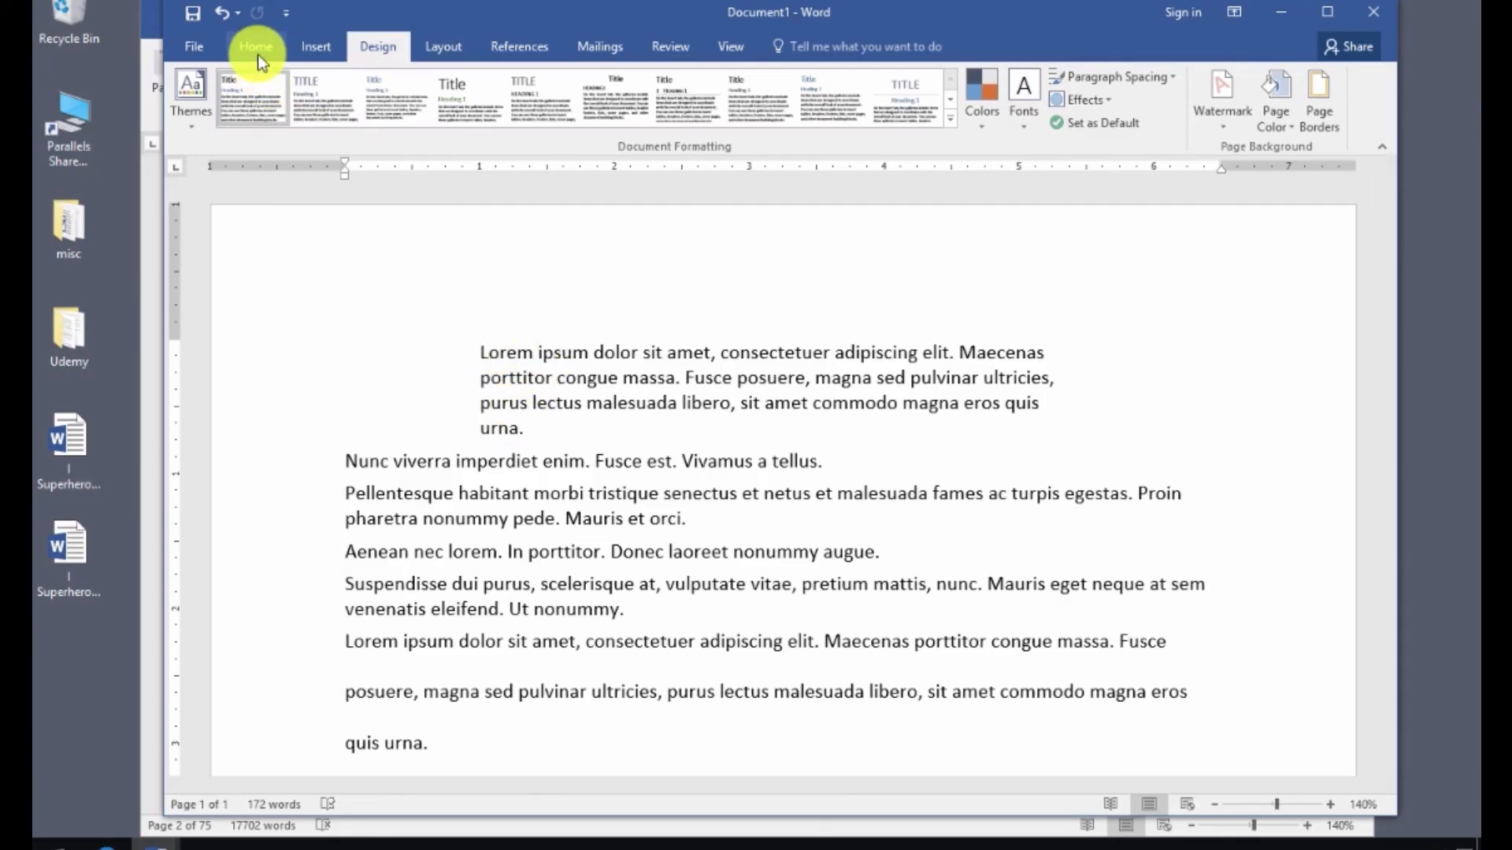
Check the first paragraph's spacing (4 pt after, single) in the Paragraph dialog.
left_click(256, 45)
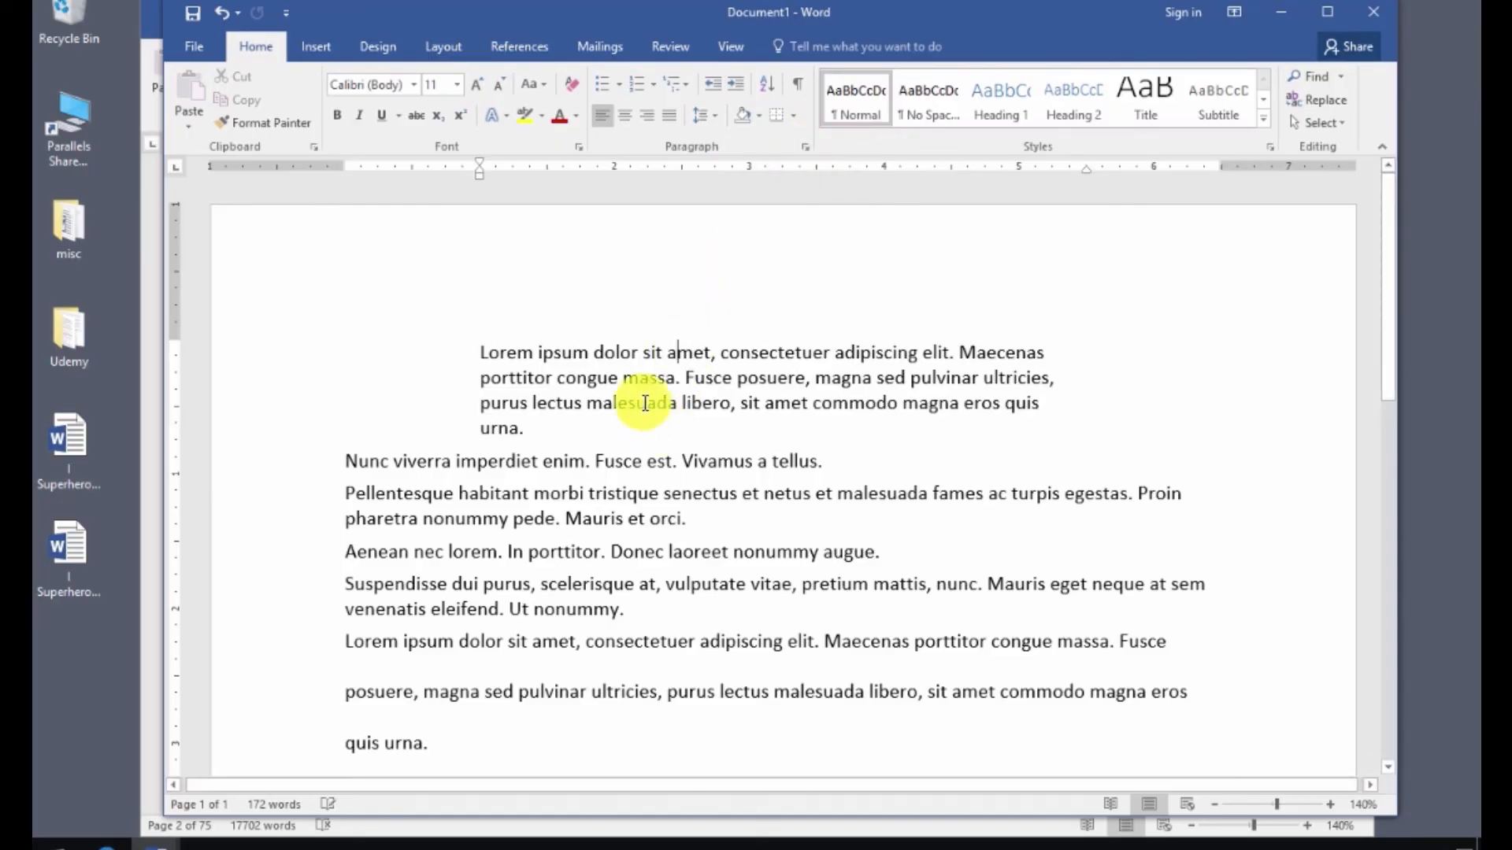
mouse_move(690, 352)
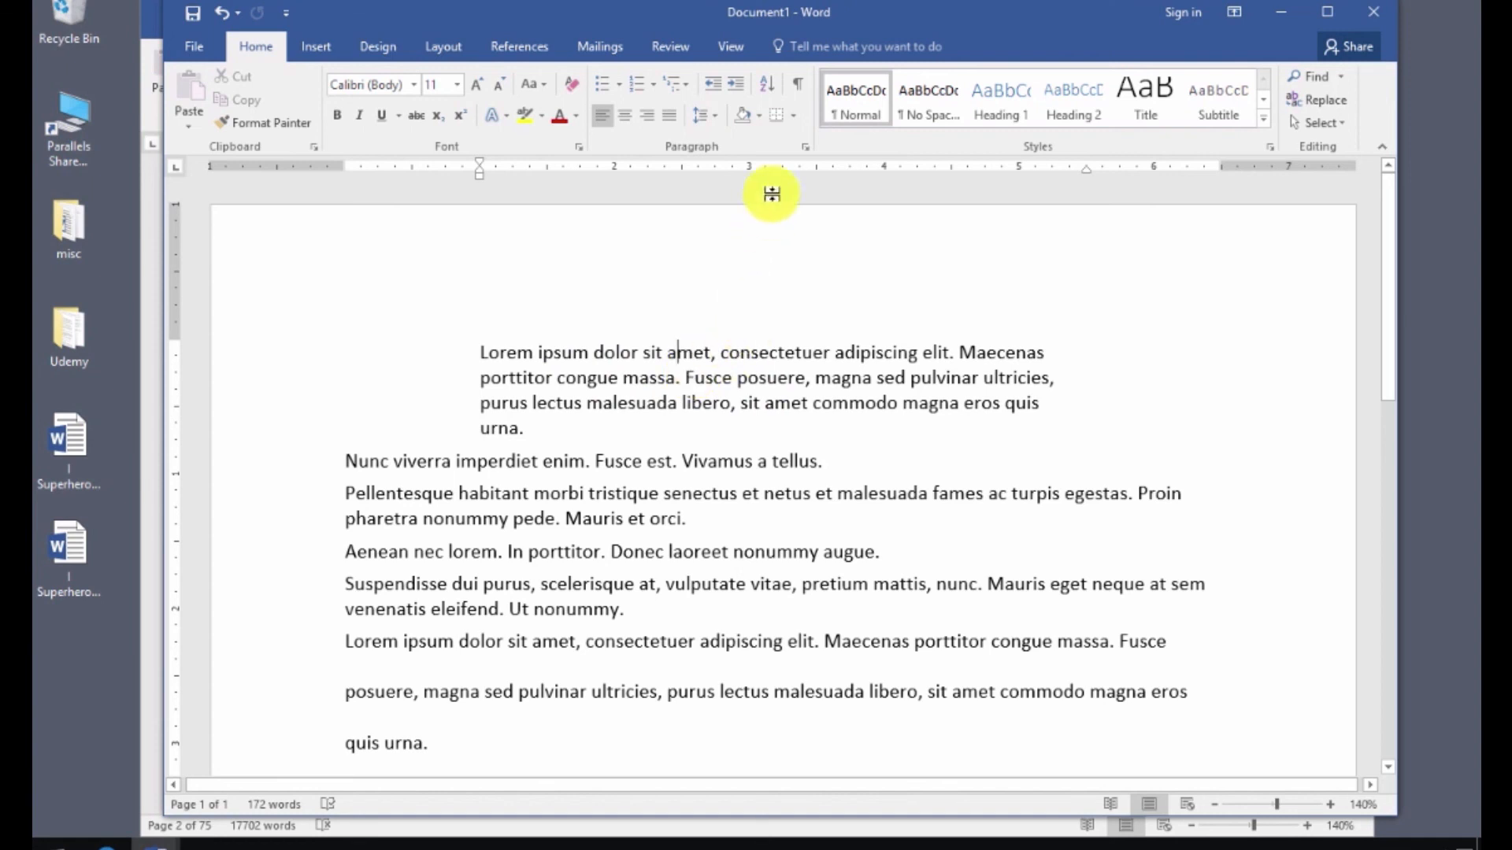
left_click(804, 146)
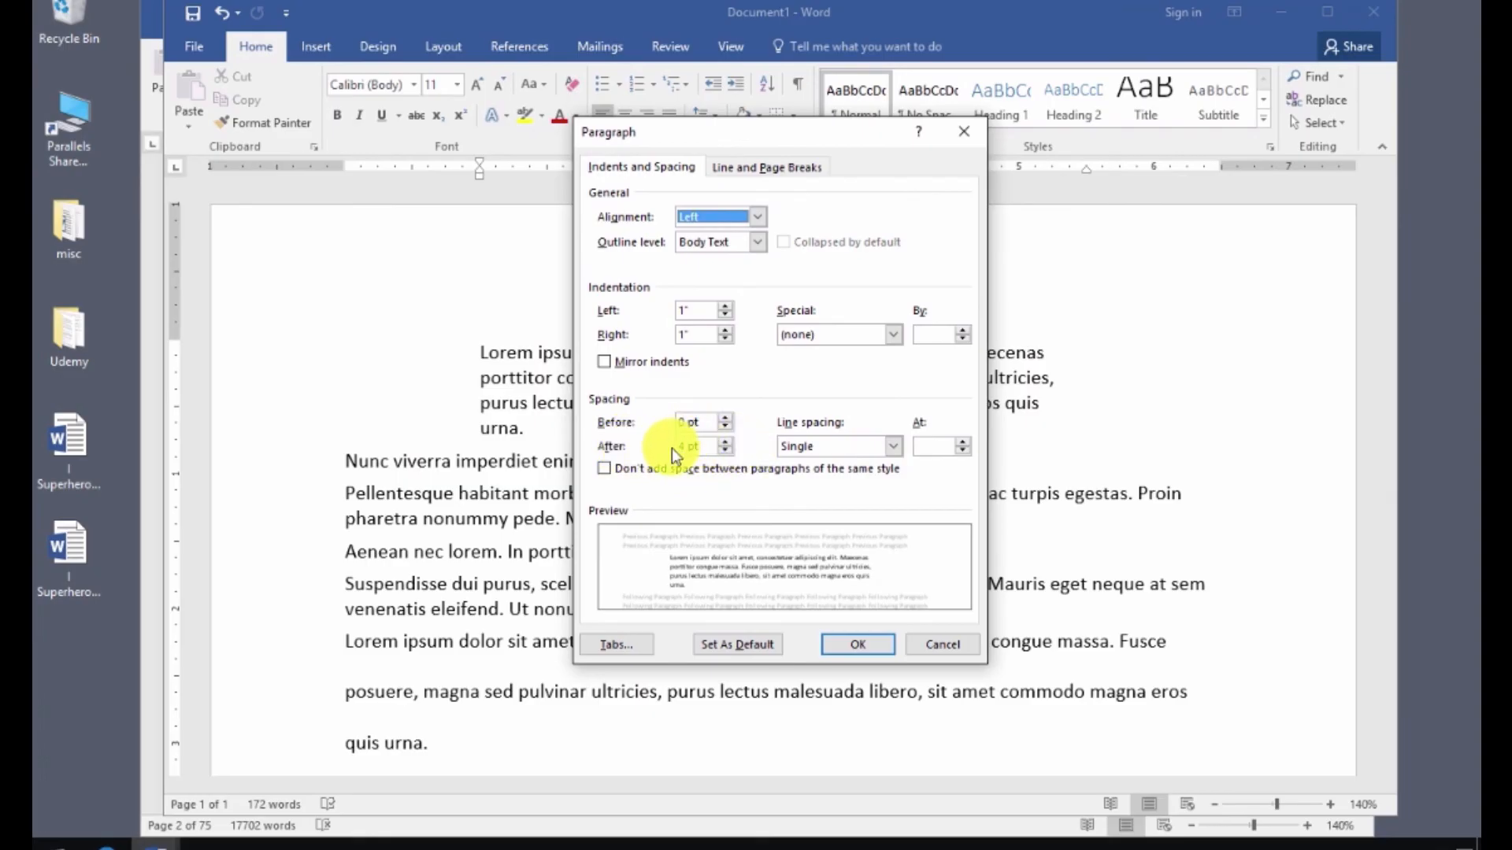
left_click(856, 644)
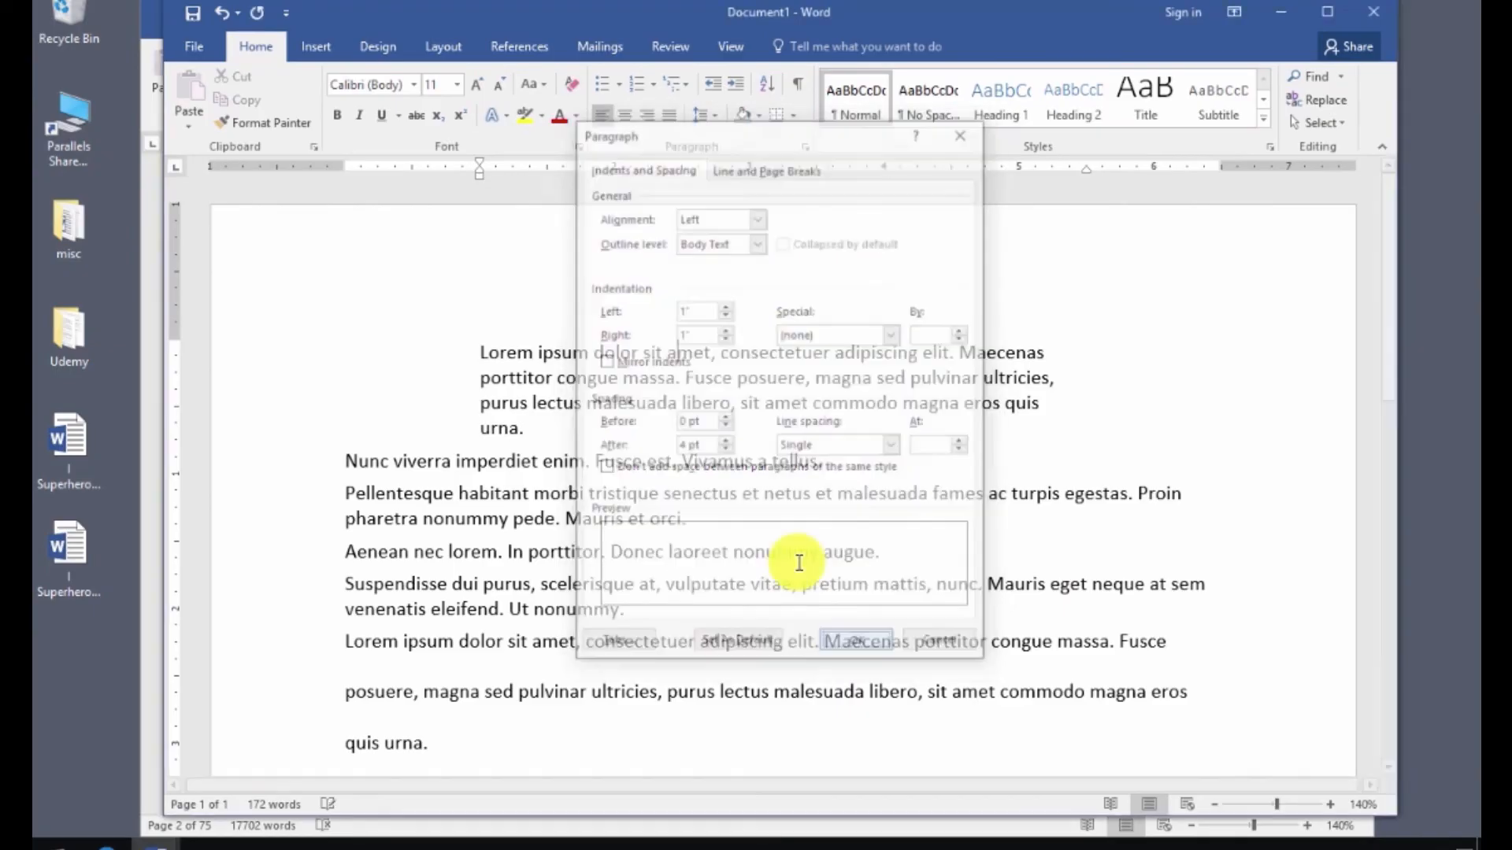